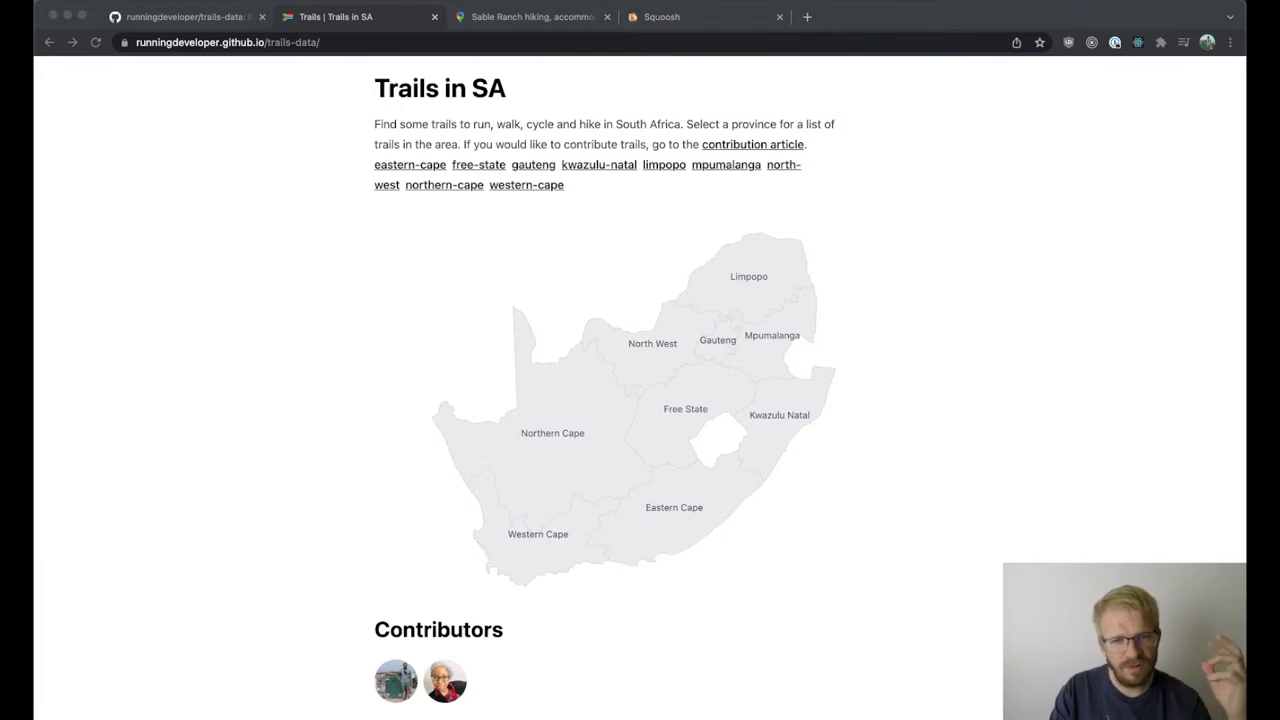
mouse_move(848, 516)
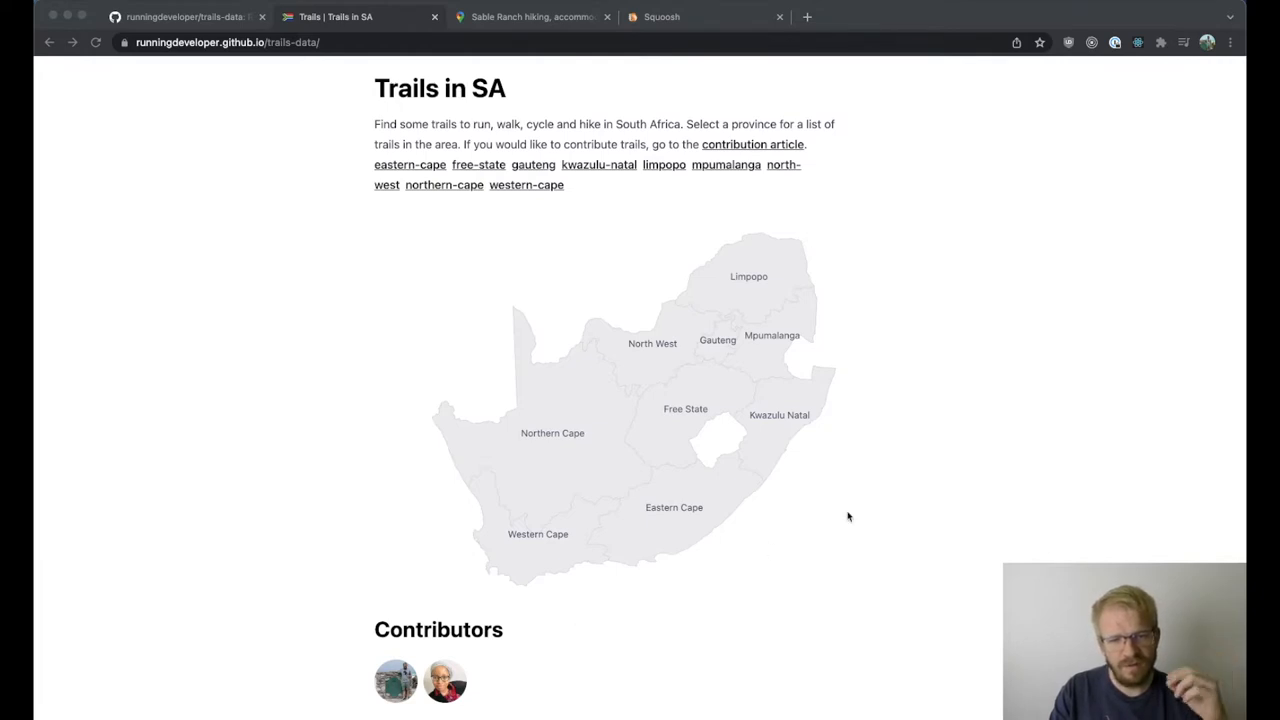
mouse_move(824, 456)
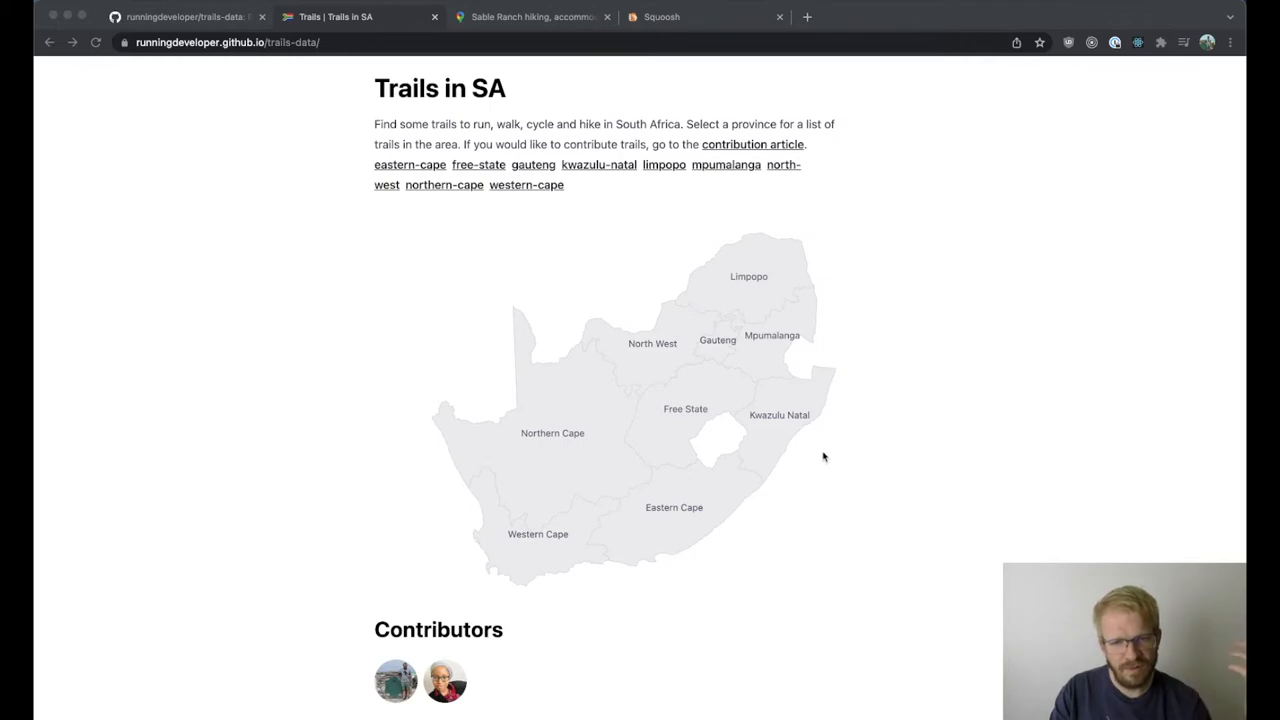
mouse_move(716, 344)
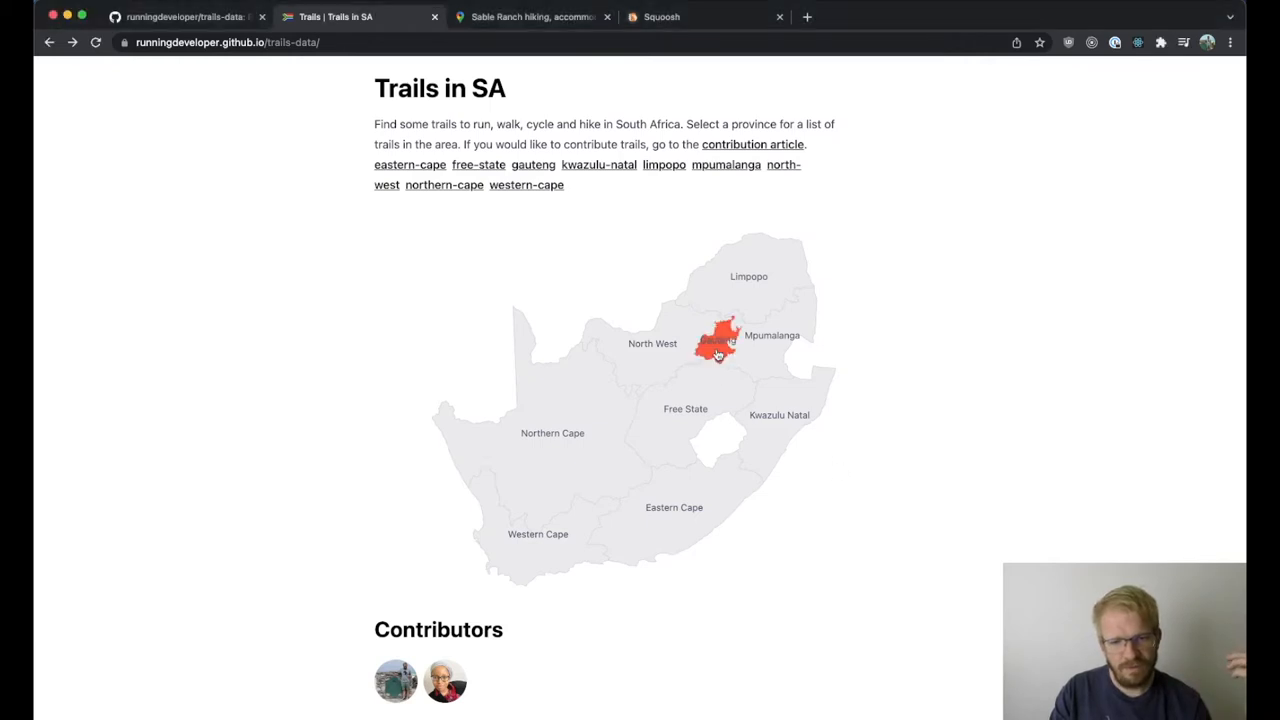
- From the South Africa map choose Gauteng and view the Cradle Moon trail page
left_click(716, 344)
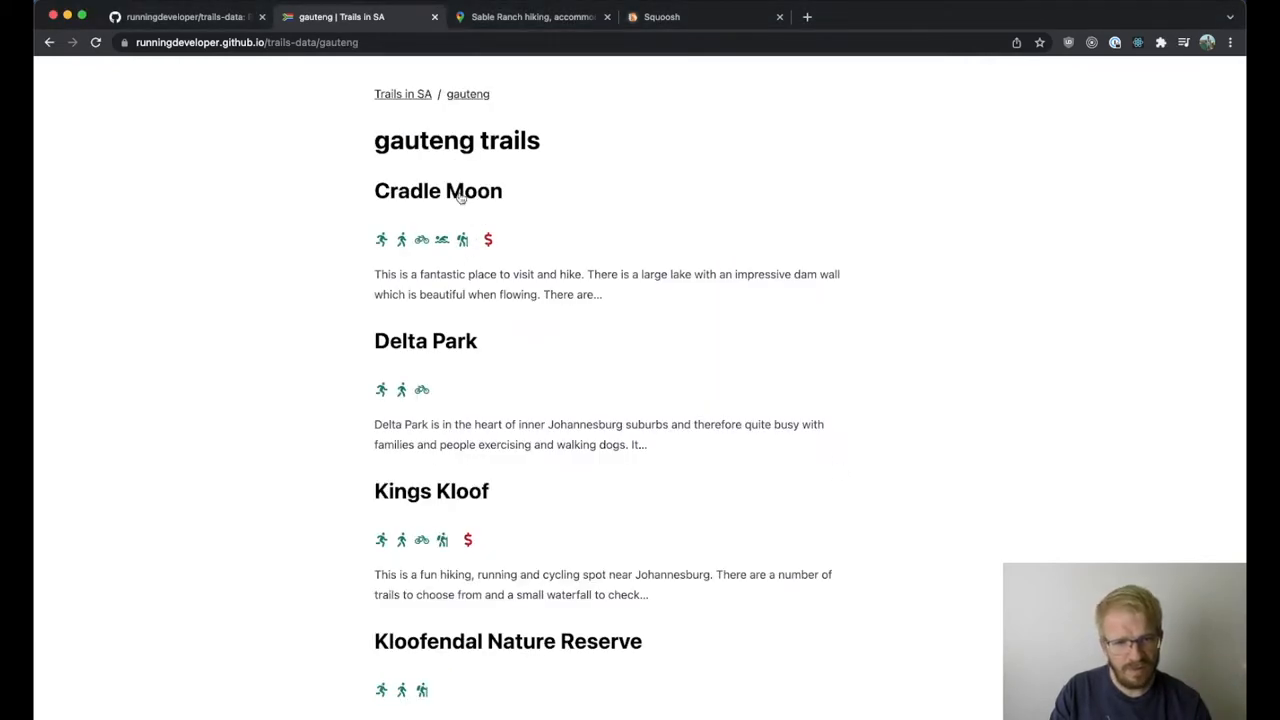
left_click(438, 192)
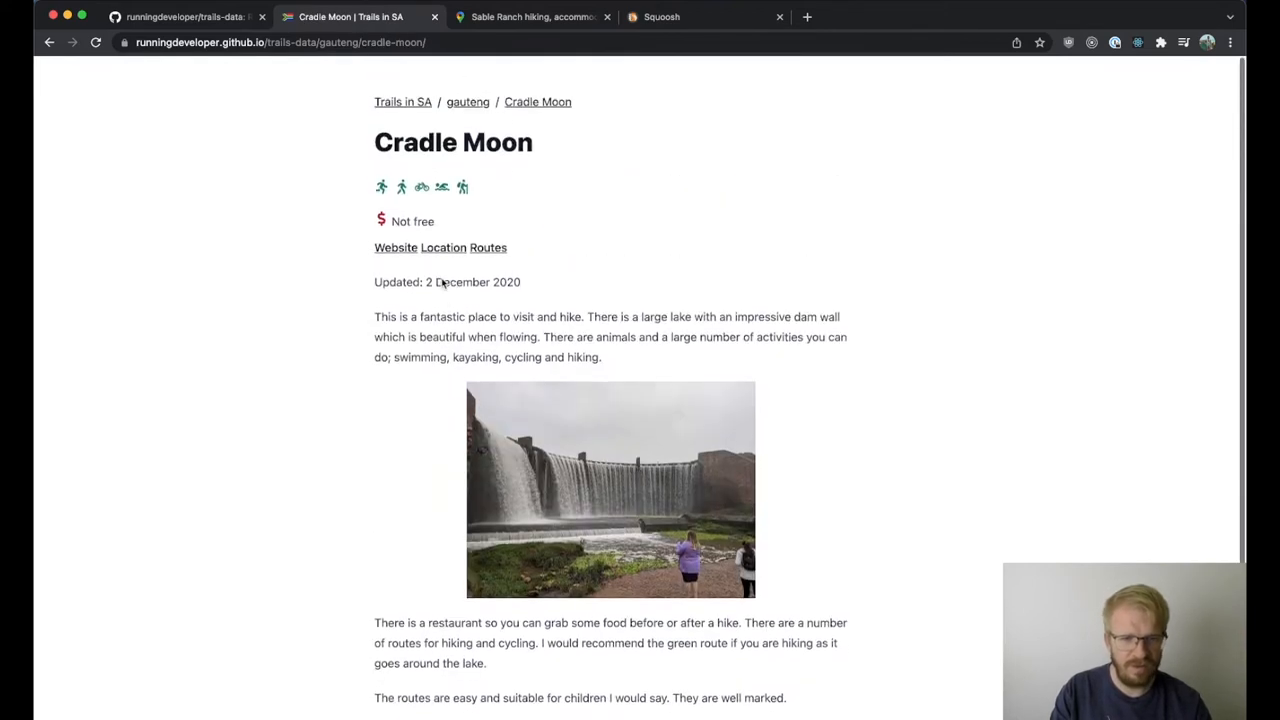
scroll("down", 3)
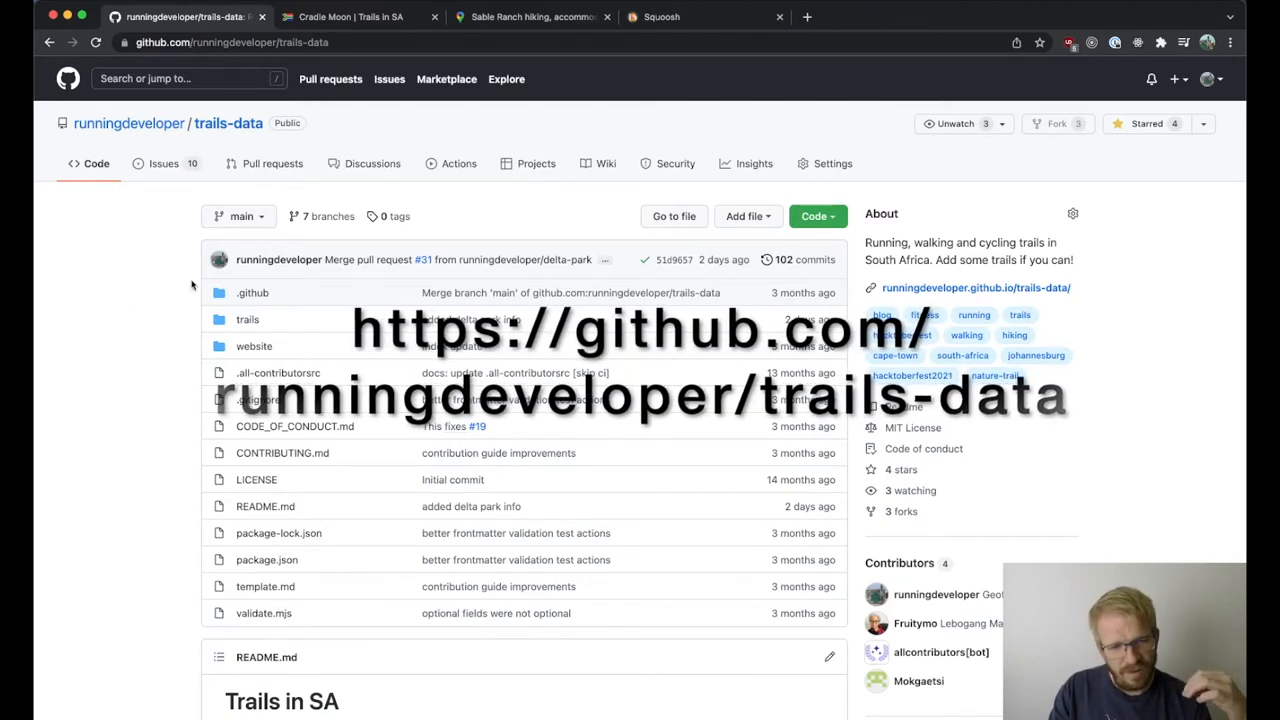
- Skim the trails-data README's list of trails
scroll("down", 3)
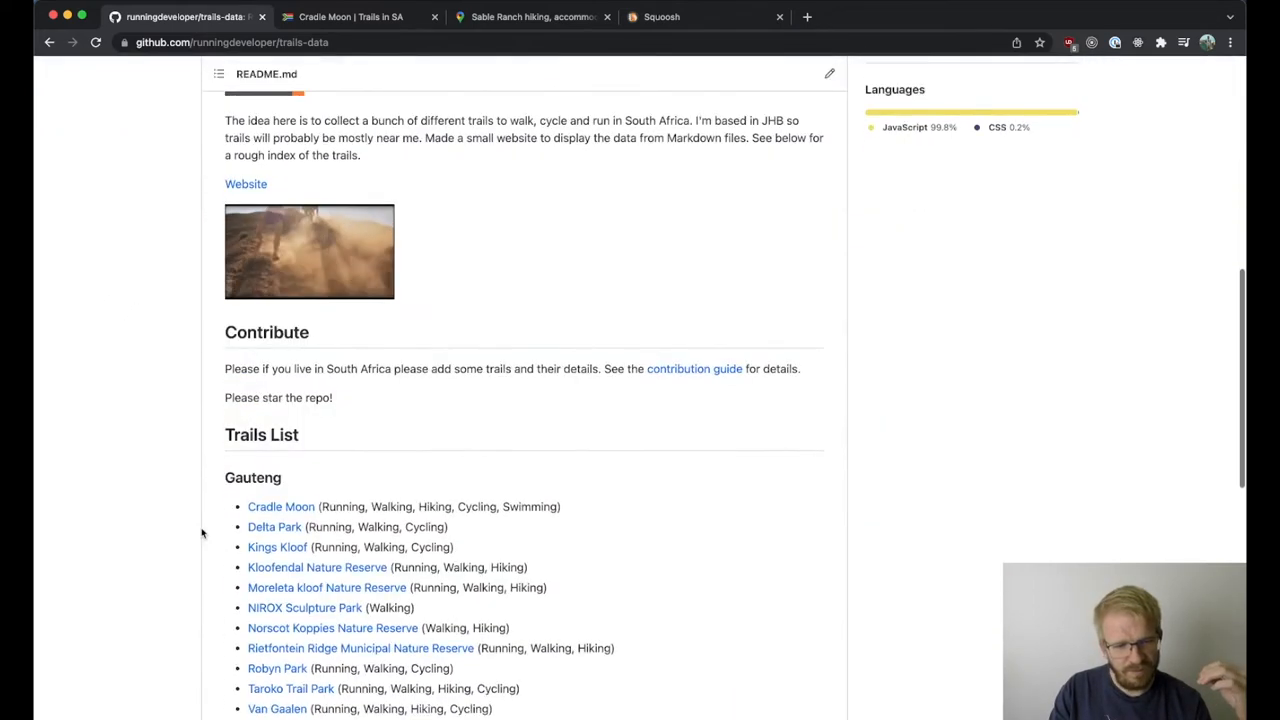
scroll("down", 3)
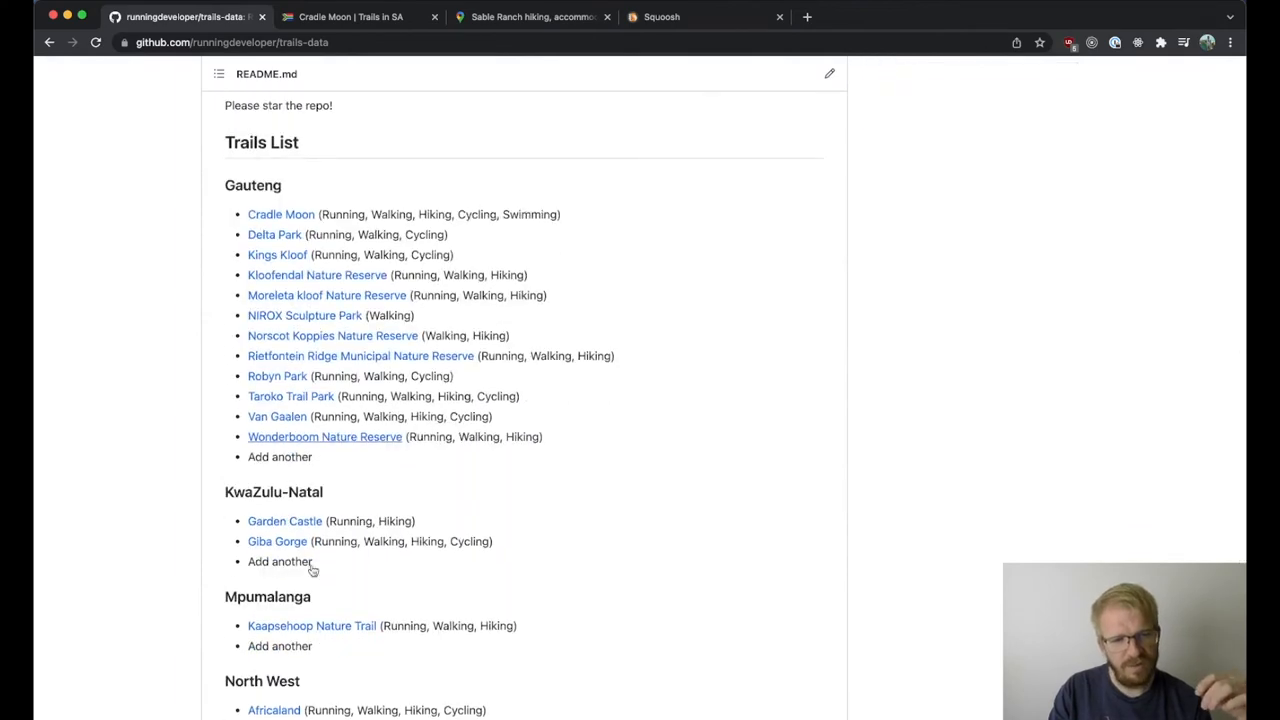
scroll("up", 3)
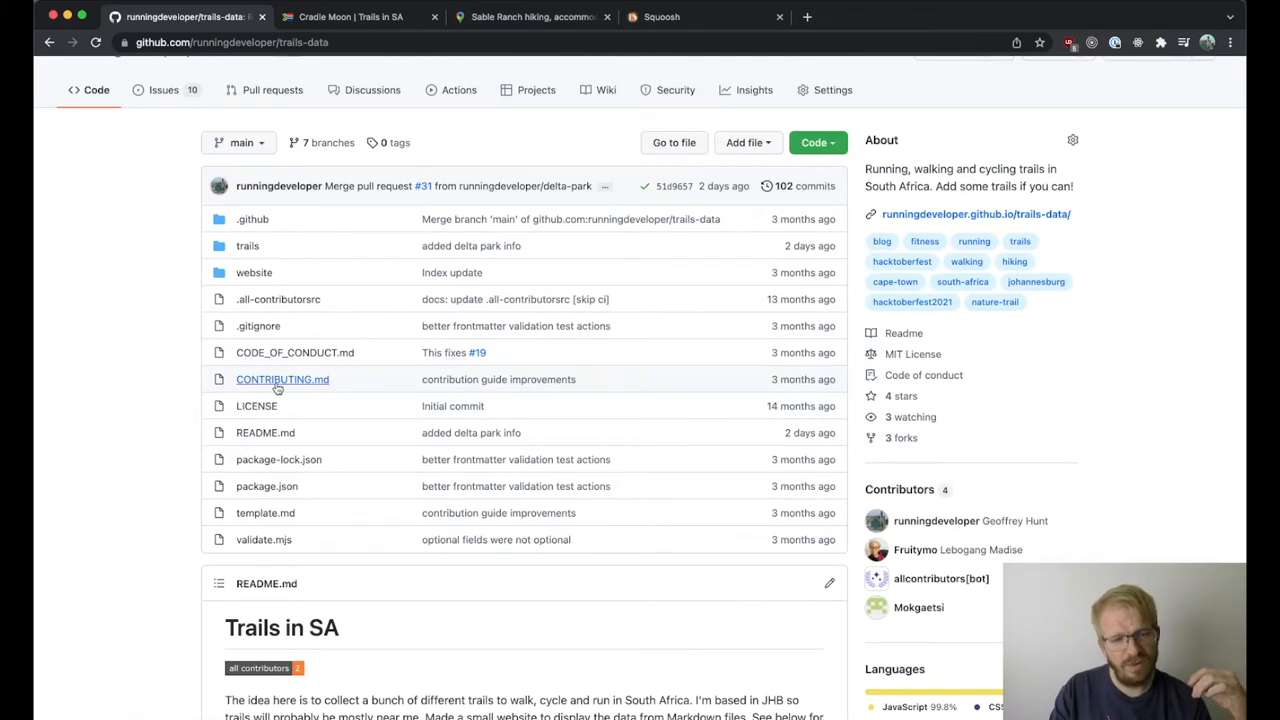
- Read CONTRIBUTING.md through the steps for adding trails and submitting pull requests
left_click(282, 380)
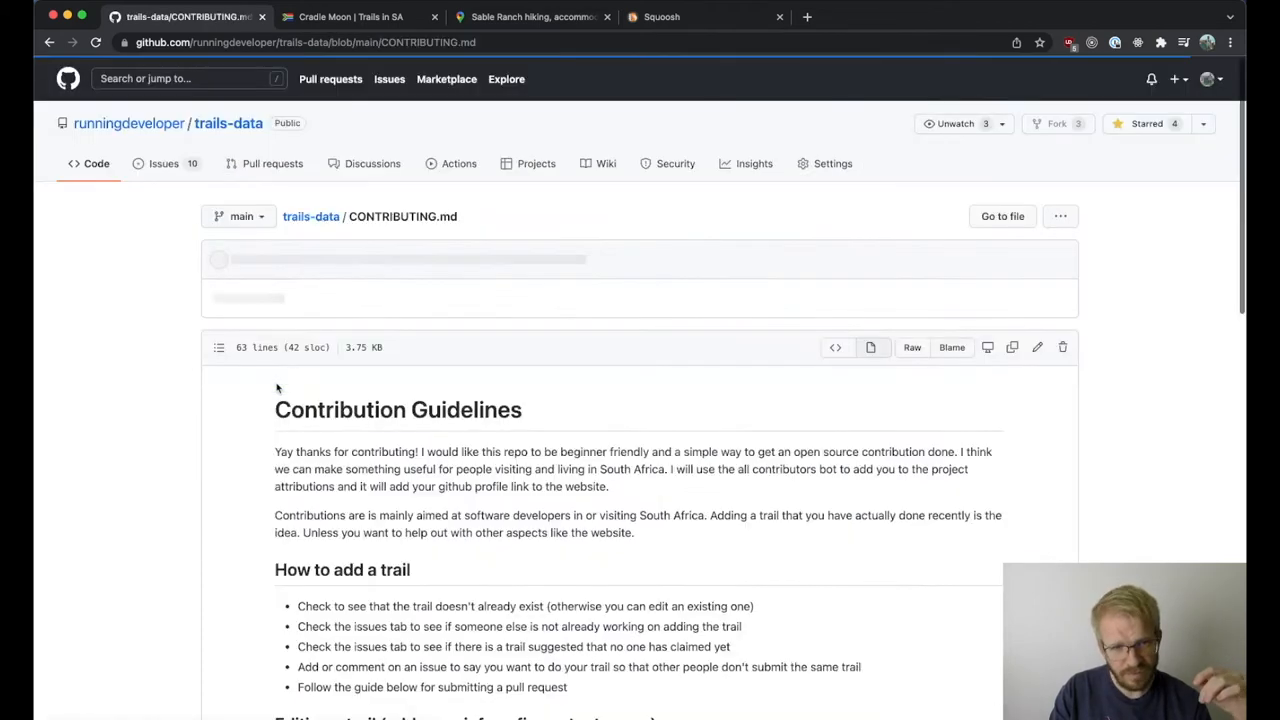
scroll("down", 3)
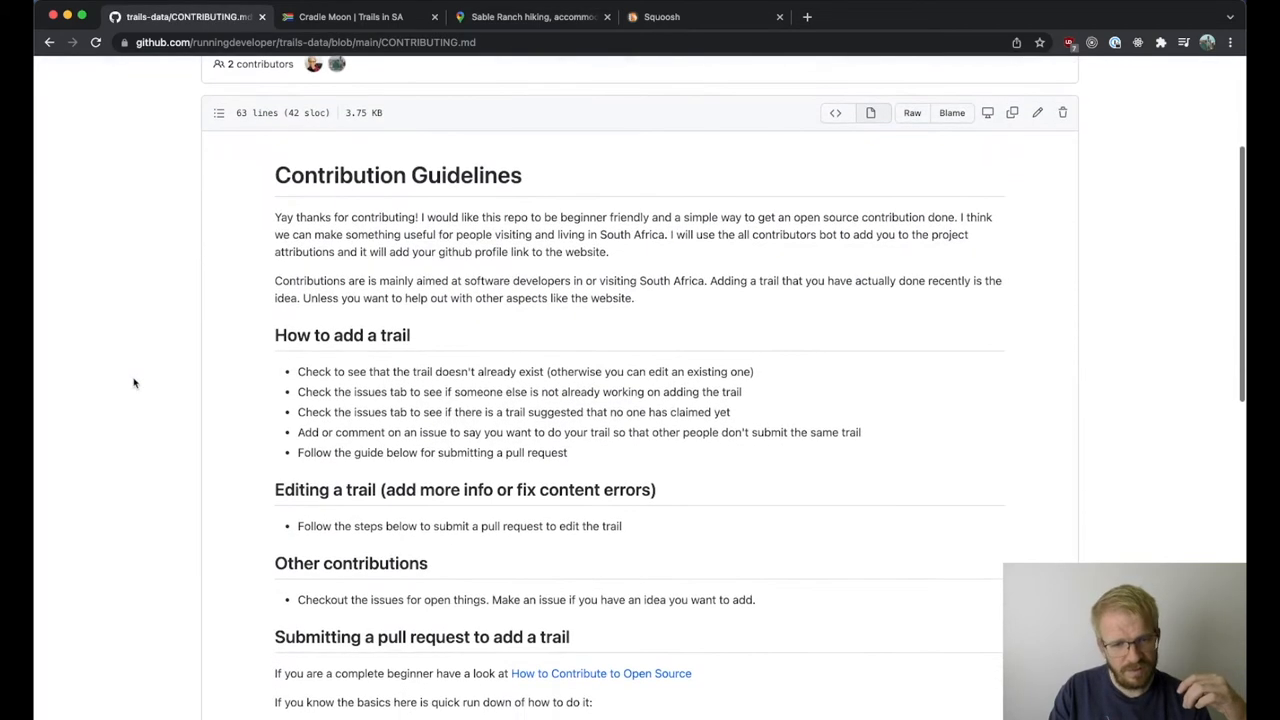
scroll("down", 3)
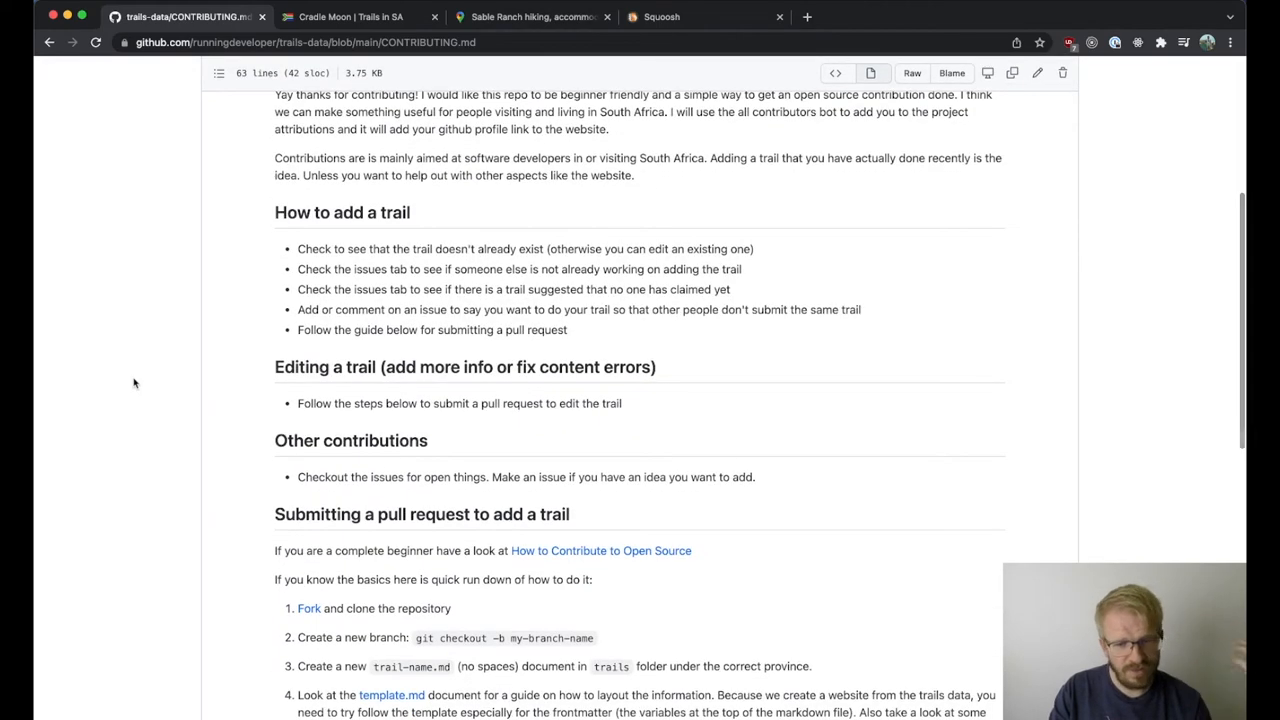
scroll("down", 3)
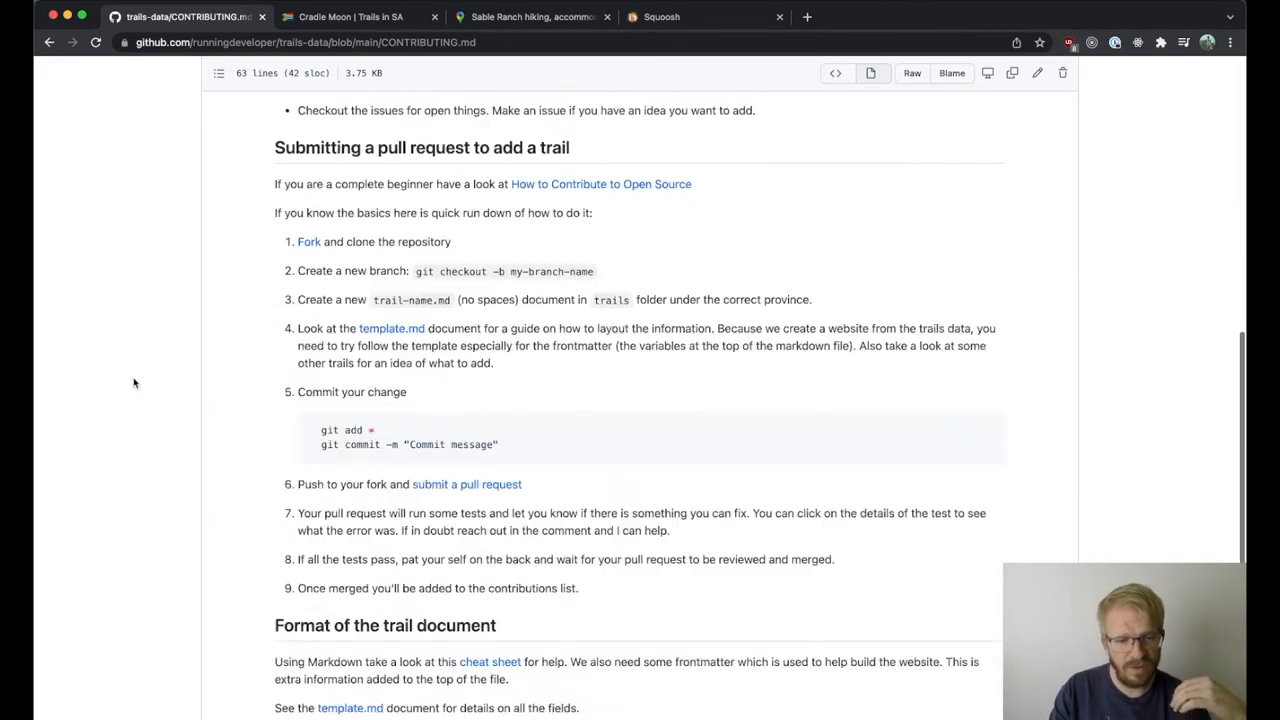
scroll("down", 3)
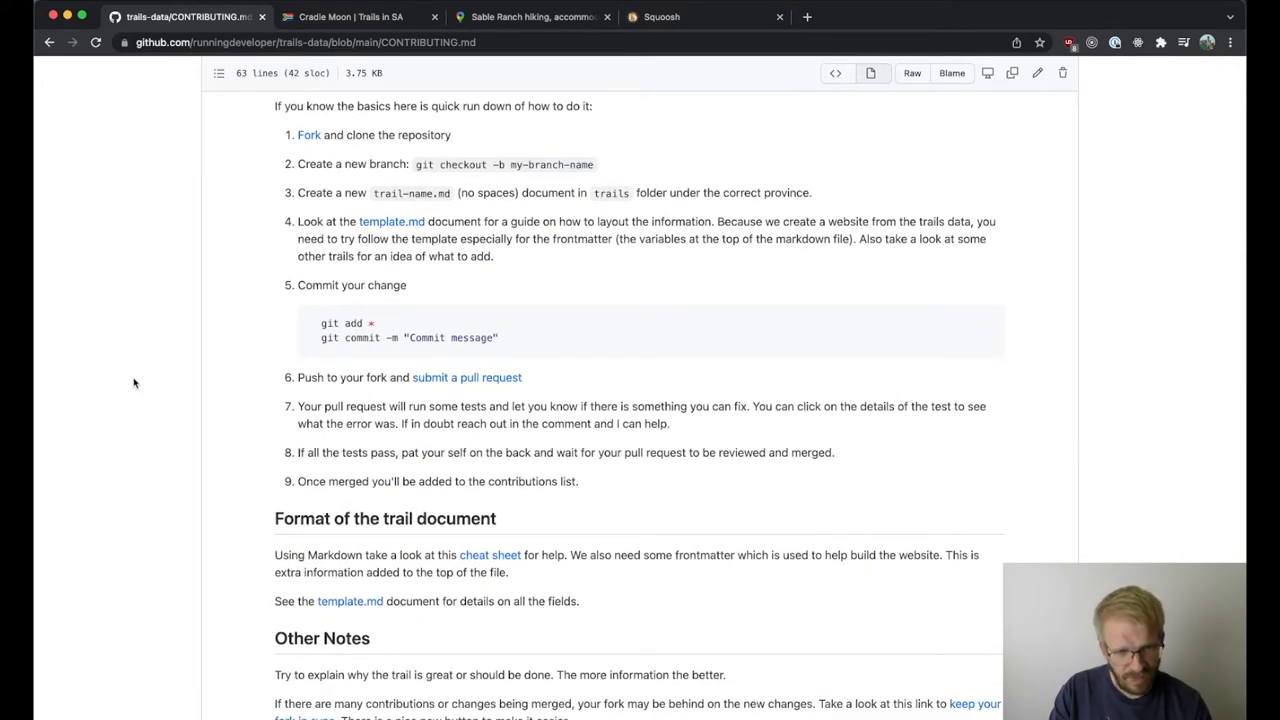
scroll("down", 3)
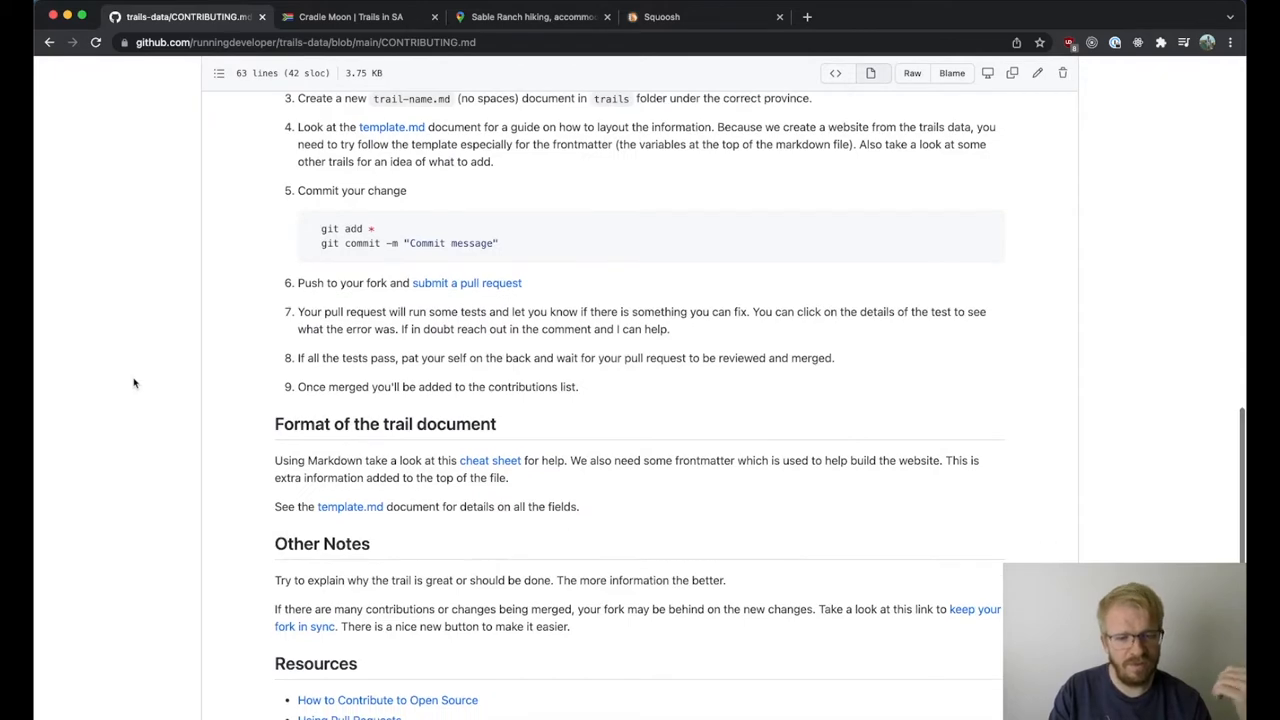
mouse_move(160, 260)
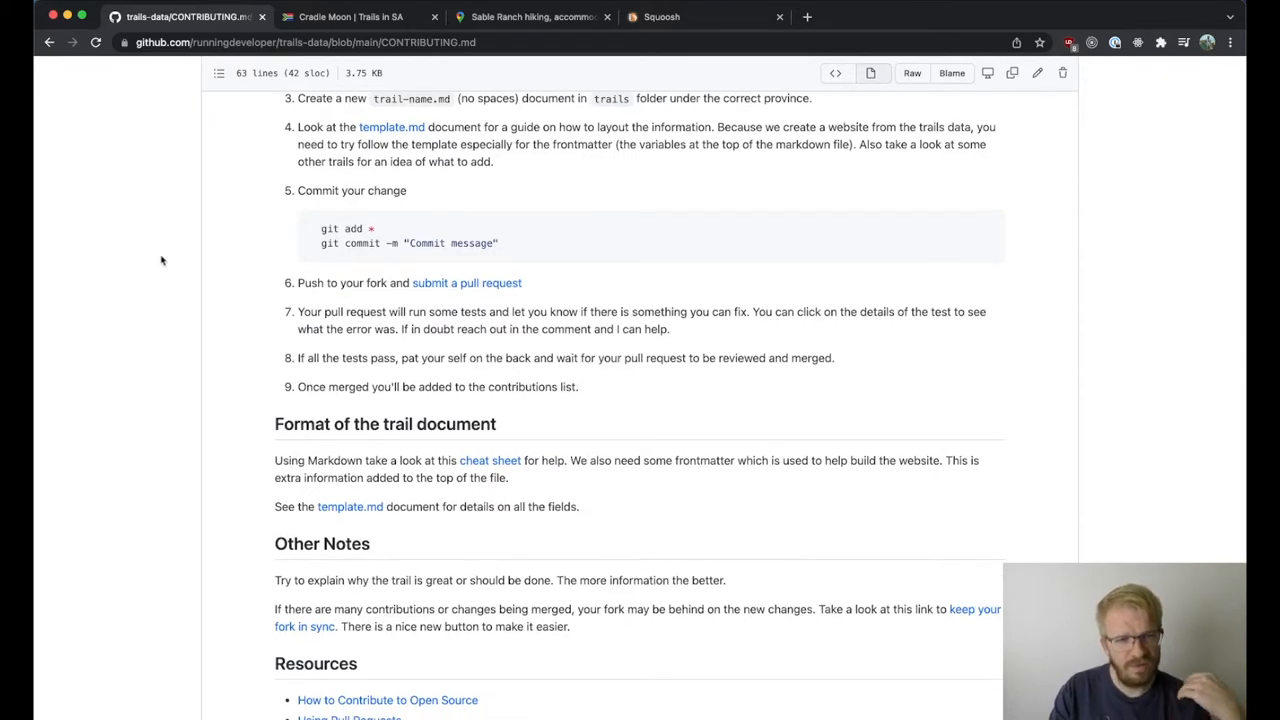
scroll("down", 3)
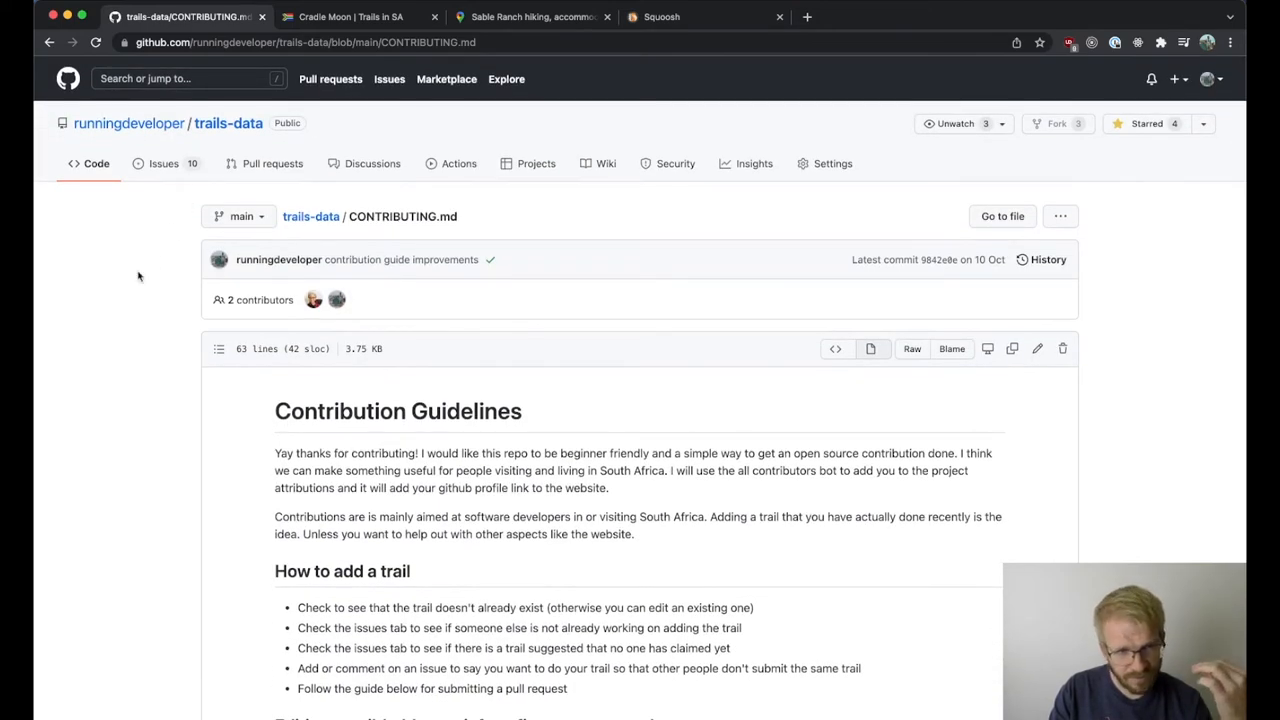
- Go back to the trails-data repository's Code page via the breadcrumb
left_click(228, 124)
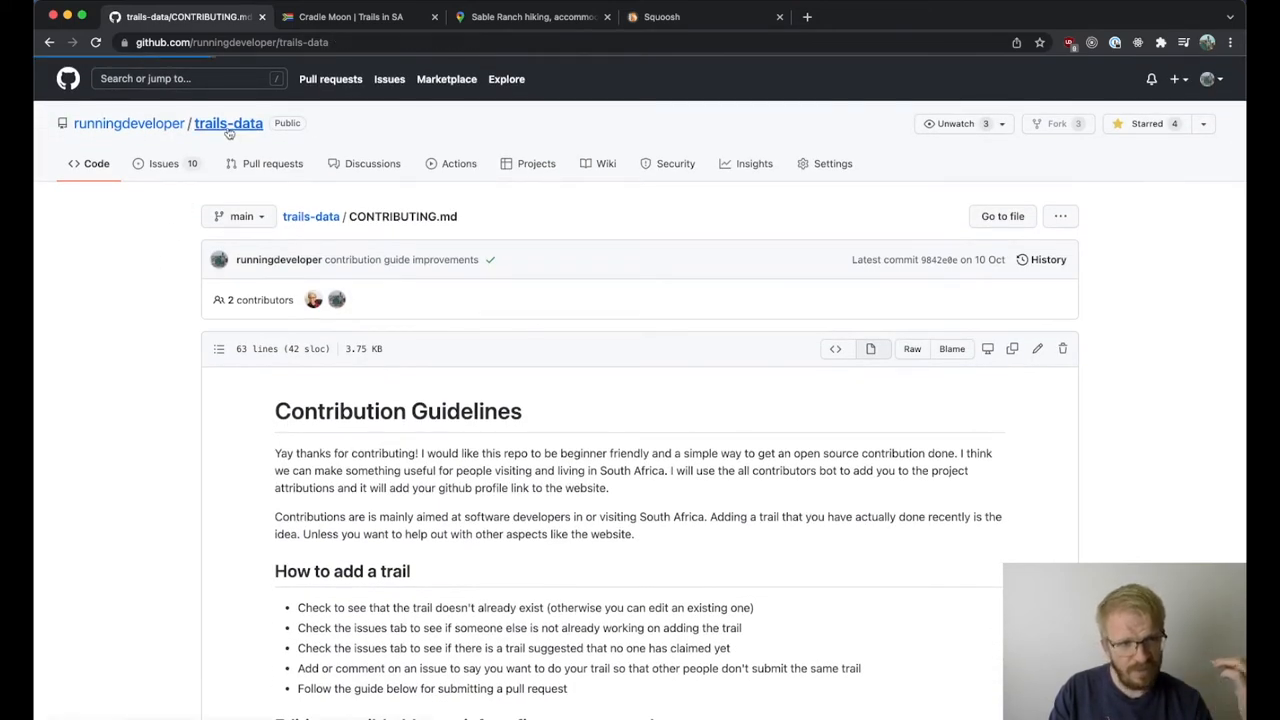
left_click(228, 124)
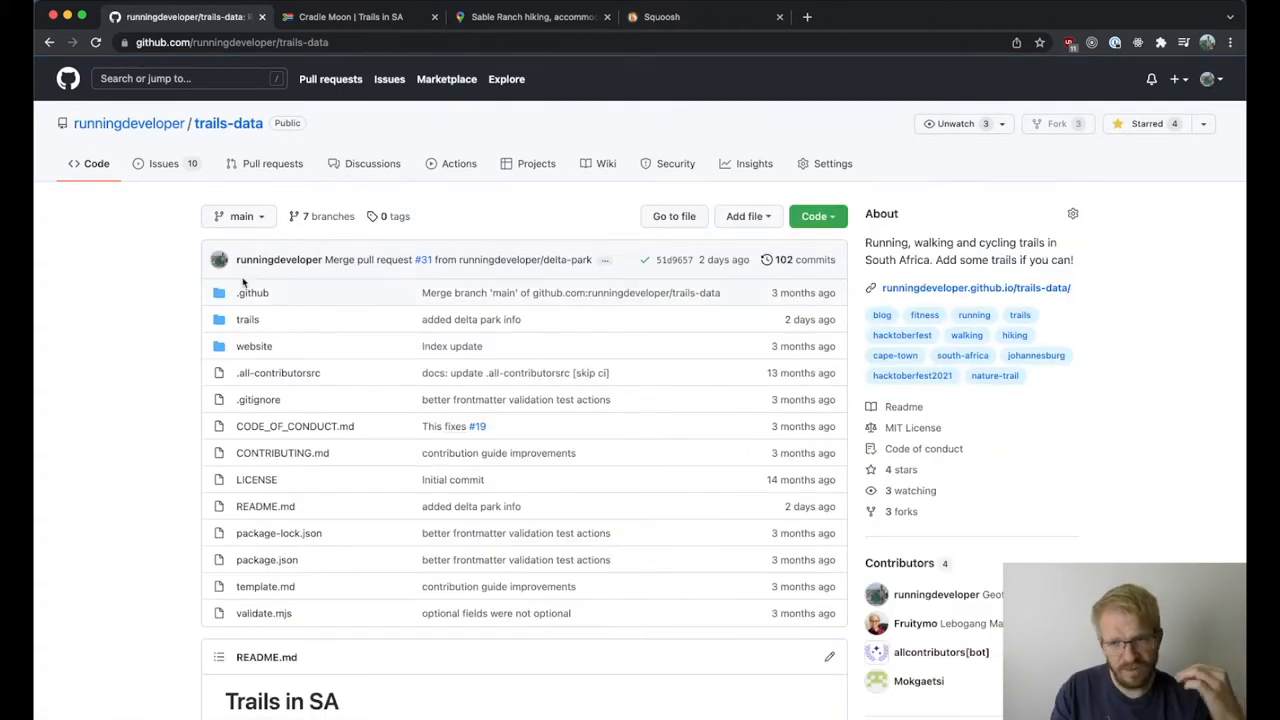
mouse_move(1008, 178)
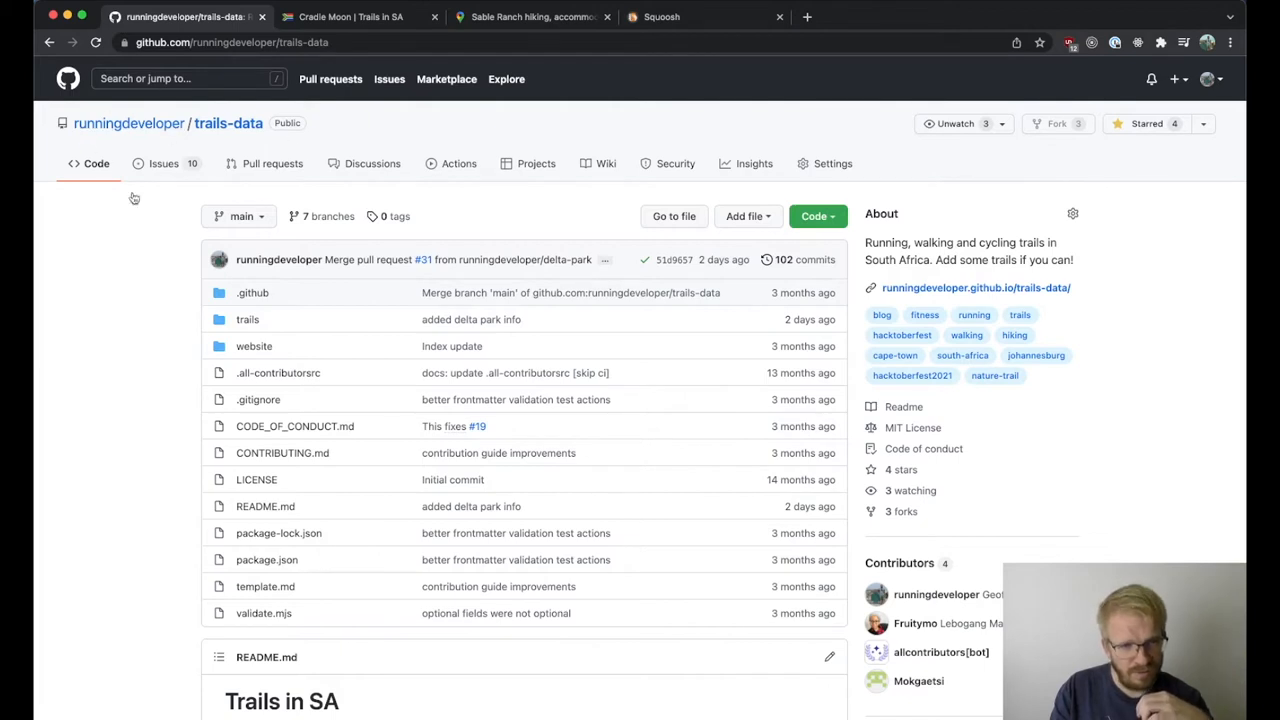
mouse_move(118, 320)
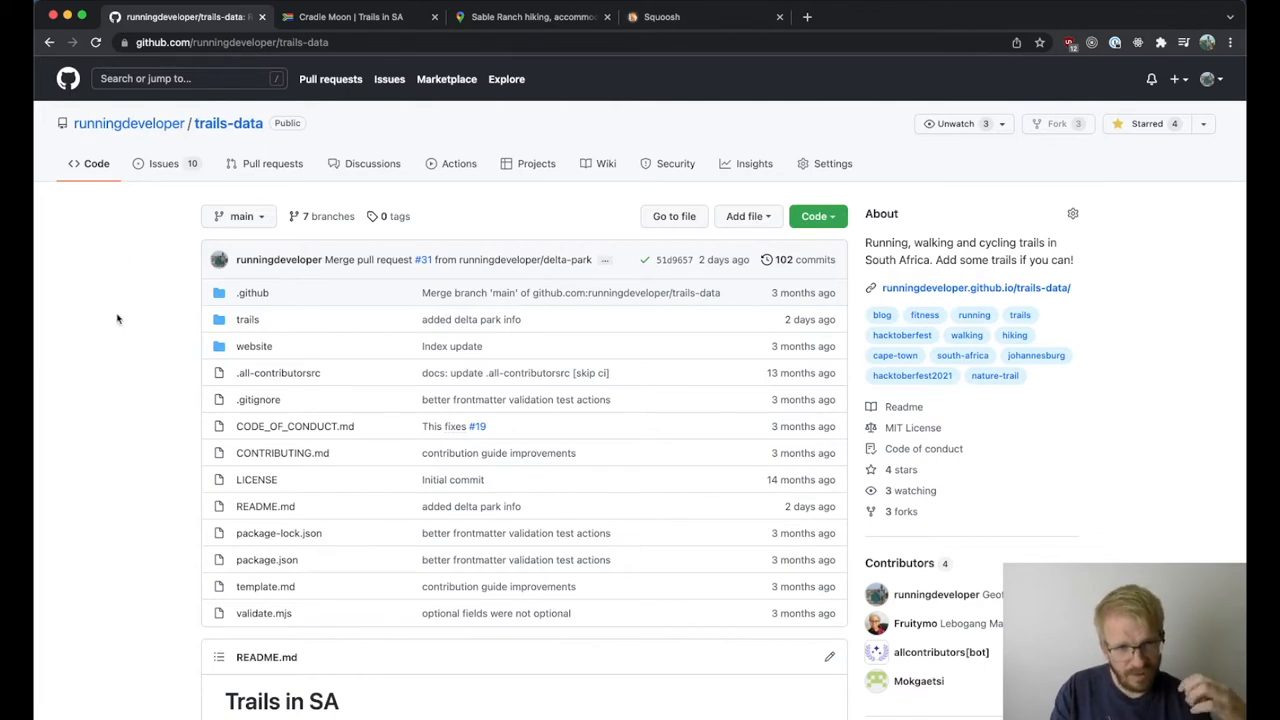
mouse_move(124, 278)
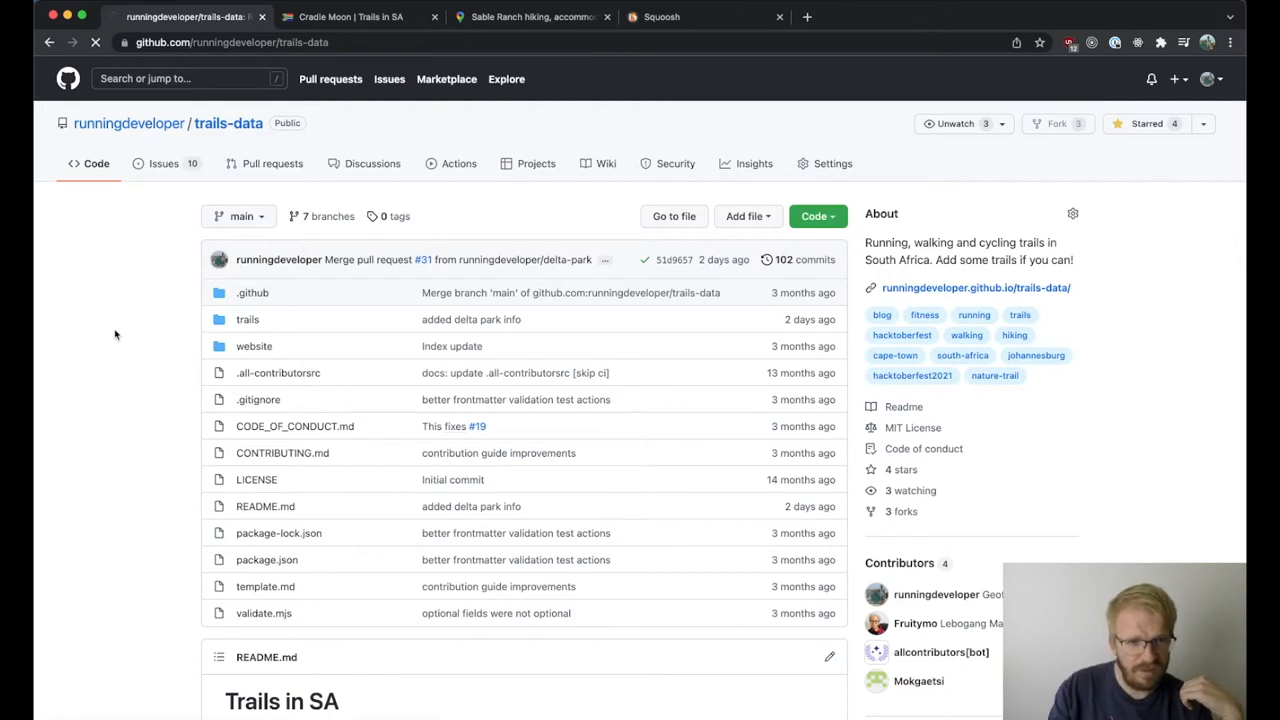
- Launch the trails-data repository in the github.dev editor with the '.' shortcut
key(".")
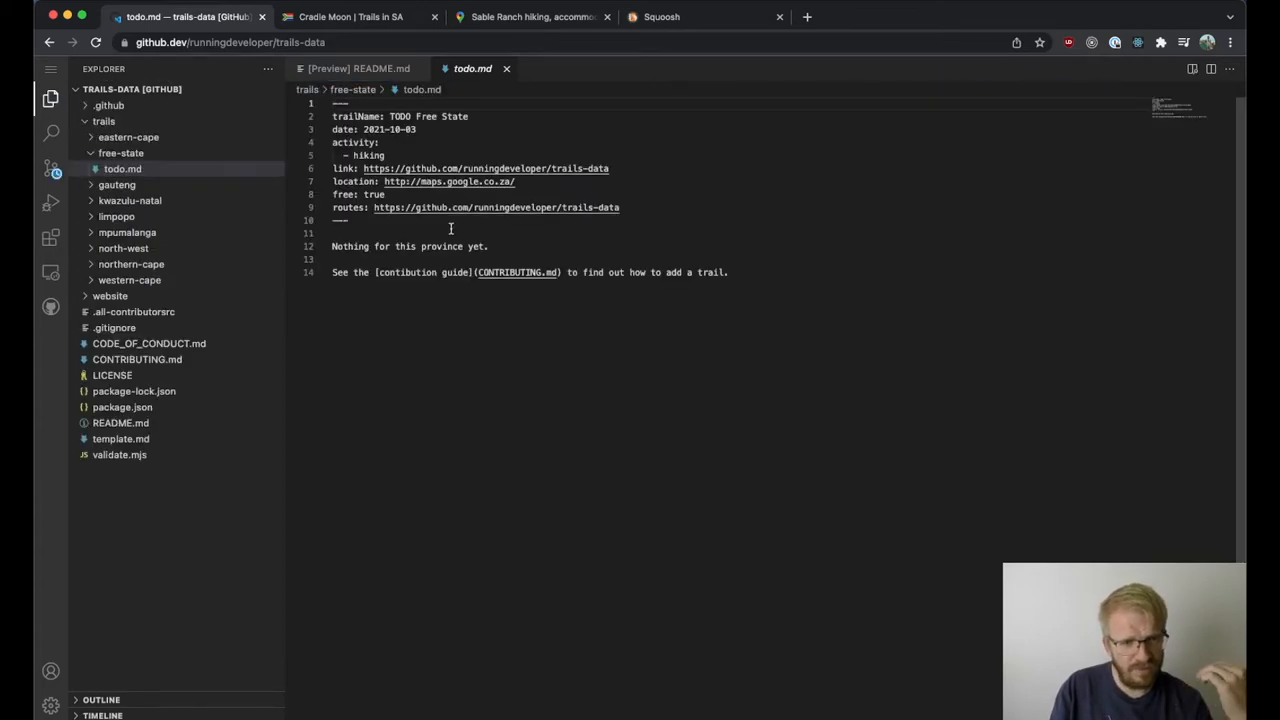
left_click(104, 122)
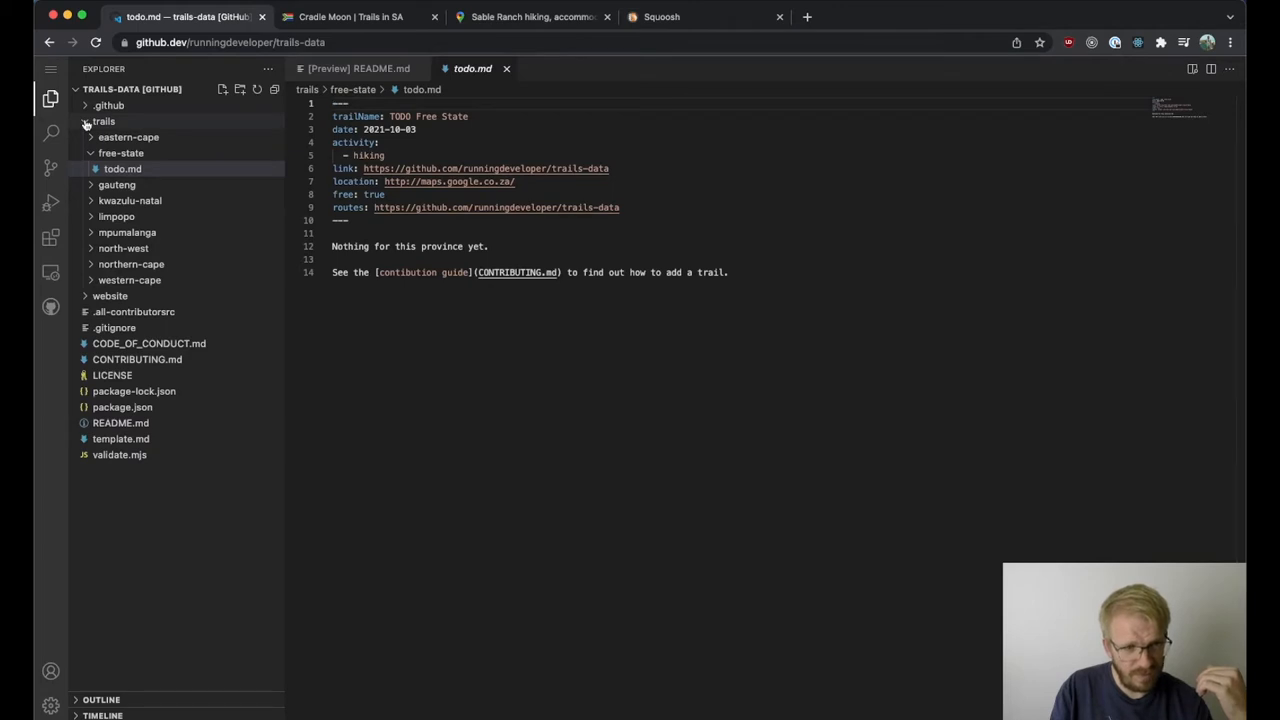
left_click(104, 122)
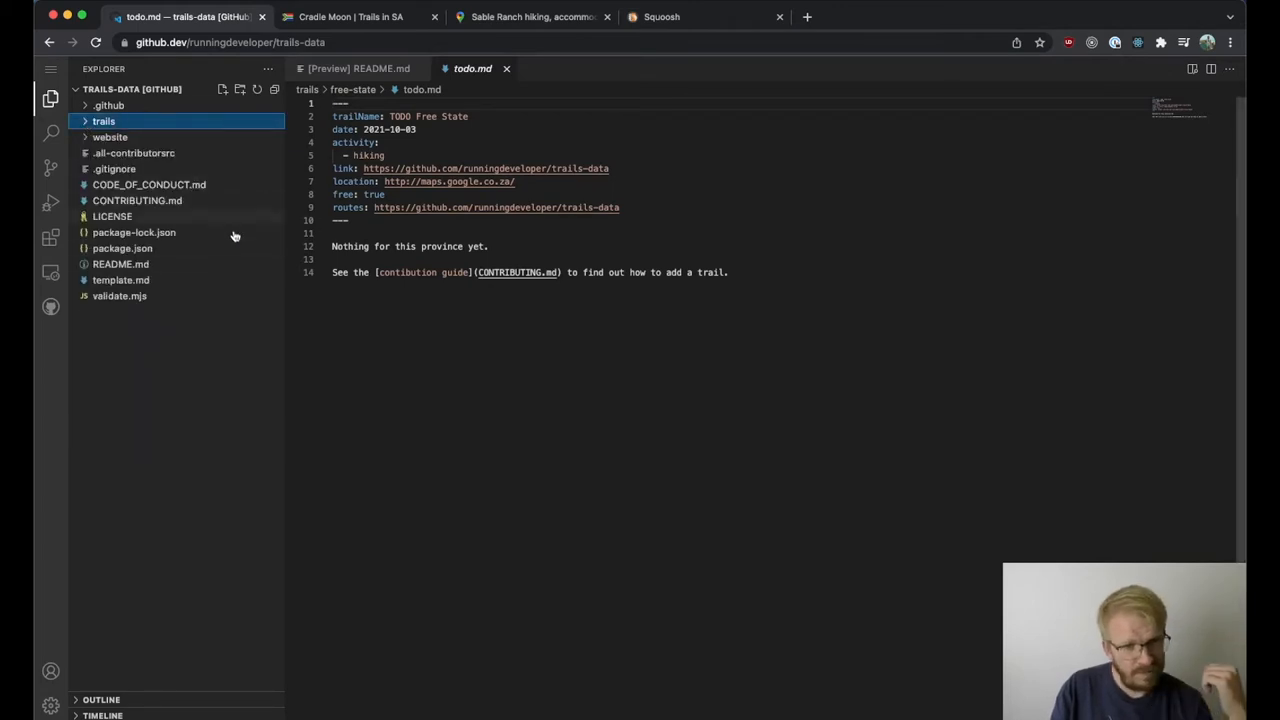
mouse_move(122, 248)
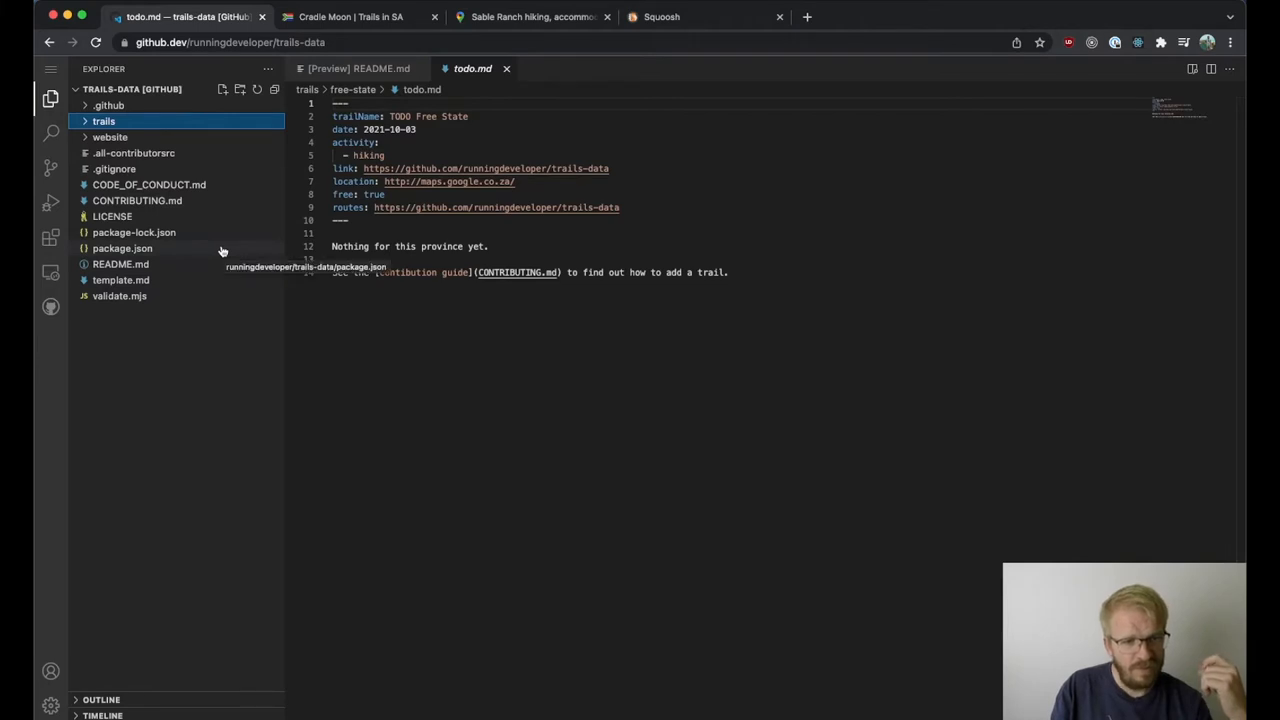
mouse_move(324, 136)
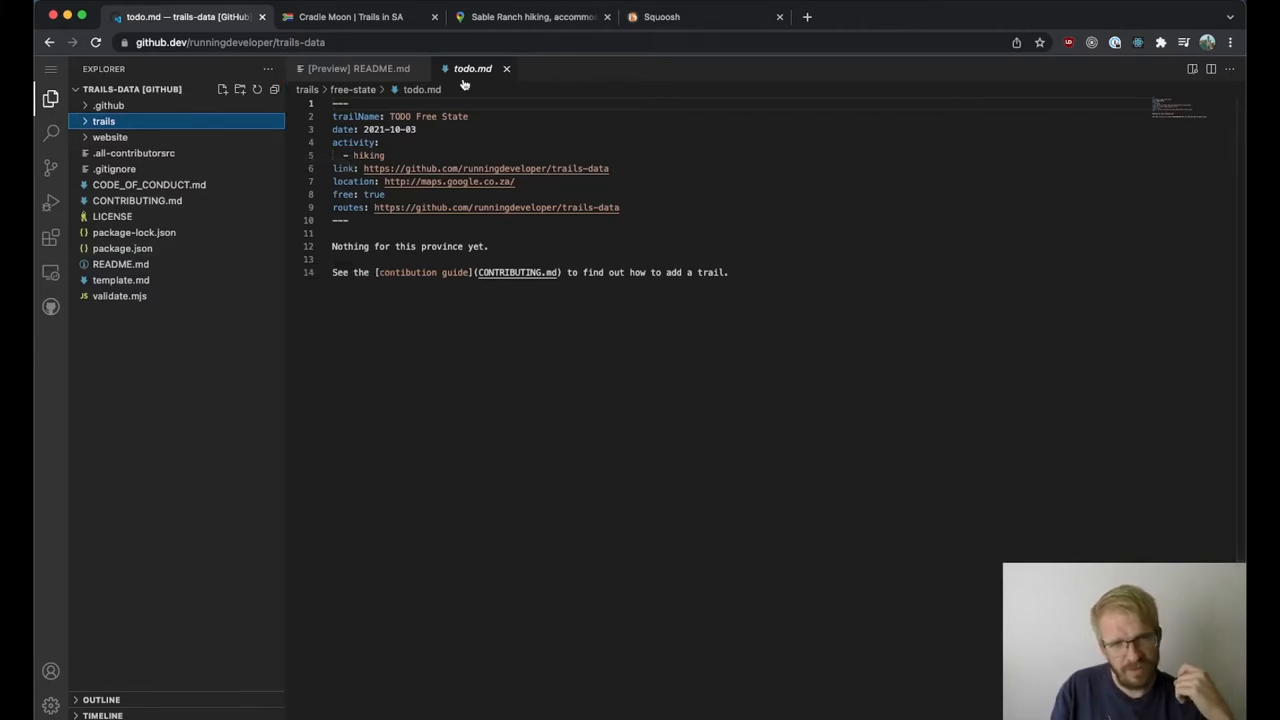
- Check the Sable Ranch map tab, then browse the free-state and gauteng trail folders in the Explorer
left_click(532, 16)
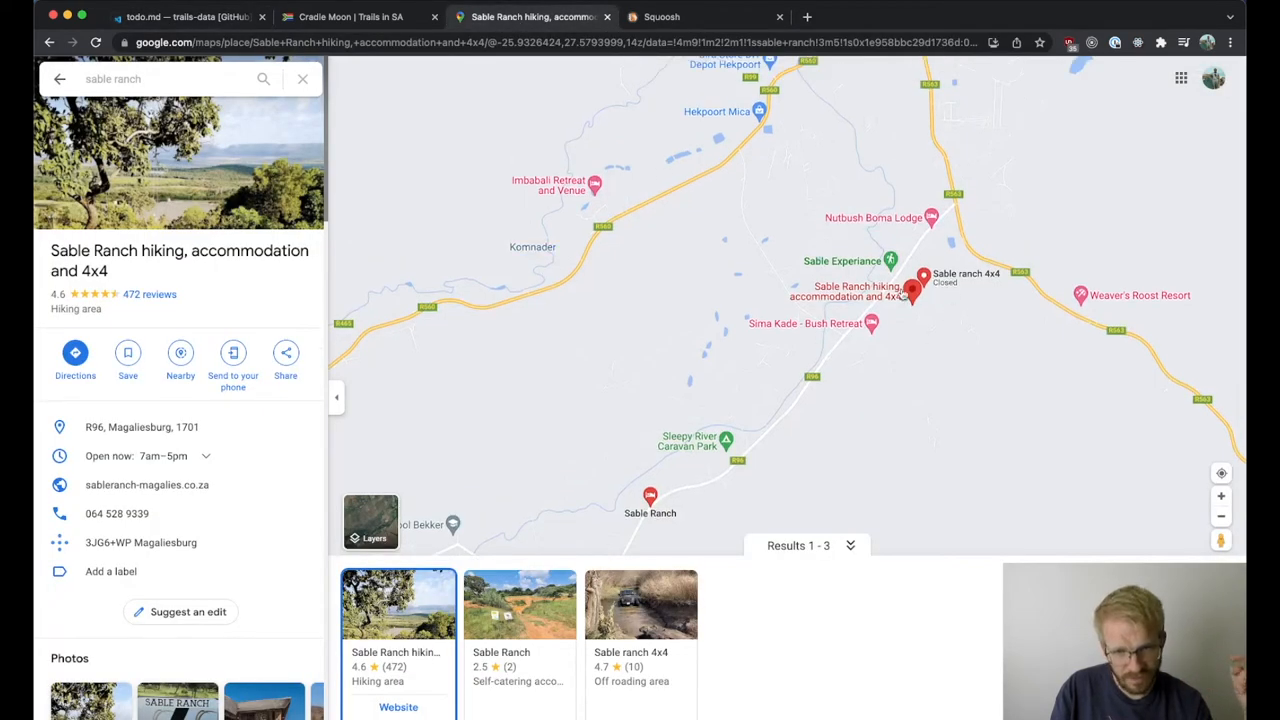
left_click(180, 16)
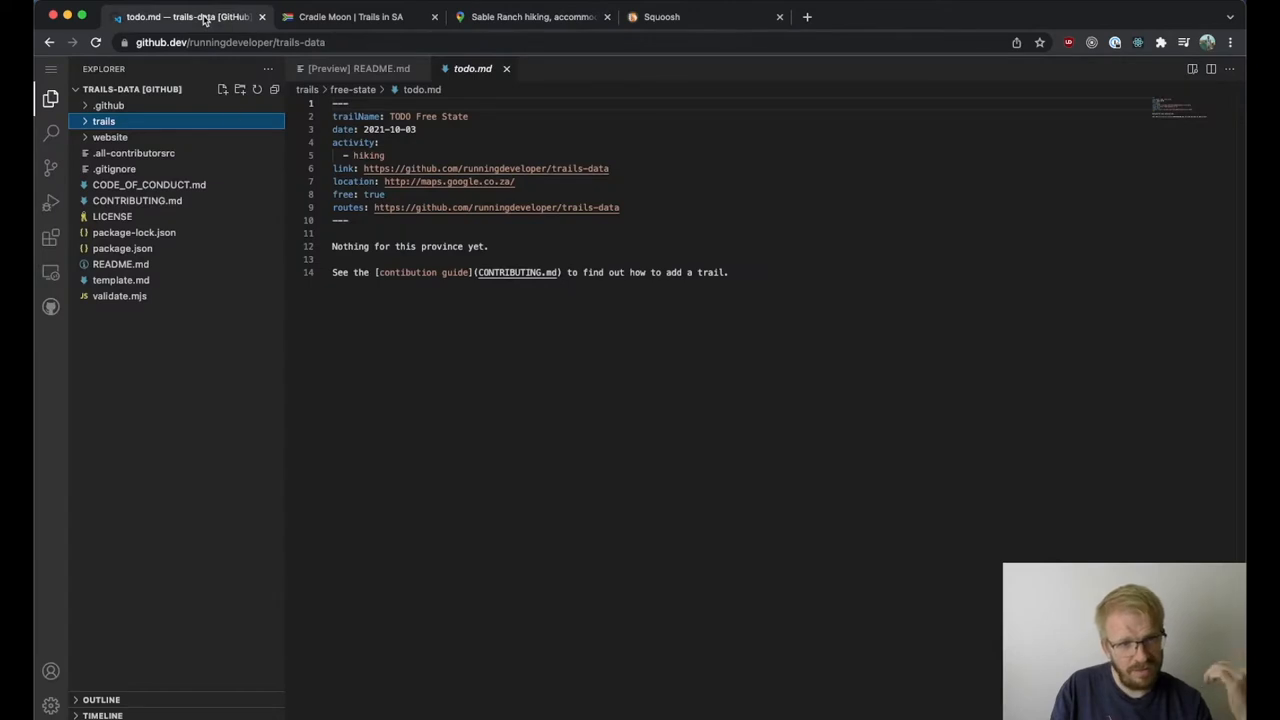
left_click(104, 122)
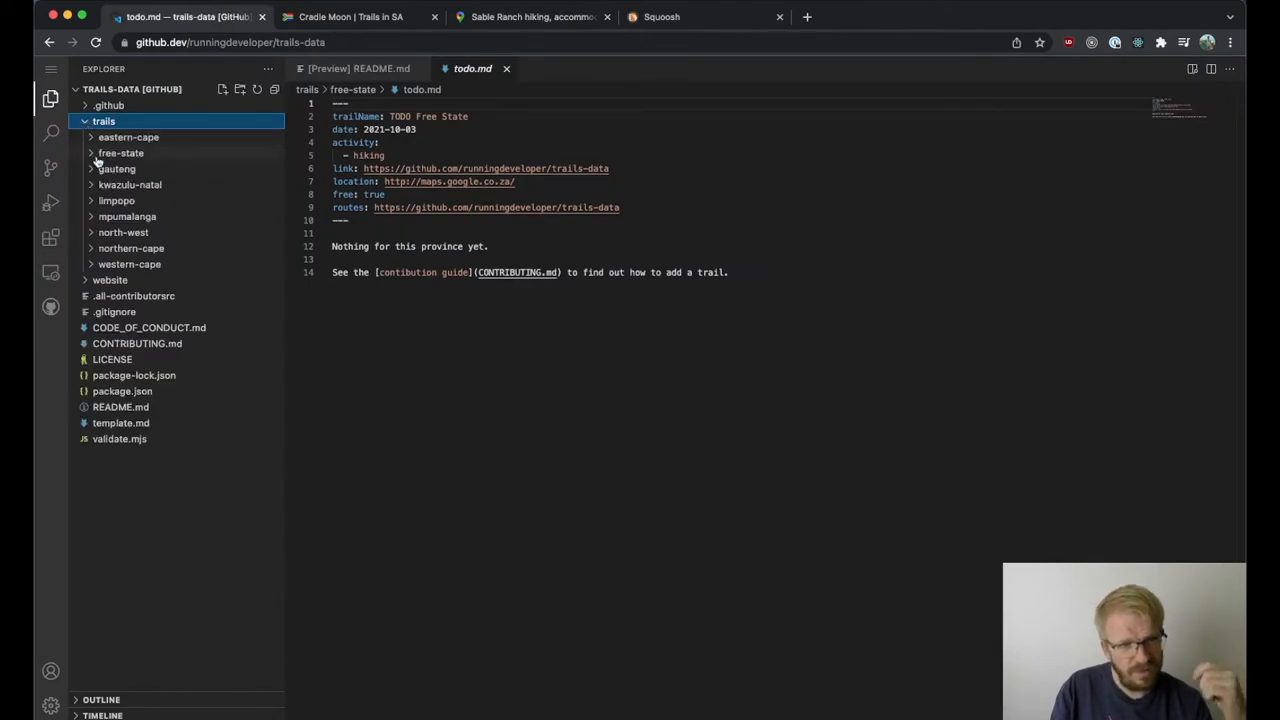
left_click(116, 168)
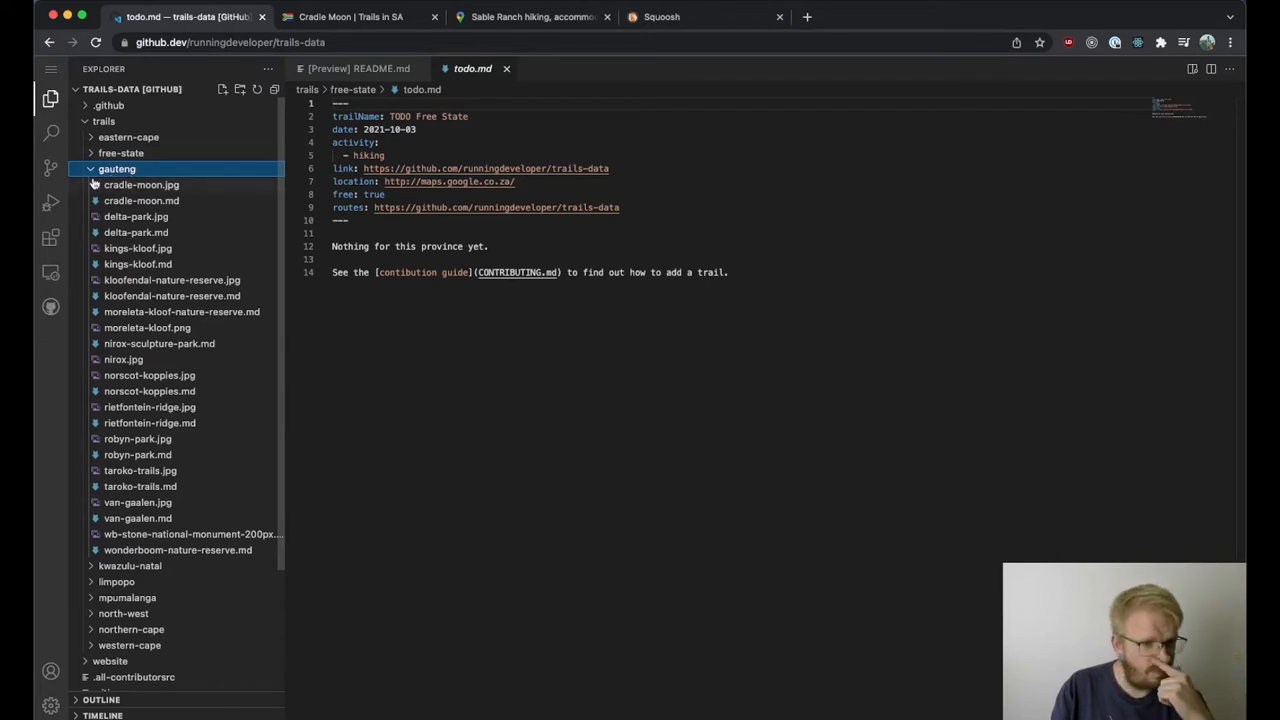
left_click(104, 120)
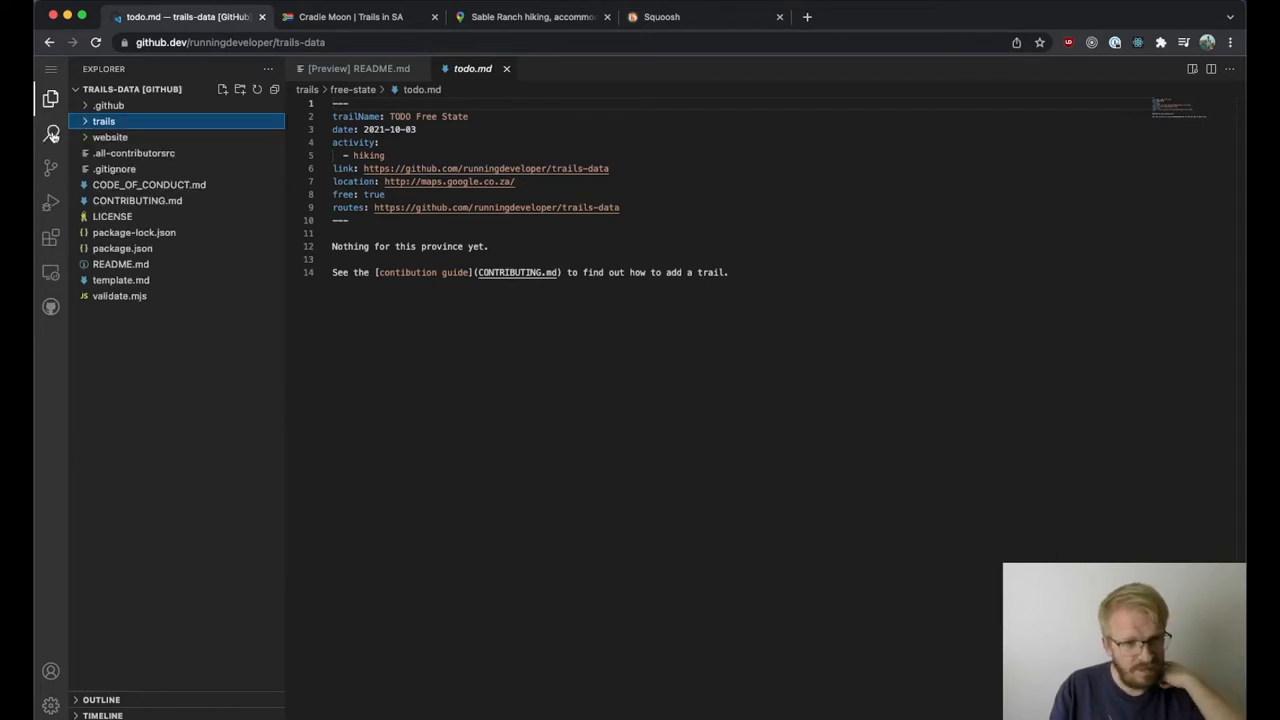
- From Source Control create a new branch named sable
left_click(50, 168)
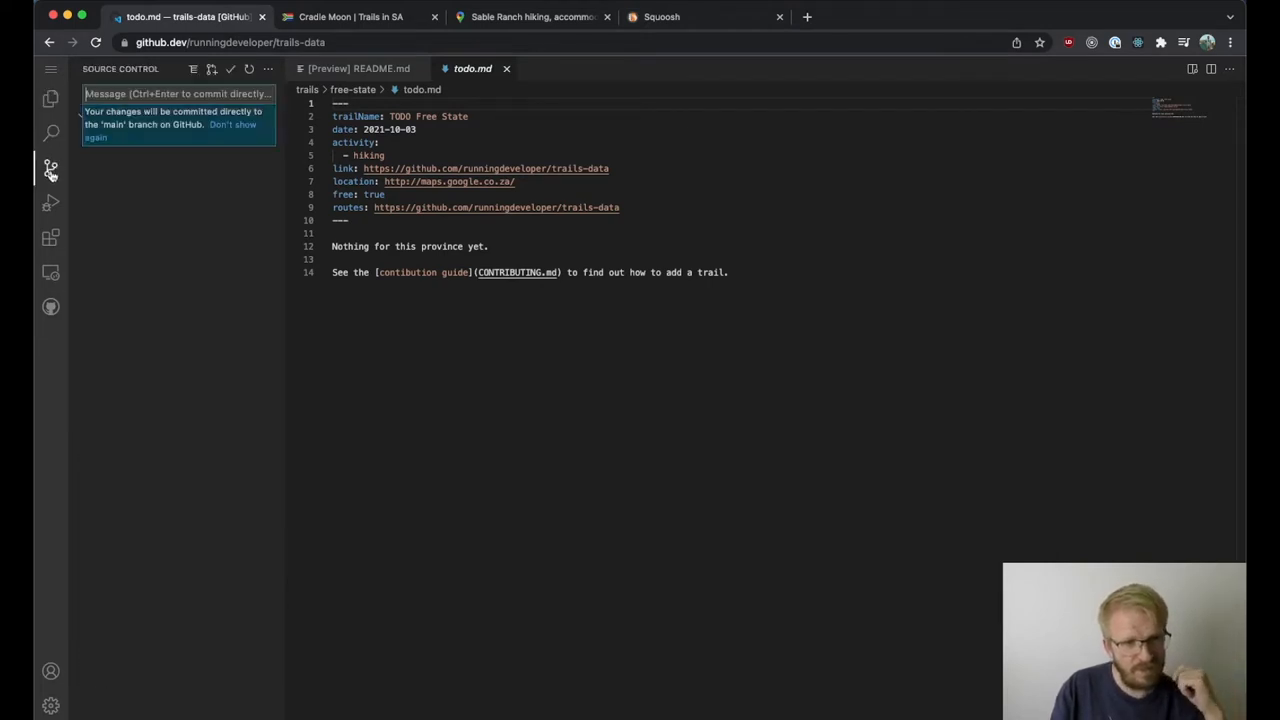
left_click(232, 124)
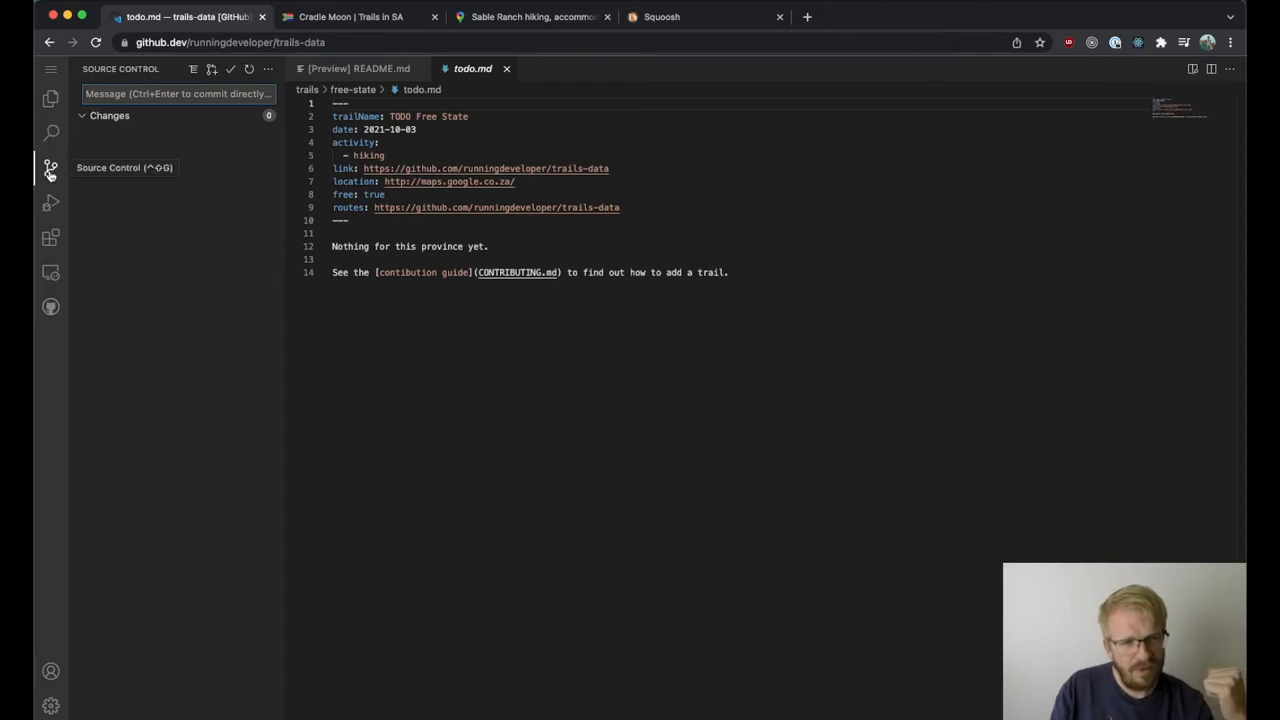
left_click(268, 68)
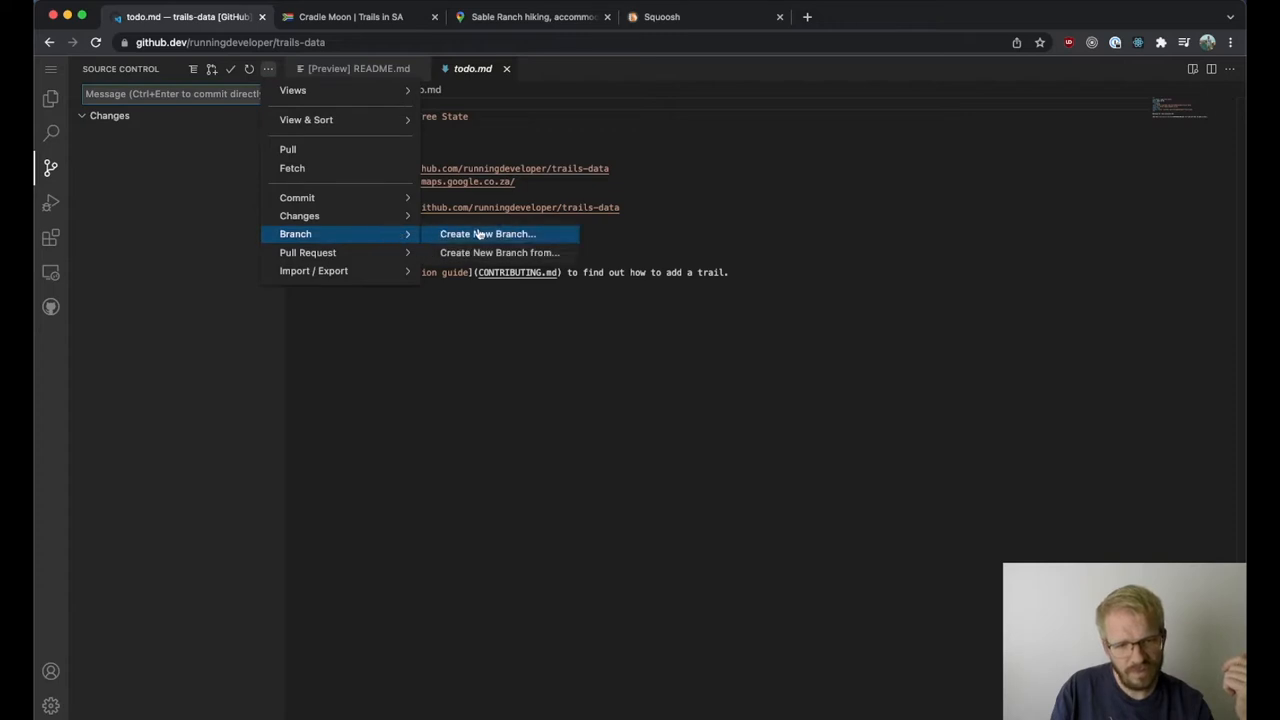
left_click(488, 232)
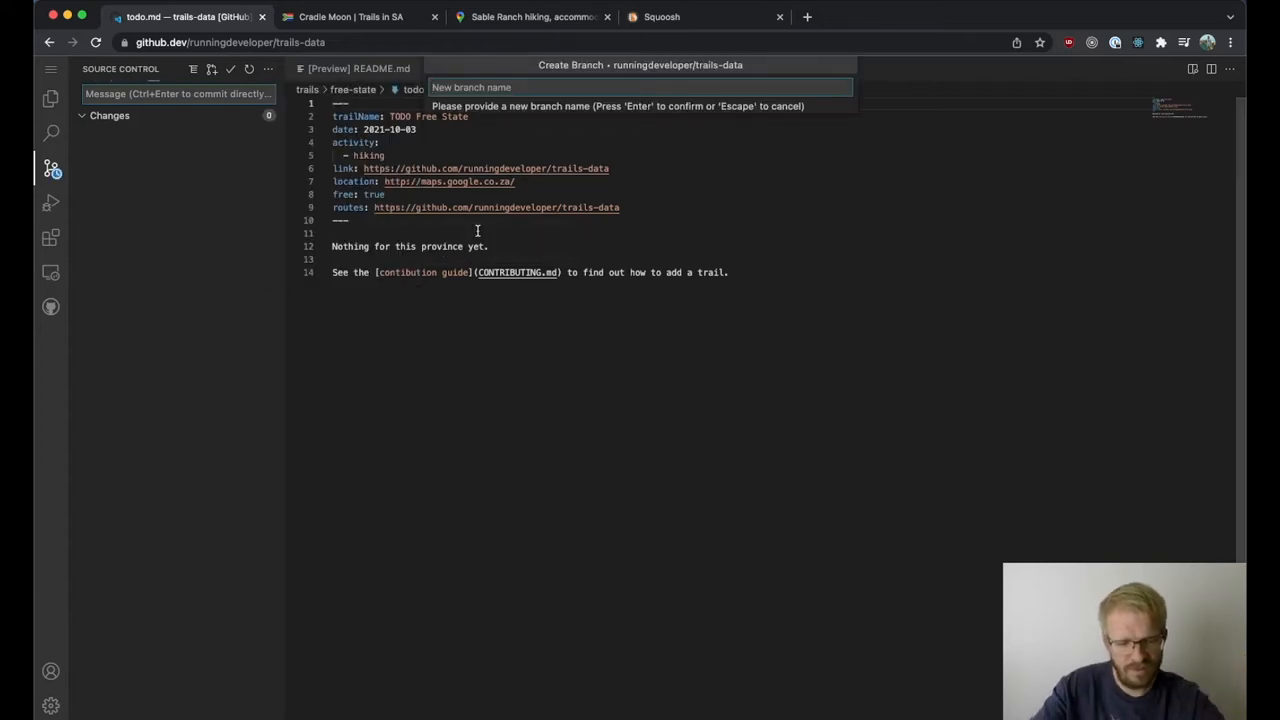
type("sabe")
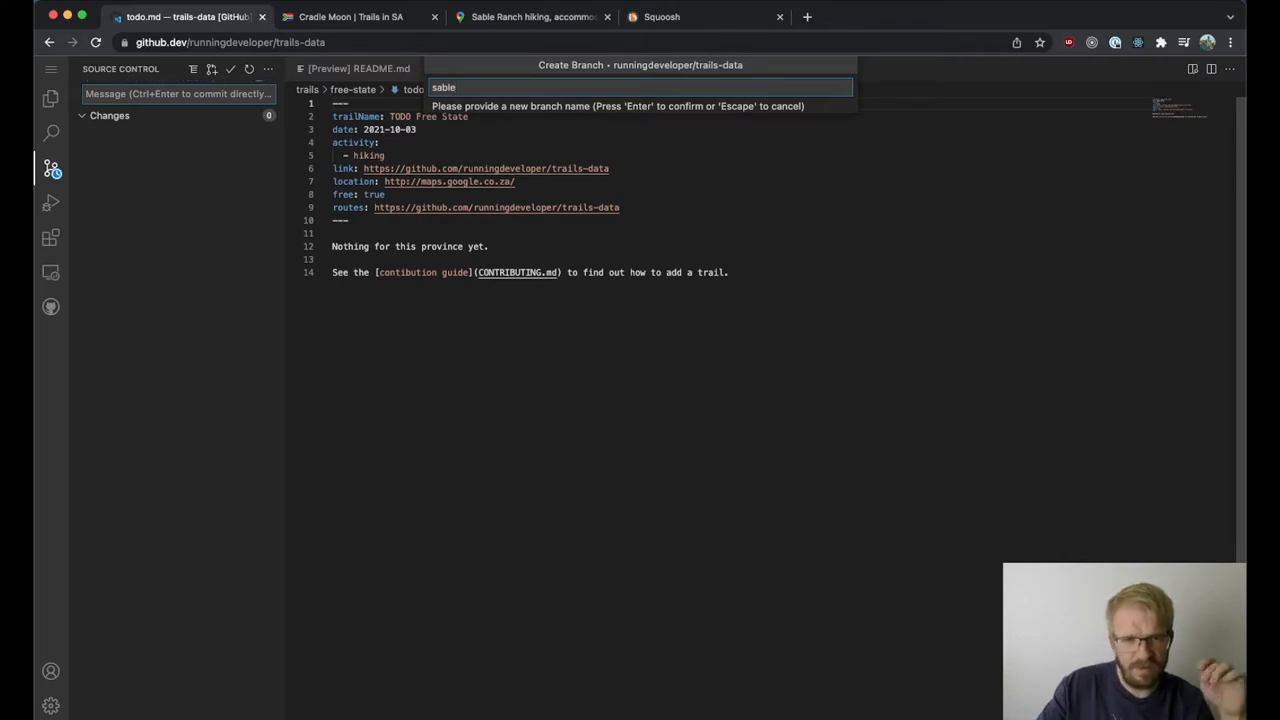
key("Enter")
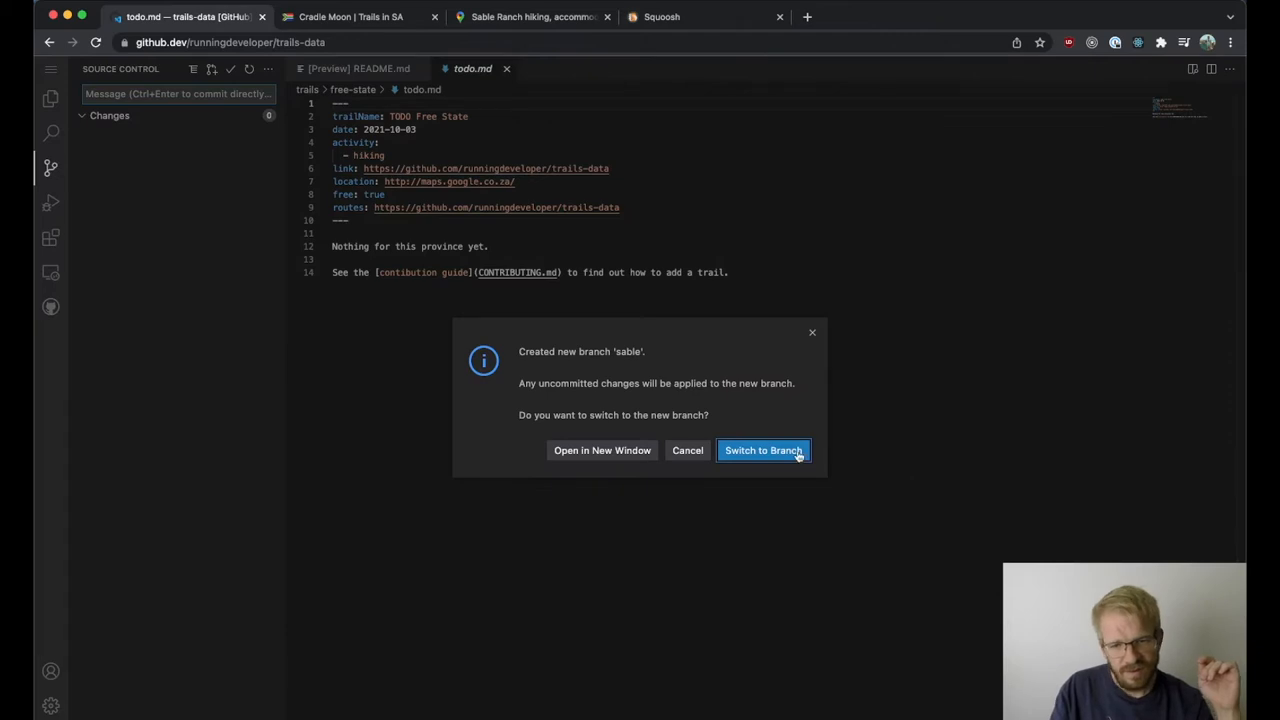
- Switch the workspace to the sable branch and expand the trails folder
left_click(764, 450)
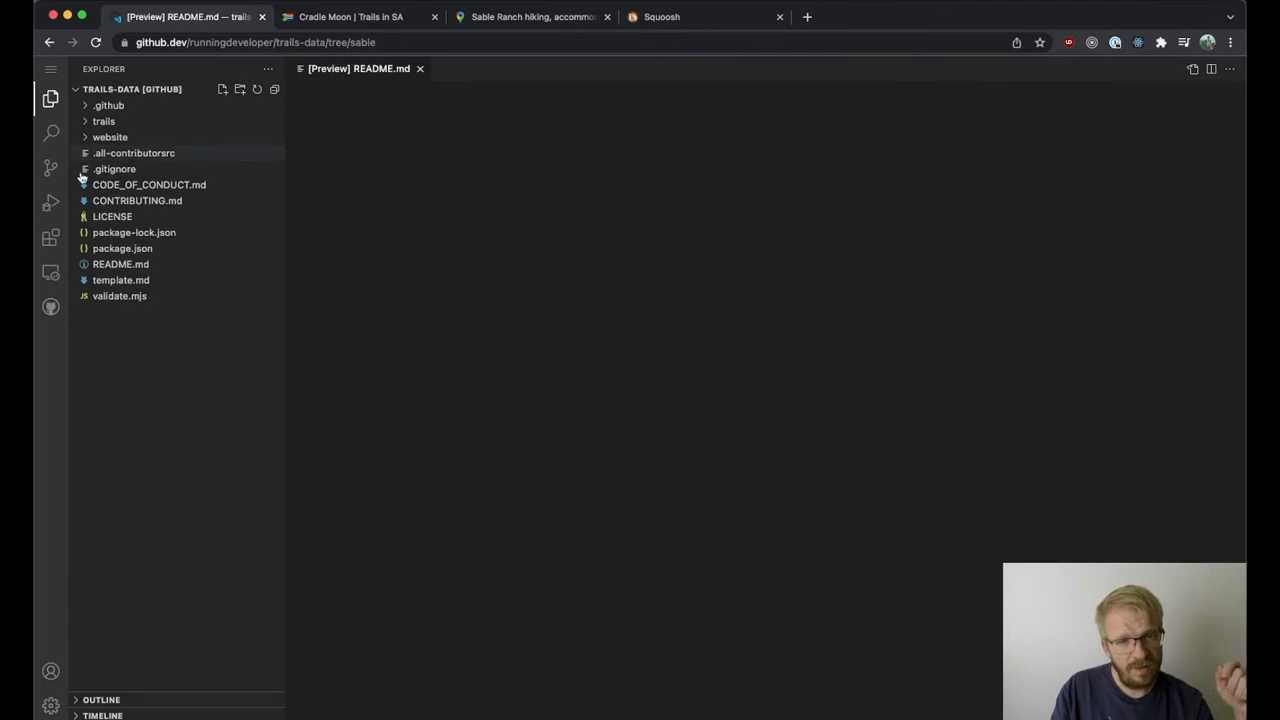
left_click(104, 122)
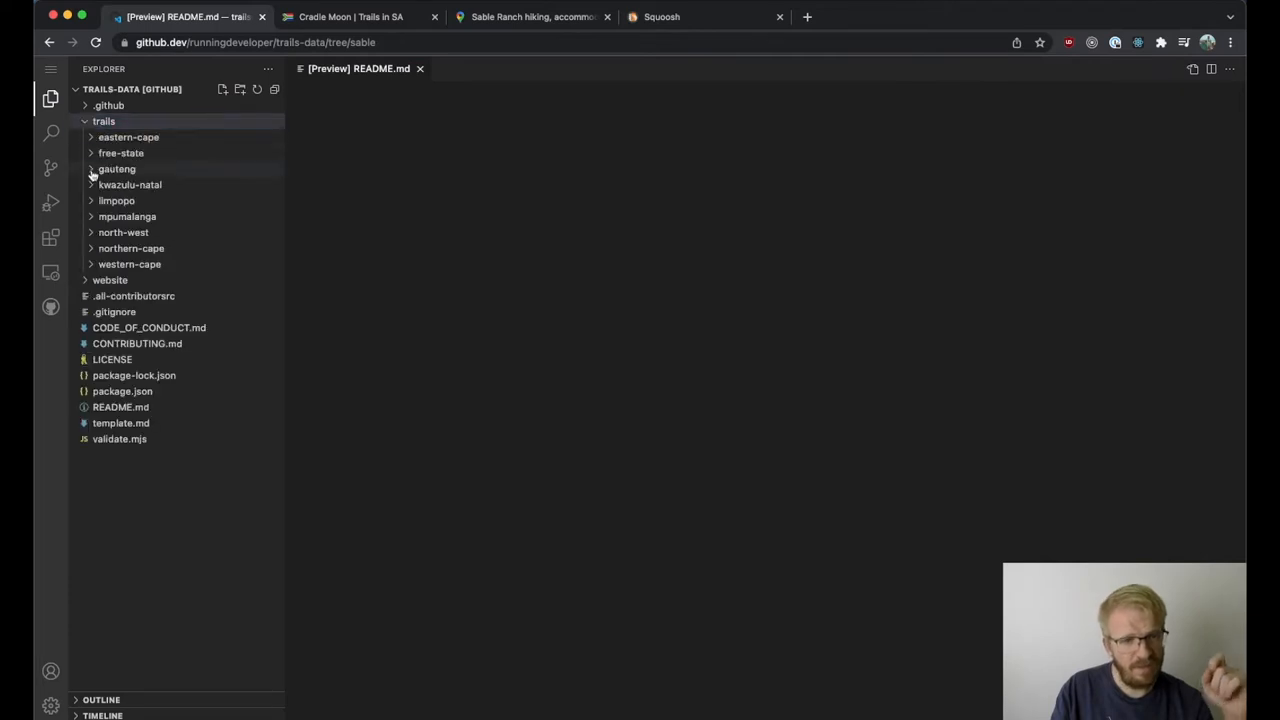
- Add a new empty file sable-ranch.md inside the gauteng folder
right_click(116, 168)
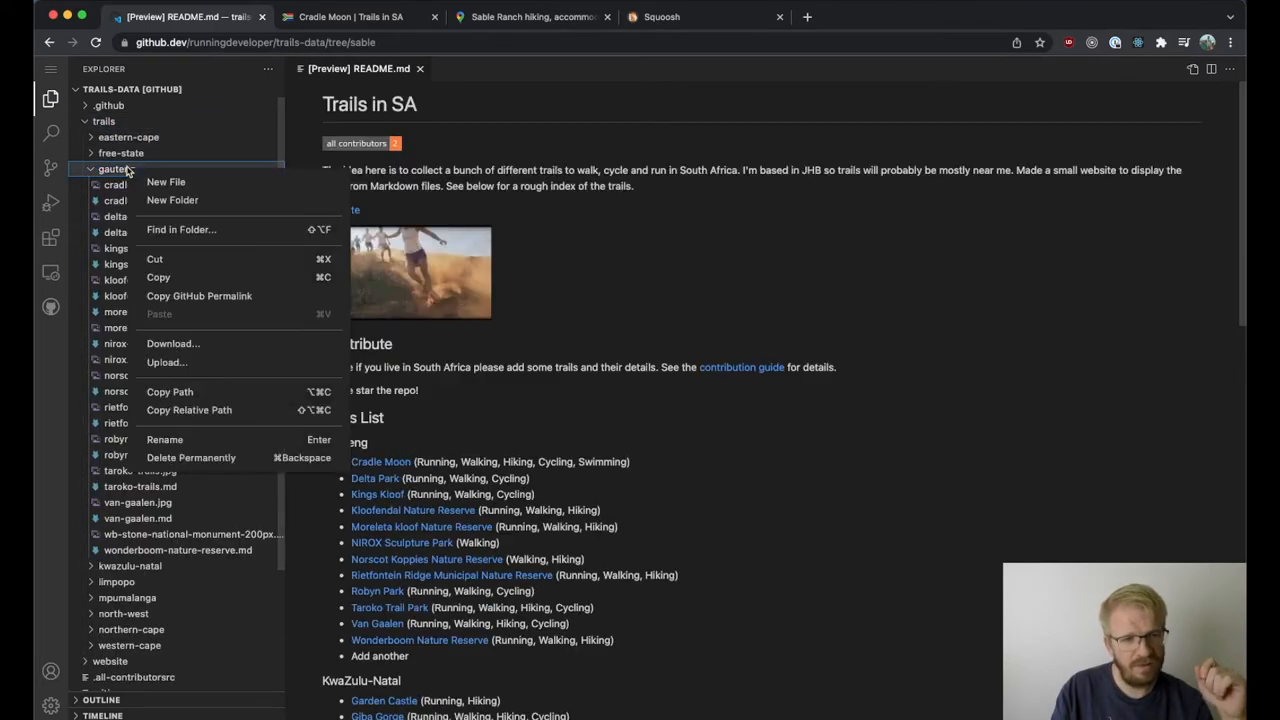
left_click(166, 180)
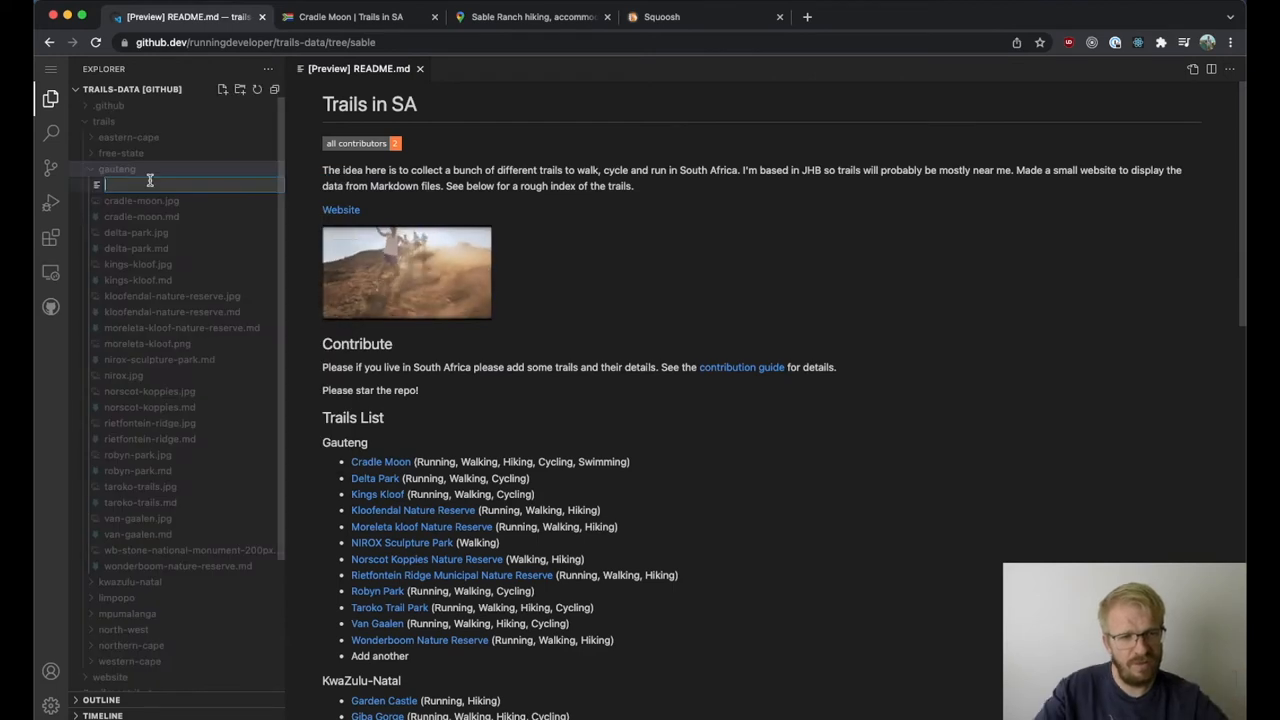
type("sable-ranch.")
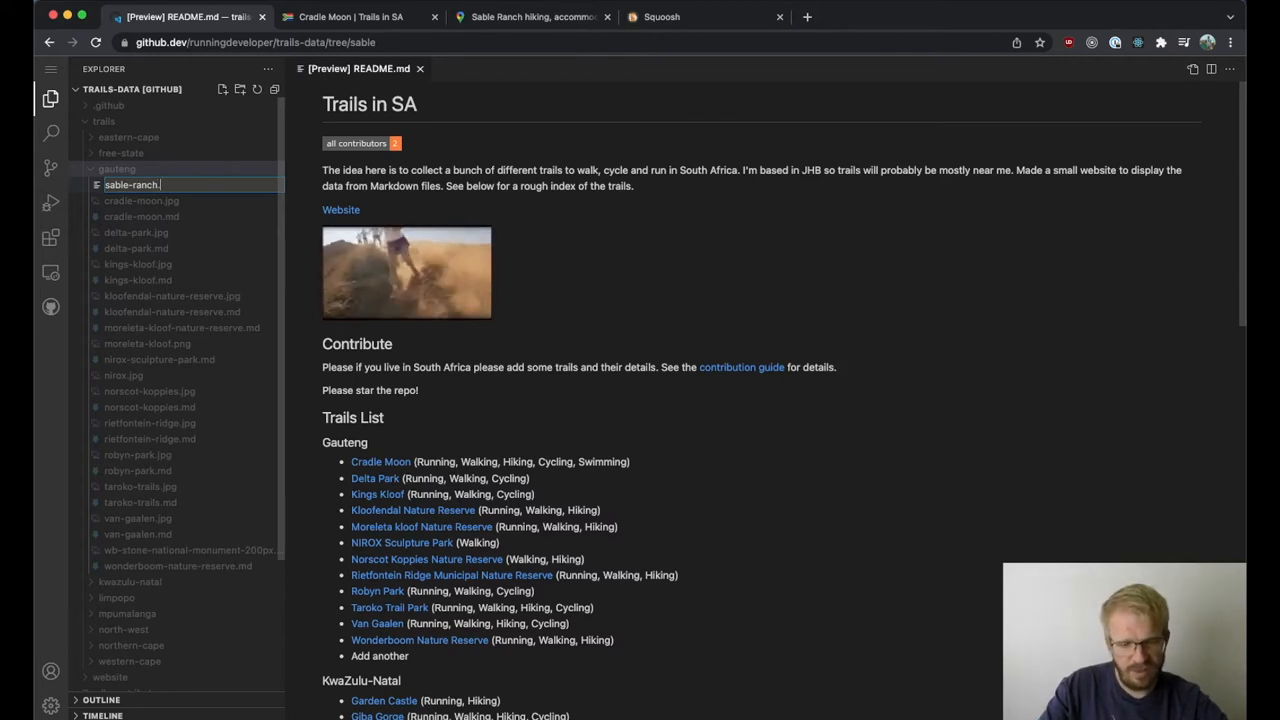
key("Enter")
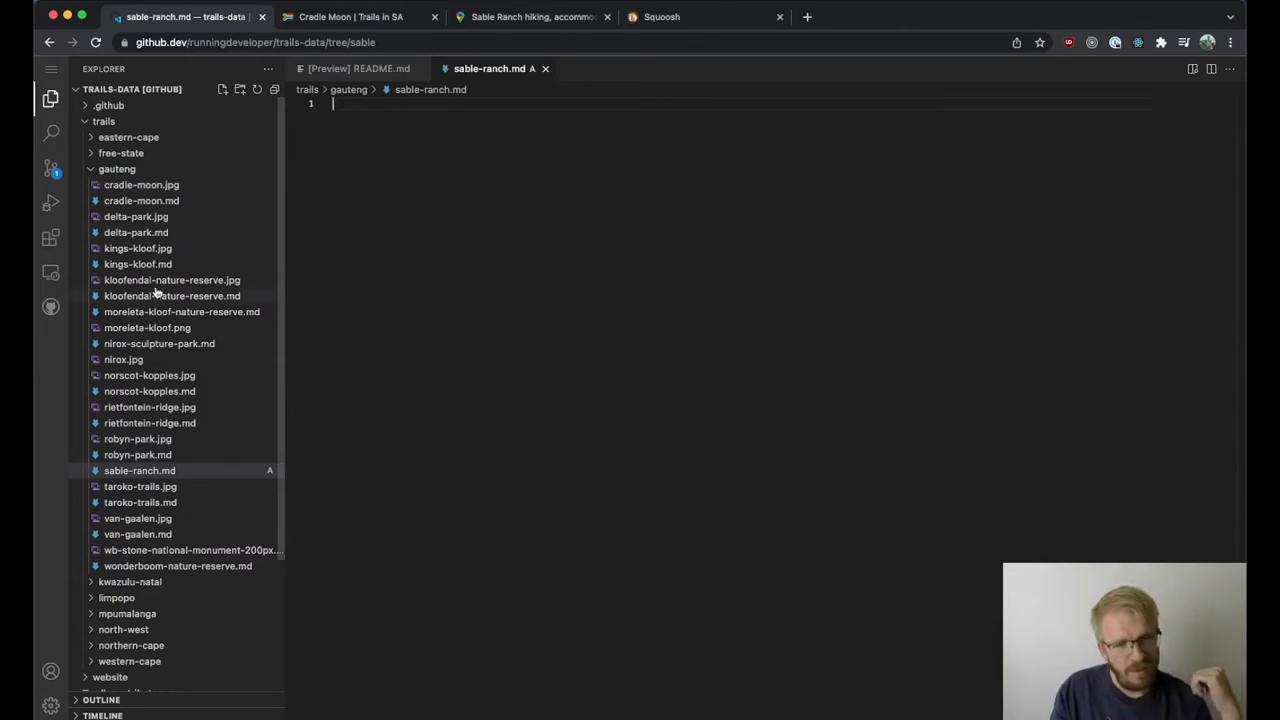
scroll("down", 3)
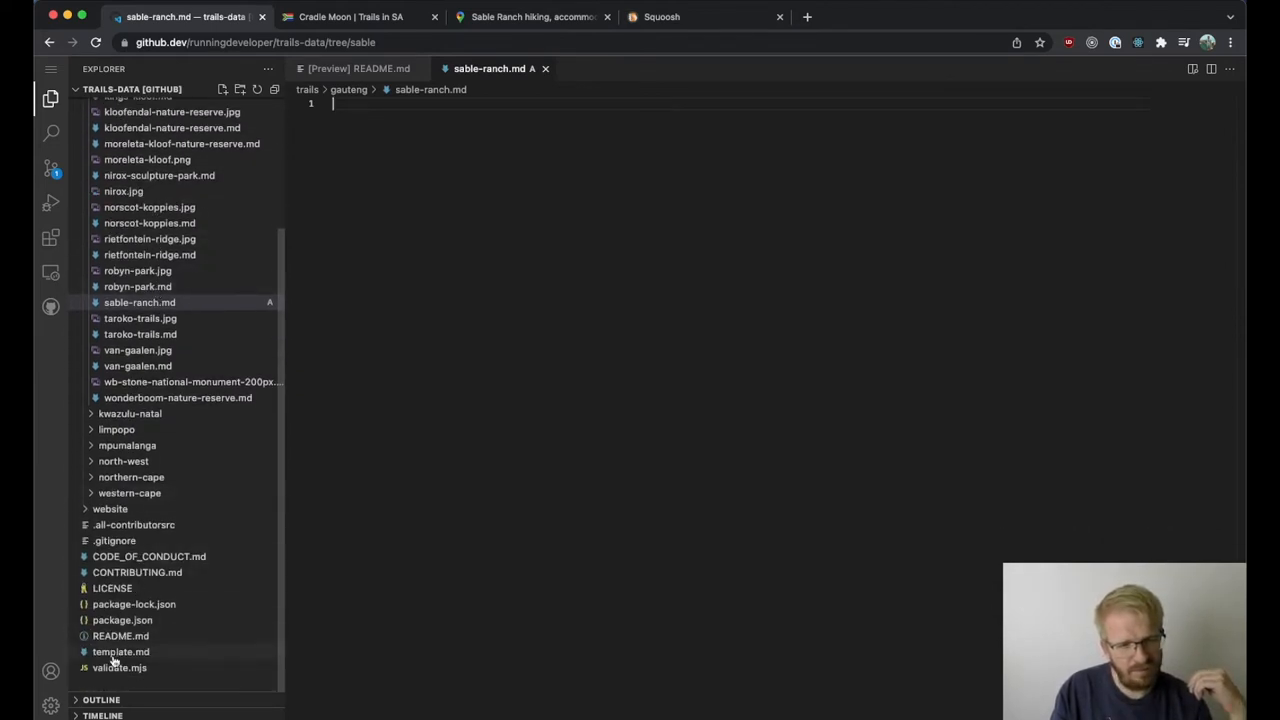
- Copy the whole of template.md into sable-ranch.md
left_click(120, 652)
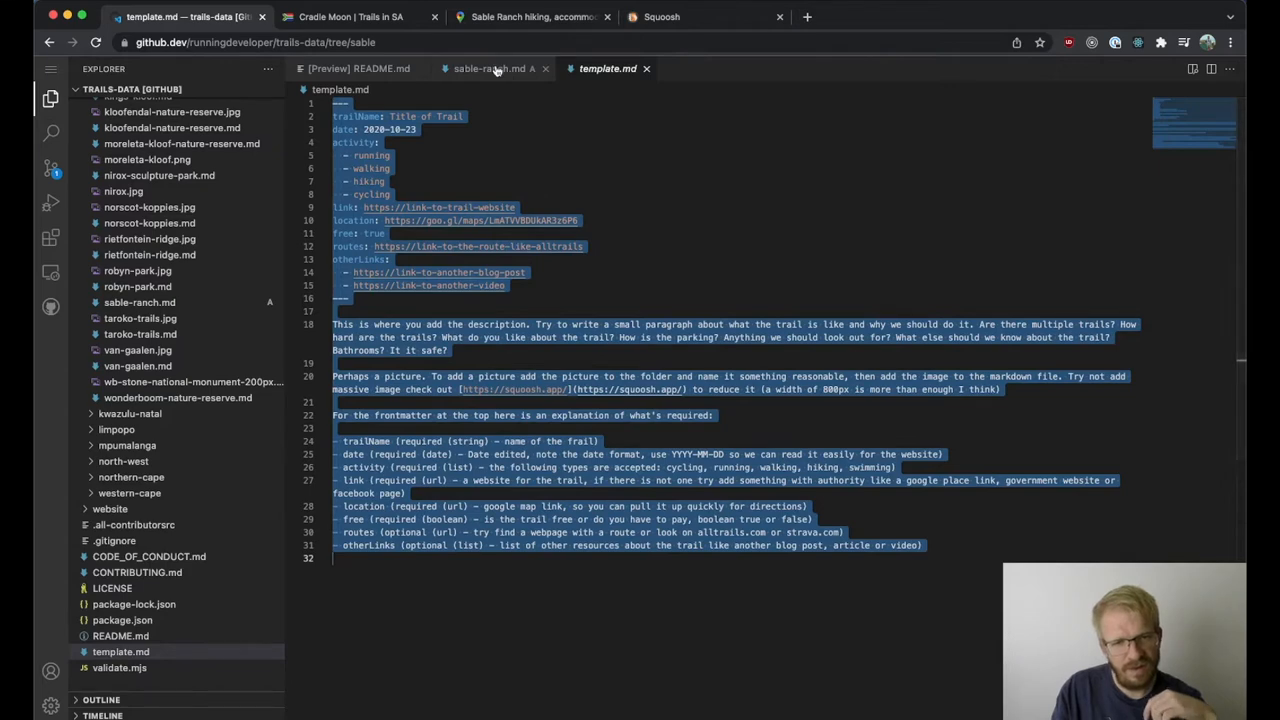
left_click(488, 68)
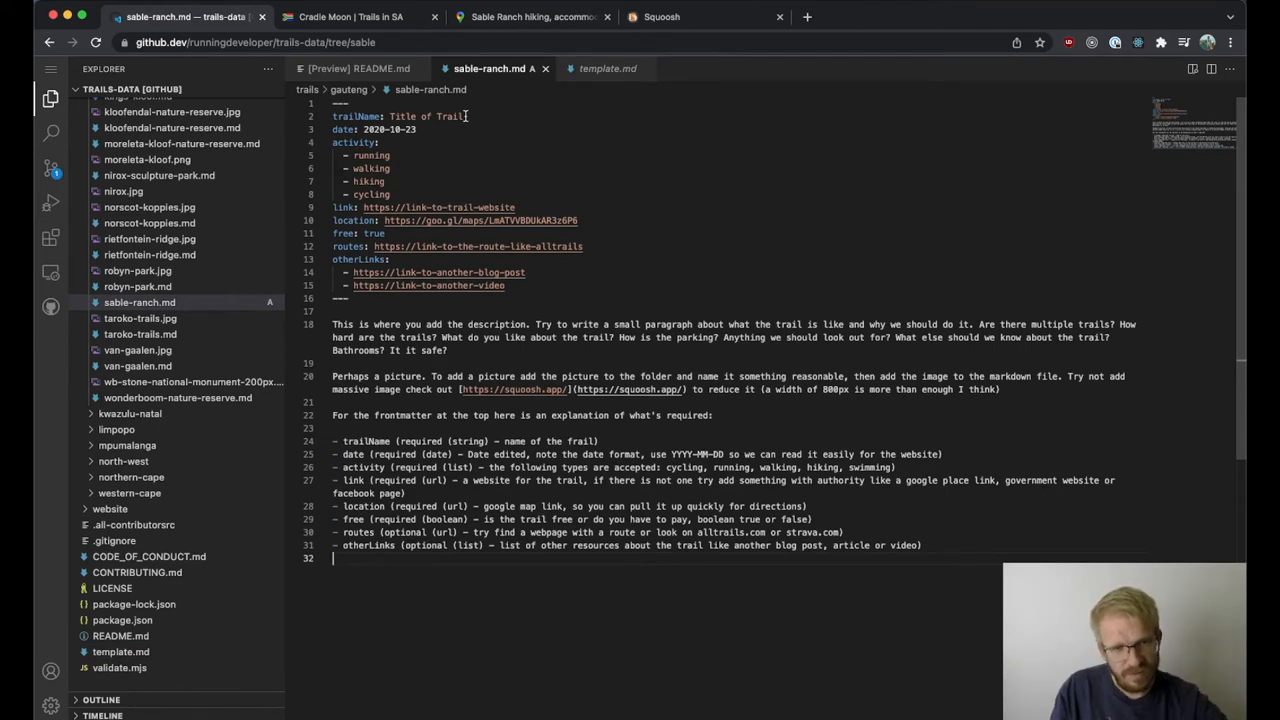
- Set the frontmatter title to Sable Ranch Trail and the date to 2021-12-28
double_click(424, 116)
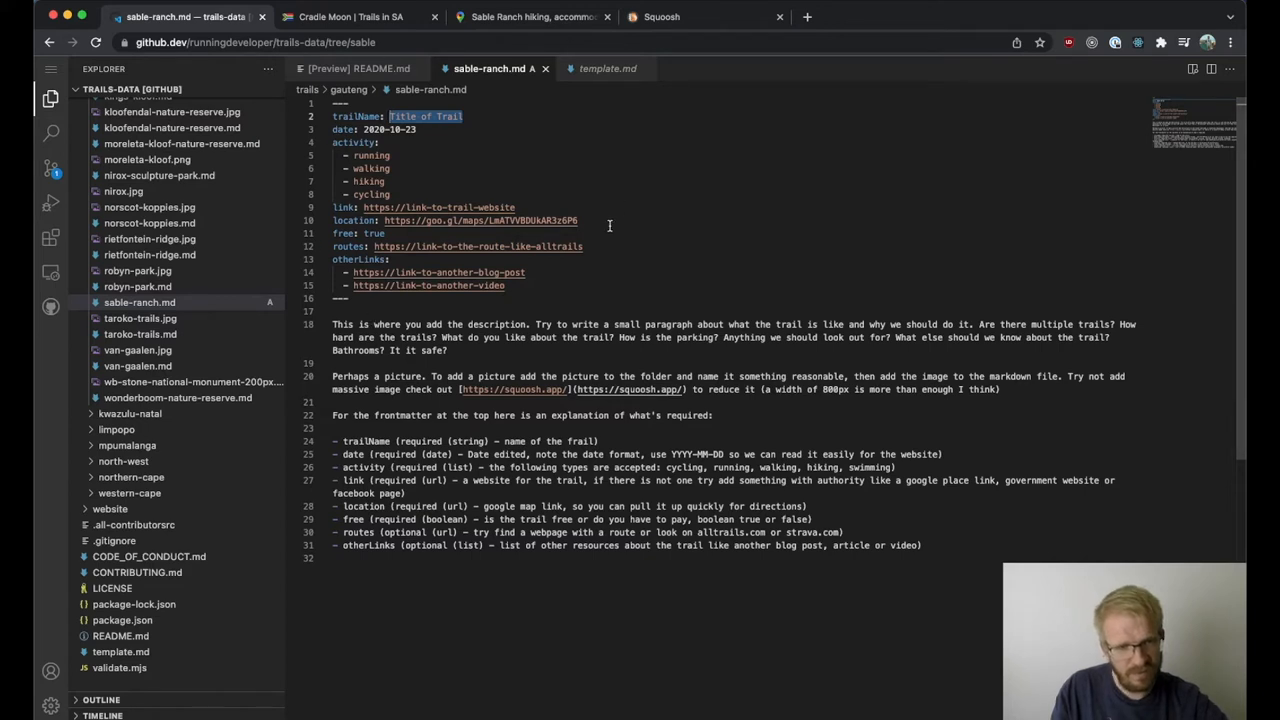
mouse_move(416, 152)
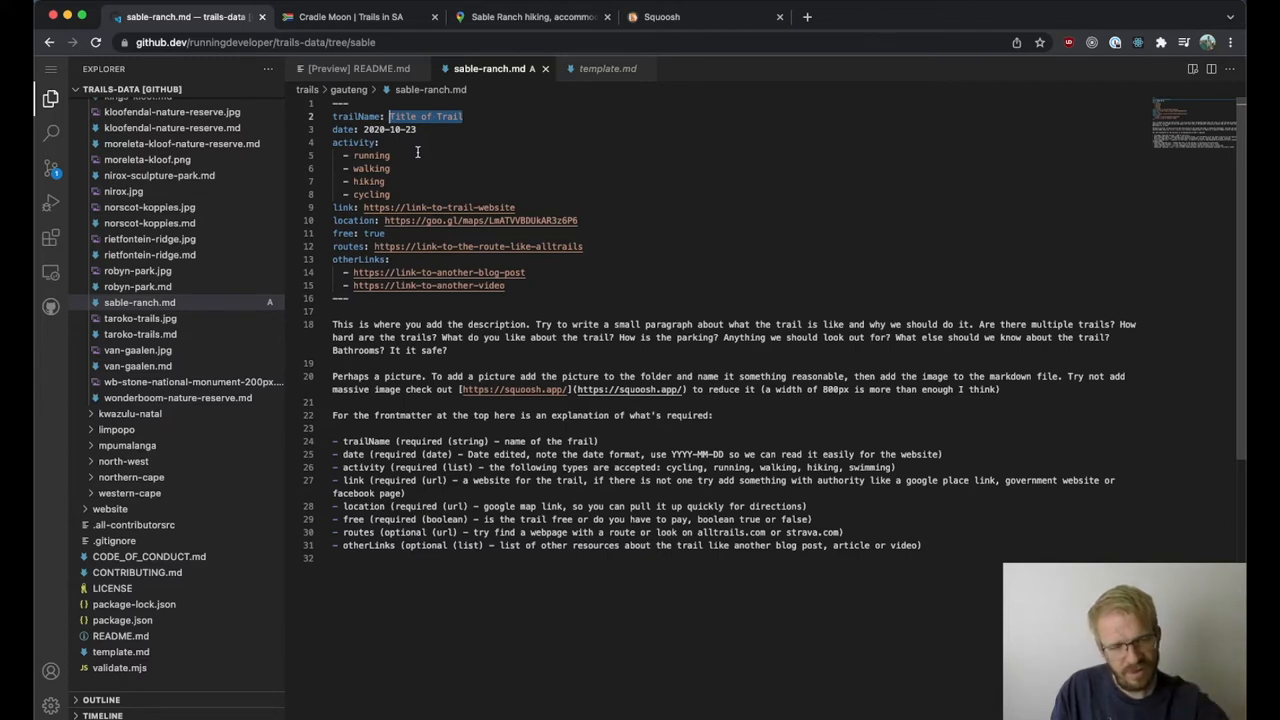
mouse_move(556, 166)
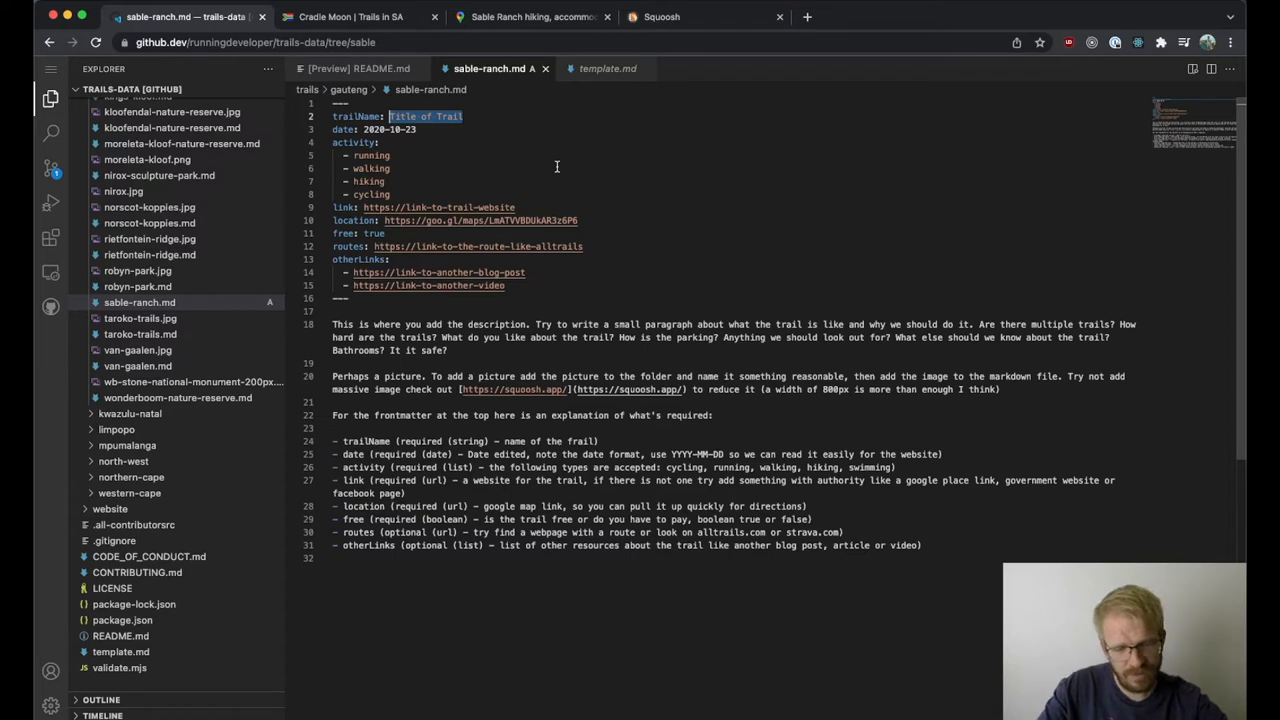
type("Sab")
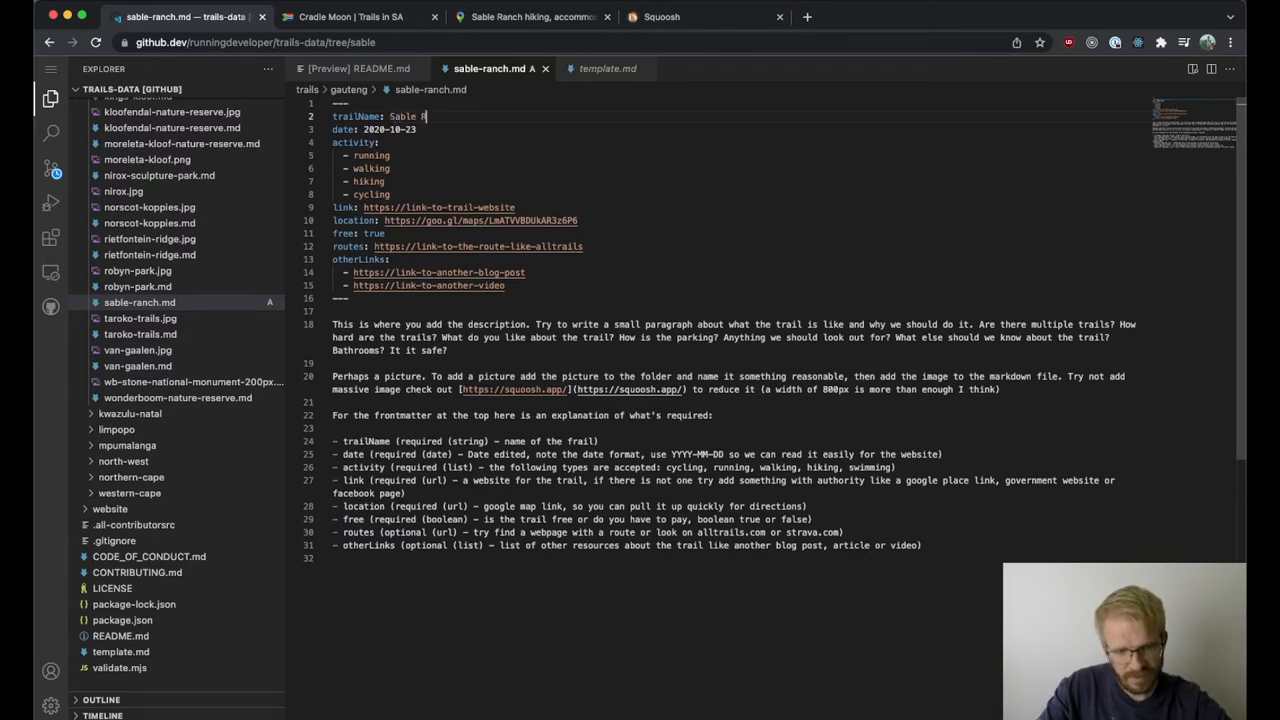
type("anch Trail")
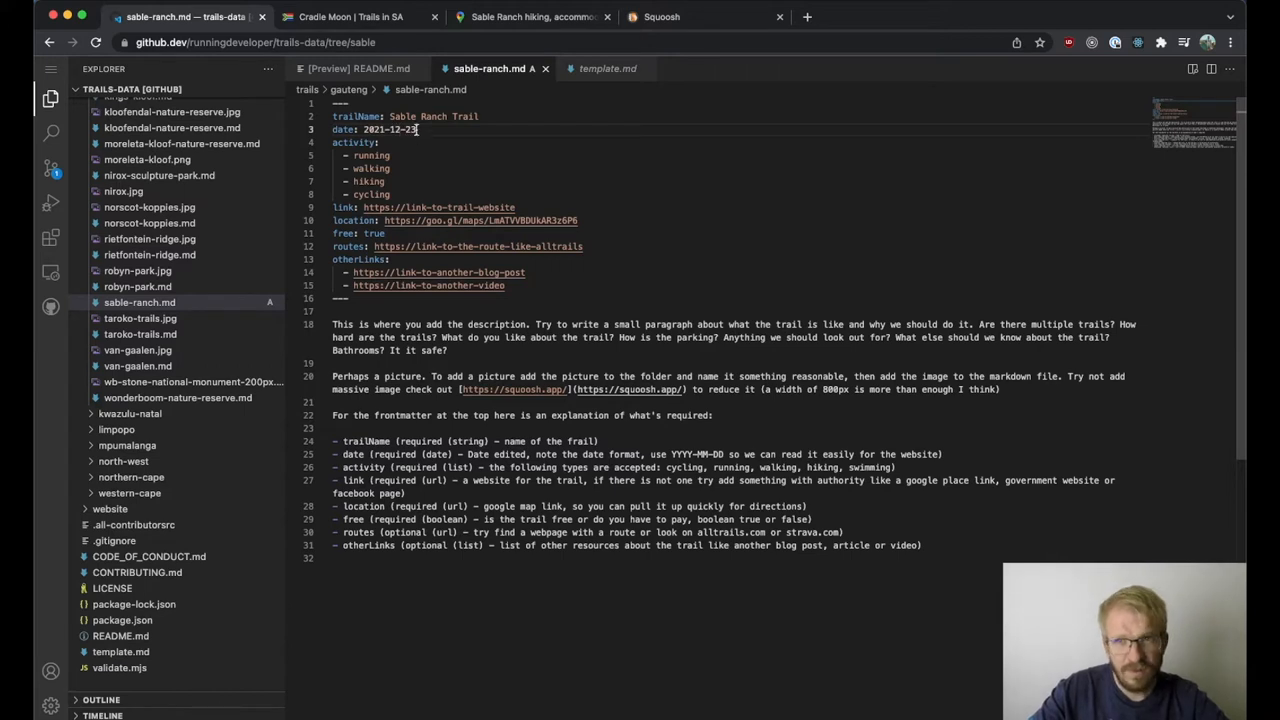
key("Backspace")
type("8")
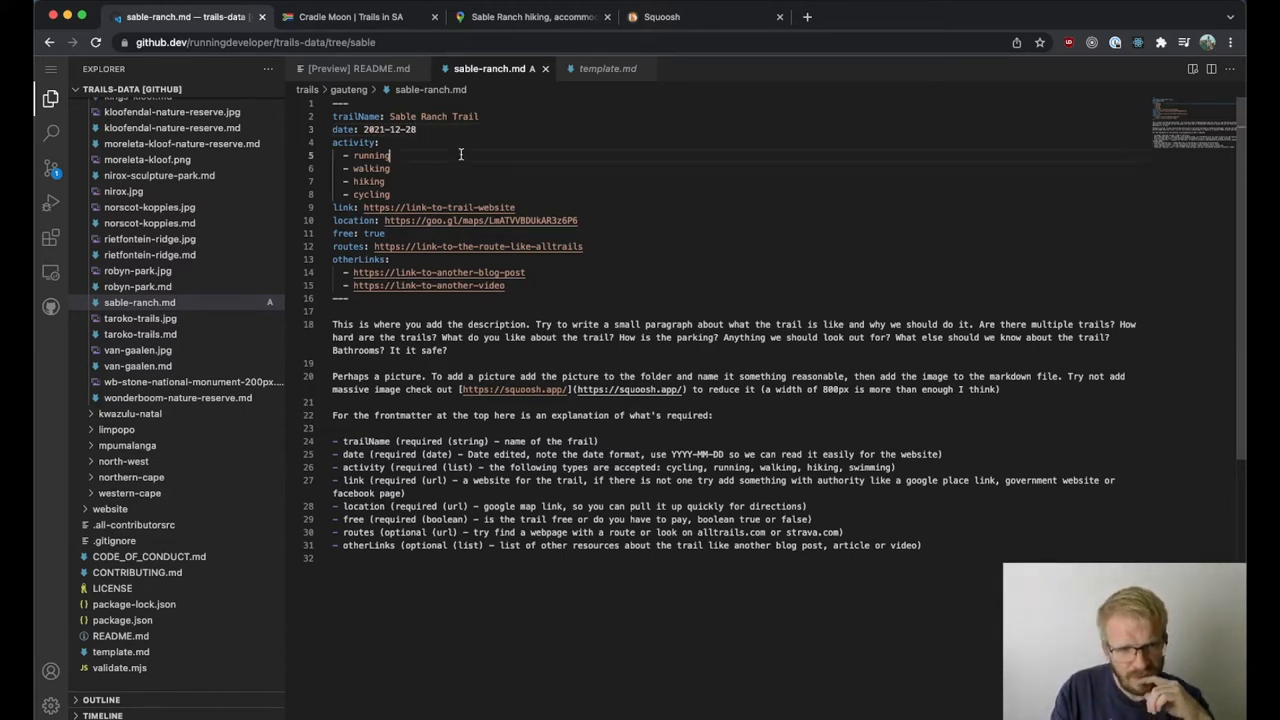
- Remove cycling from the activities, leaving running, walking and hiking
double_click(372, 156)
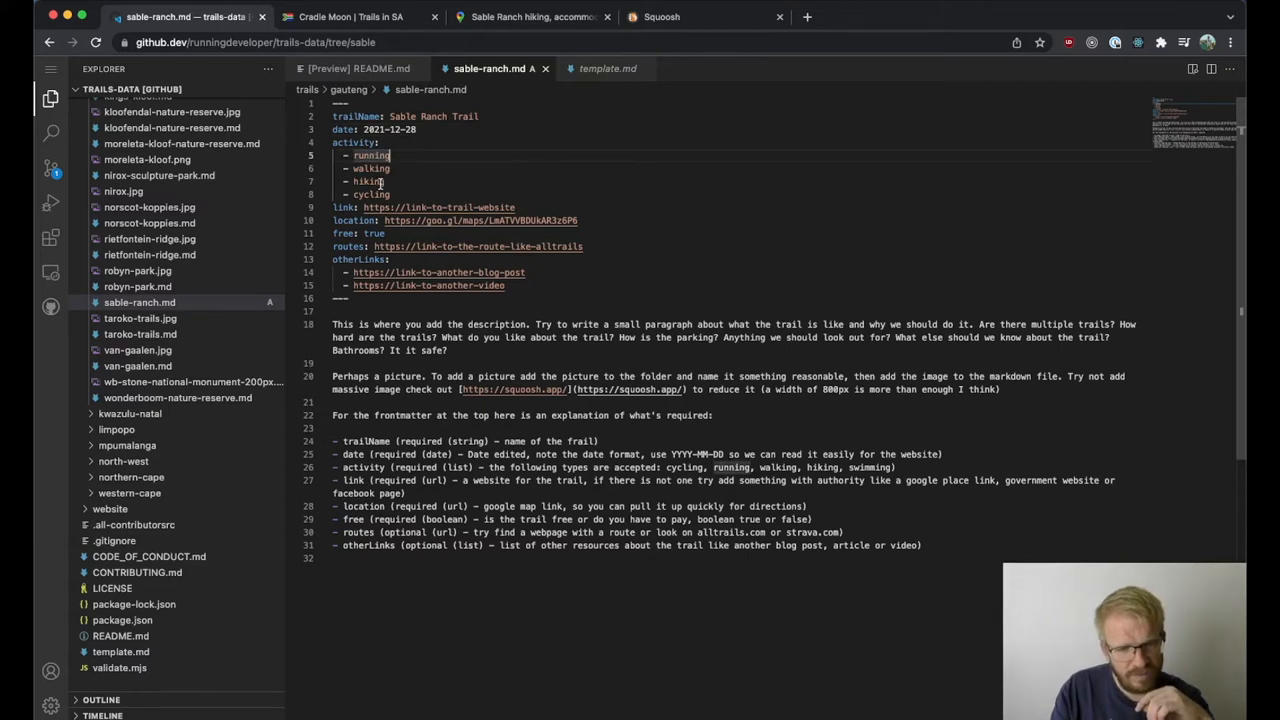
double_click(368, 194)
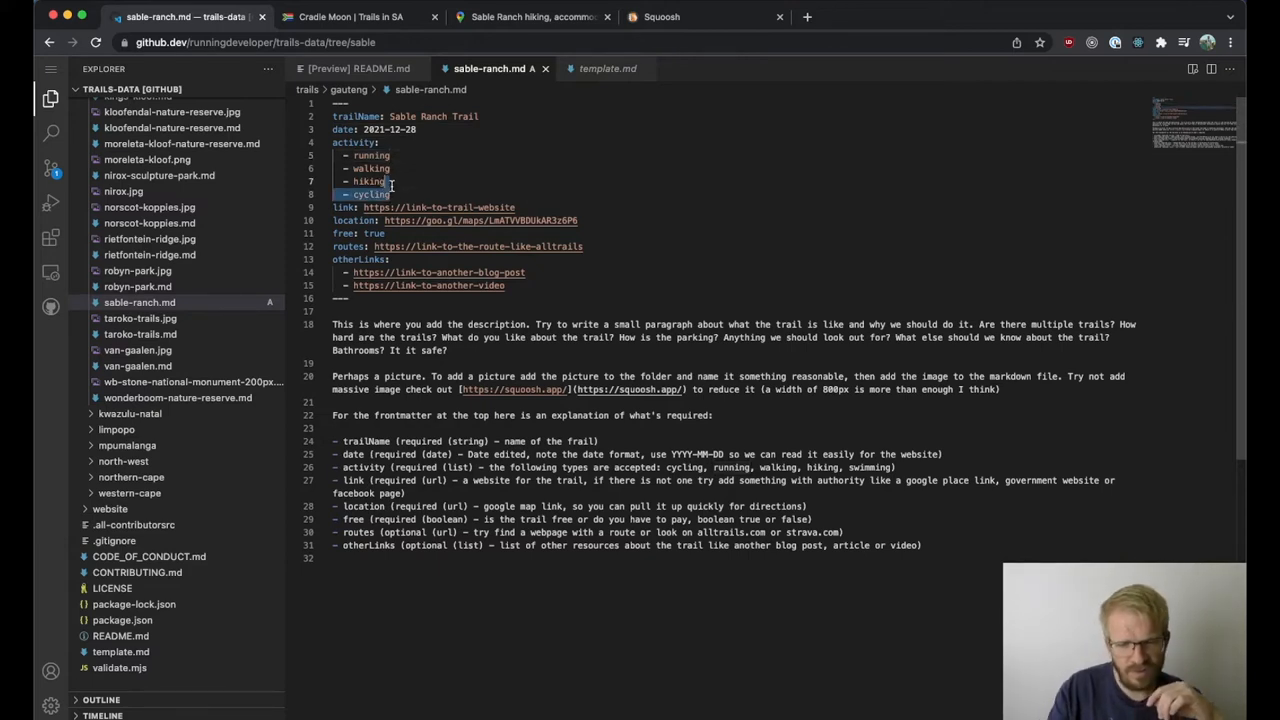
key("Backspace")
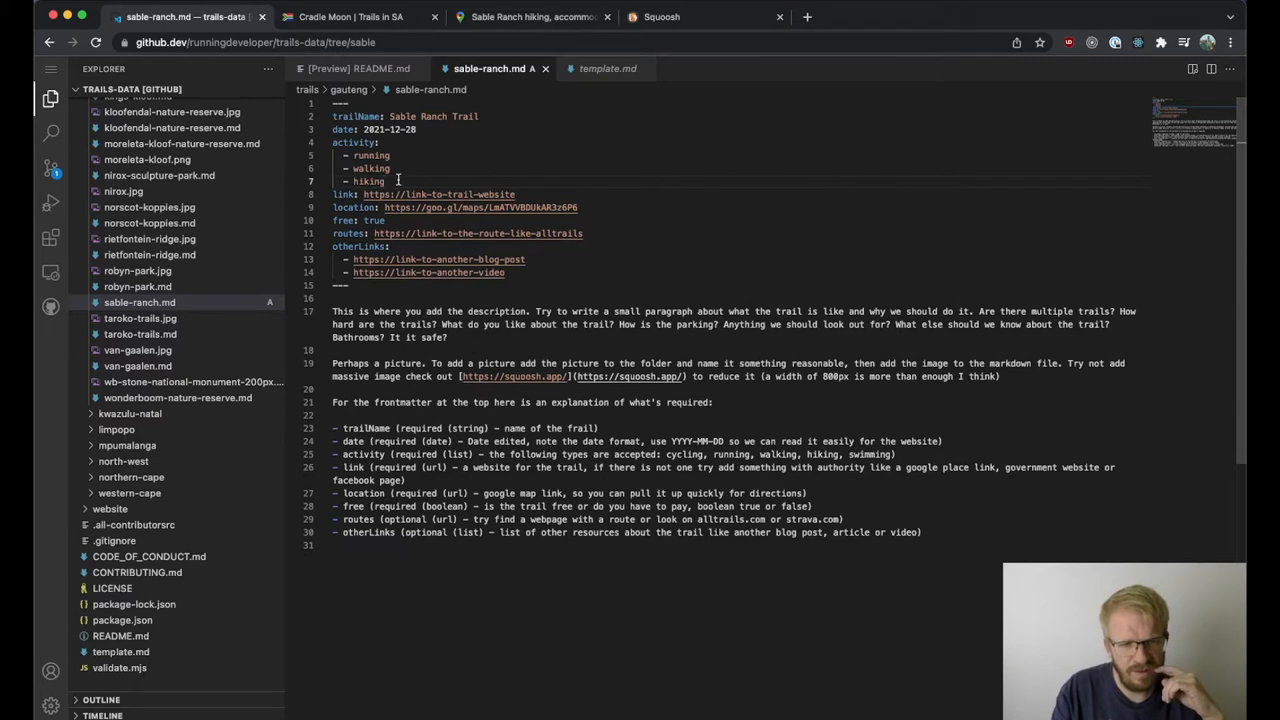
mouse_move(592, 176)
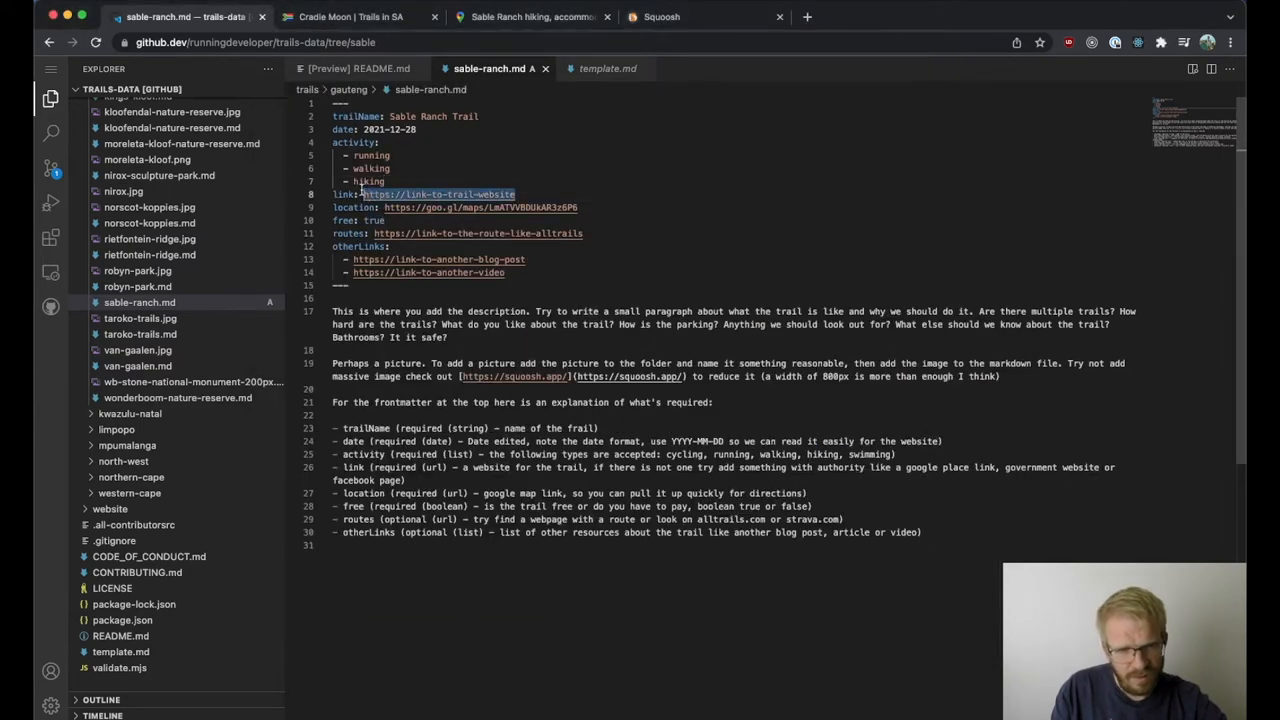
type("https://www.sablerranch-magalies.co.za/")
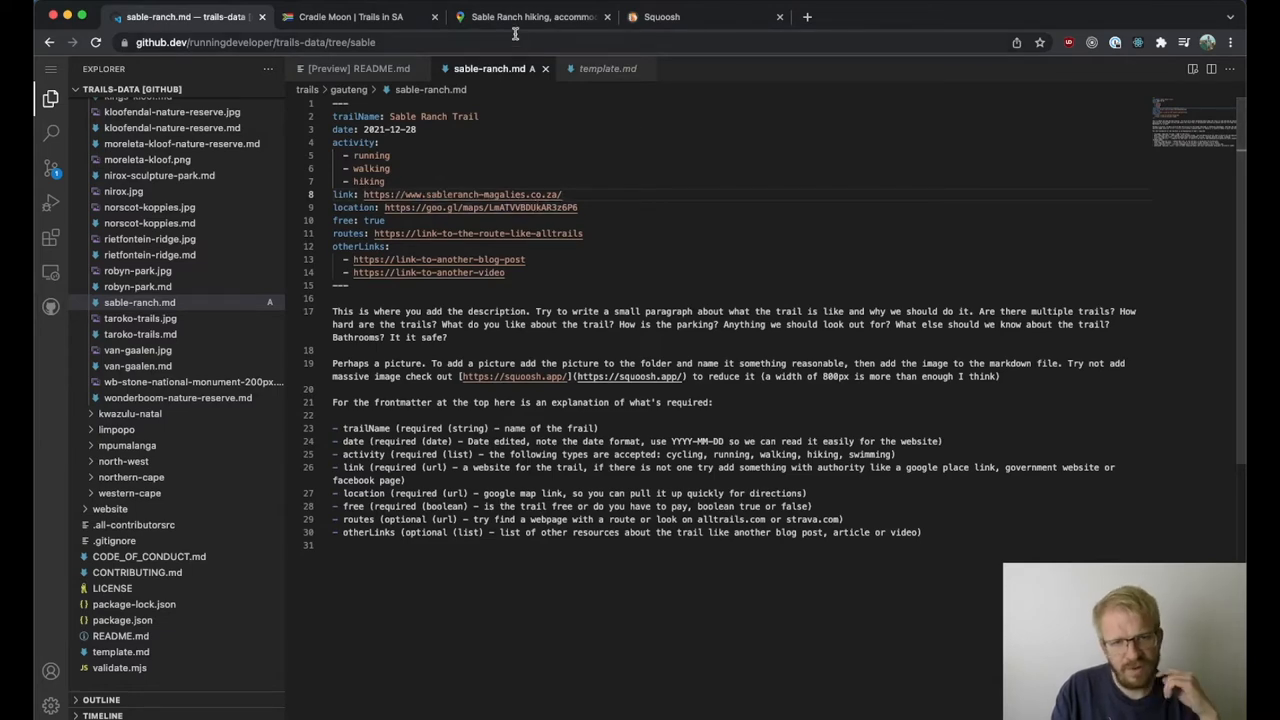
left_click(532, 16)
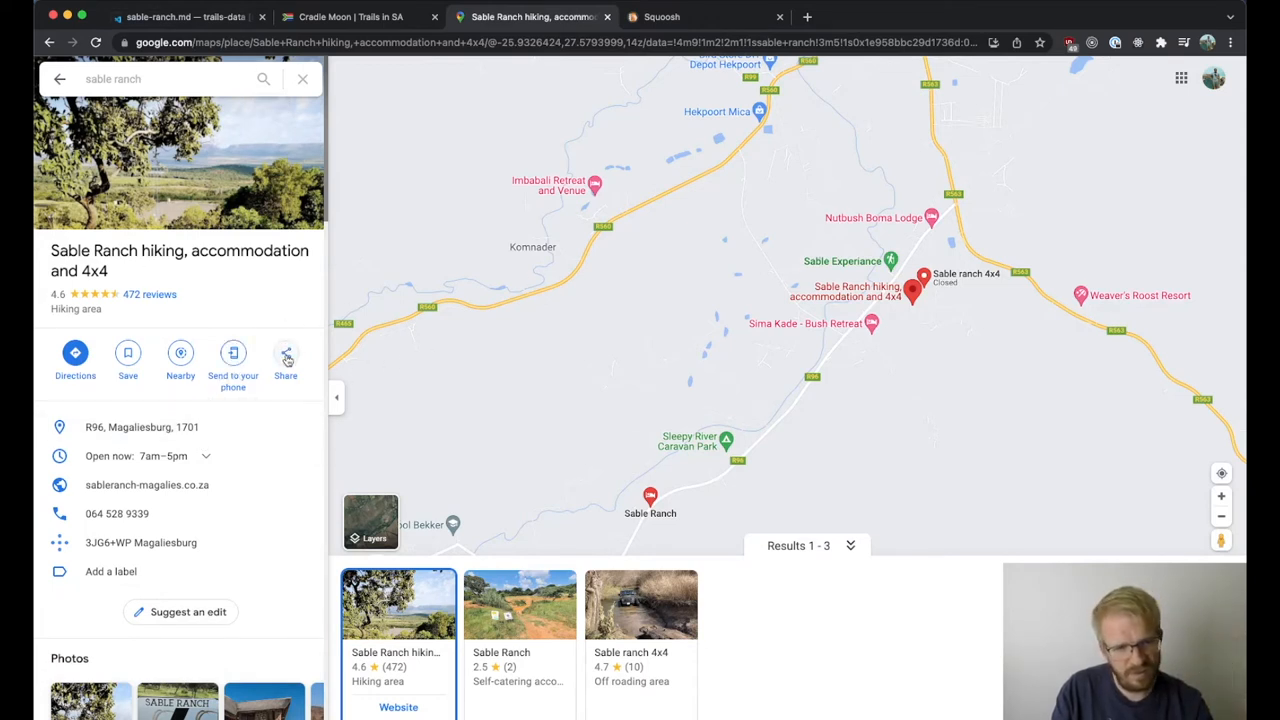
left_click(284, 352)
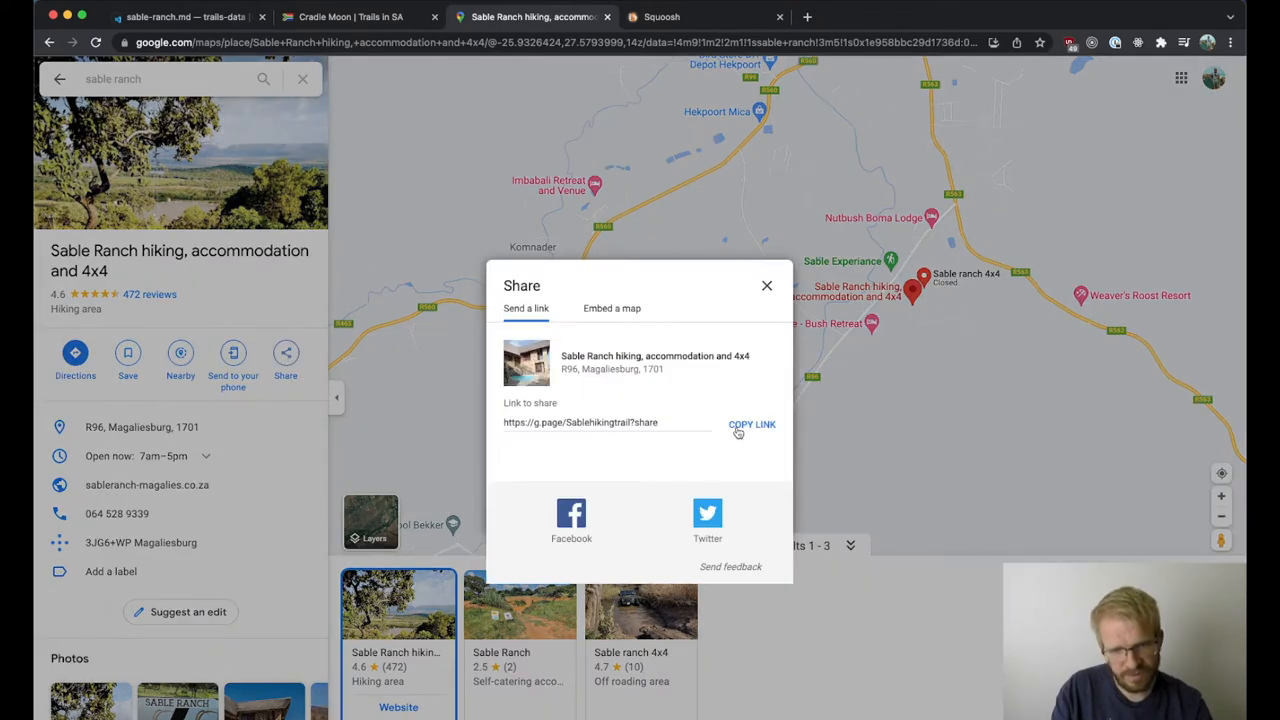
left_click(752, 424)
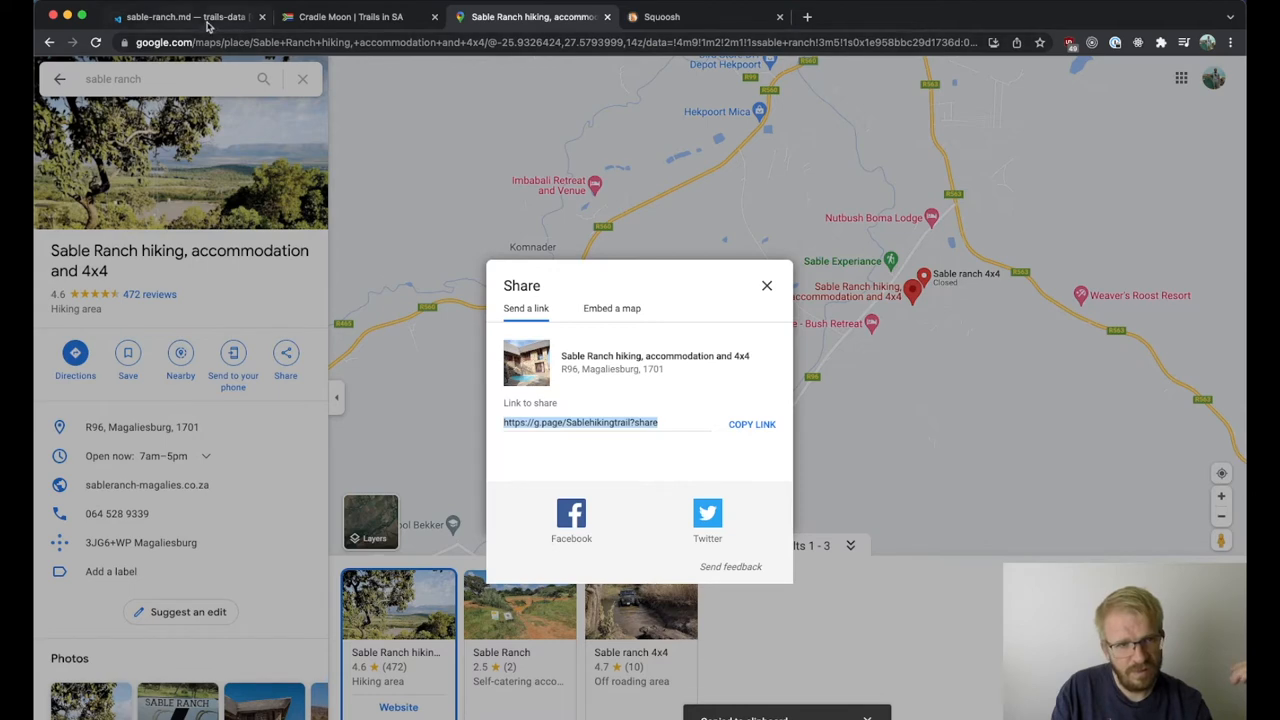
- Replace the location with the Maps share link and verify it opens in a new tab
left_click(180, 16)
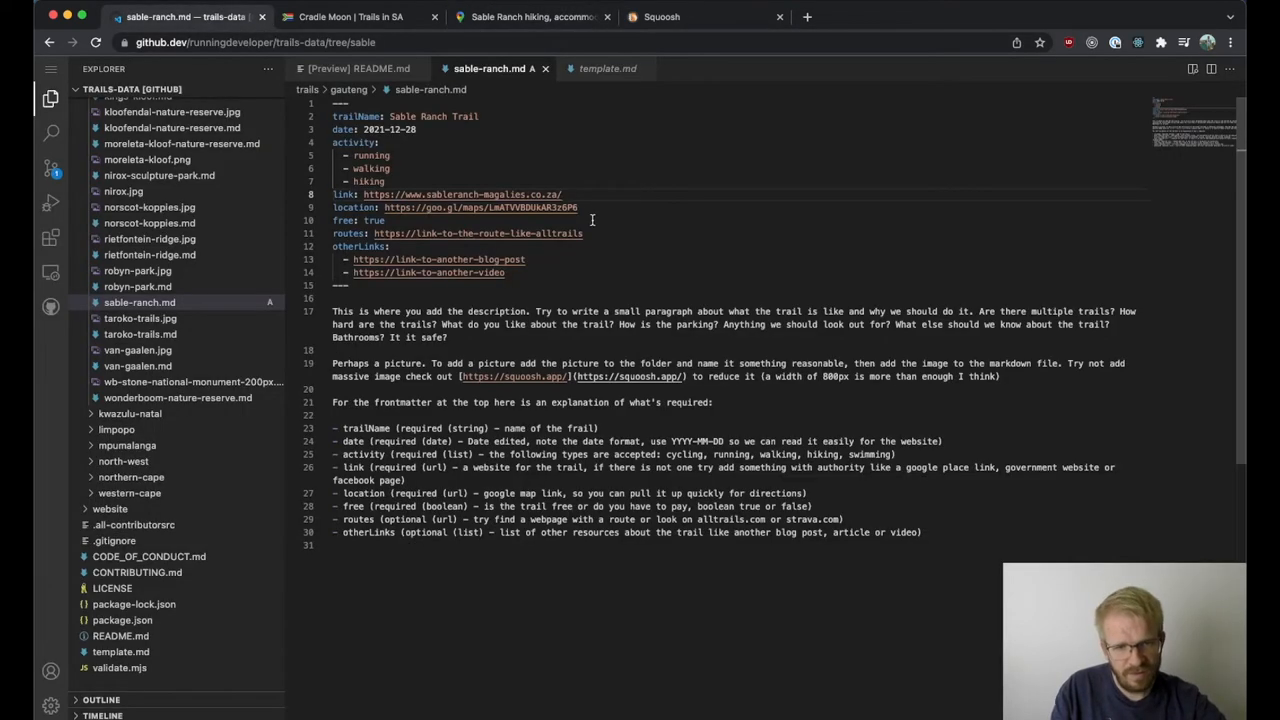
double_click(478, 206)
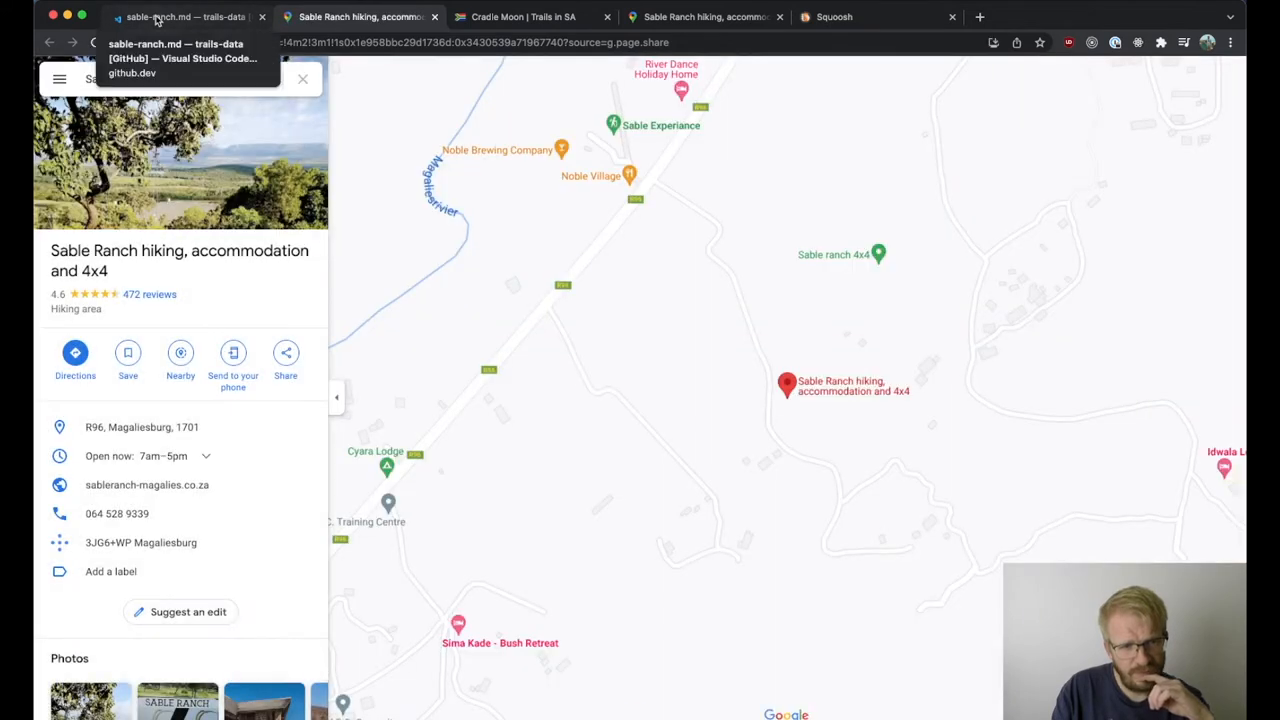
left_click(184, 16)
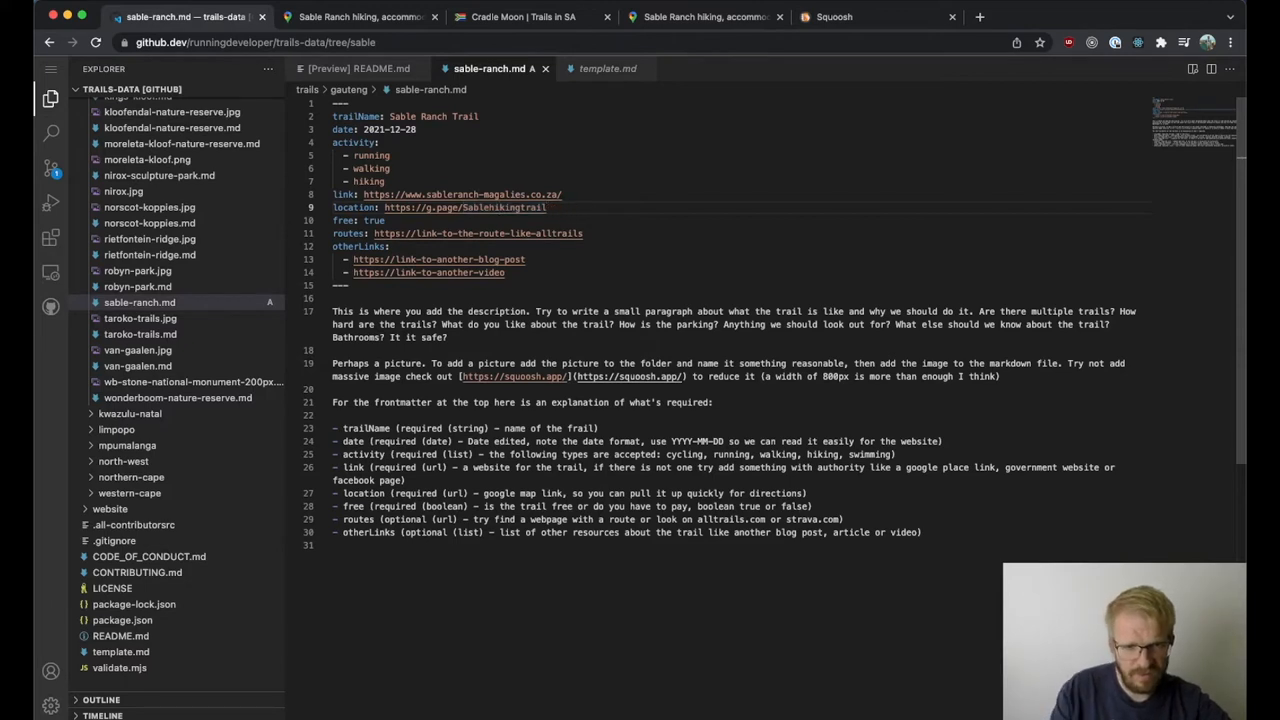
left_click(360, 16)
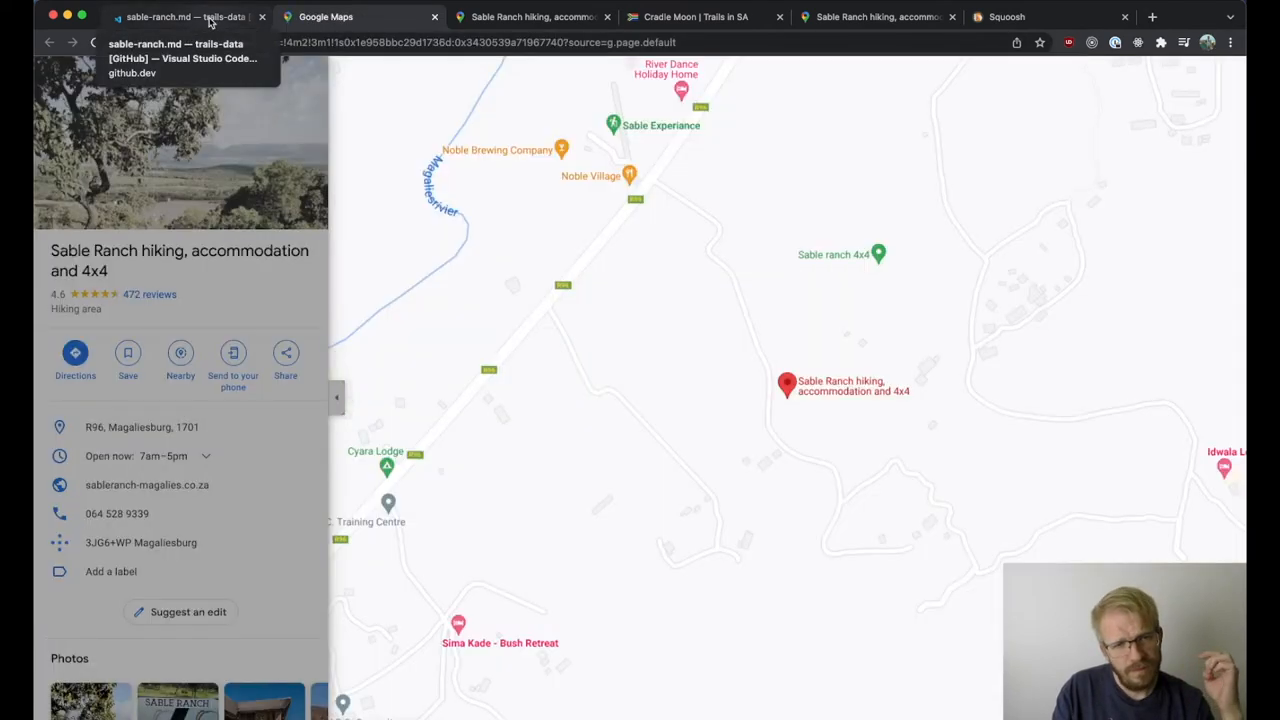
left_click(360, 16)
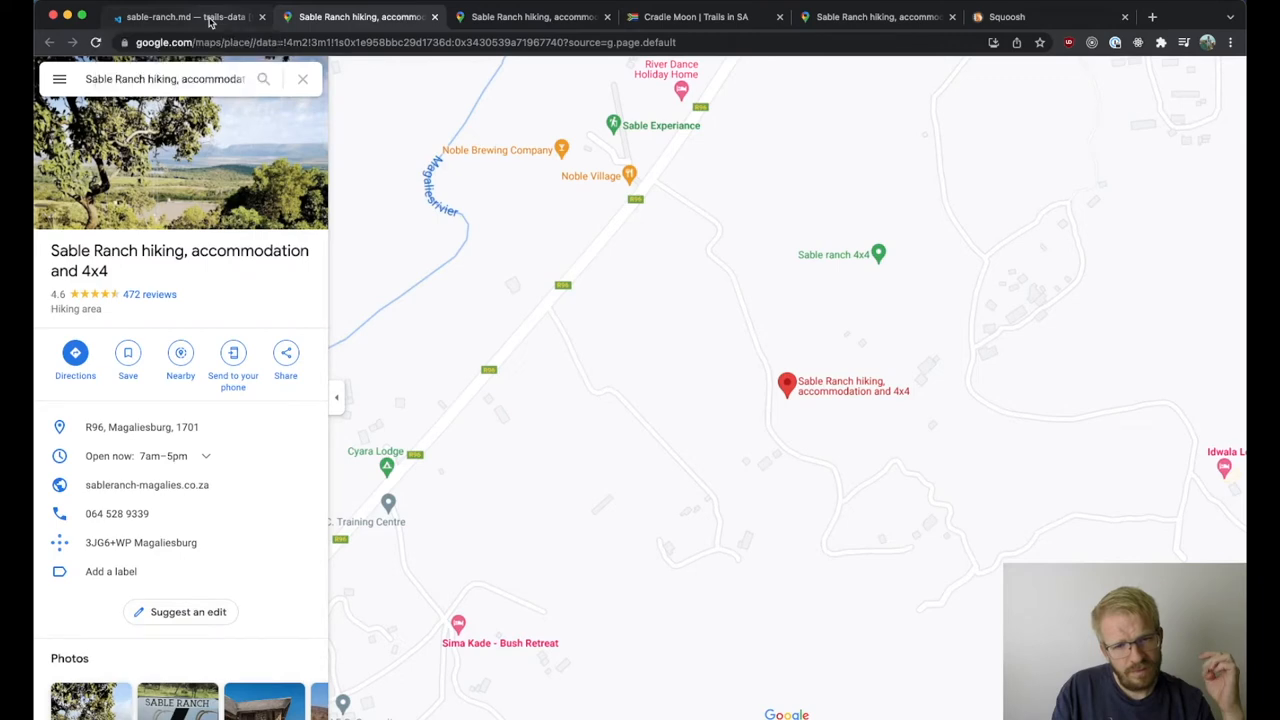
left_click(180, 16)
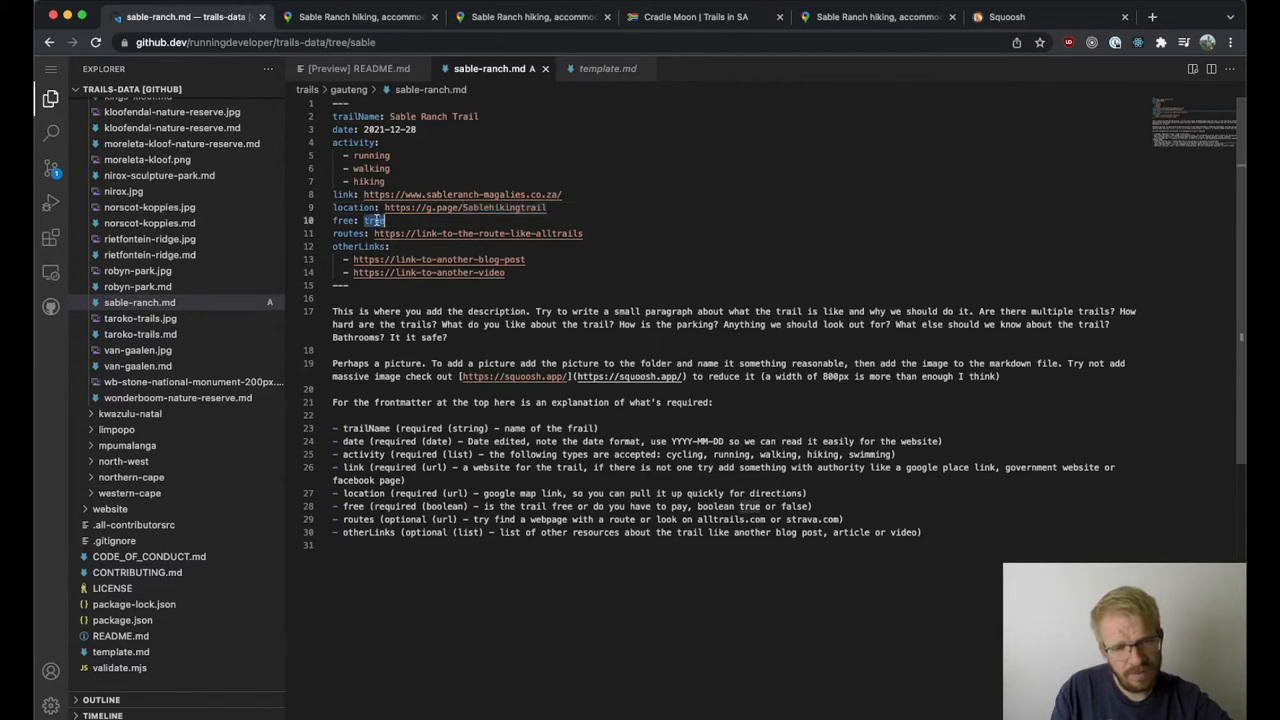
- Set free to false and add the AllTrails sable-ranch-trail URL as the route
type("false")
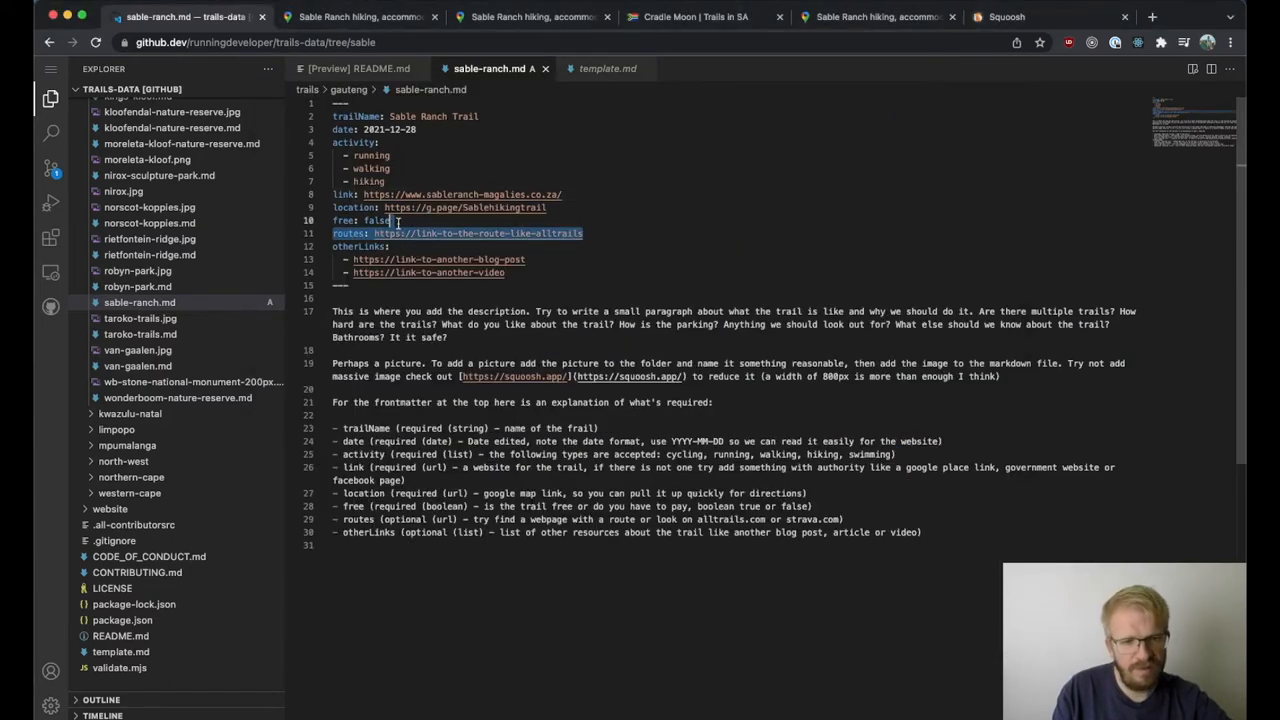
type("https://www.alltrails.com/trail/south-africa/gauteng/sable-ranch-trail")
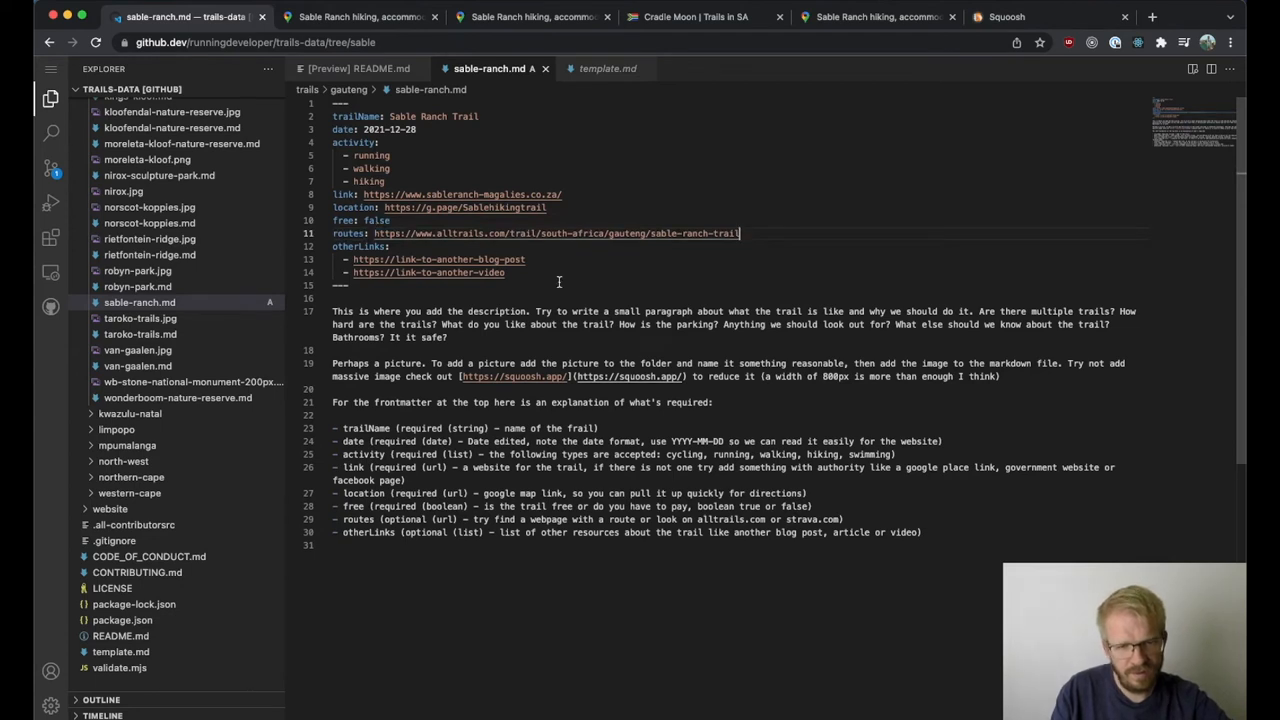
- Replace the otherLinks placeholder with Noble Village's Facebook page found via Google
left_click_drag(352, 260, 504, 272)
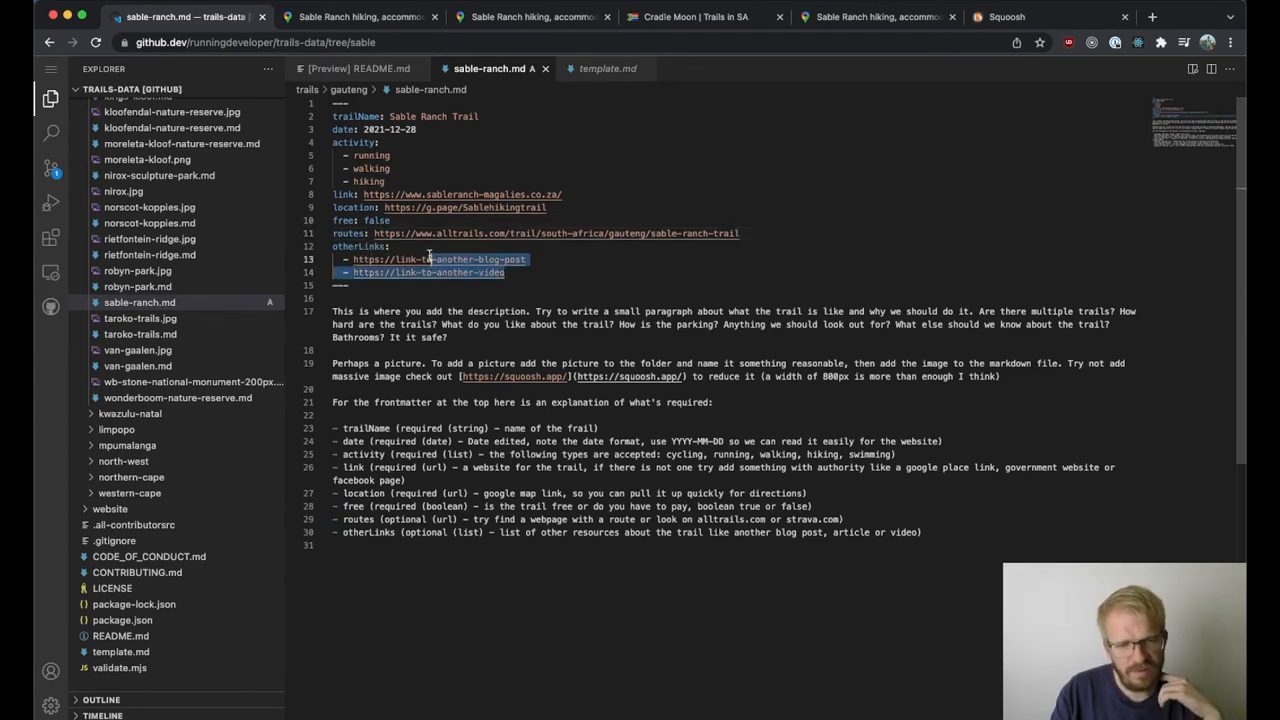
mouse_move(430, 260)
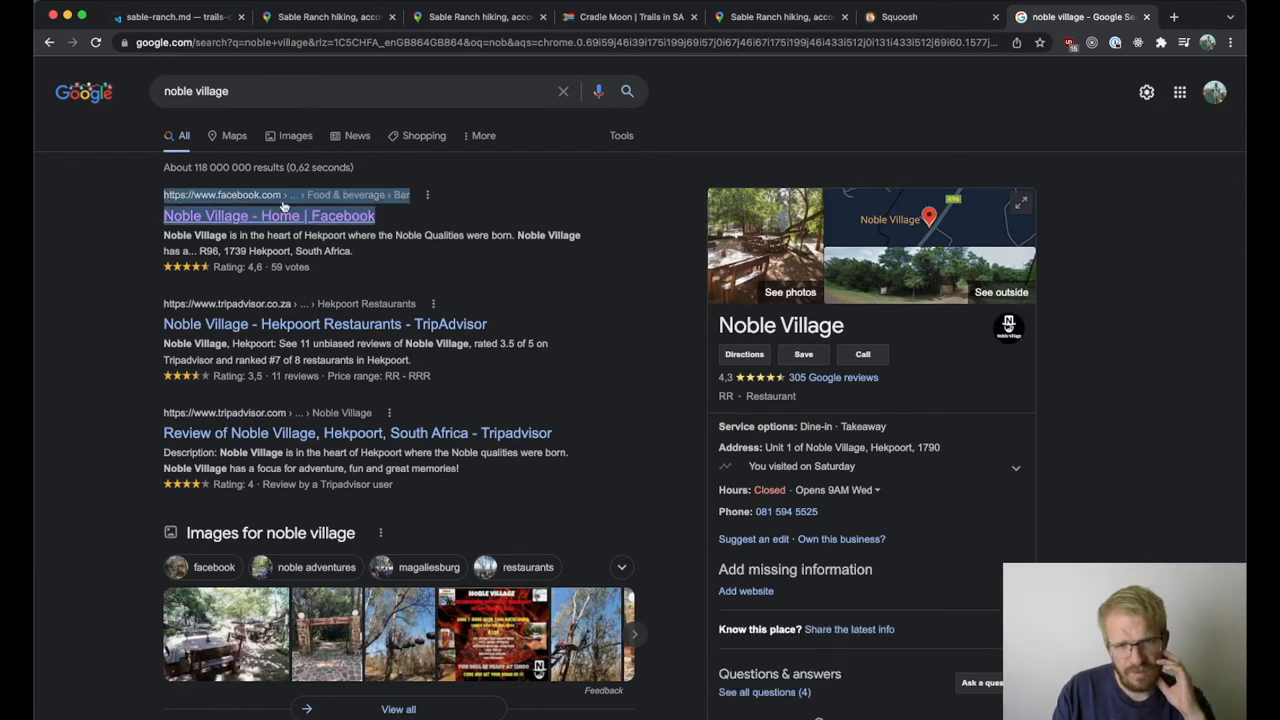
left_click(268, 216)
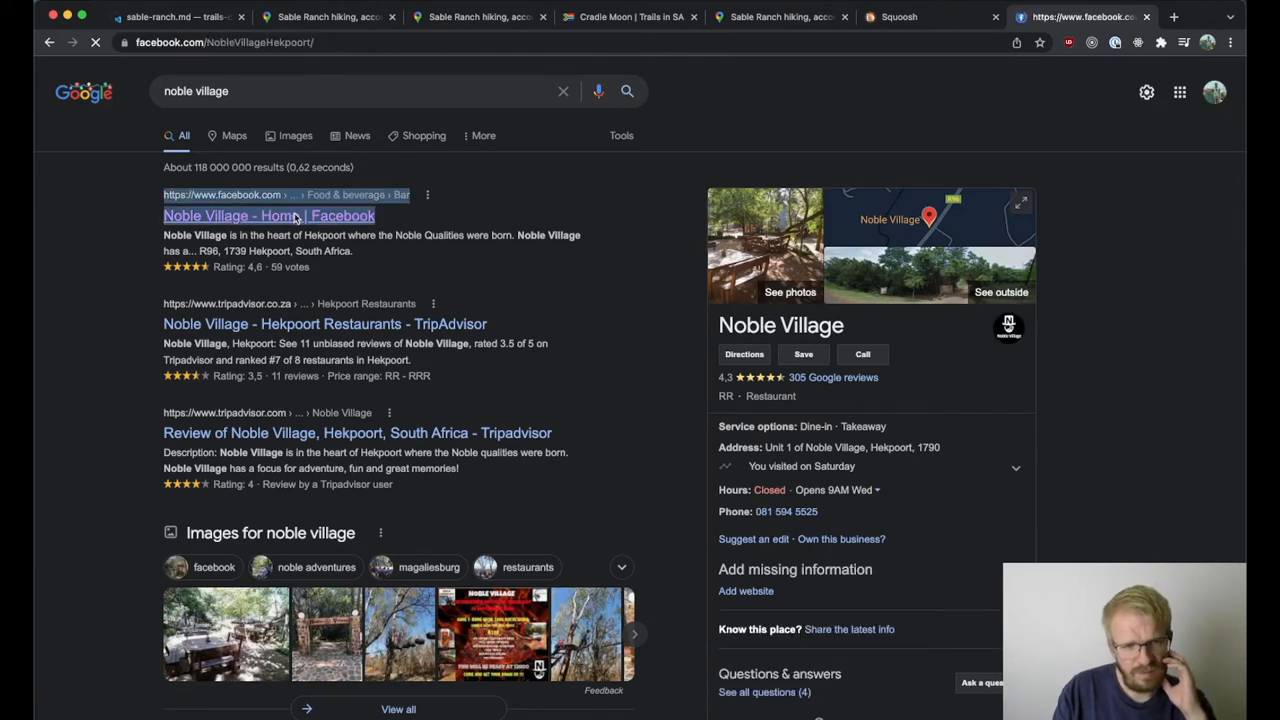
left_click(180, 16)
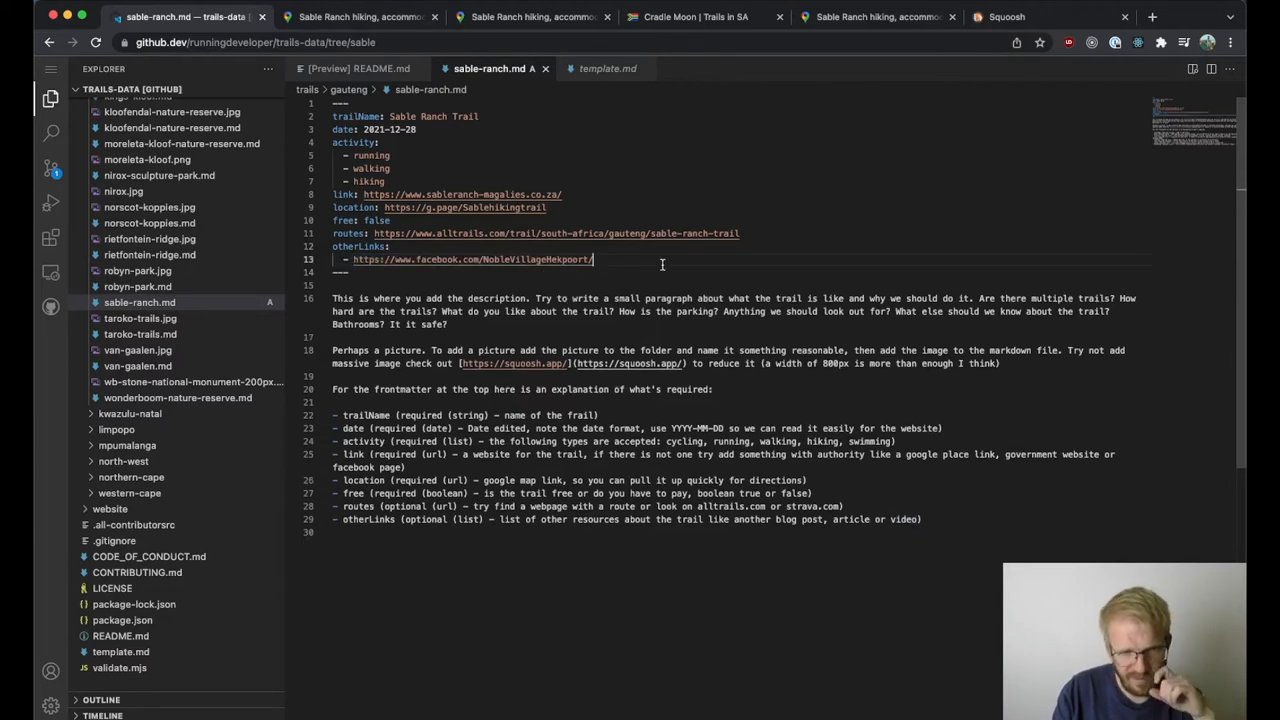
mouse_move(236, 372)
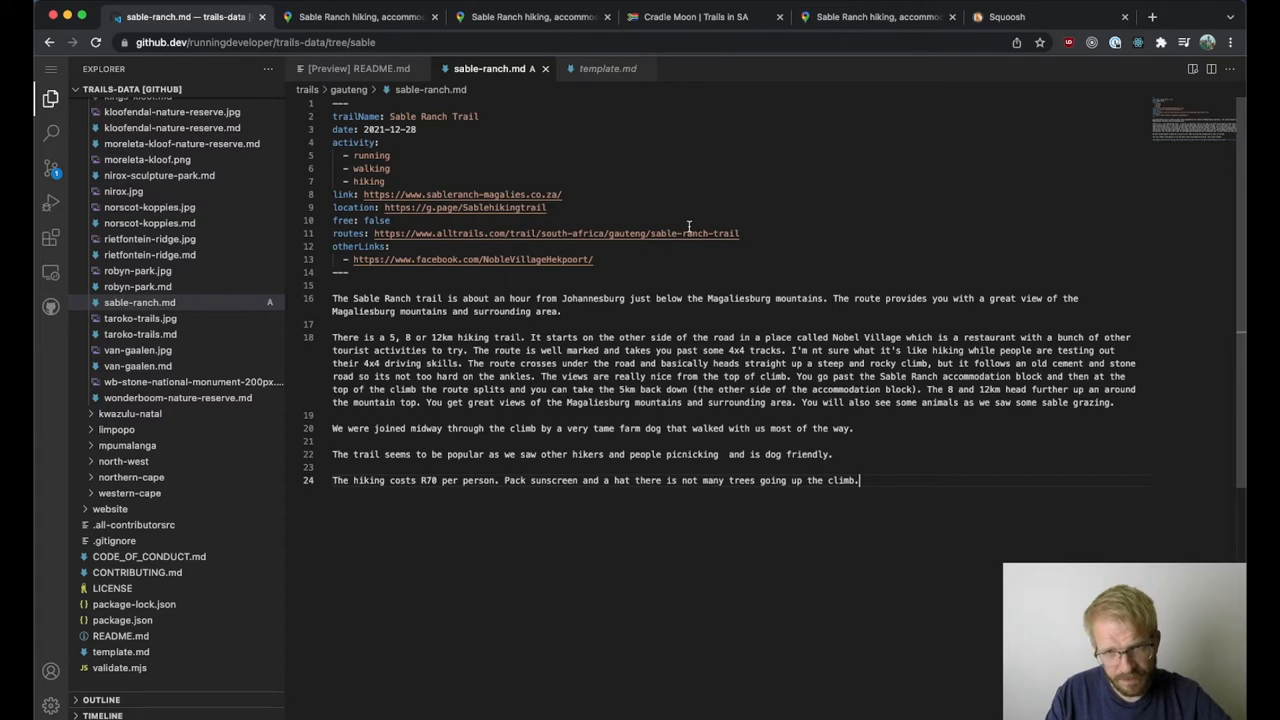
mouse_move(566, 310)
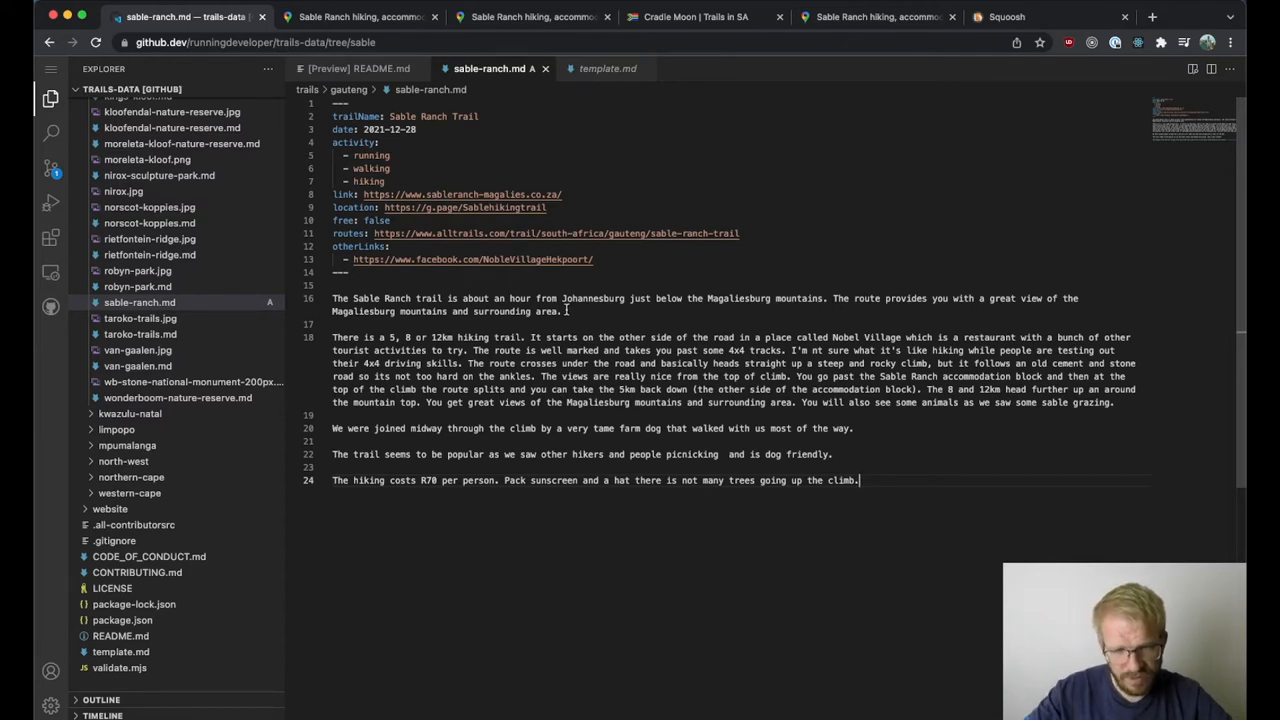
mouse_move(722, 210)
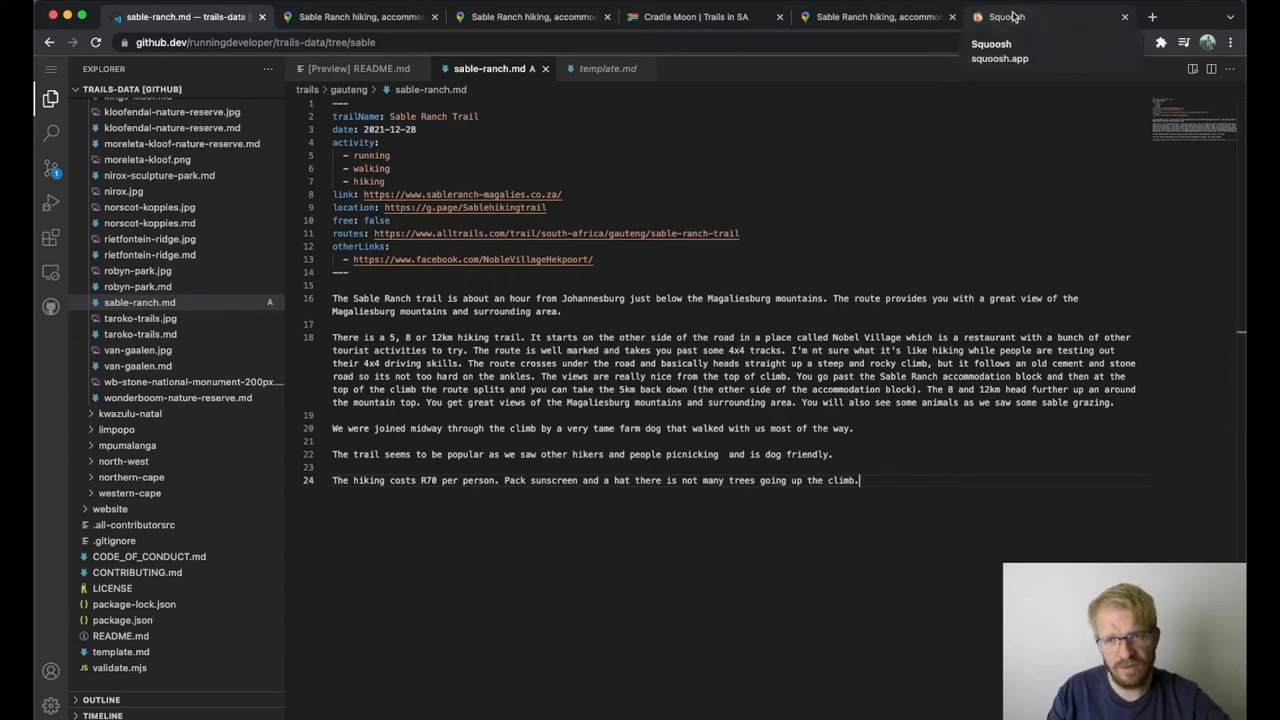
- Resize sable.jpg to 800 wide (800×600) in Squoosh and download the MozJPEG copy
left_click(1040, 16)
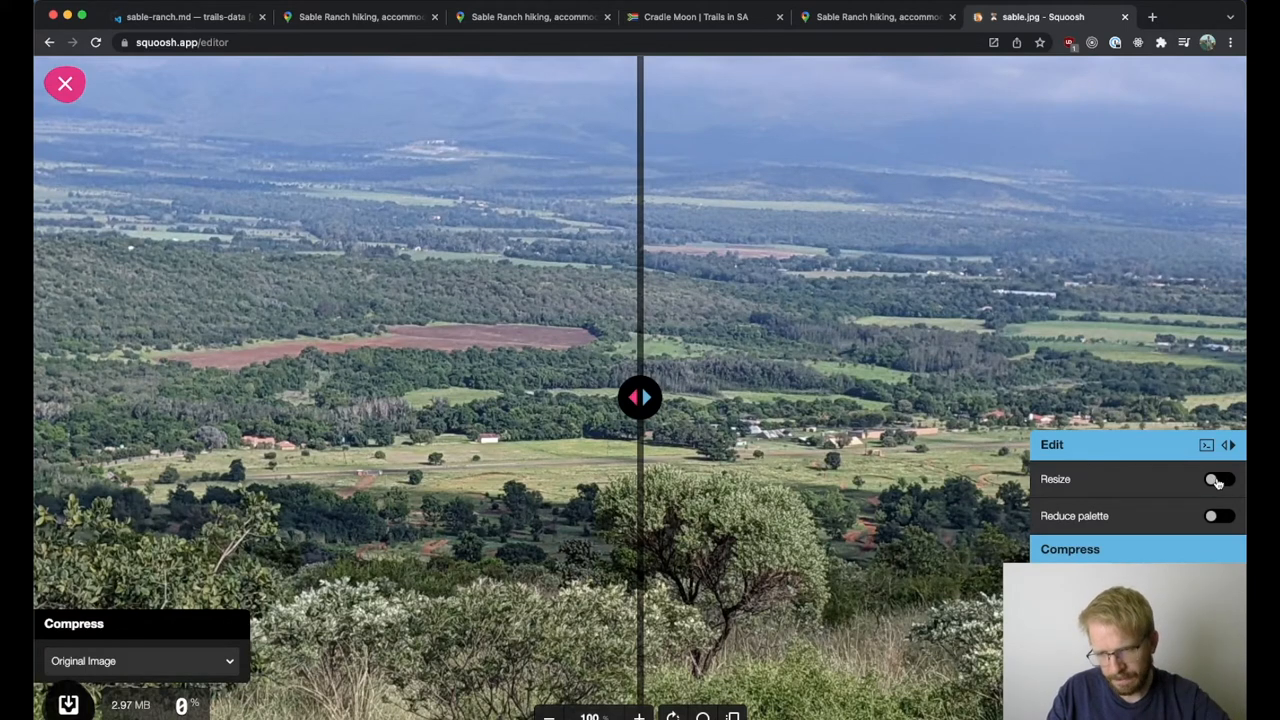
left_click(1218, 480)
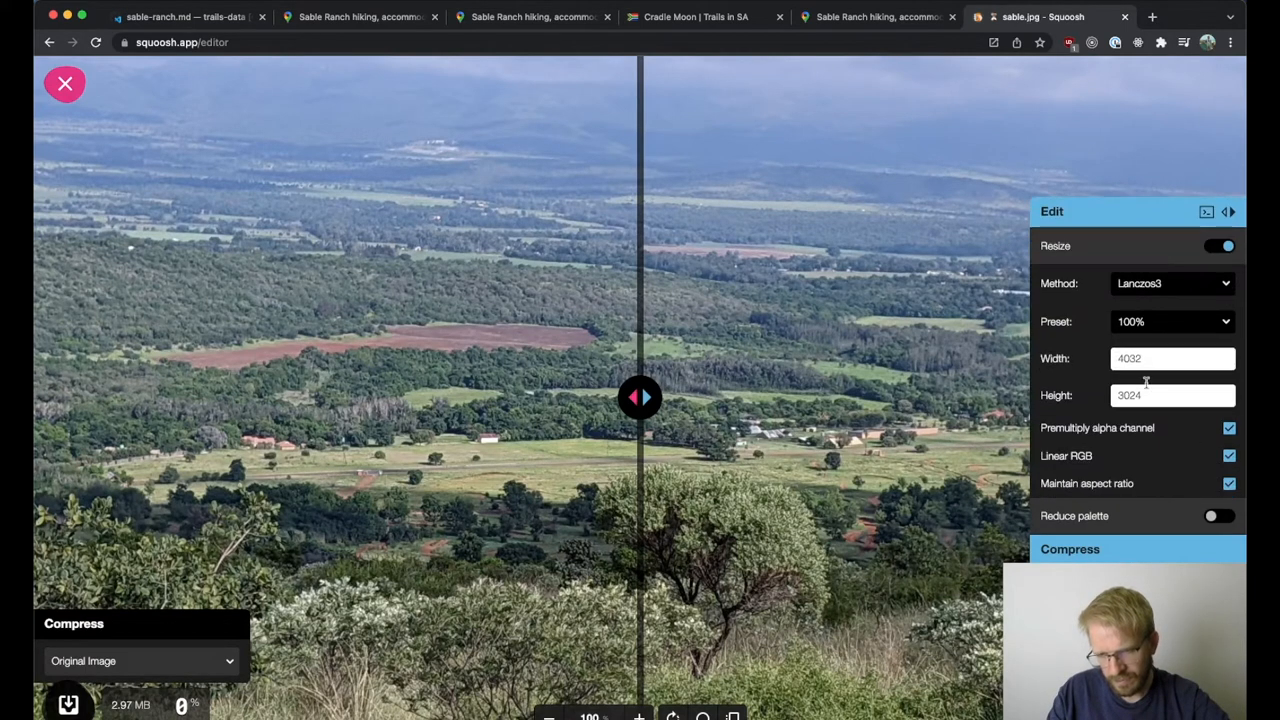
left_click(1172, 358)
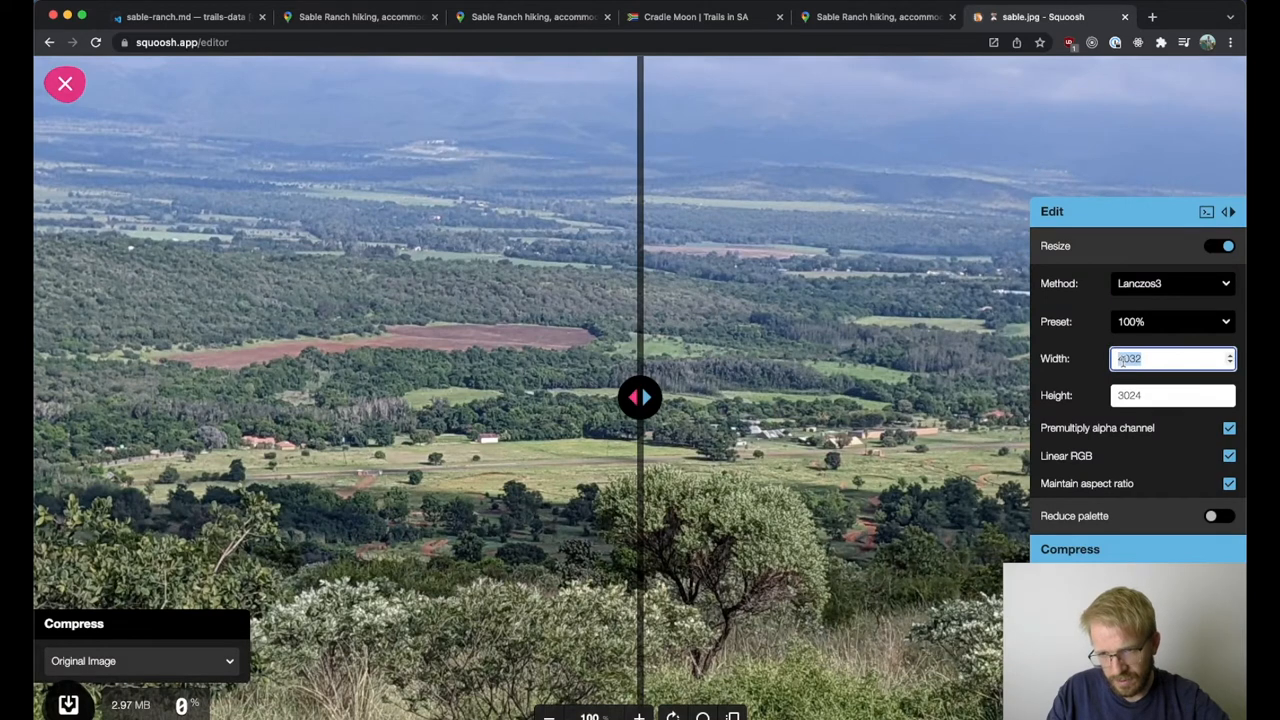
type("800")
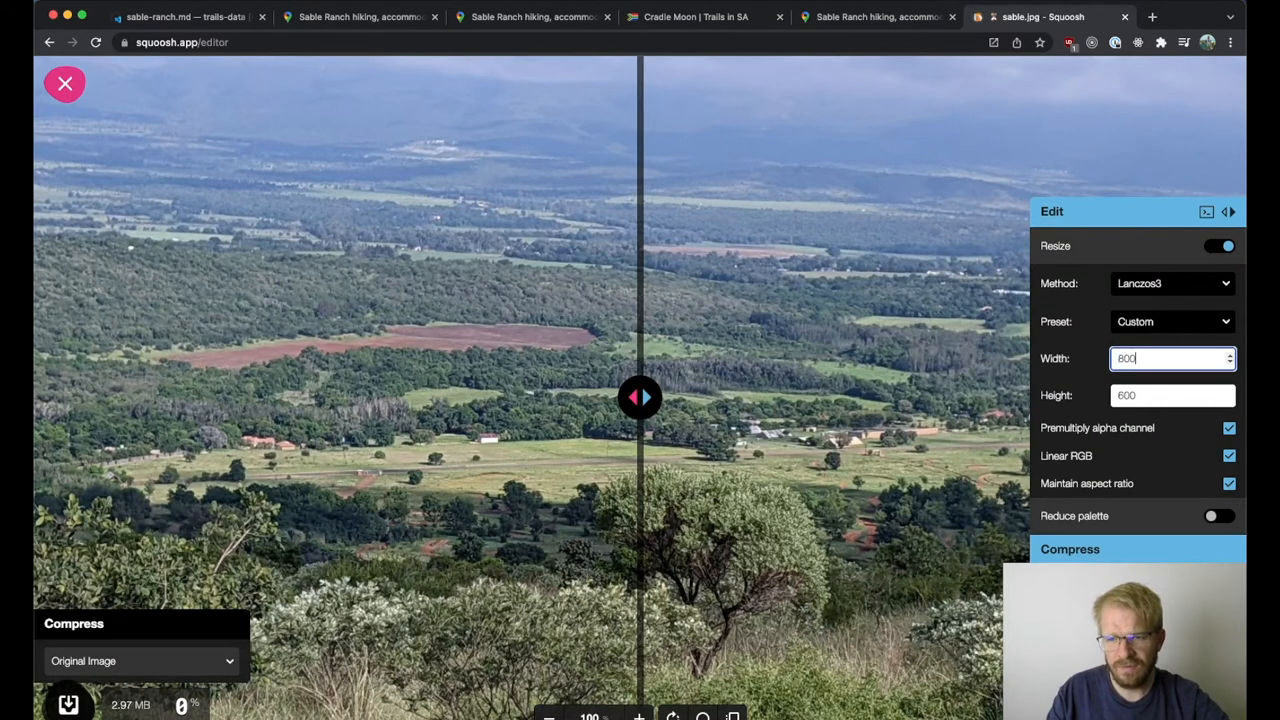
mouse_move(1096, 488)
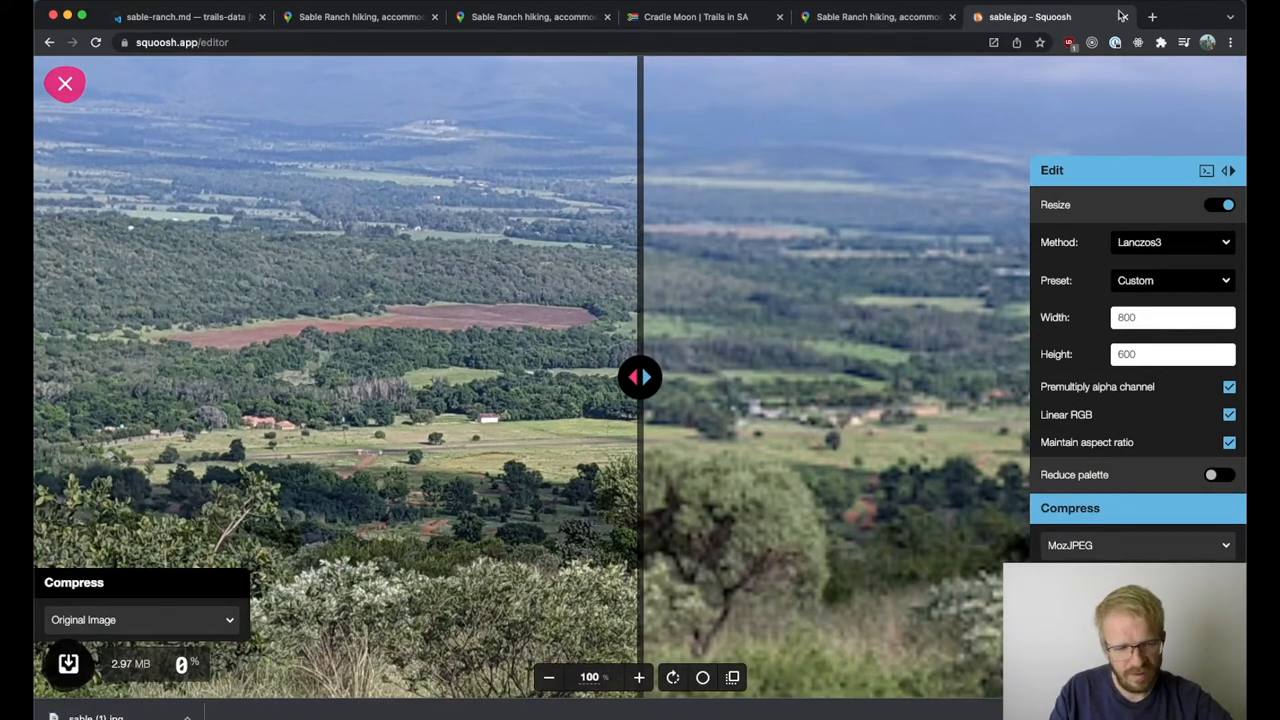
left_click(870, 16)
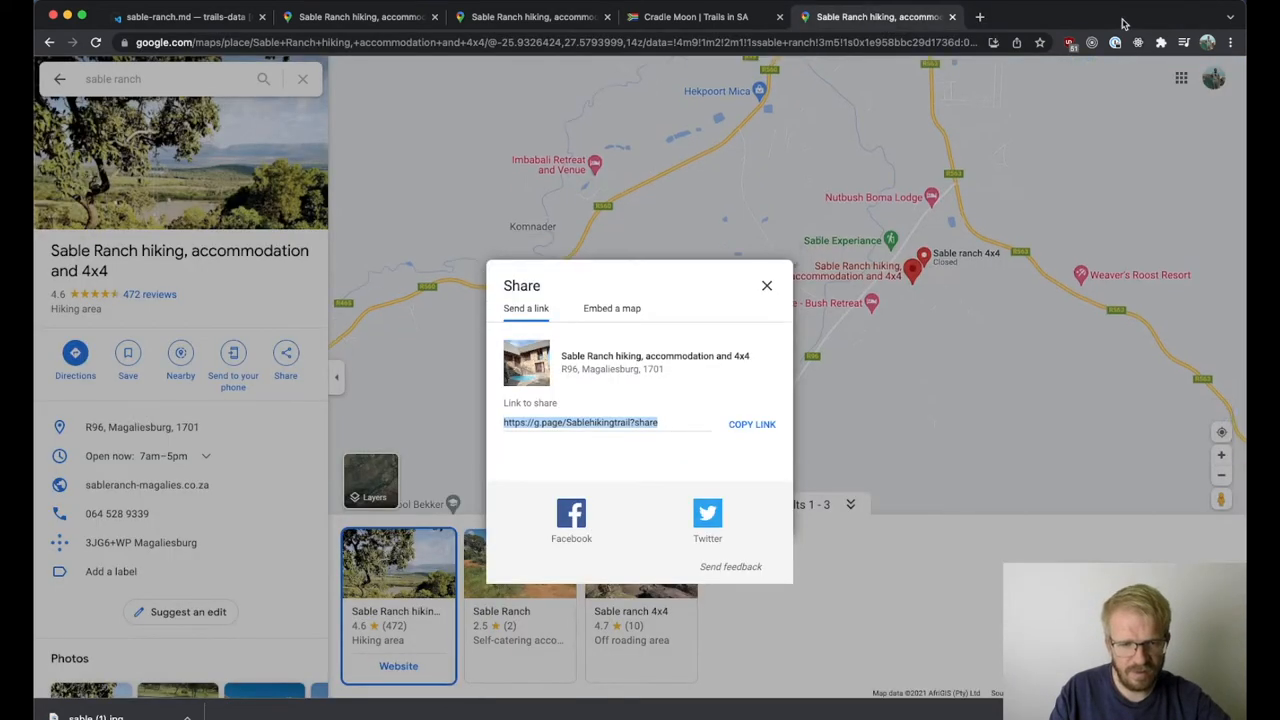
- Drop the downloaded photo into the gauteng folder and rename it sable-ranch.jpg
left_click(180, 16)
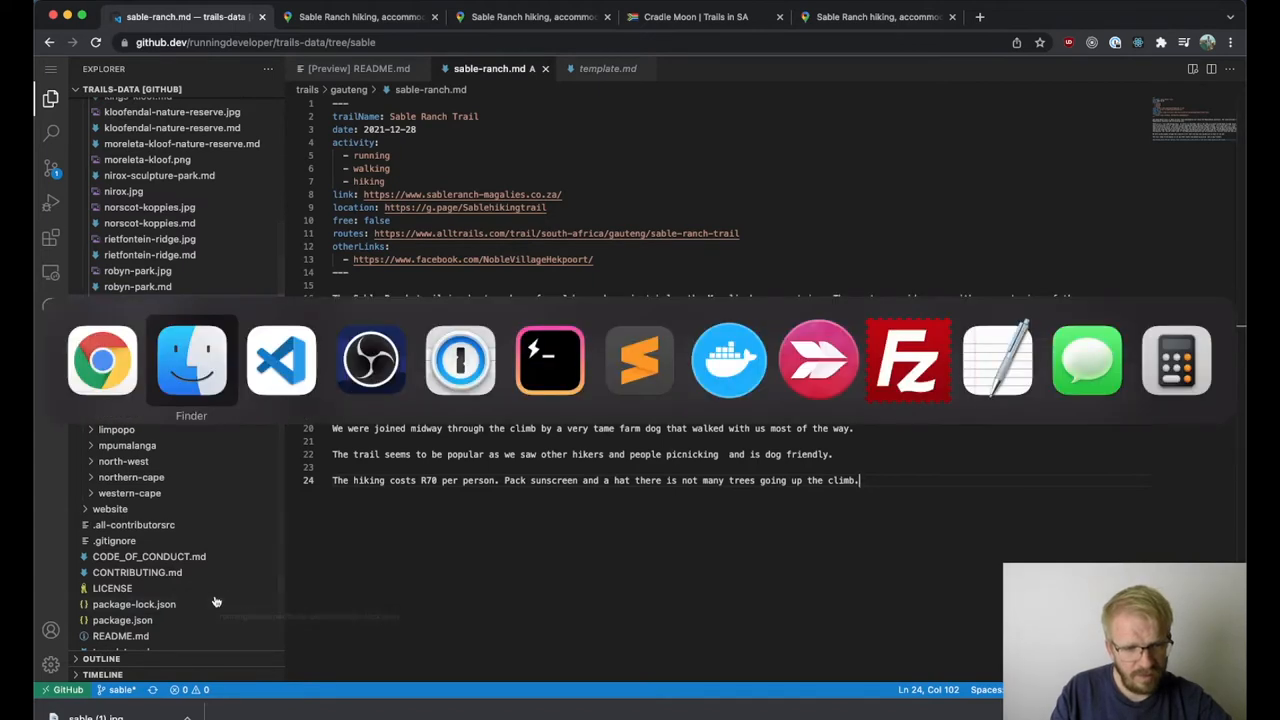
left_click(192, 360)
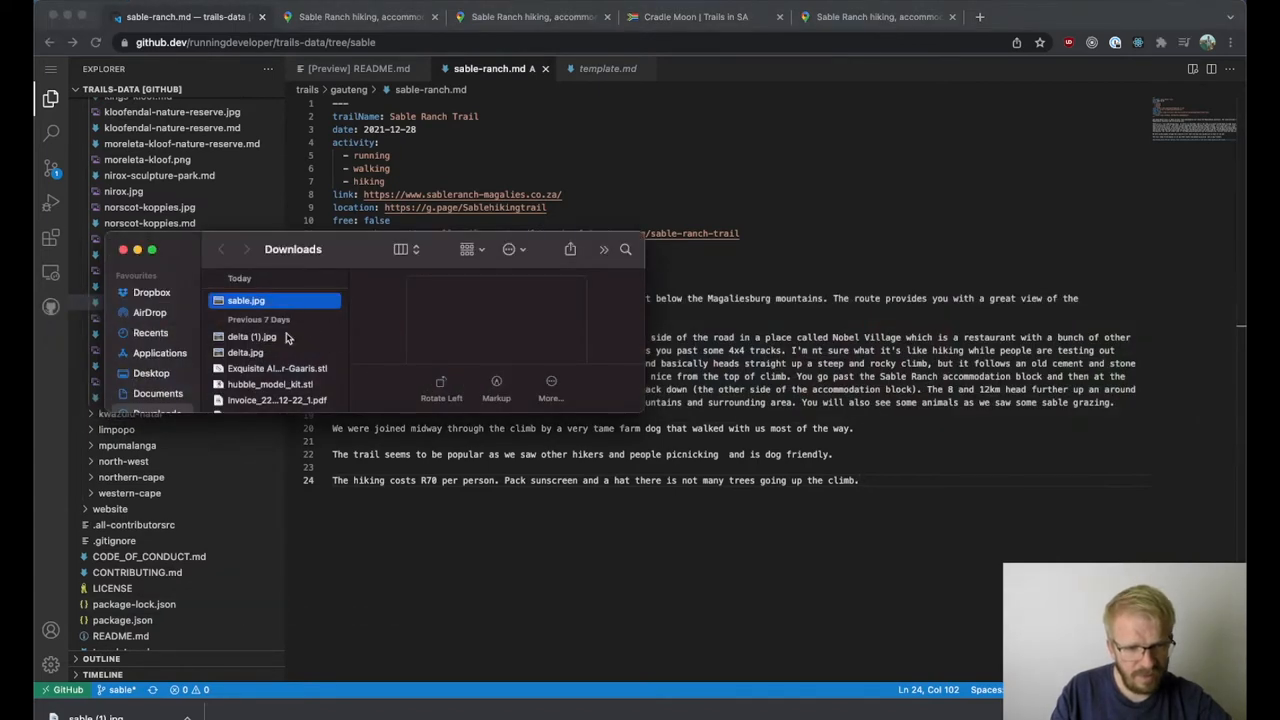
left_click(252, 300)
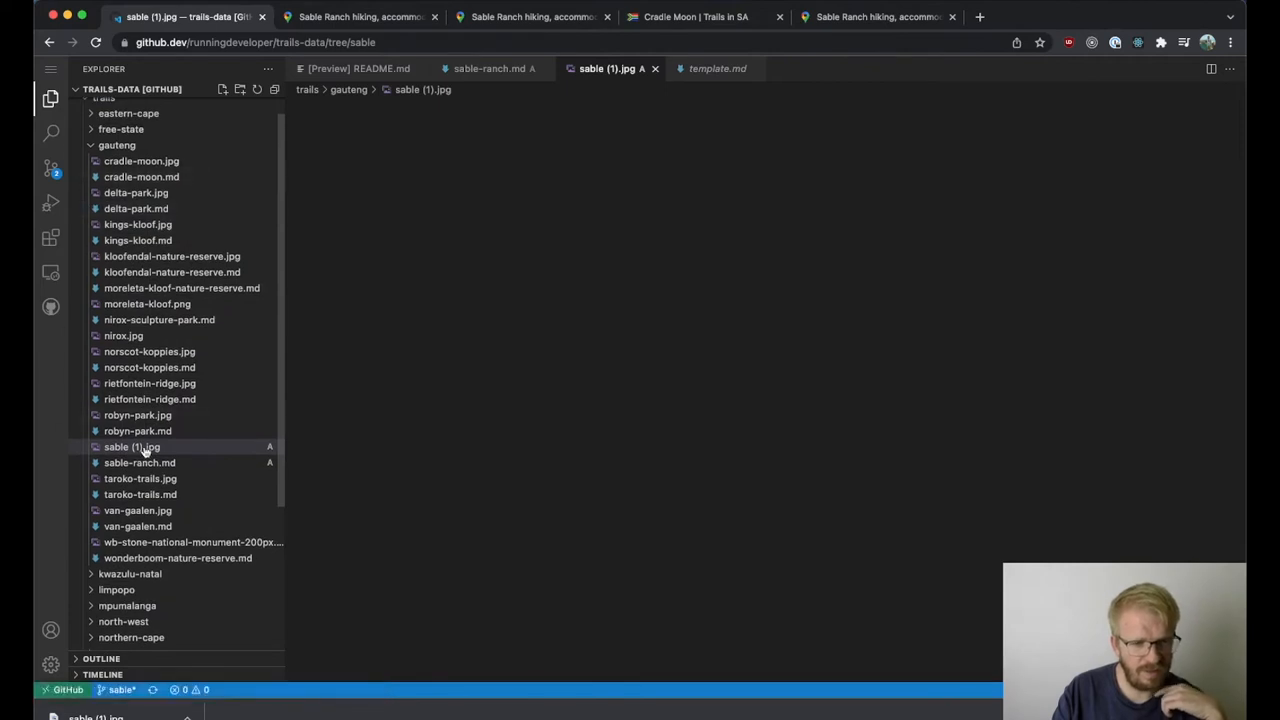
right_click(132, 448)
type("-ranch")
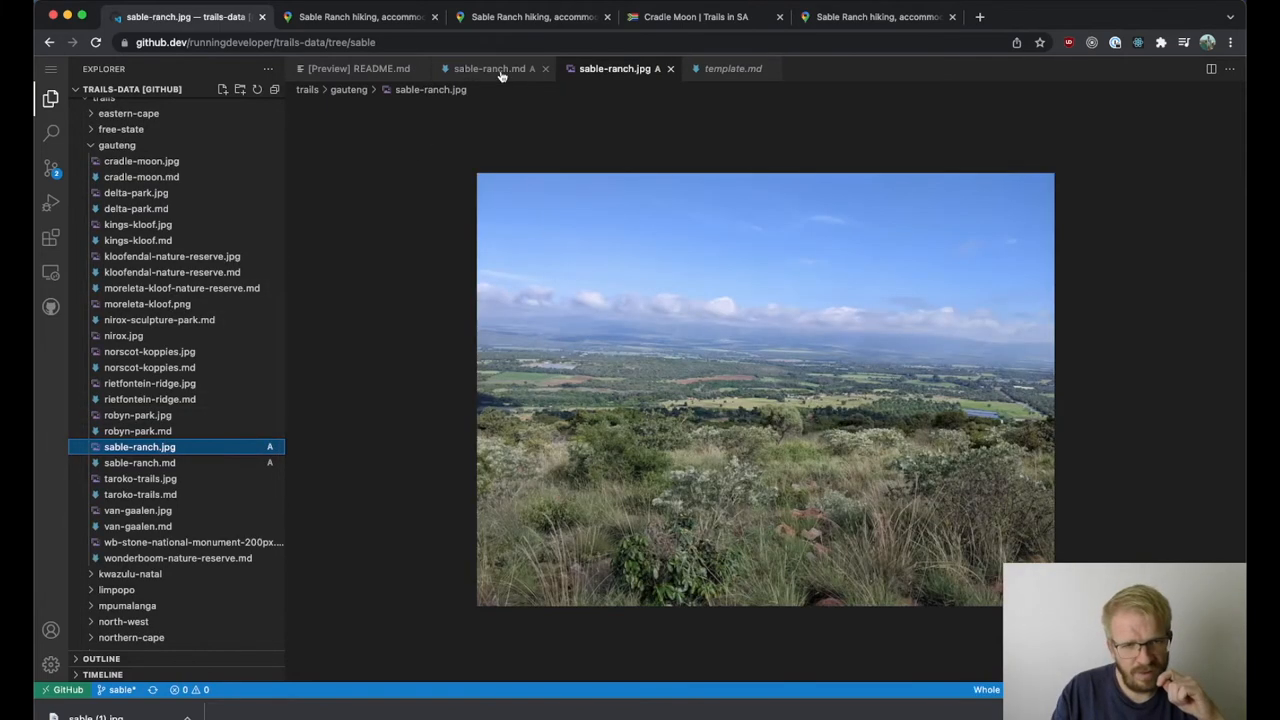
left_click(490, 68)
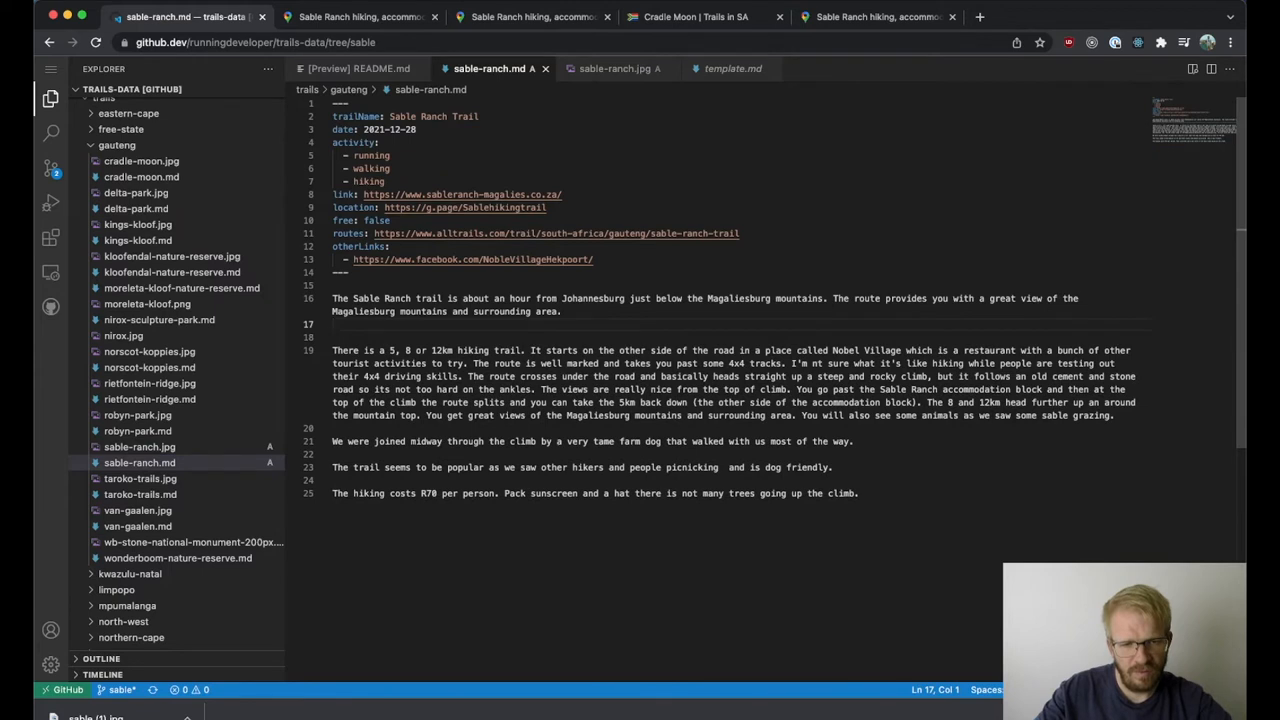
- Embed sable-ranch.jpg after the intro with alt text 'view from sable ranch trail', checking taroko-trails.md for format
key("enter")
type("![tr")
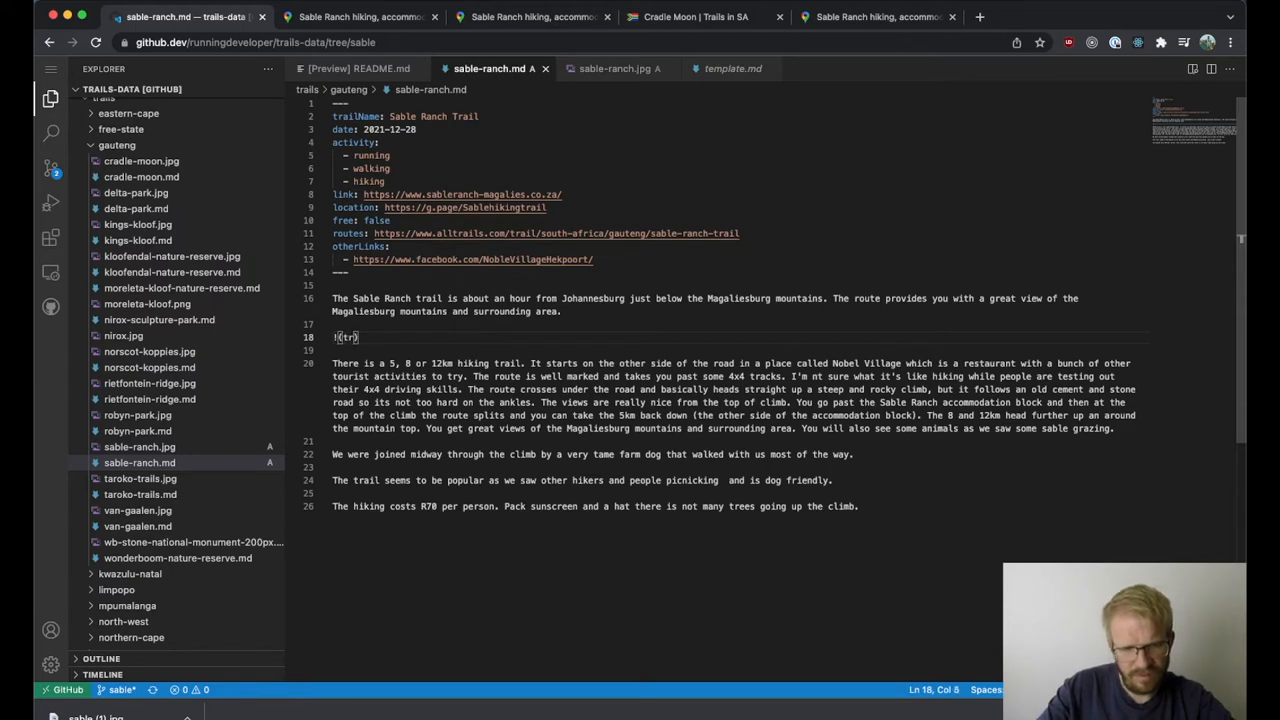
type("sable-ranc")
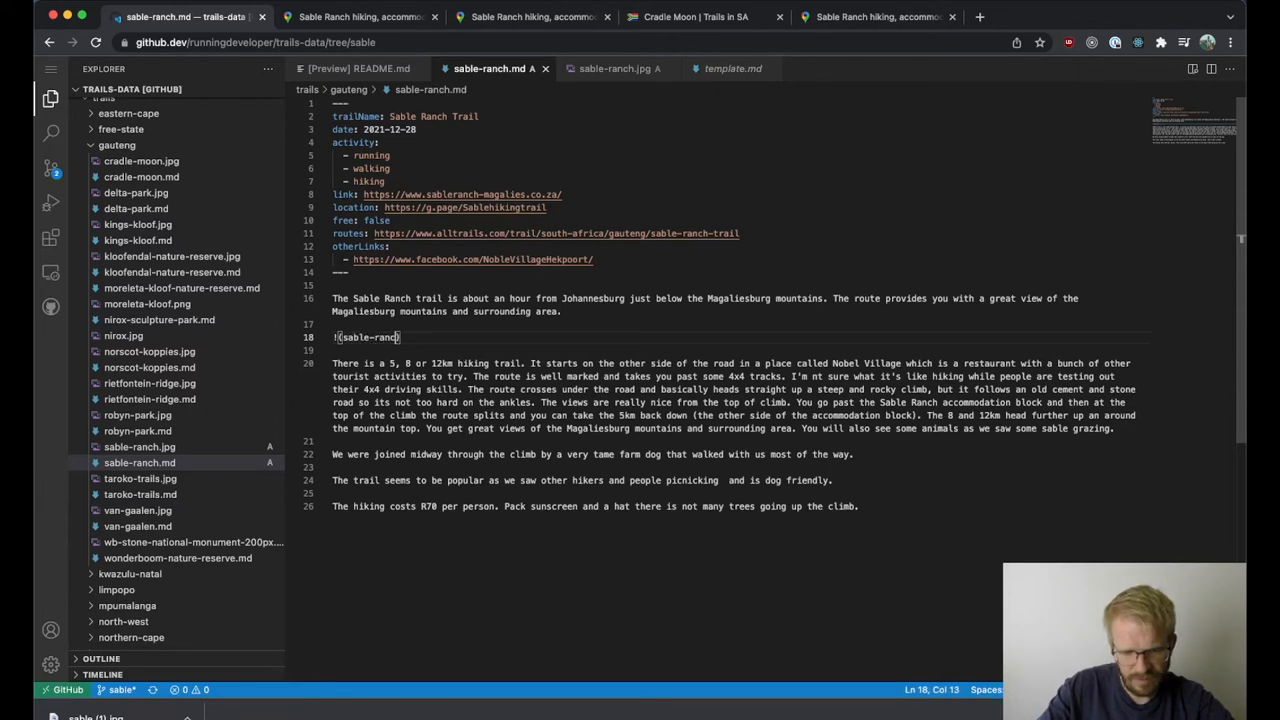
type(".jpg")
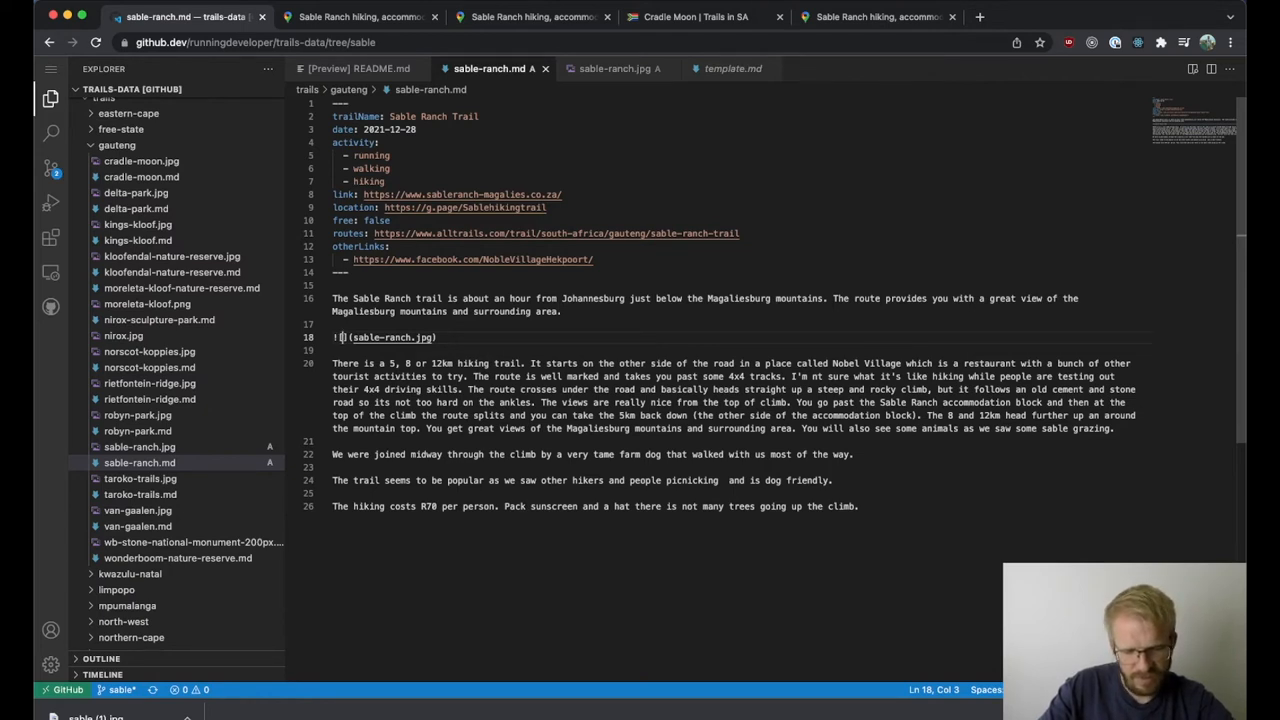
type("view from sable ranch trail")
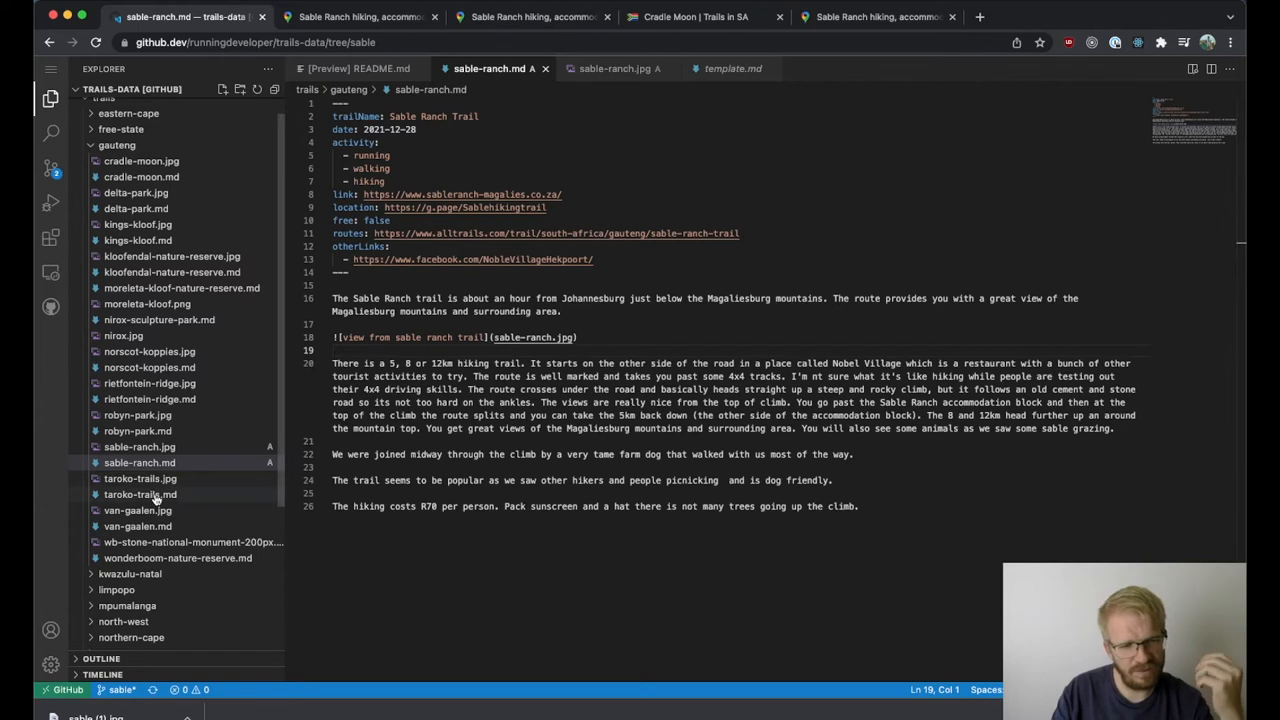
left_click(140, 494)
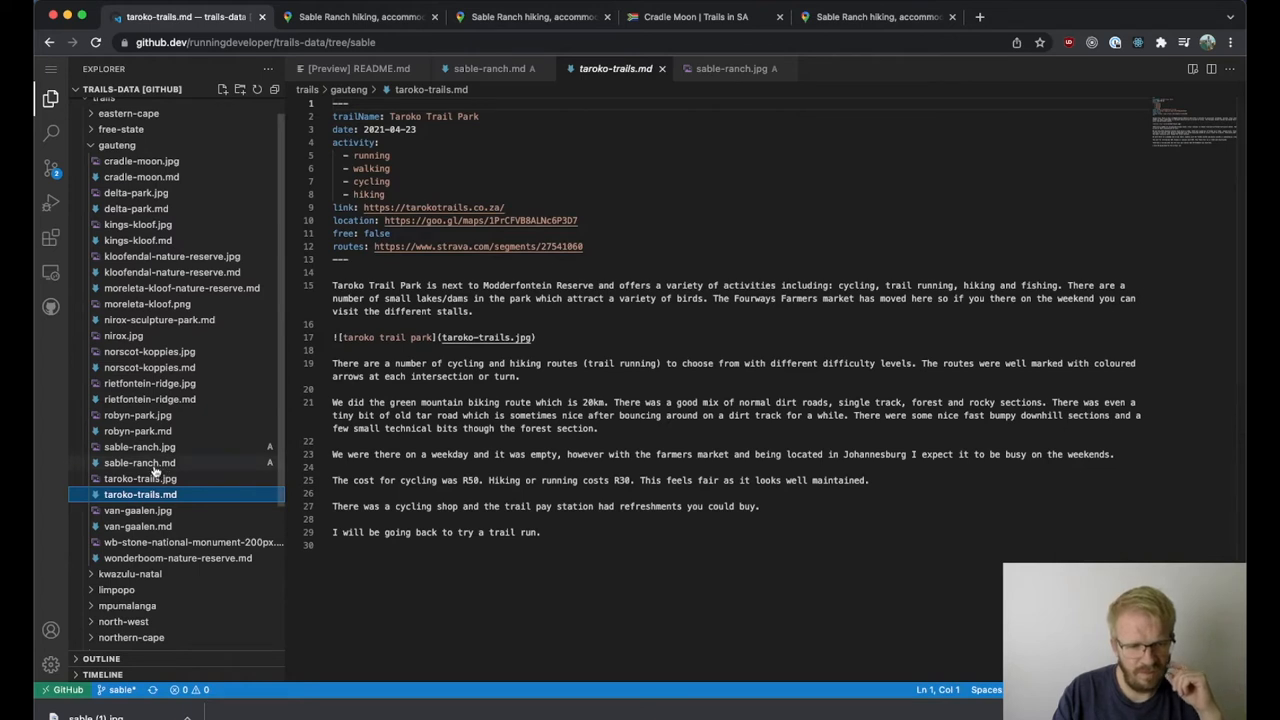
left_click(140, 462)
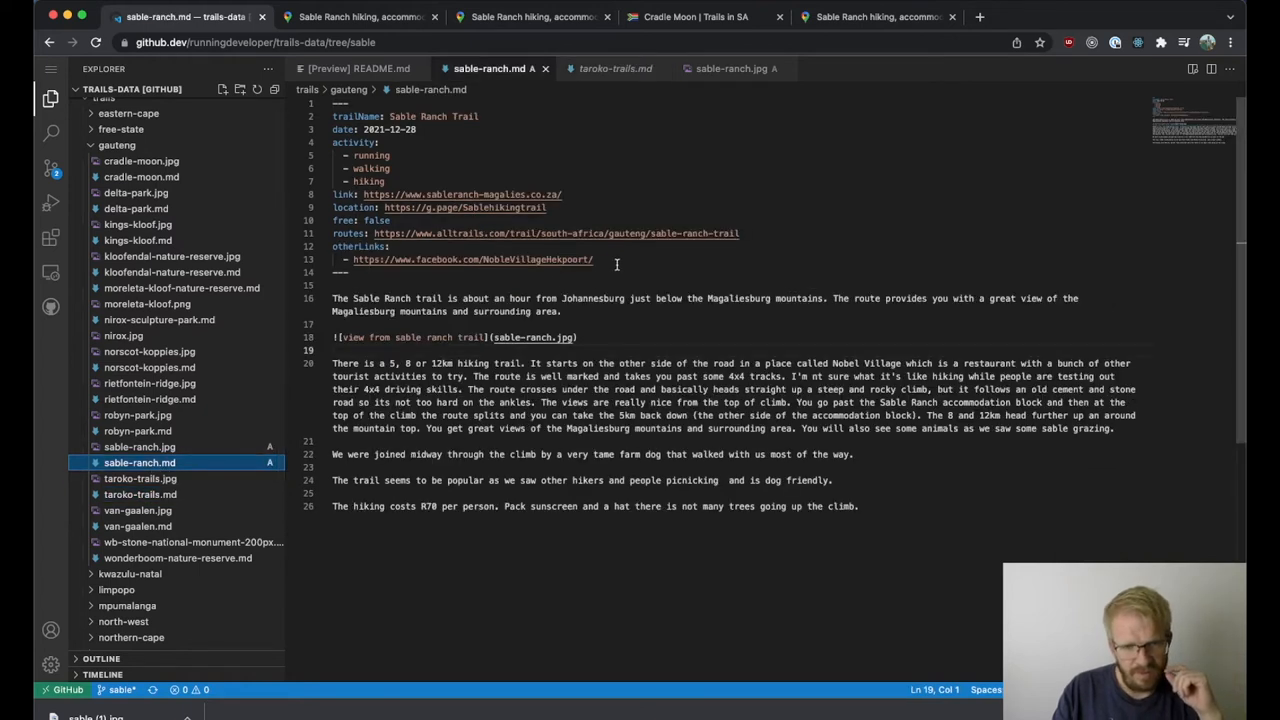
mouse_move(474, 432)
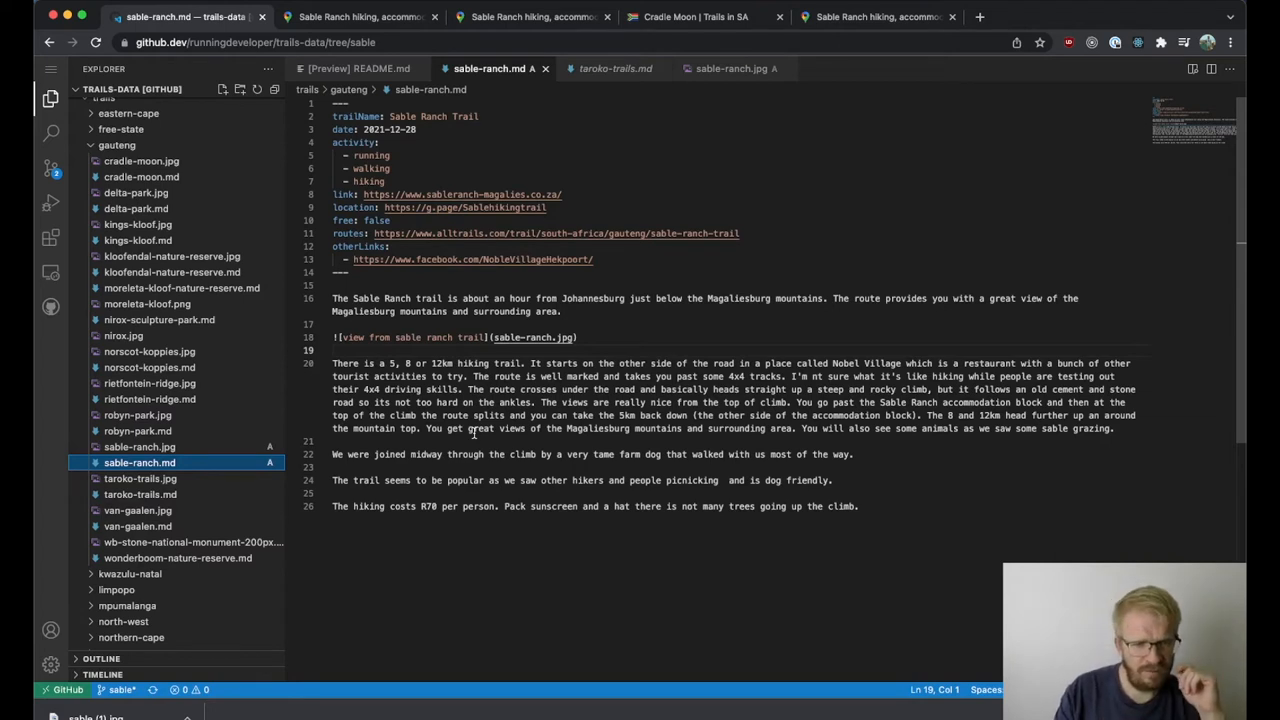
mouse_move(912, 136)
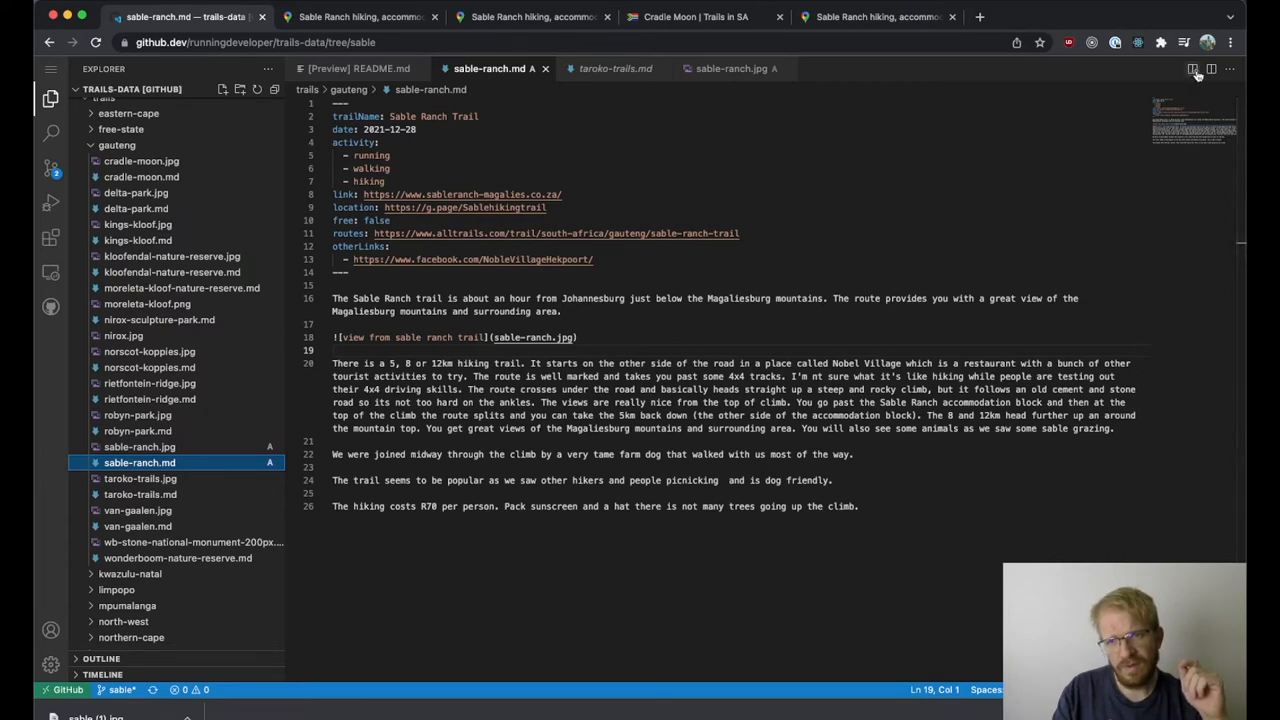
mouse_move(1192, 68)
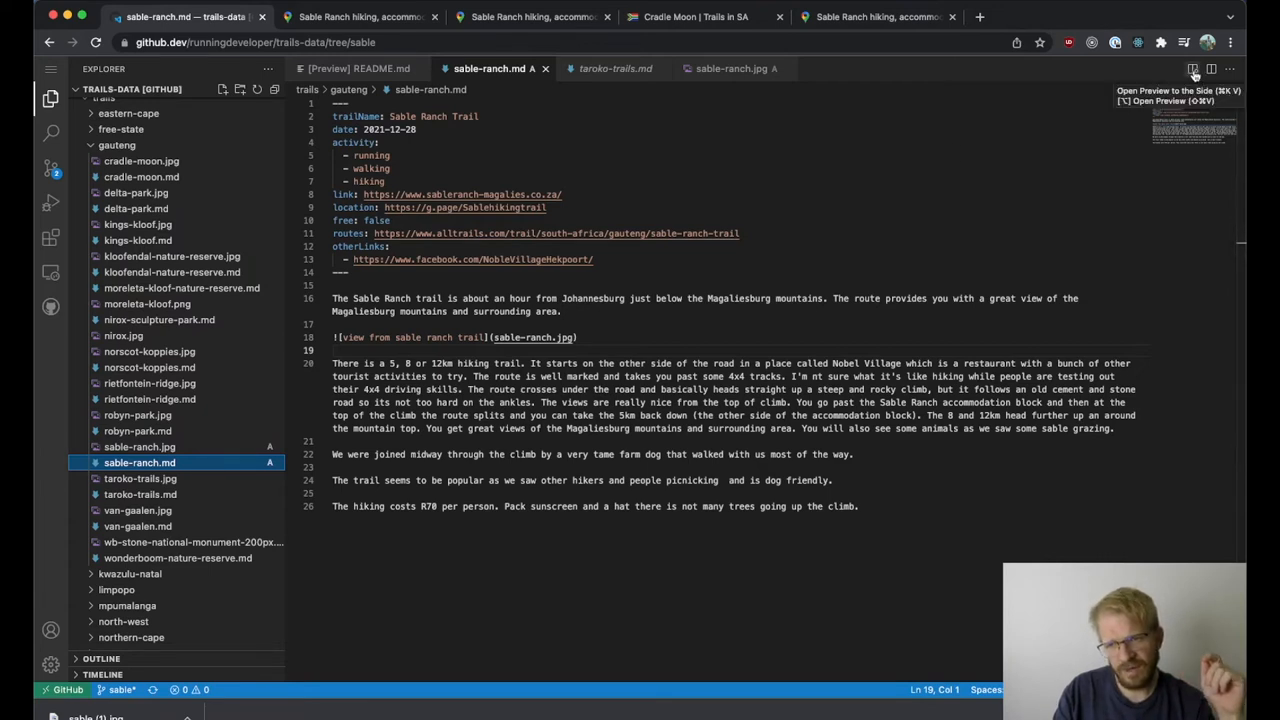
left_click(1192, 68)
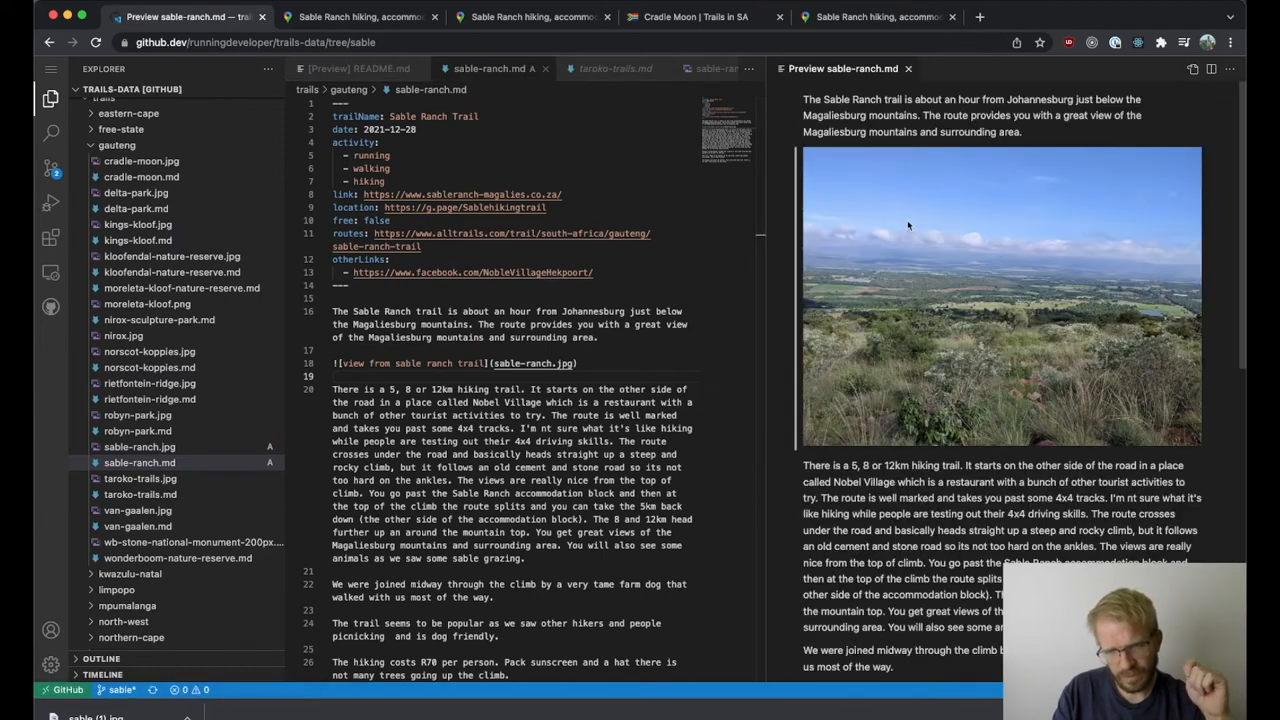
scroll("down", 3)
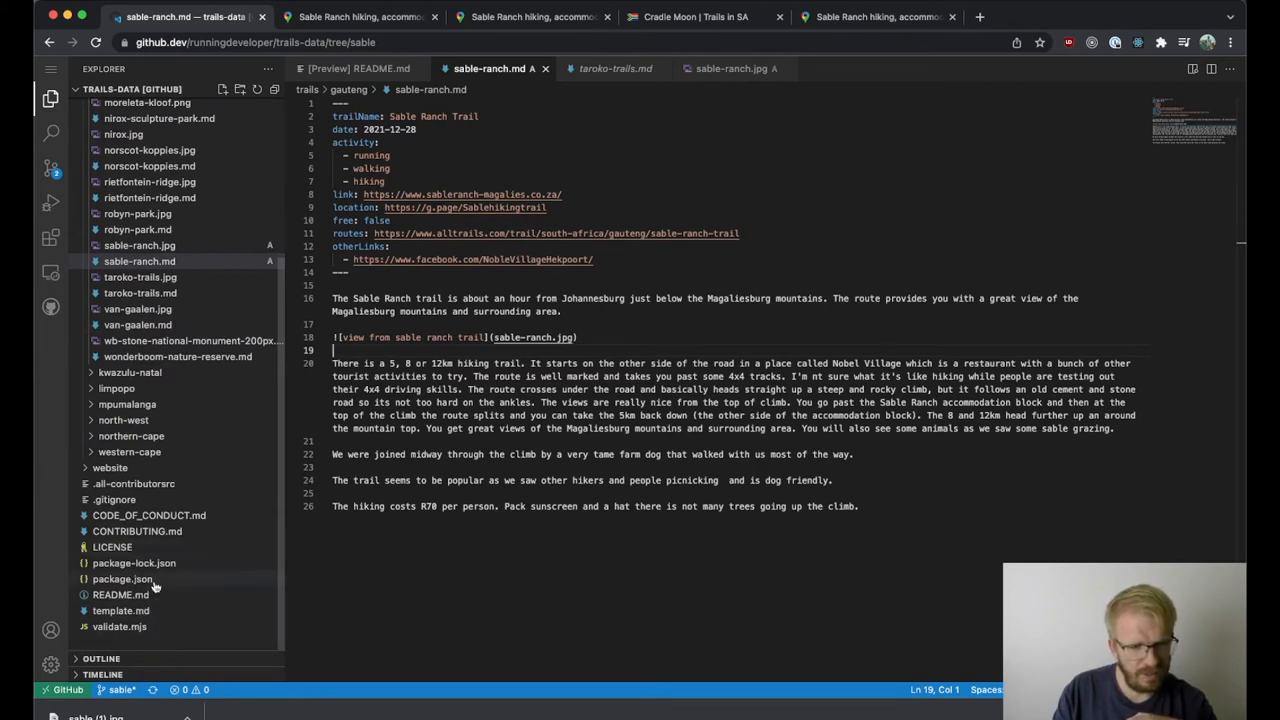
mouse_move(120, 594)
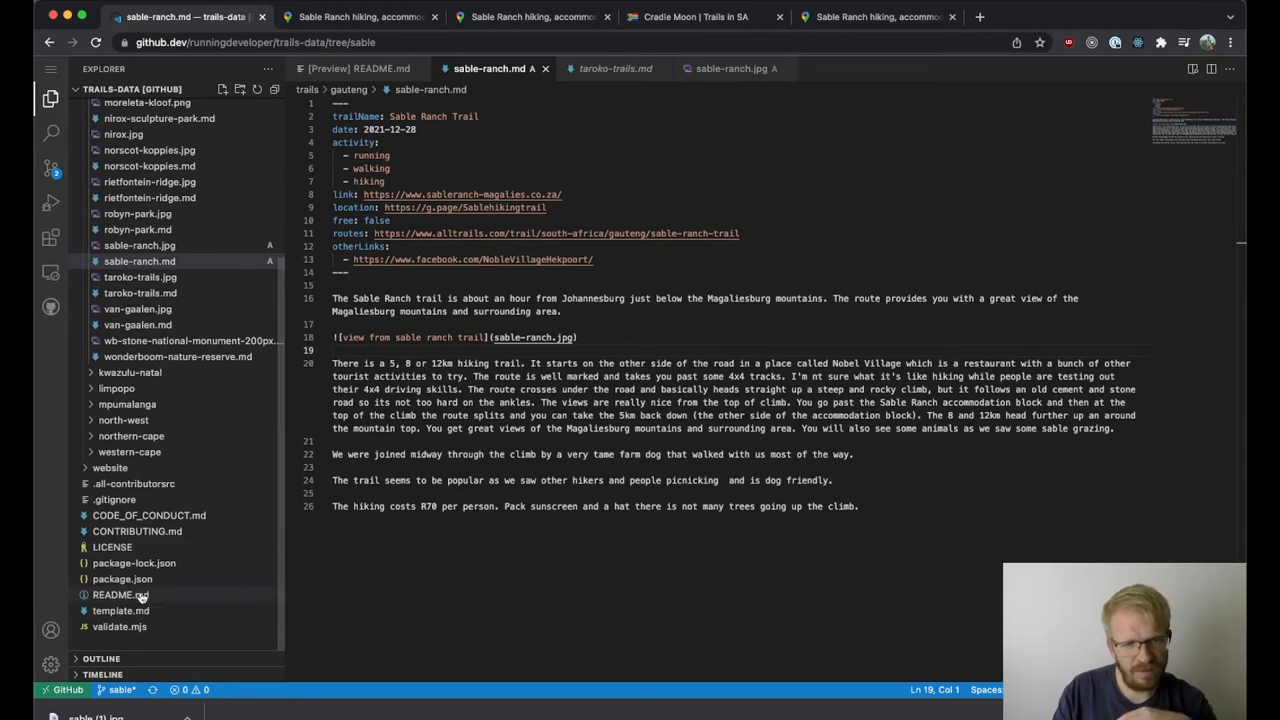
- Add '- [Sable Ranch Trail](trails/gauteng/sable-ranch.md) (Running, Walking, Hiking)' under Gauteng in README.md
left_click(120, 594)
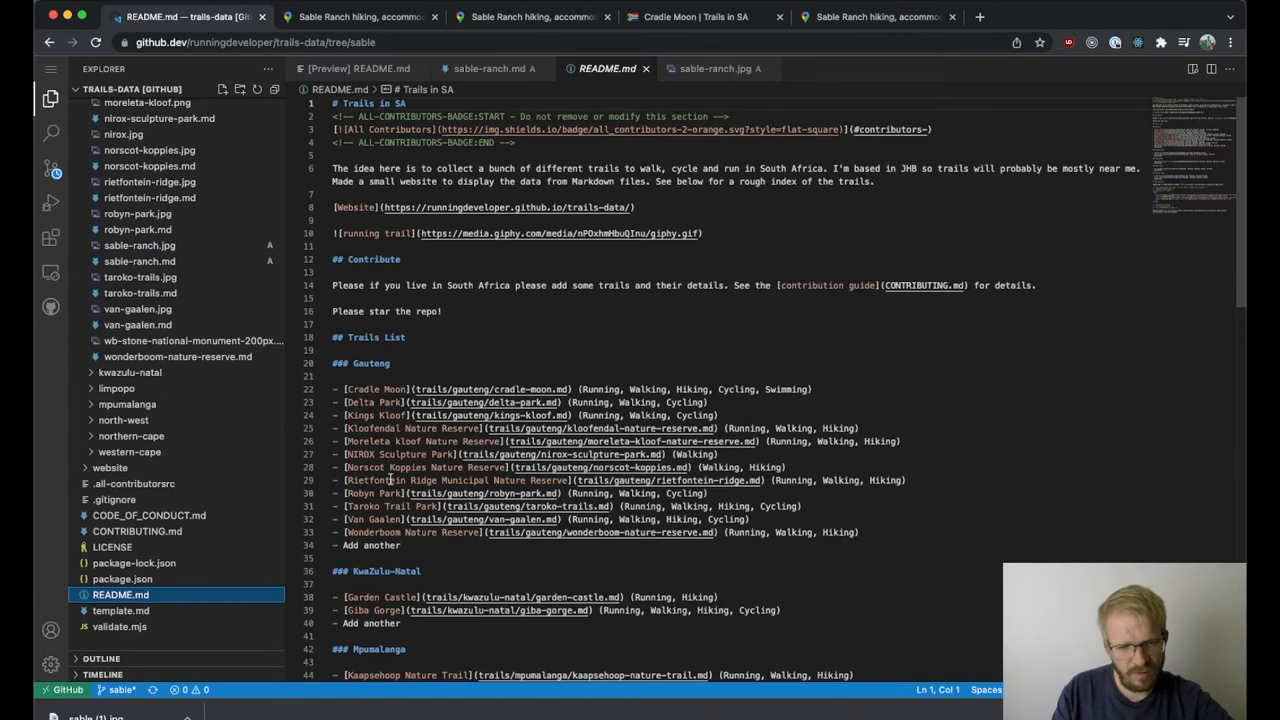
mouse_move(822, 448)
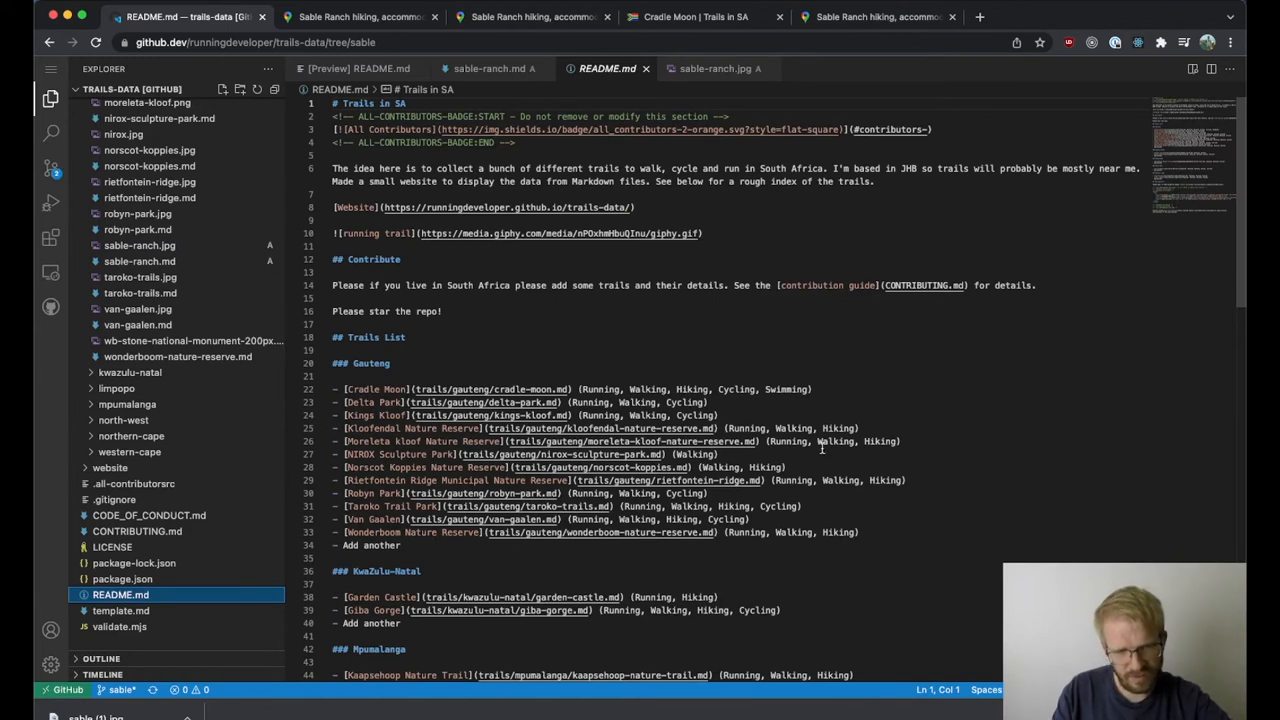
mouse_move(720, 492)
type("-")
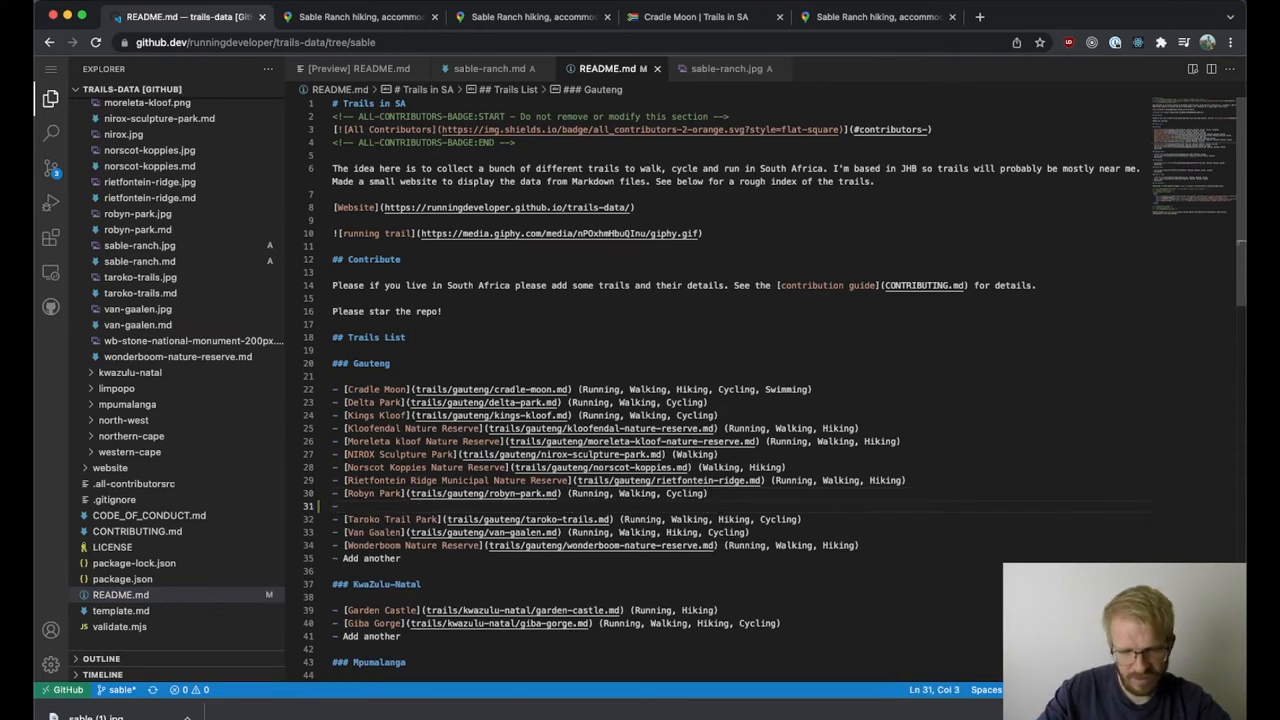
type("{")
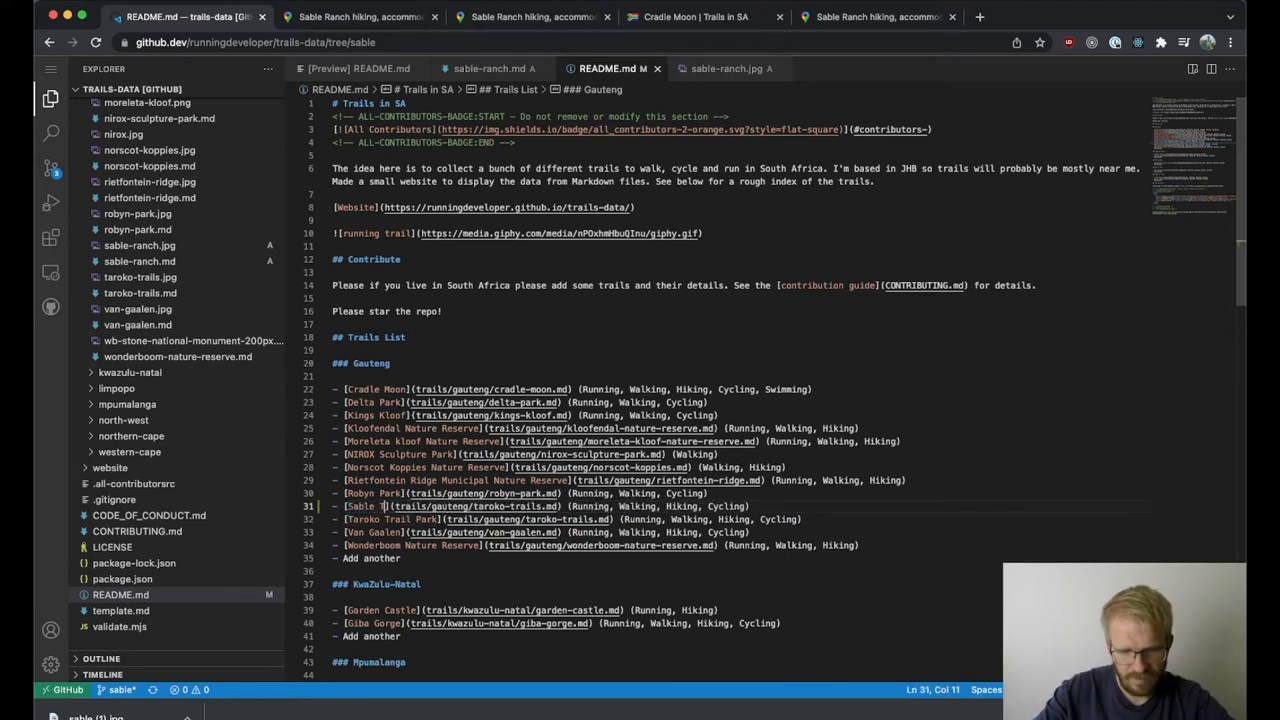
type("Ranch Trail")
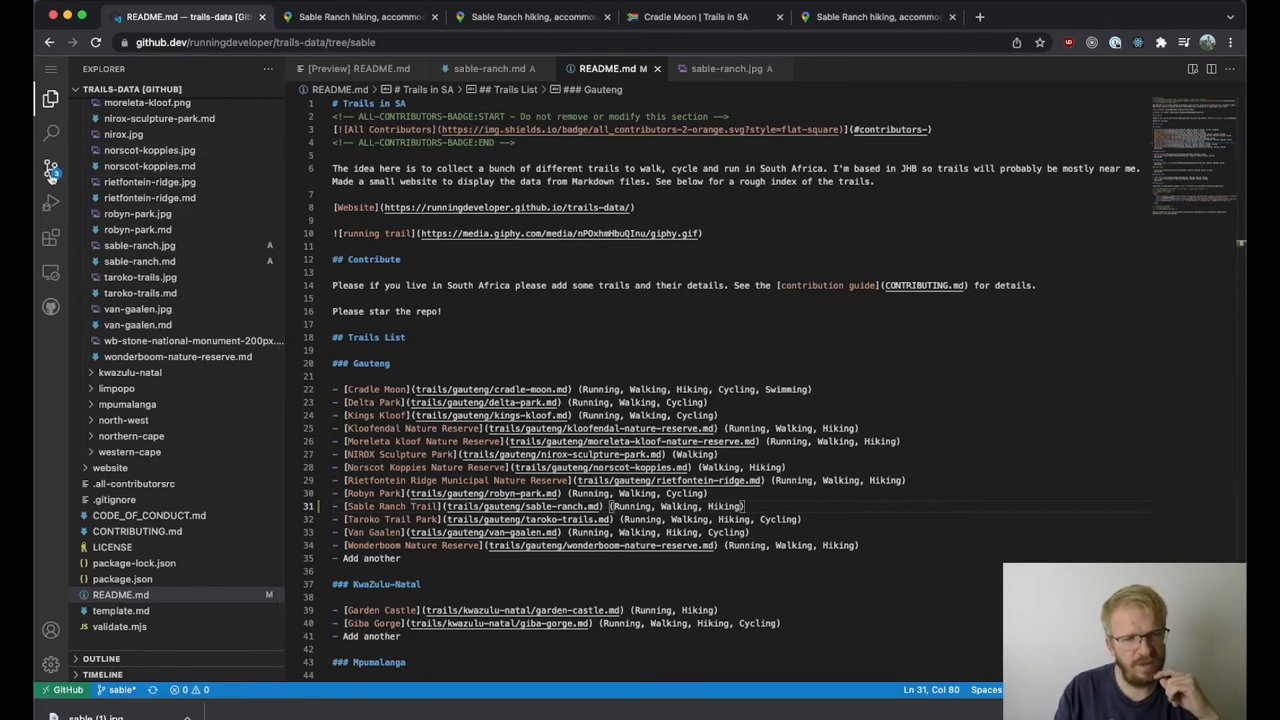
- Stage README.md, sable-ranch.jpg and sable-ranch.md in Source Control
left_click(50, 170)
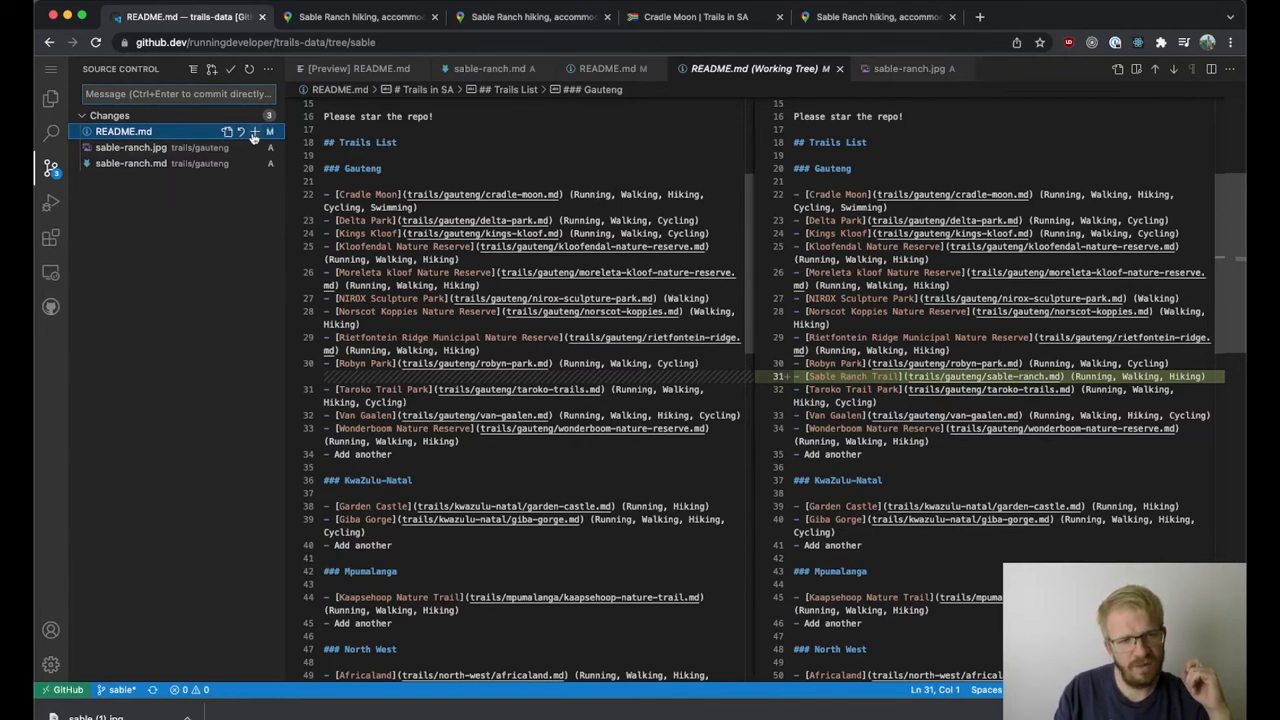
left_click(256, 132)
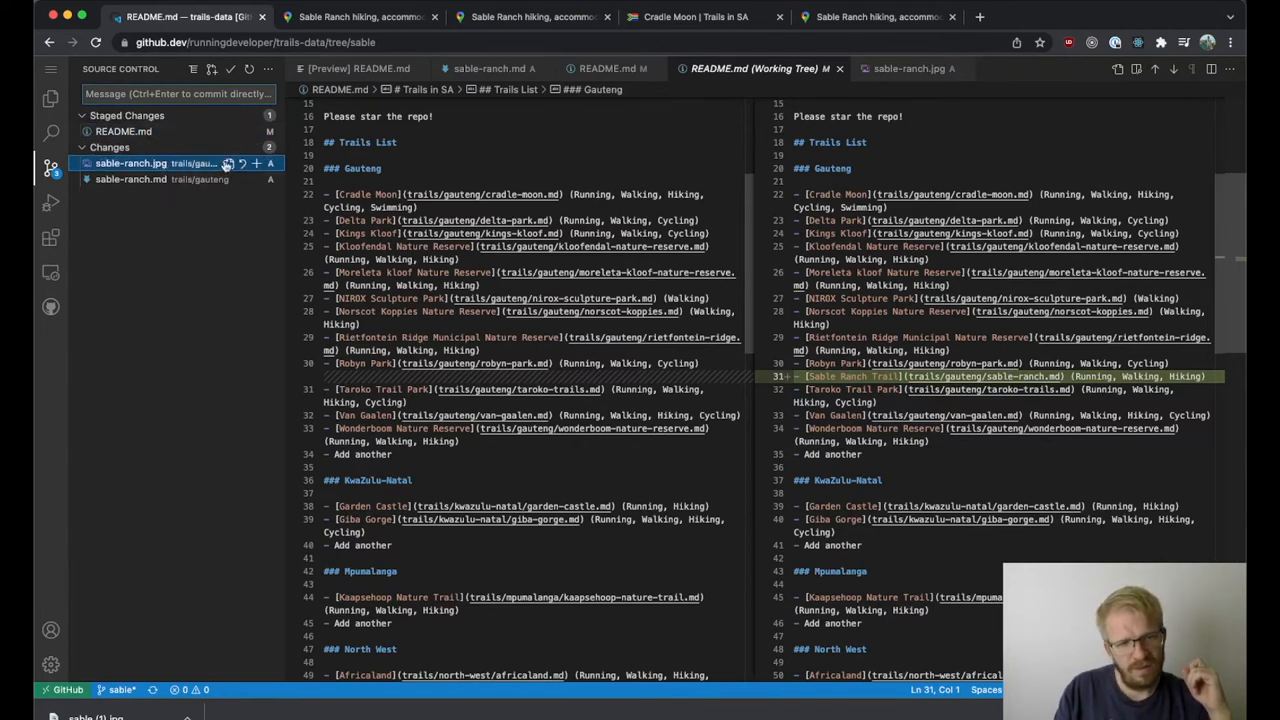
left_click(256, 164)
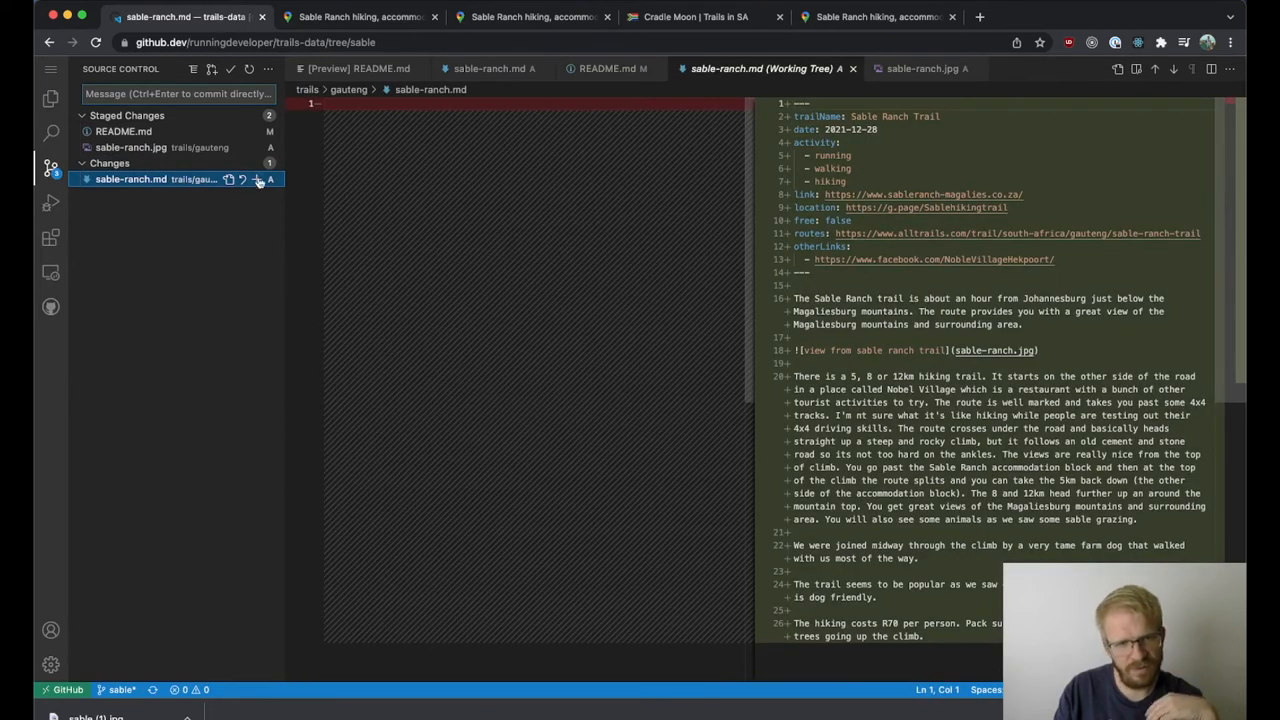
left_click(258, 180)
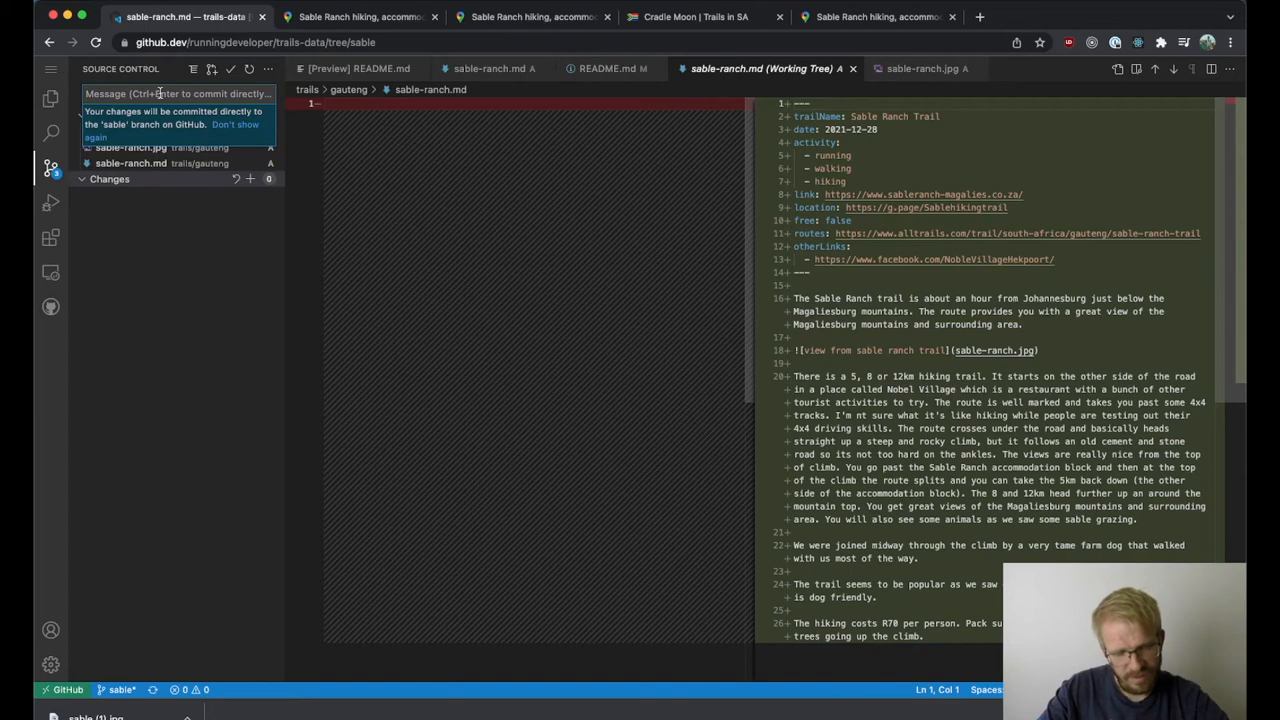
- Enter the commit message 'sable ranch trail added'
type("sable r")
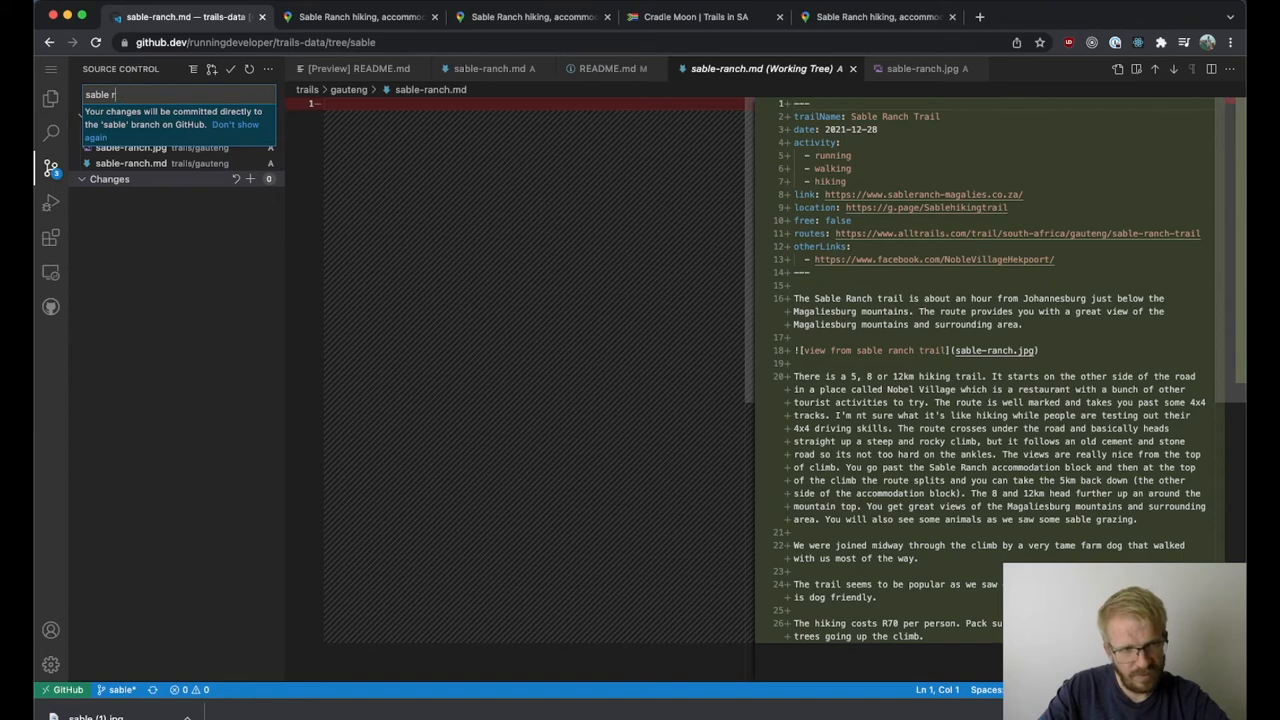
type("anch trail a")
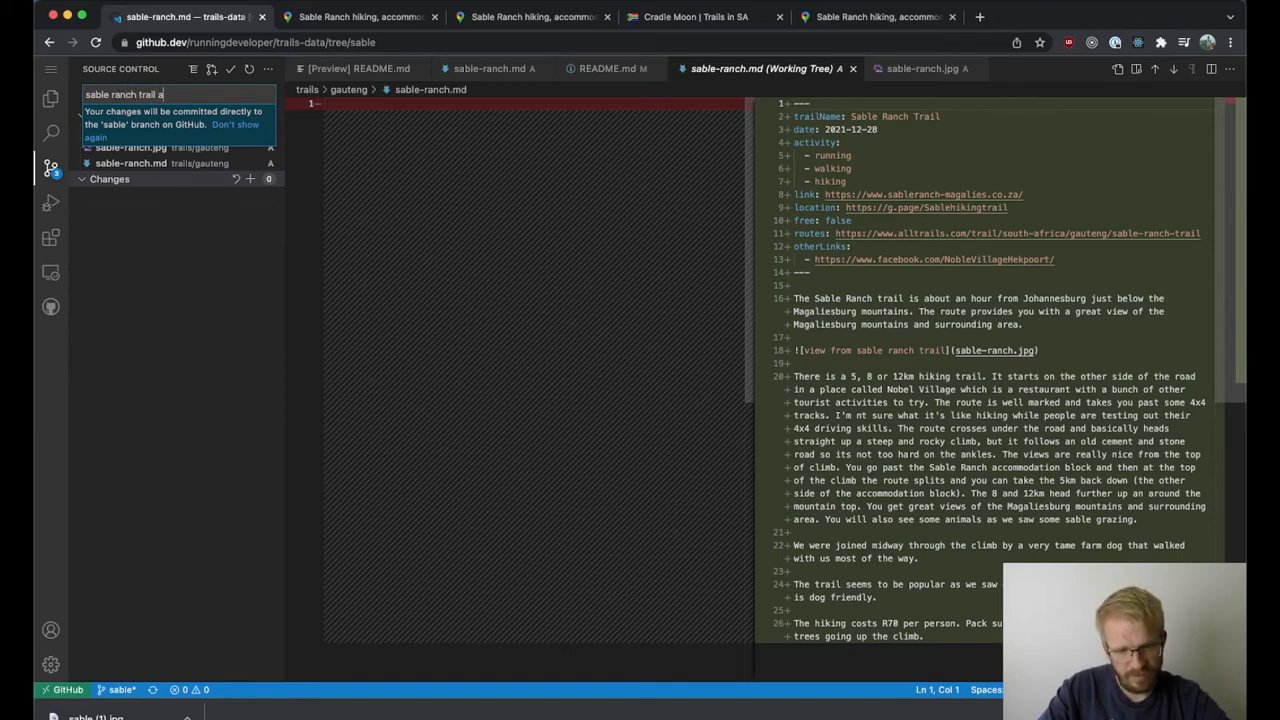
type("dded")
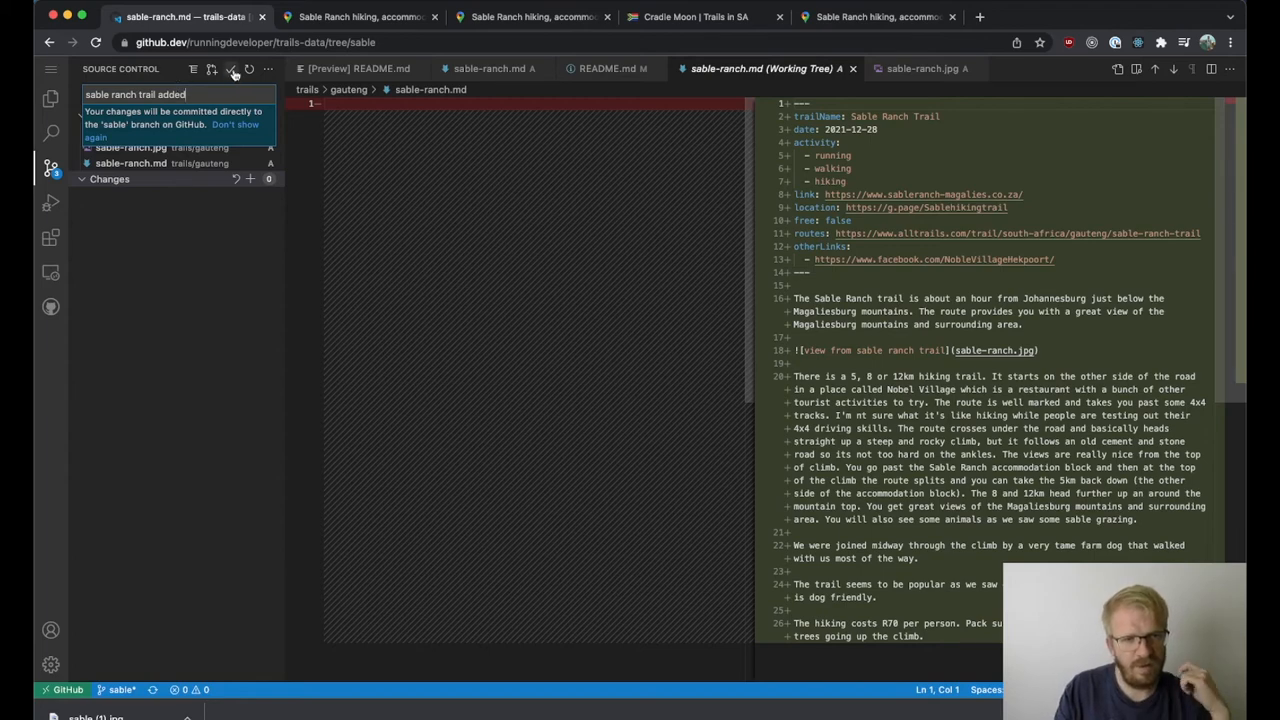
mouse_move(232, 68)
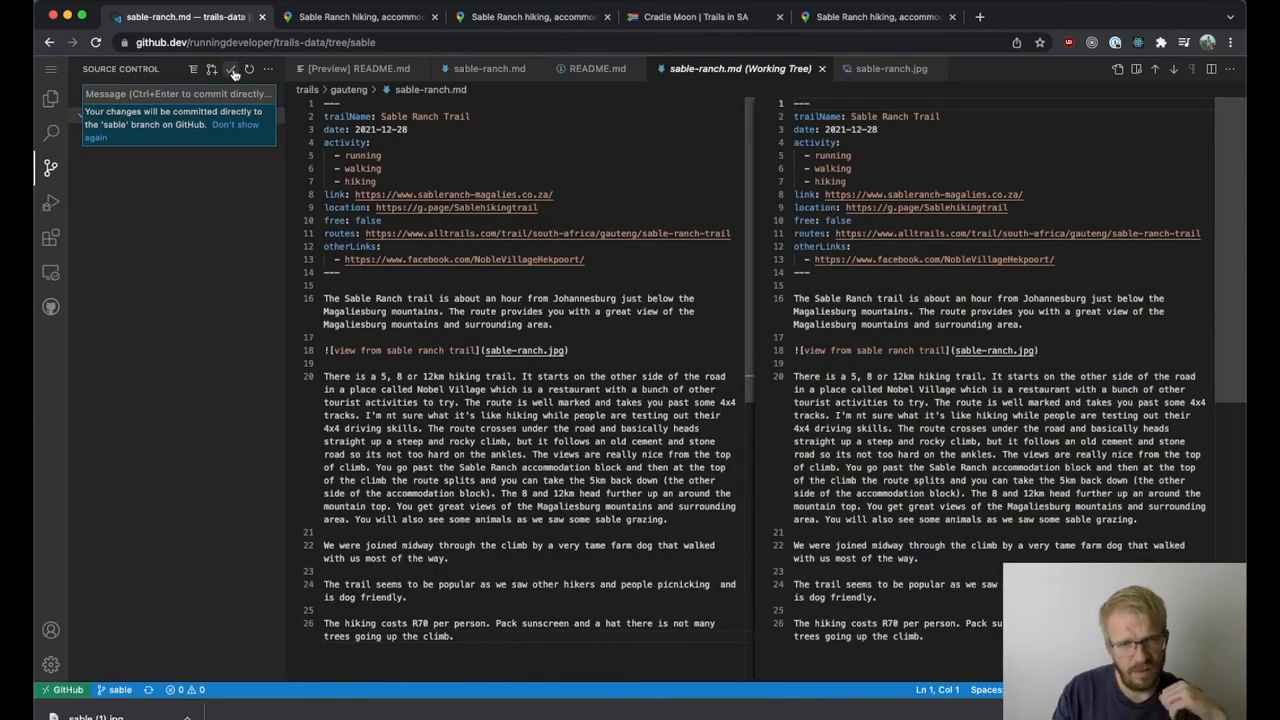
- From the trails-data recent-pushes banner, start Compare & pull request for sable
left_click(1048, 16)
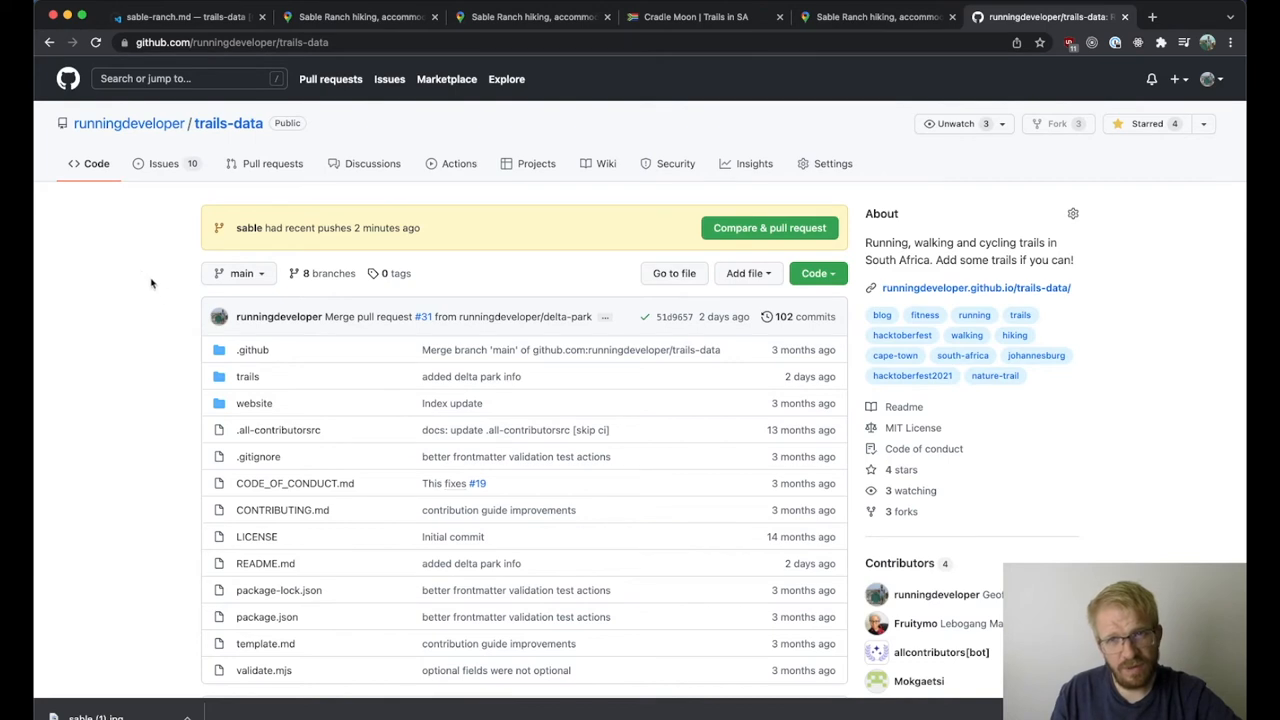
mouse_move(144, 188)
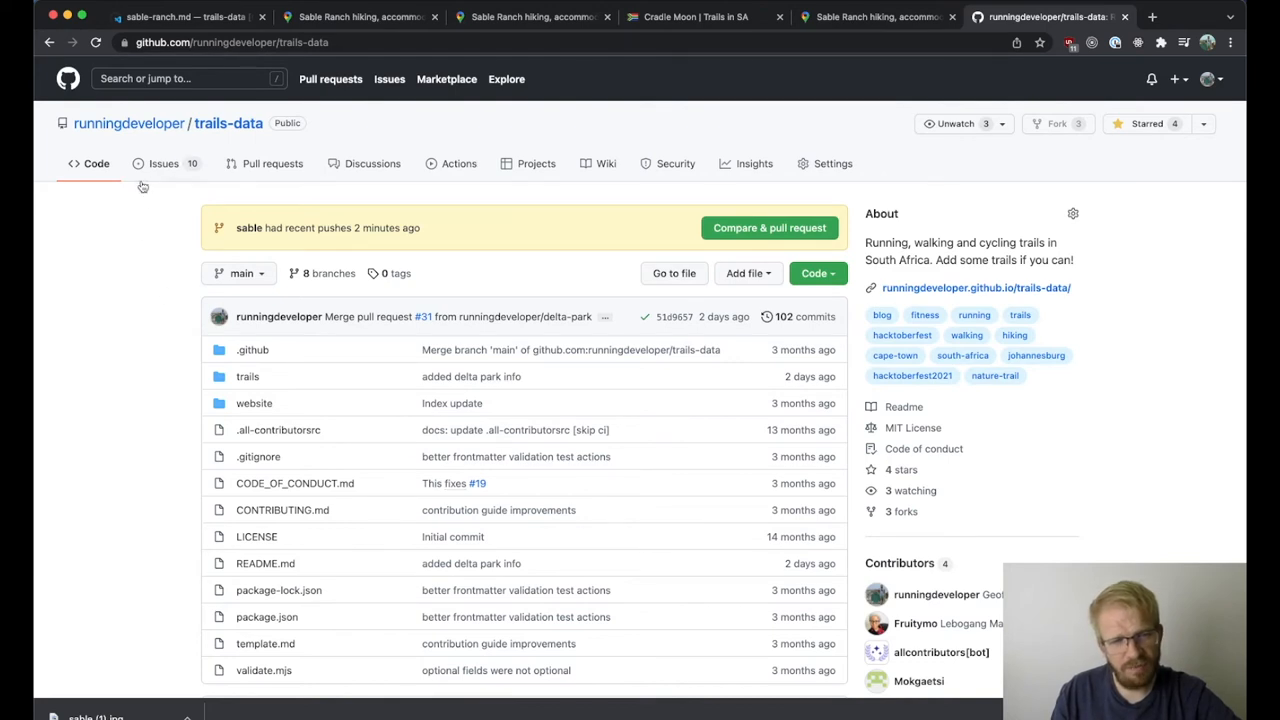
mouse_move(470, 198)
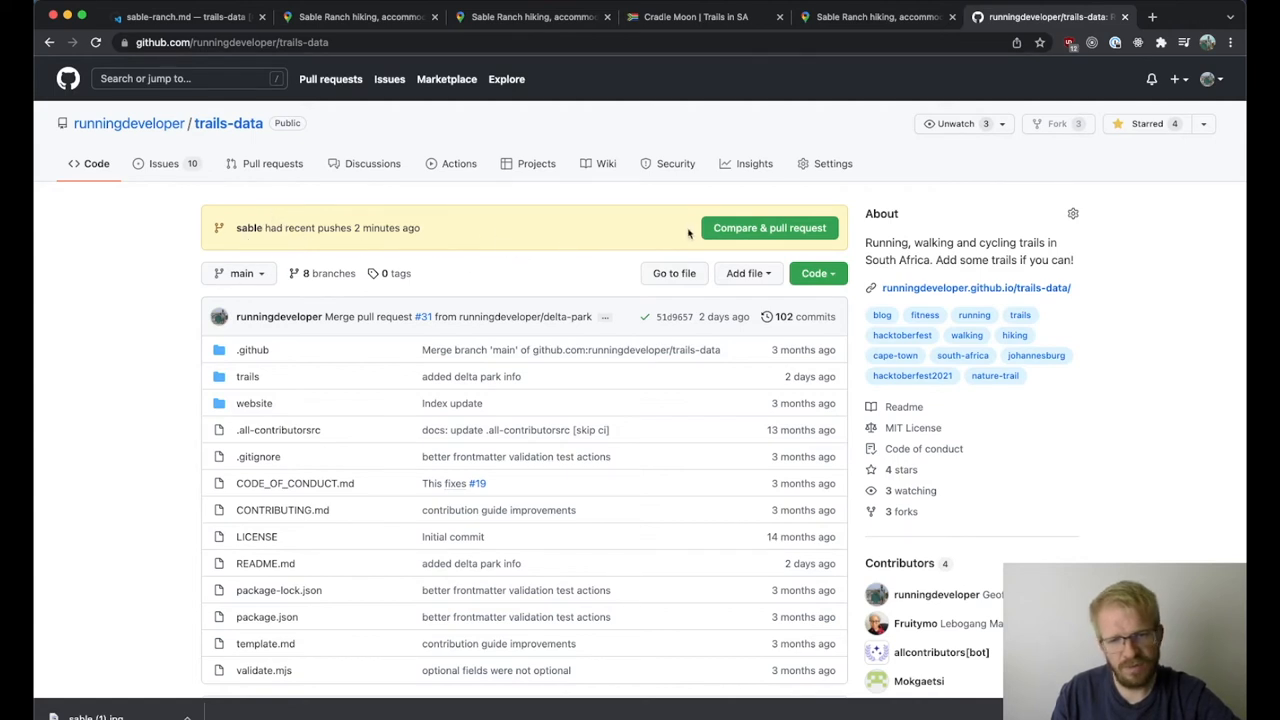
mouse_move(768, 228)
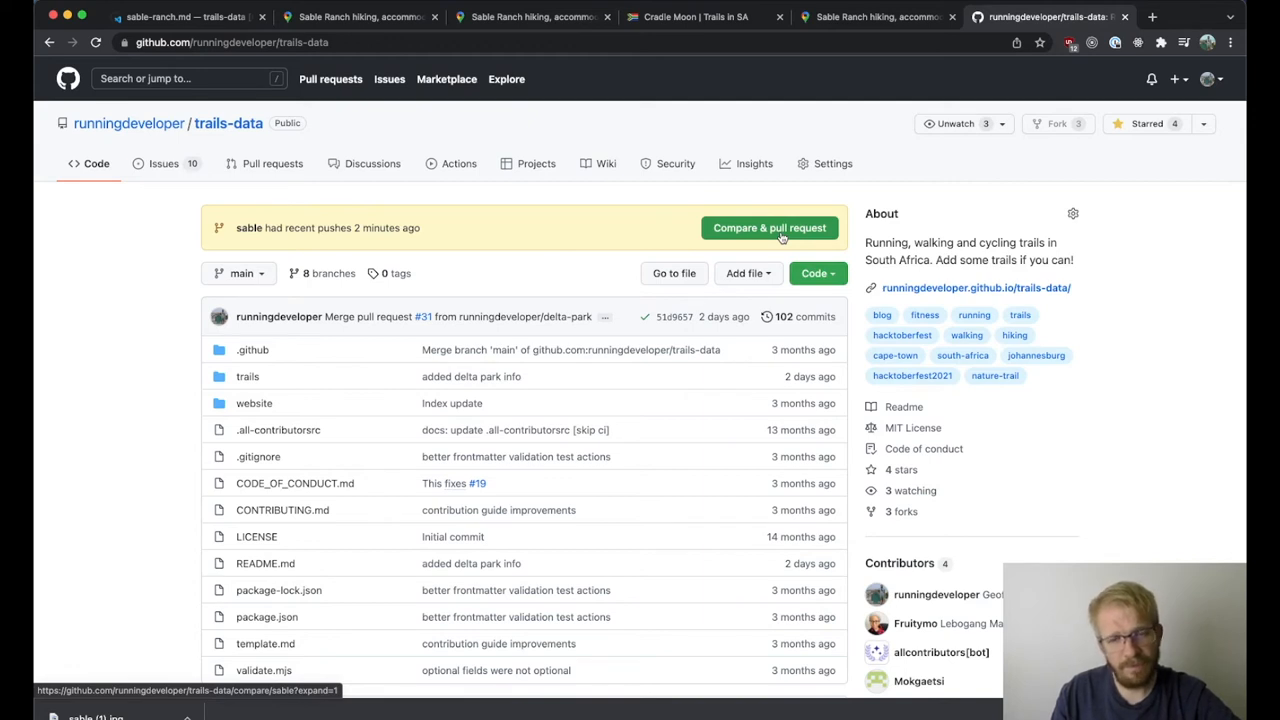
left_click(768, 228)
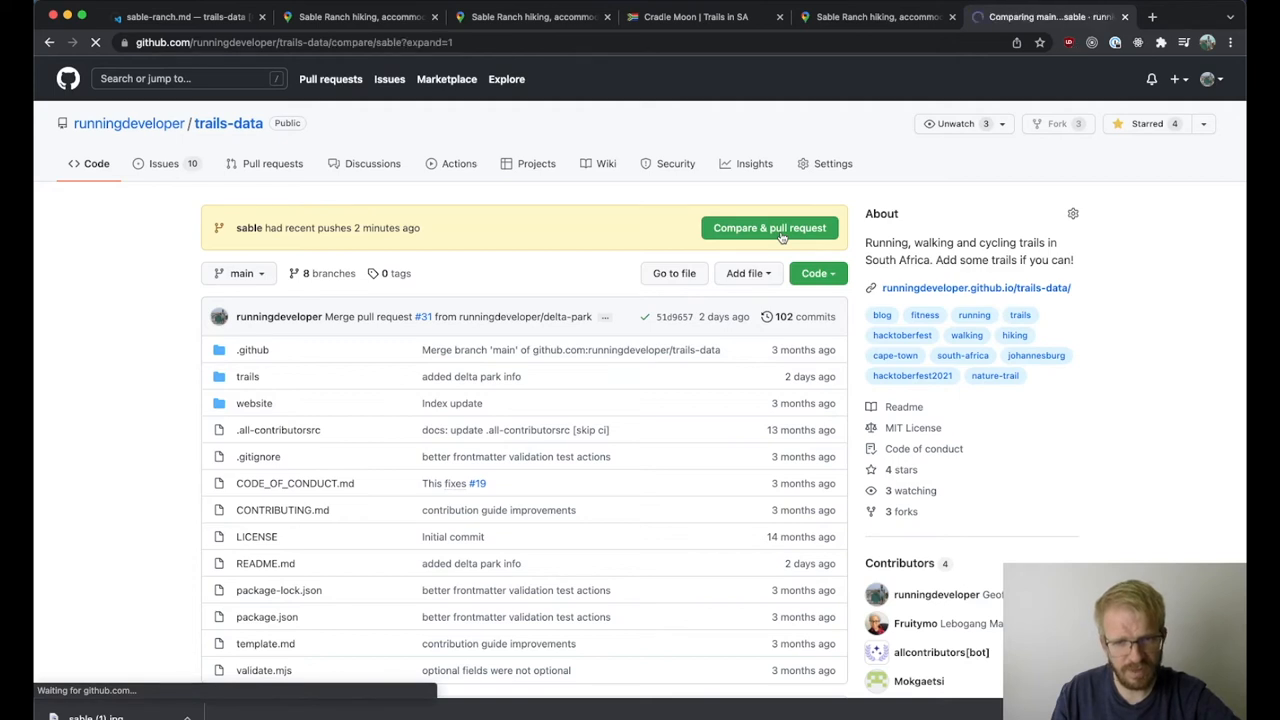
- Describe the PR as 'Adding a new trail sable ranch' and create the pull request
left_click(768, 228)
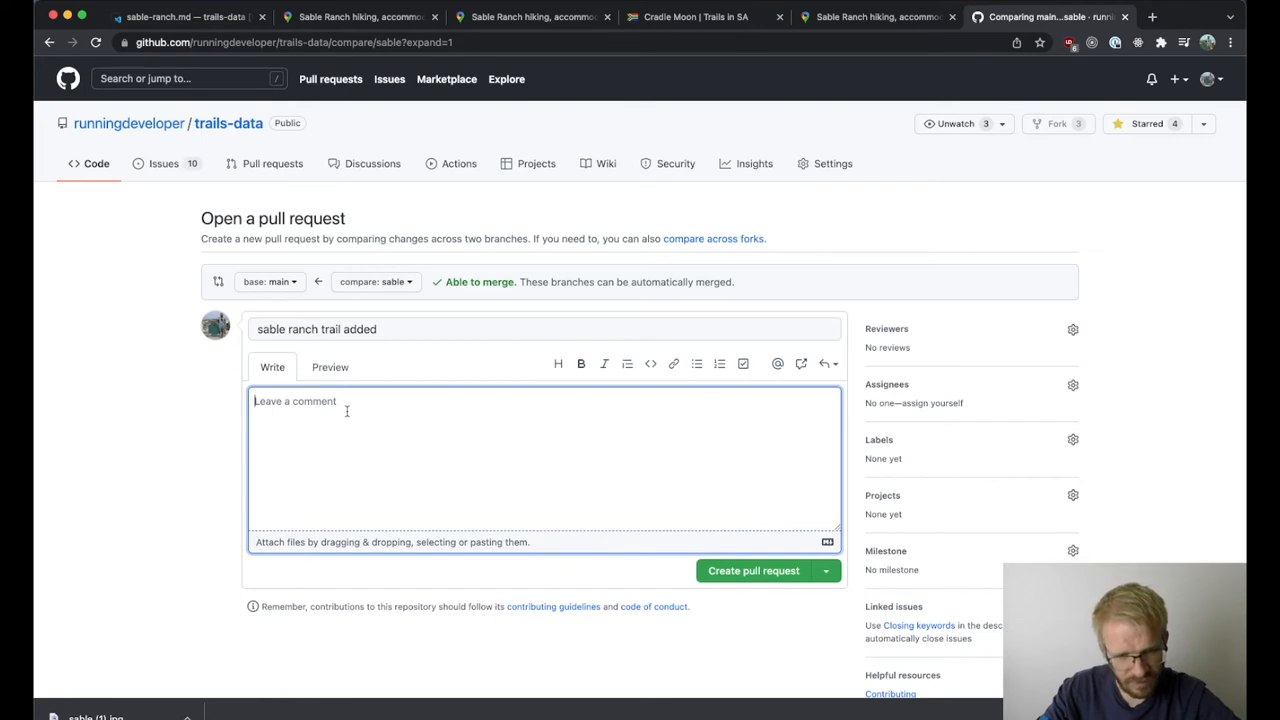
type("#")
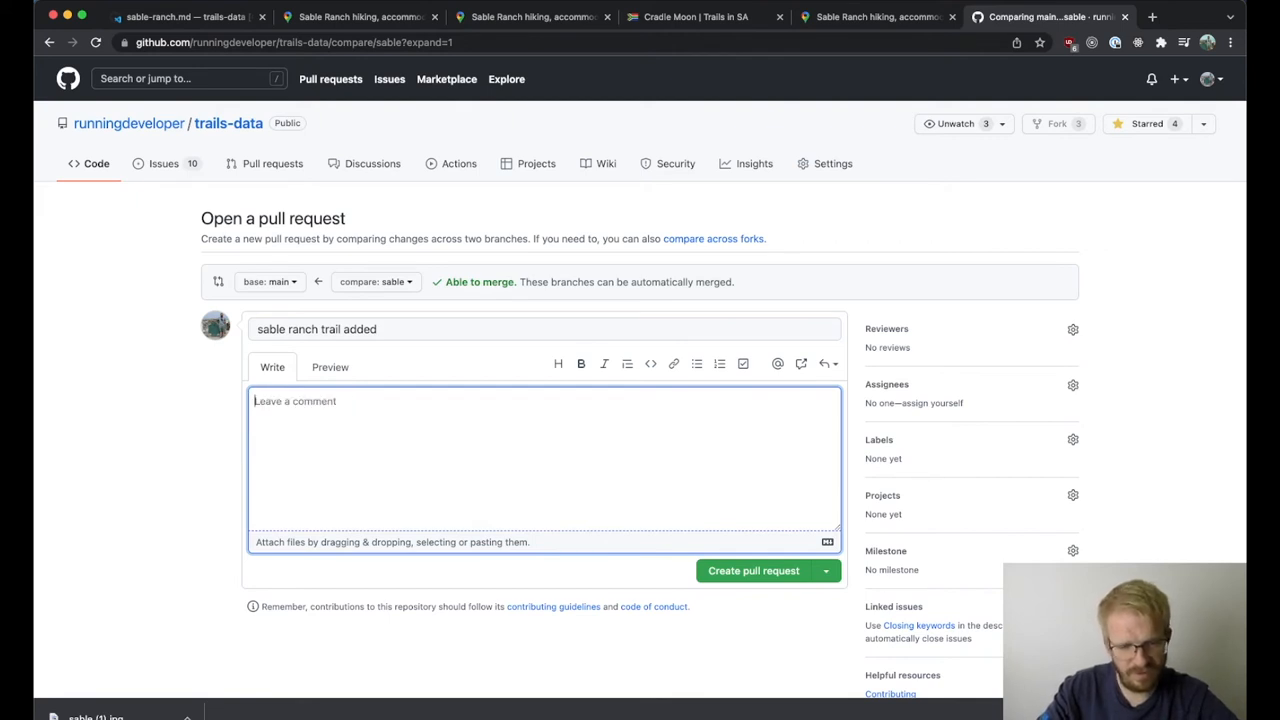
type("Adding a")
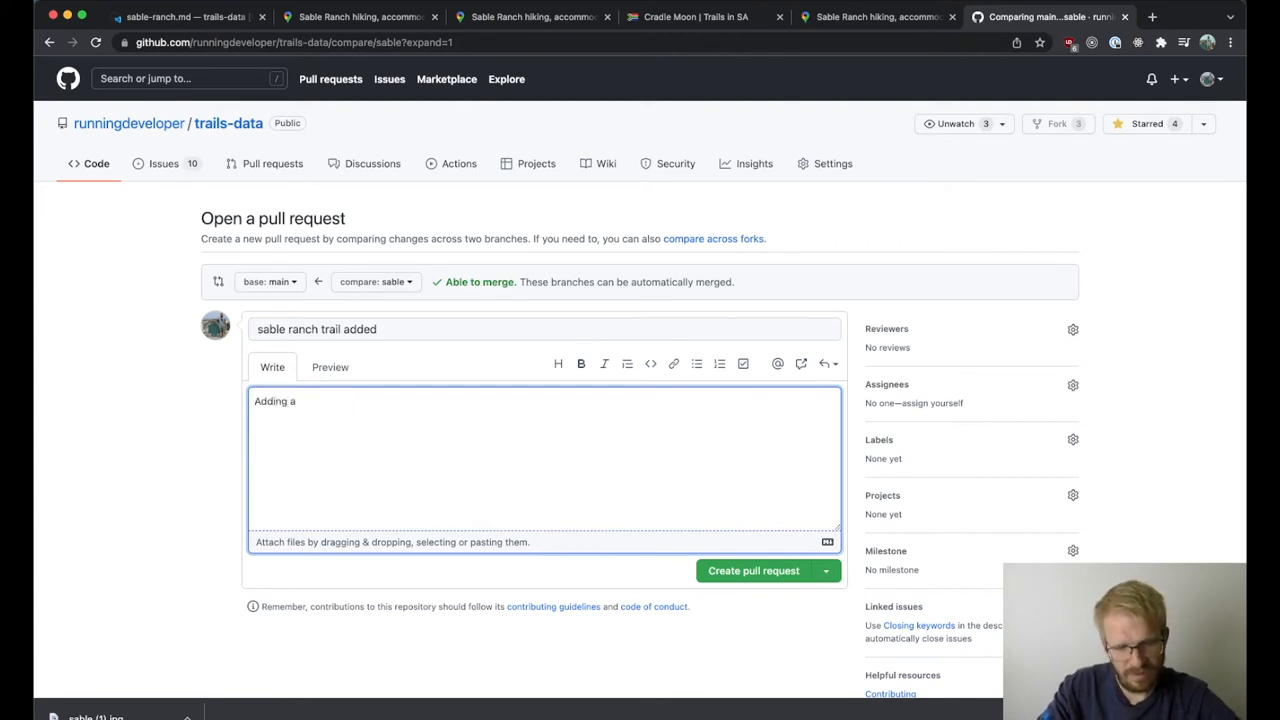
type("new trail")
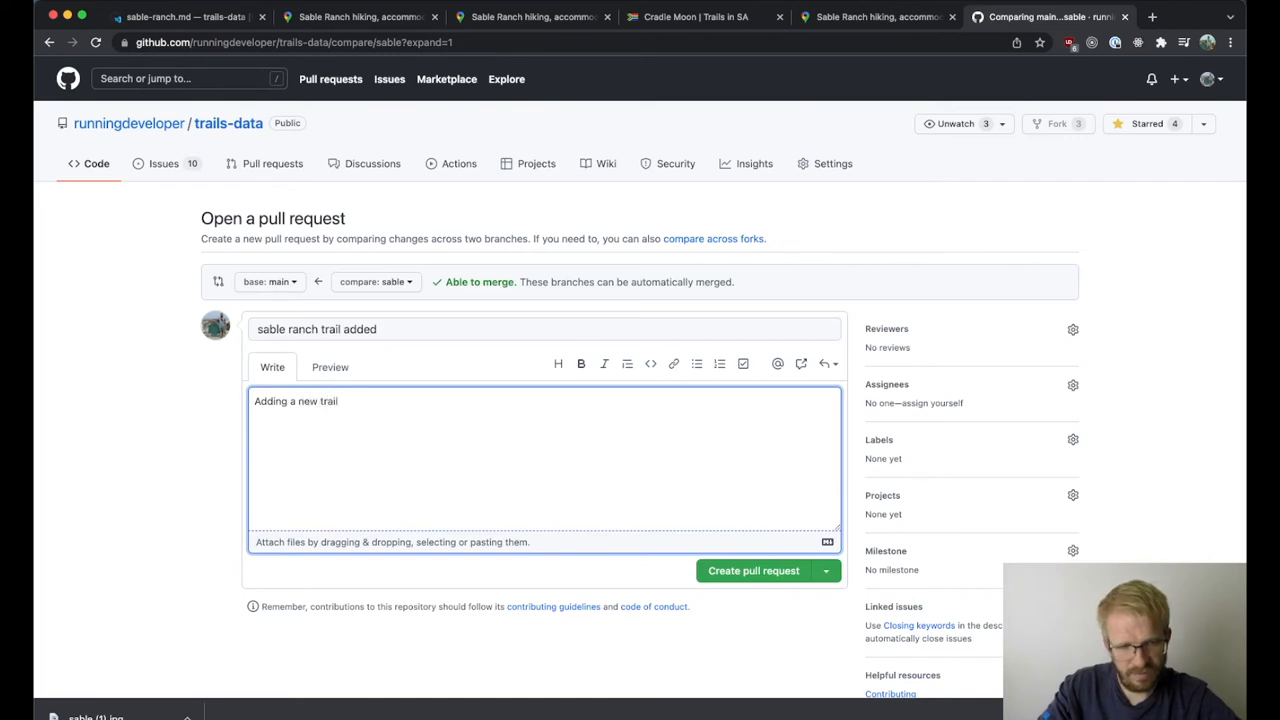
type("sbale")
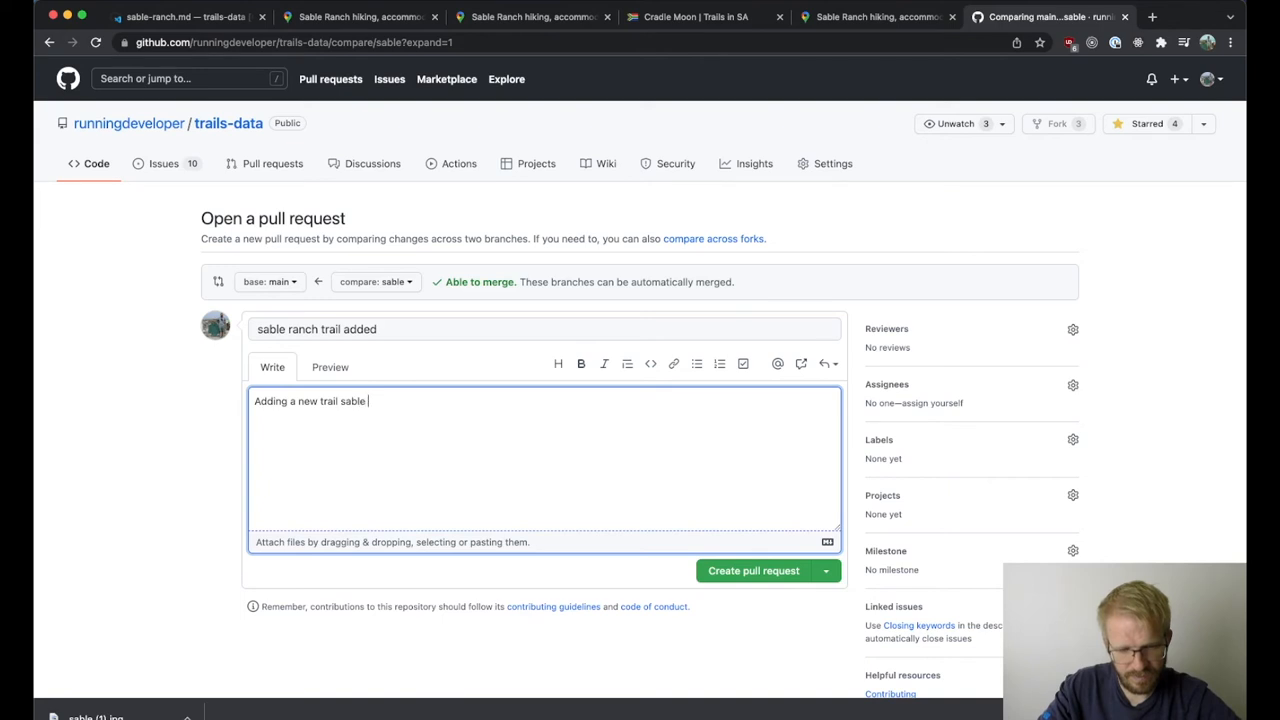
type("ranch")
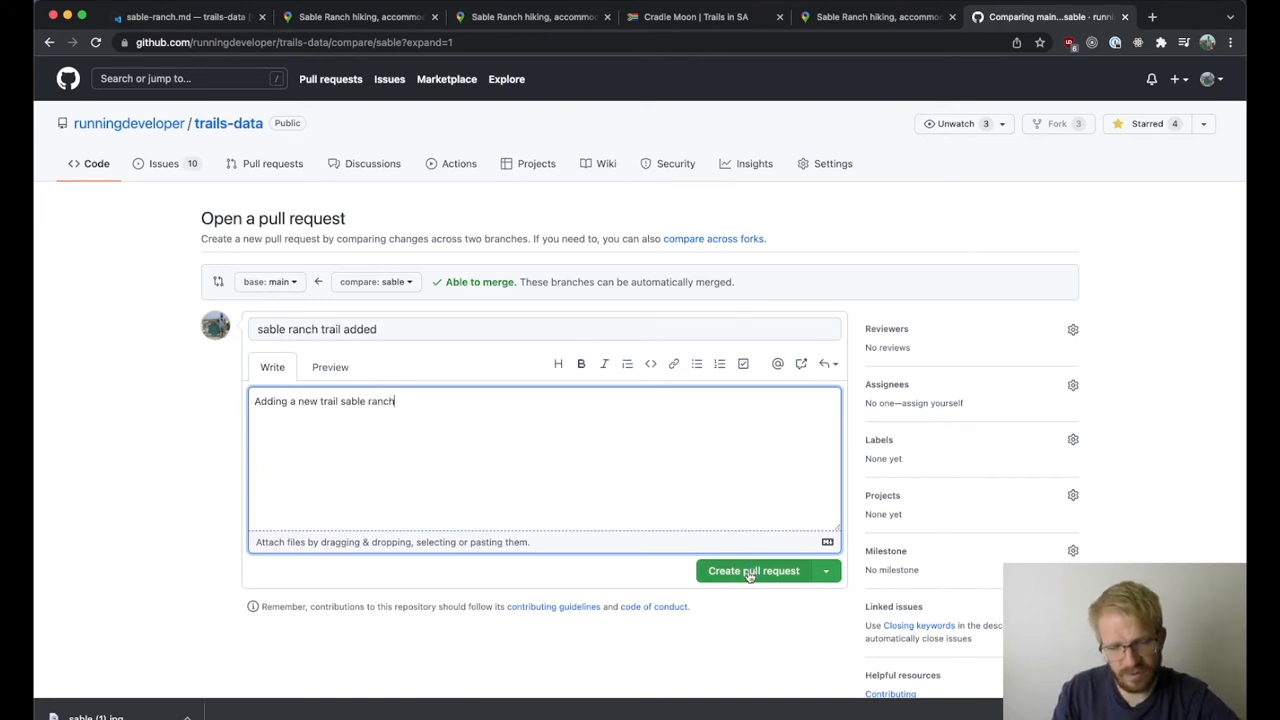
left_click(752, 570)
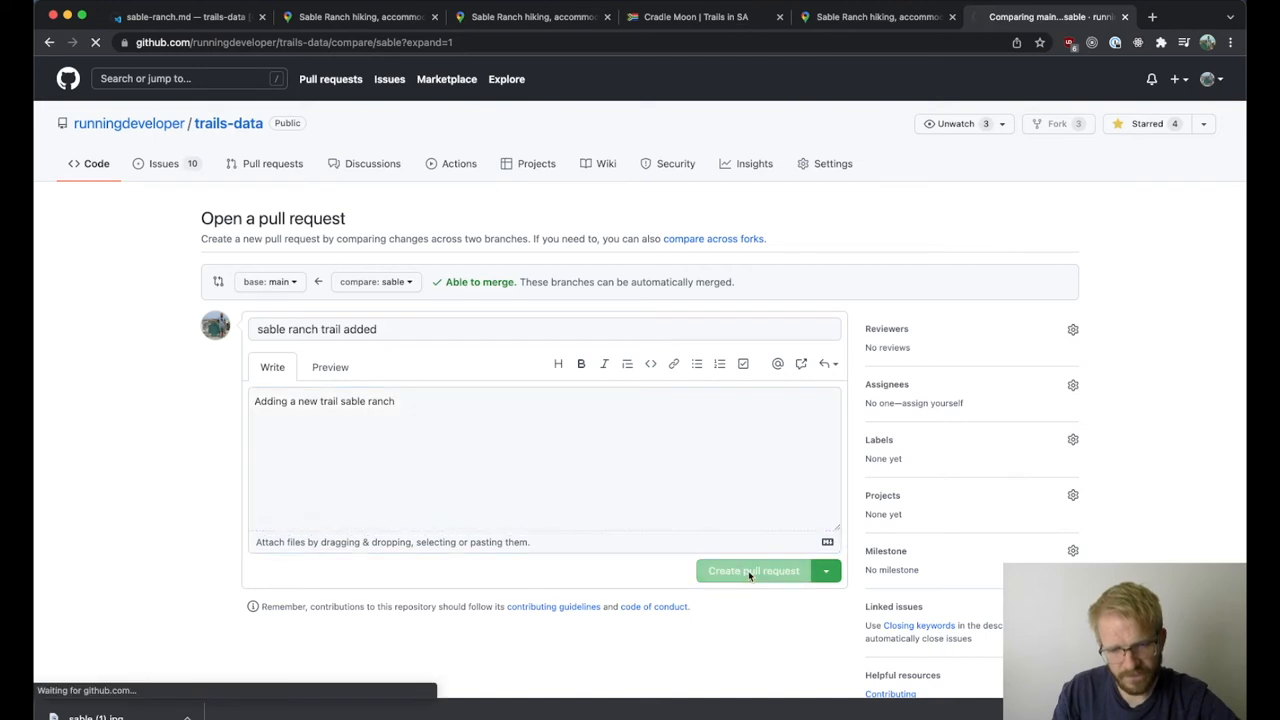
- Watch PR #32's checks run, scrolling to the merge status
left_click(752, 570)
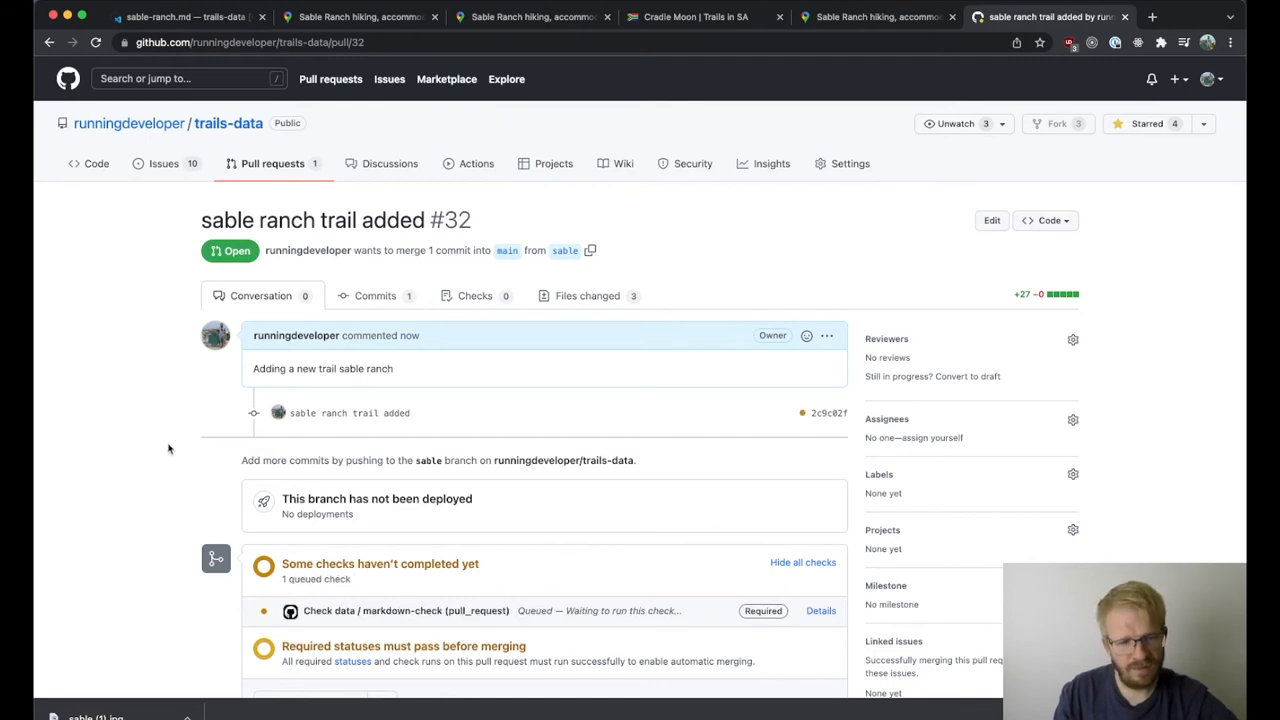
scroll("down", 3)
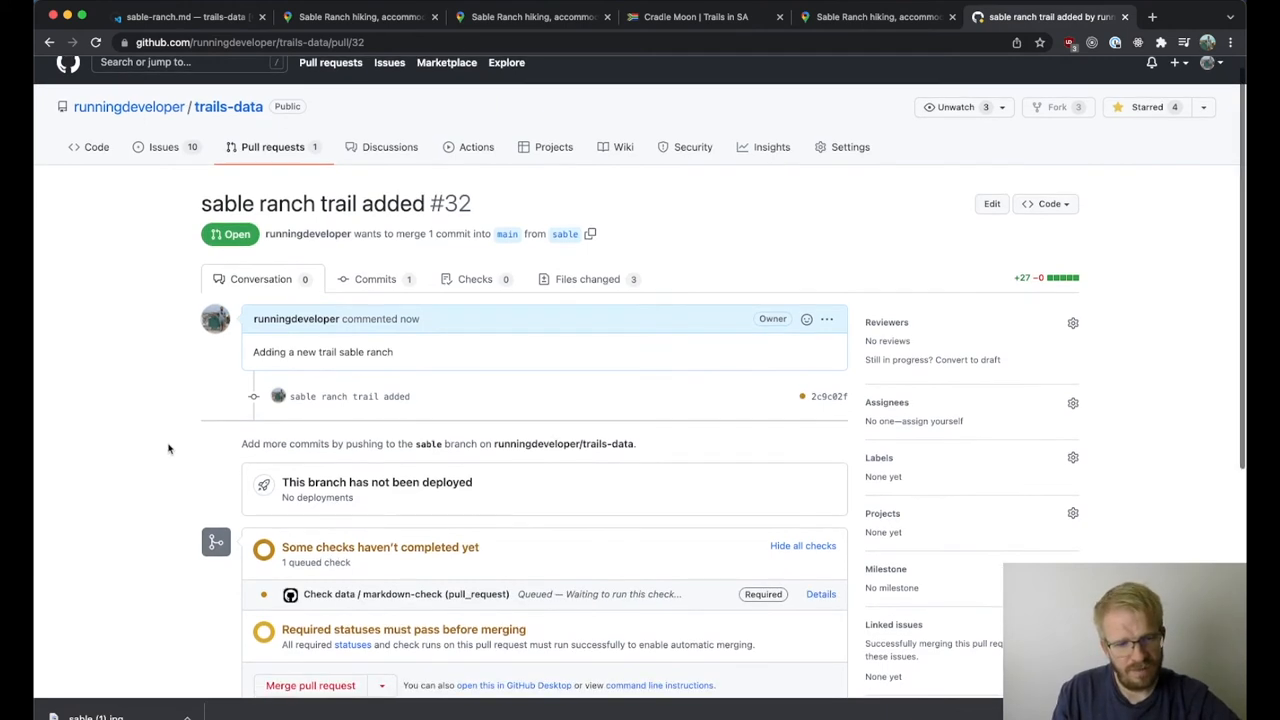
scroll("down", 3)
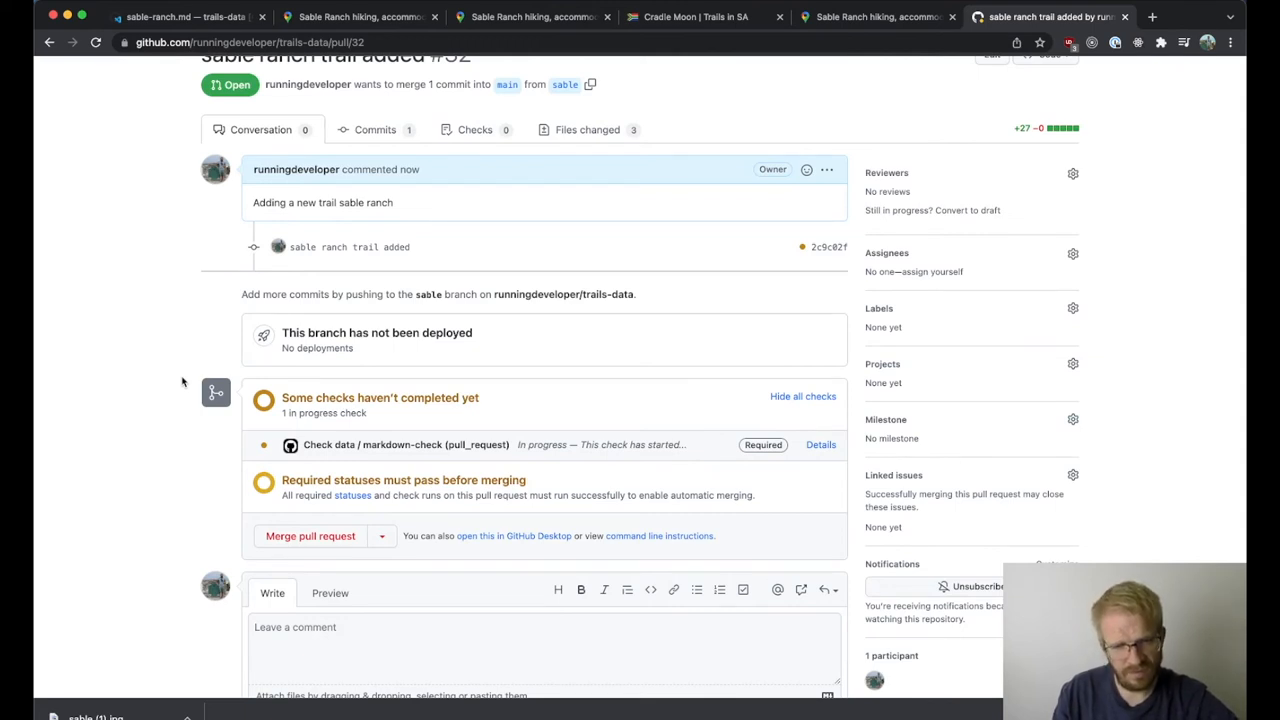
mouse_move(228, 378)
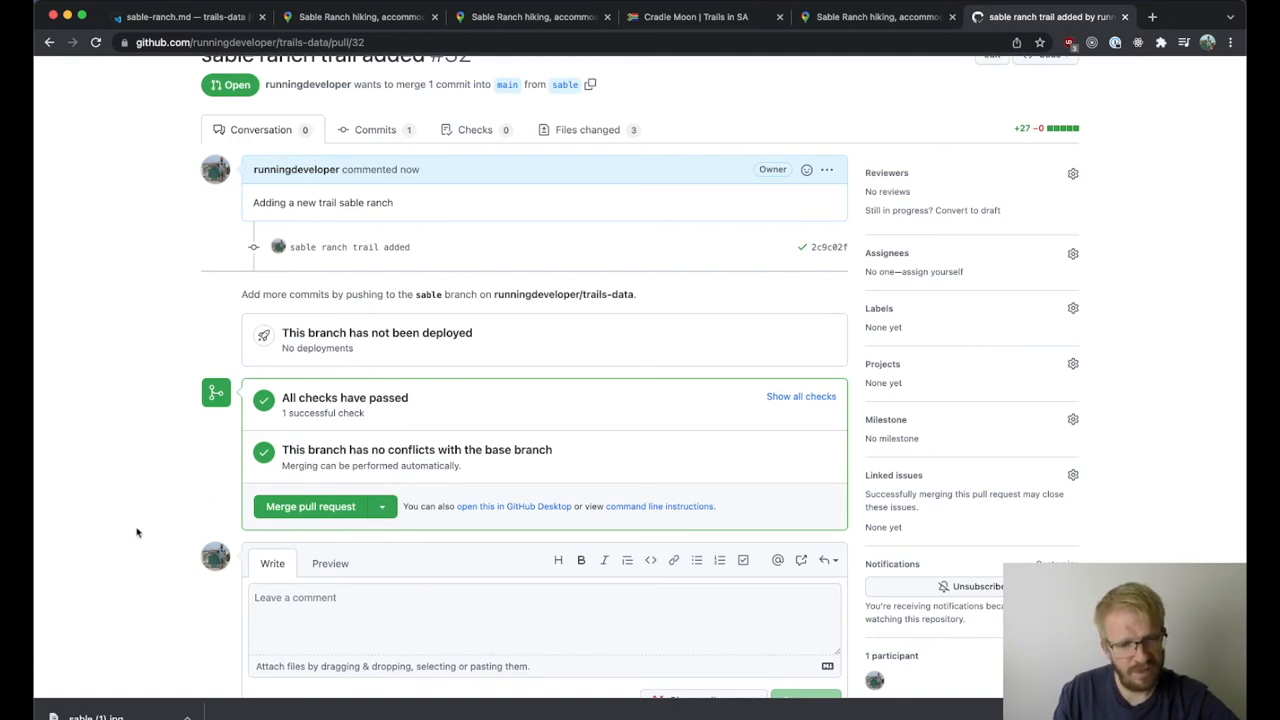
scroll("down", 3)
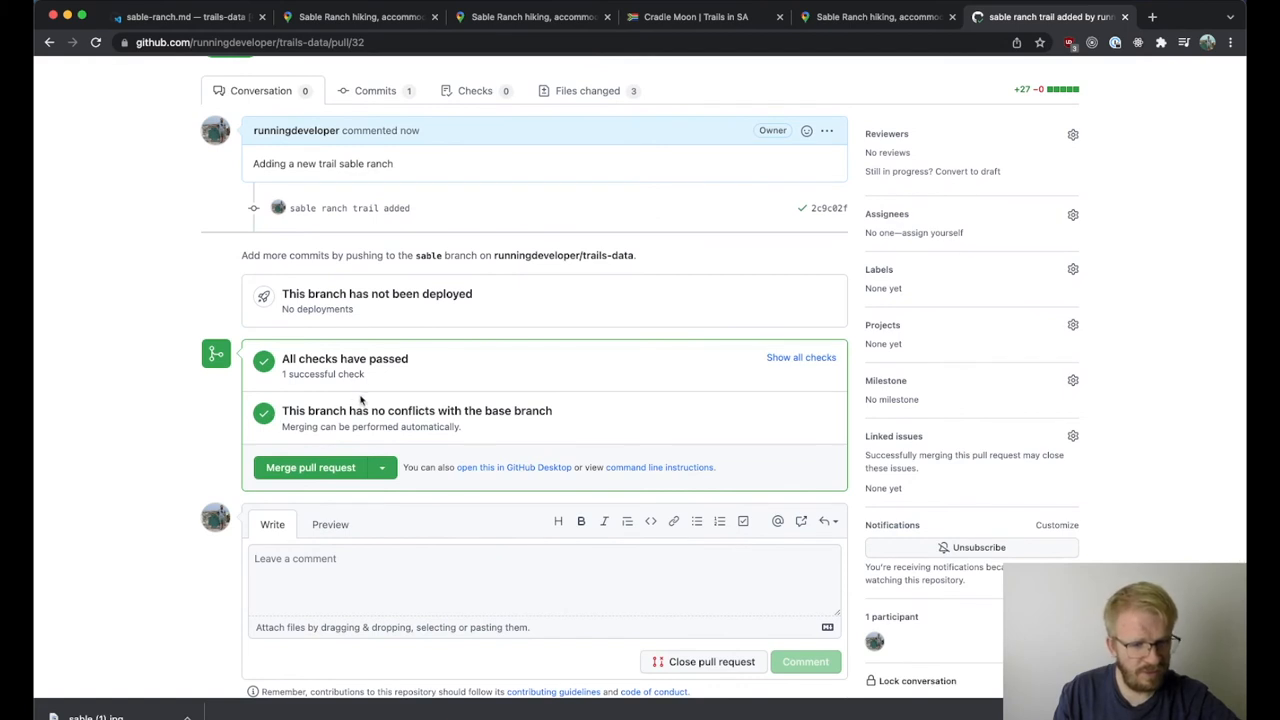
mouse_move(380, 444)
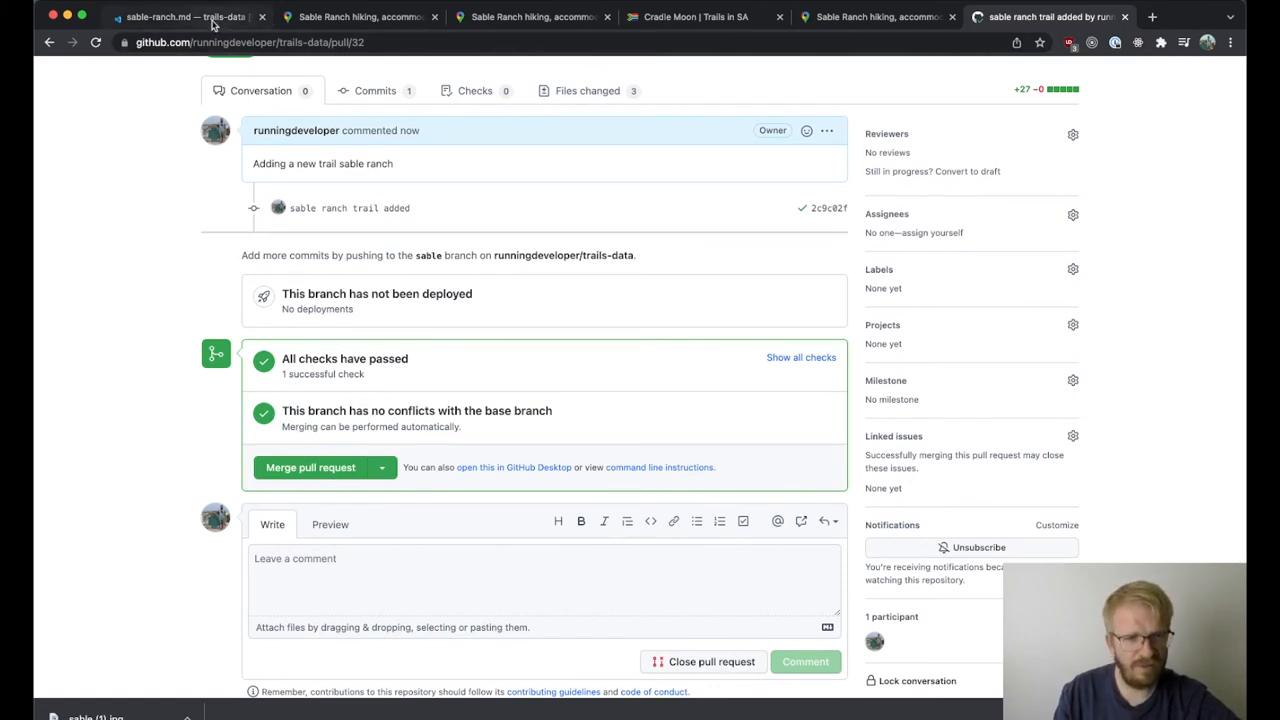
mouse_move(180, 16)
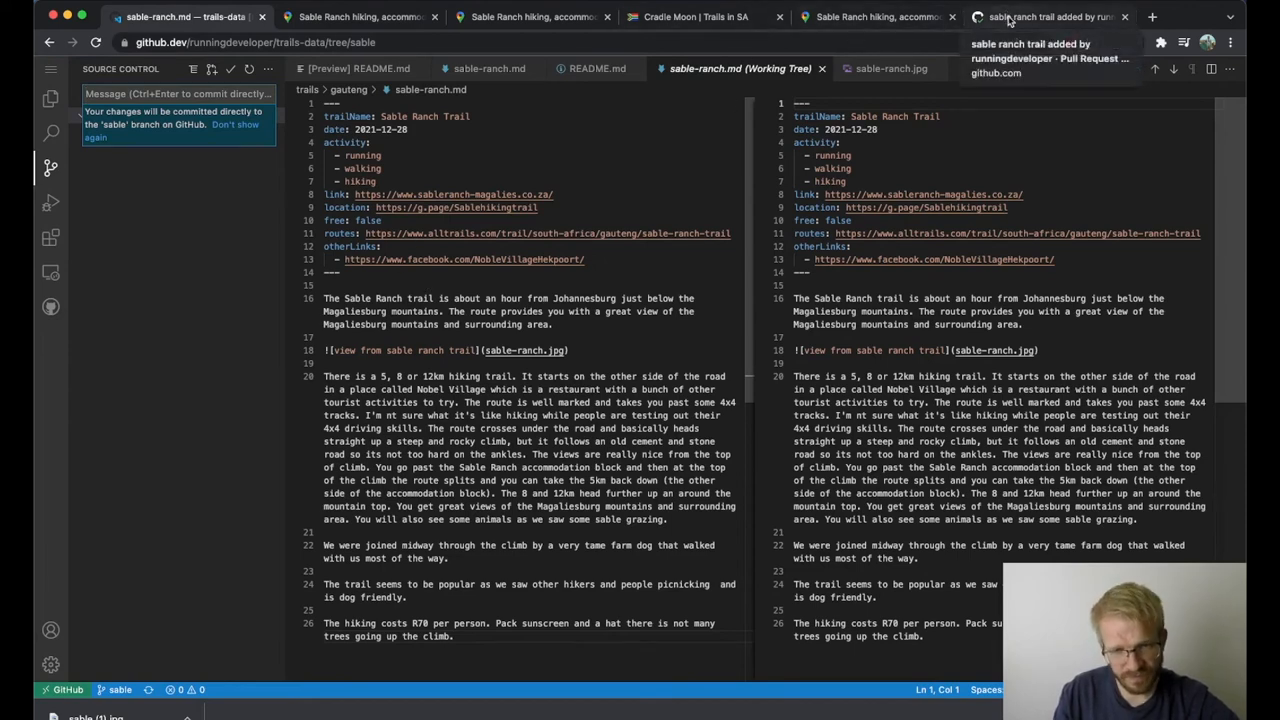
left_click(1050, 16)
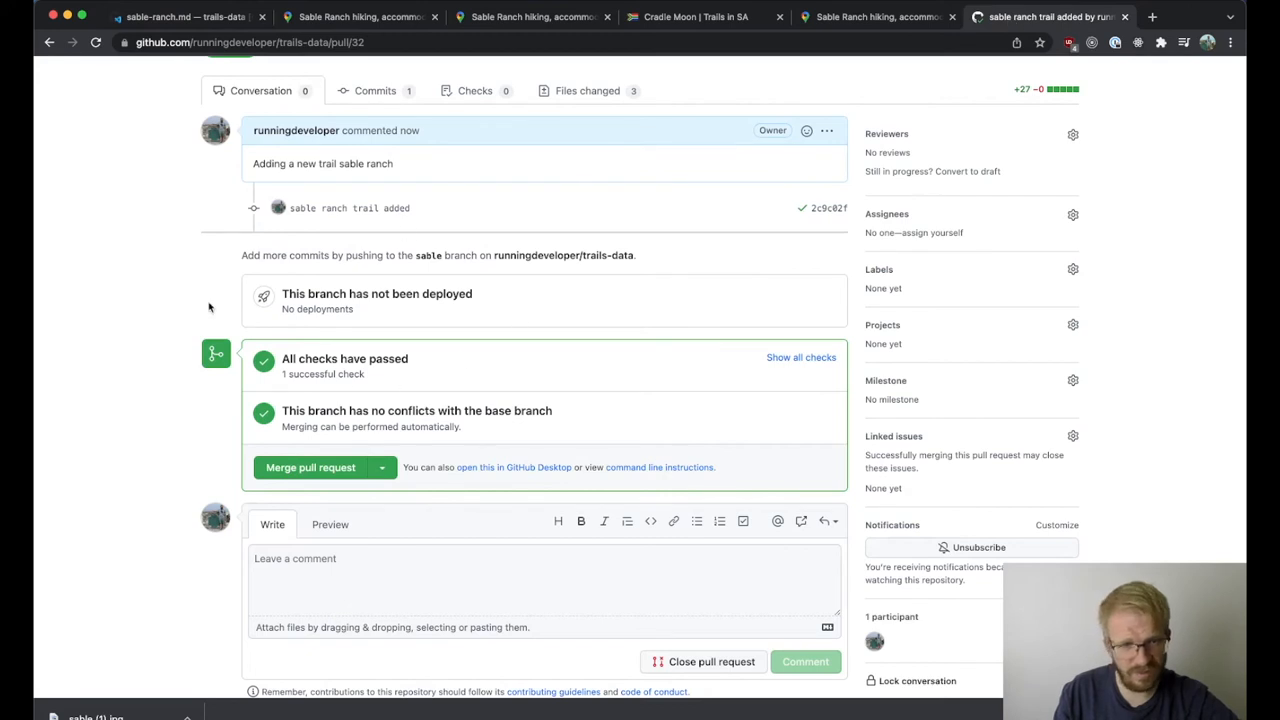
mouse_move(476, 352)
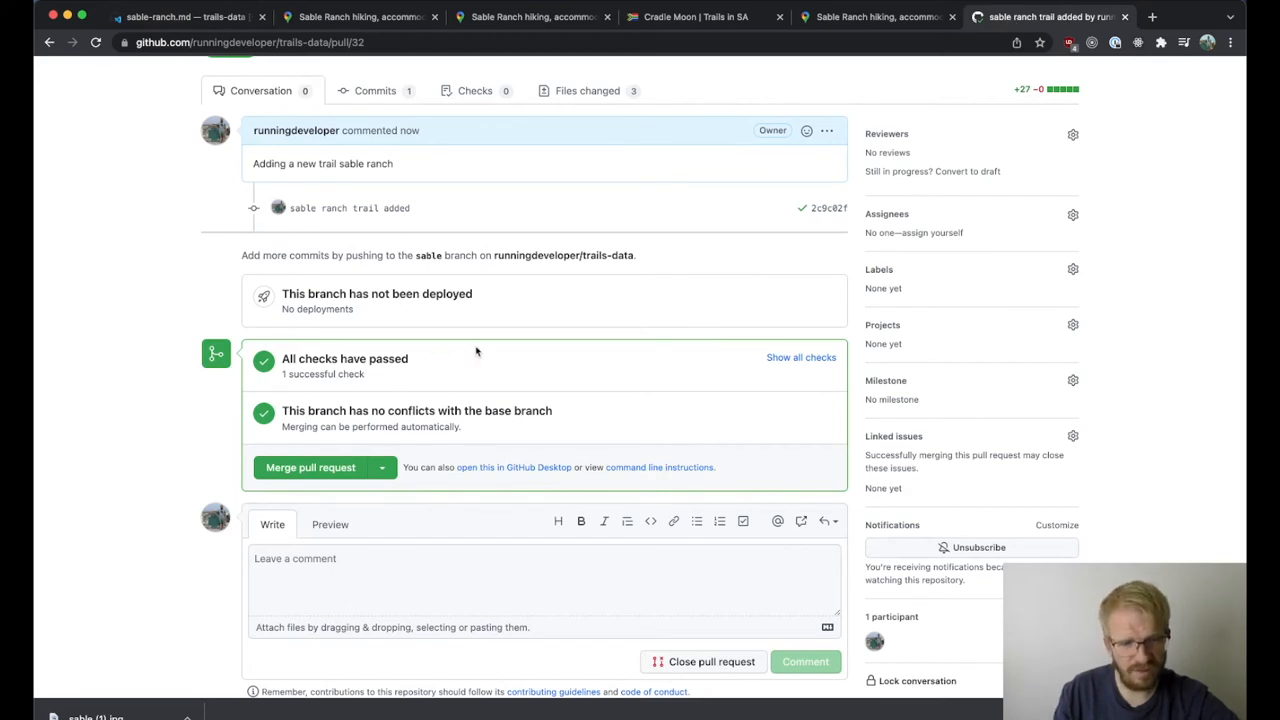
mouse_move(182, 516)
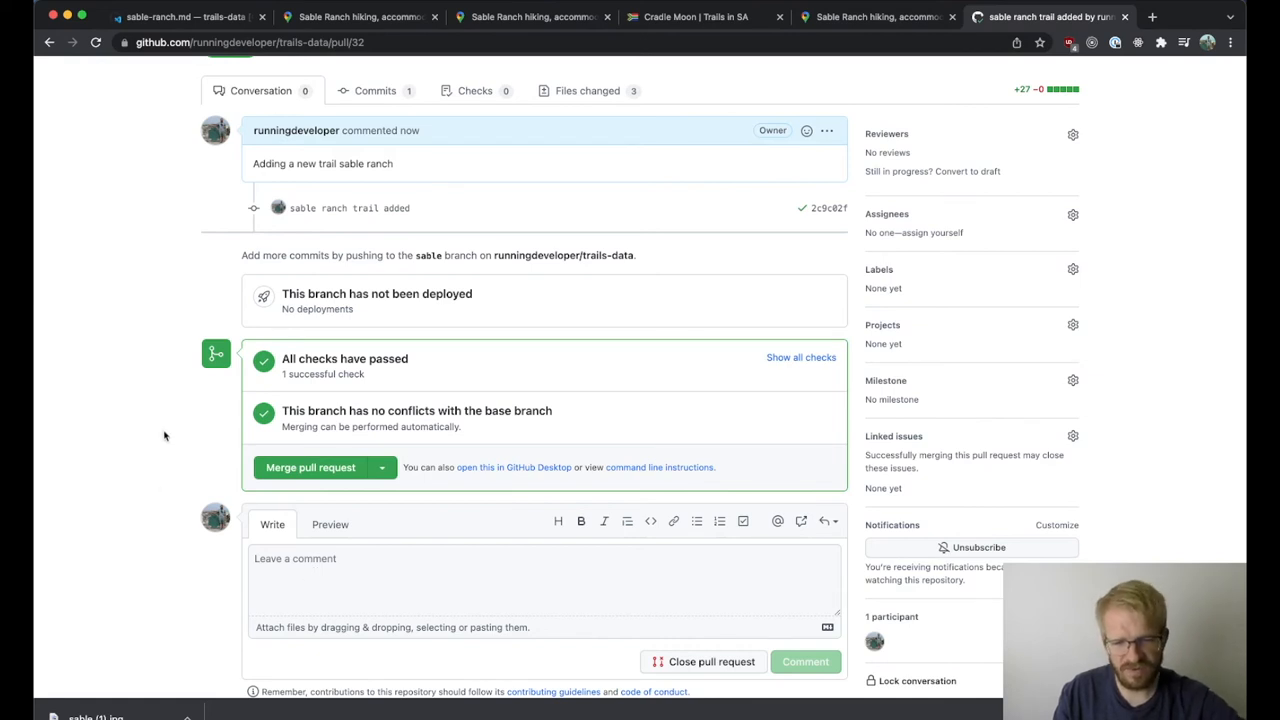
- Revisit the Pull requests list, reopen #32 and confirm all checks passed with no conflicts
scroll("down", 3)
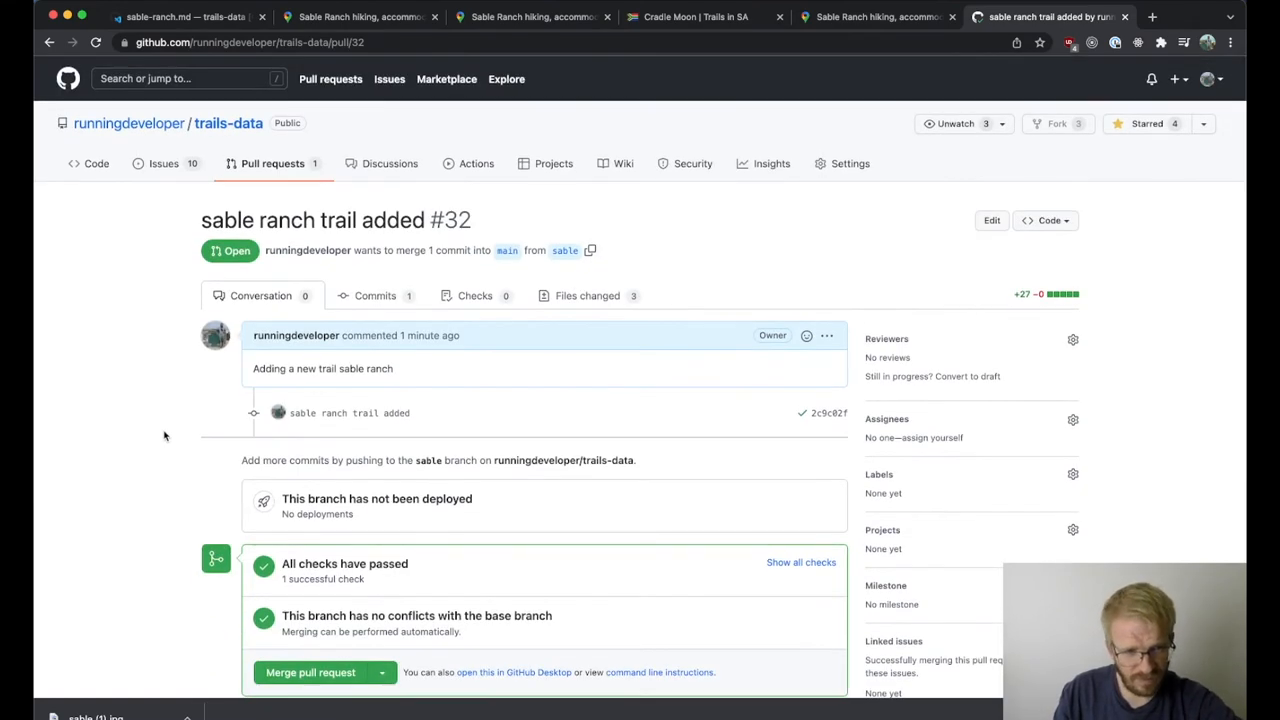
scroll("down", 3)
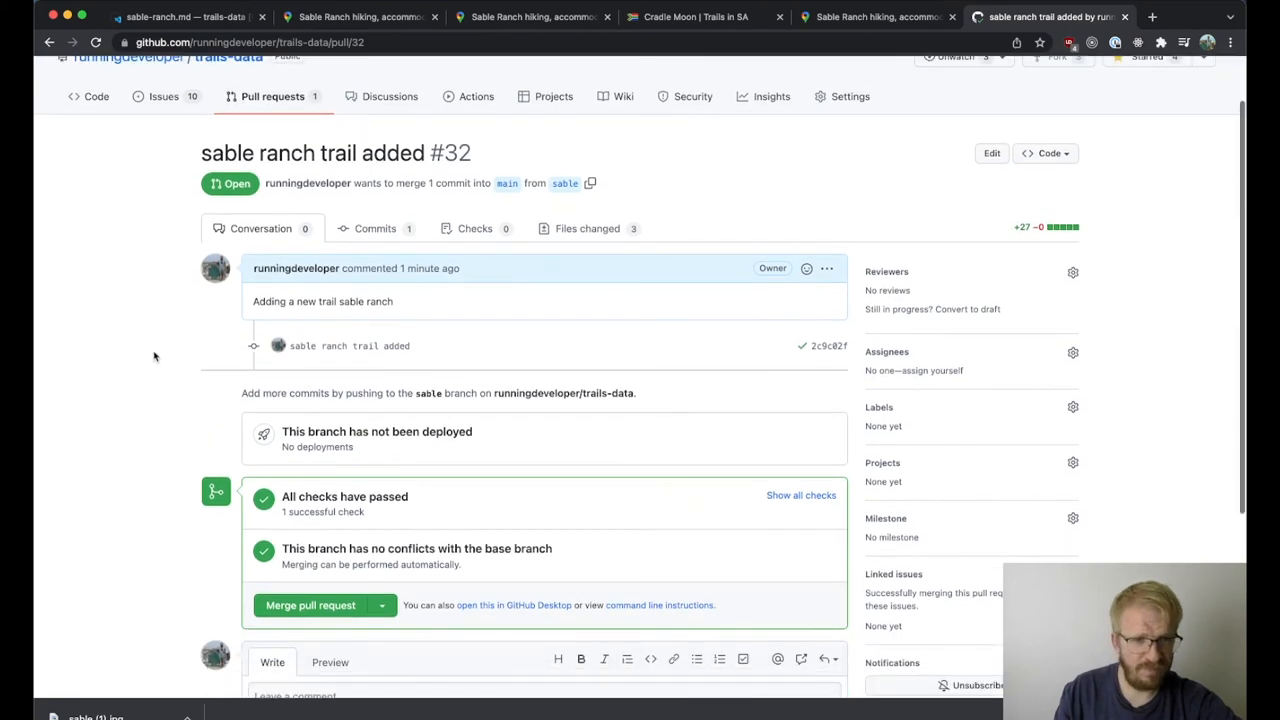
left_click(272, 96)
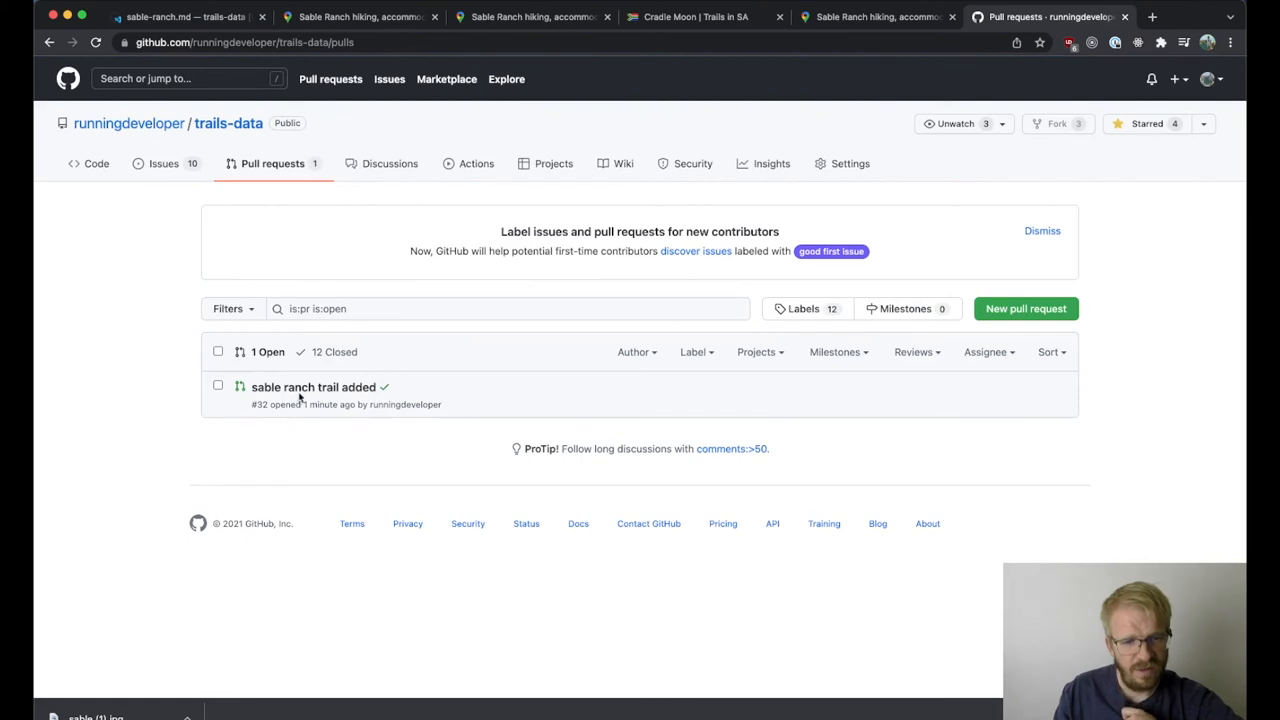
left_click(312, 388)
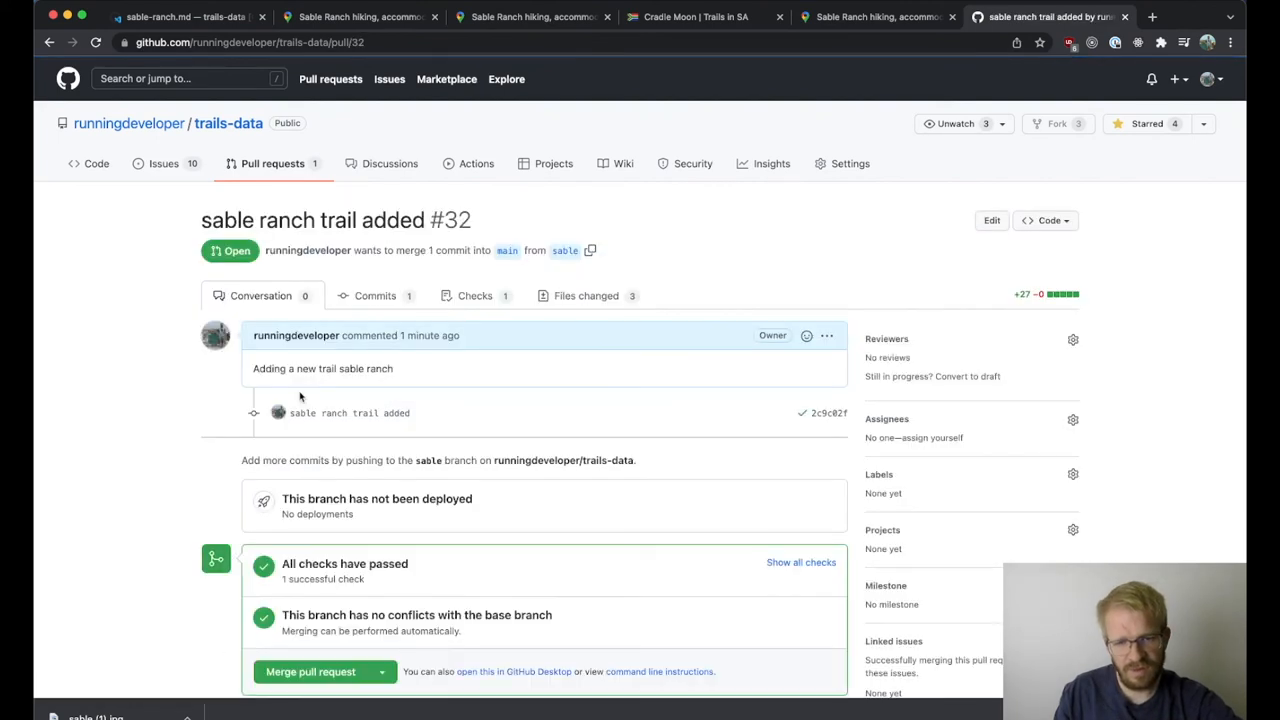
scroll("down", 3)
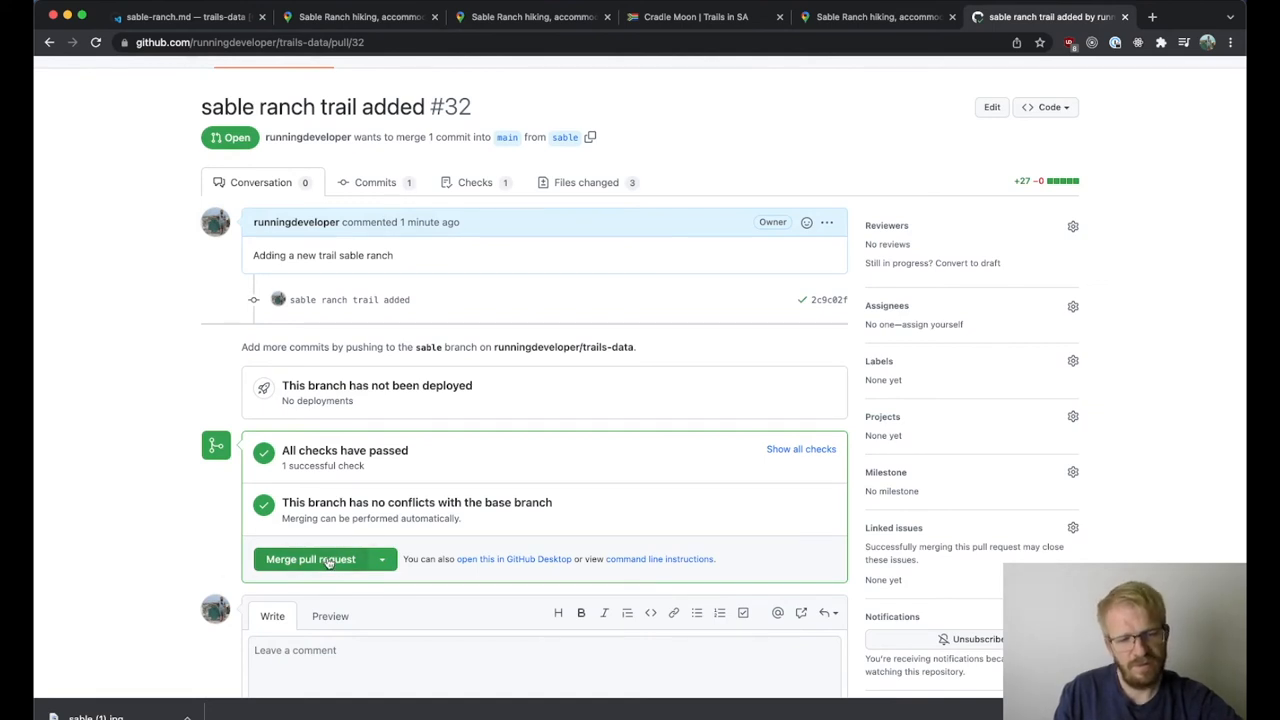
mouse_move(216, 222)
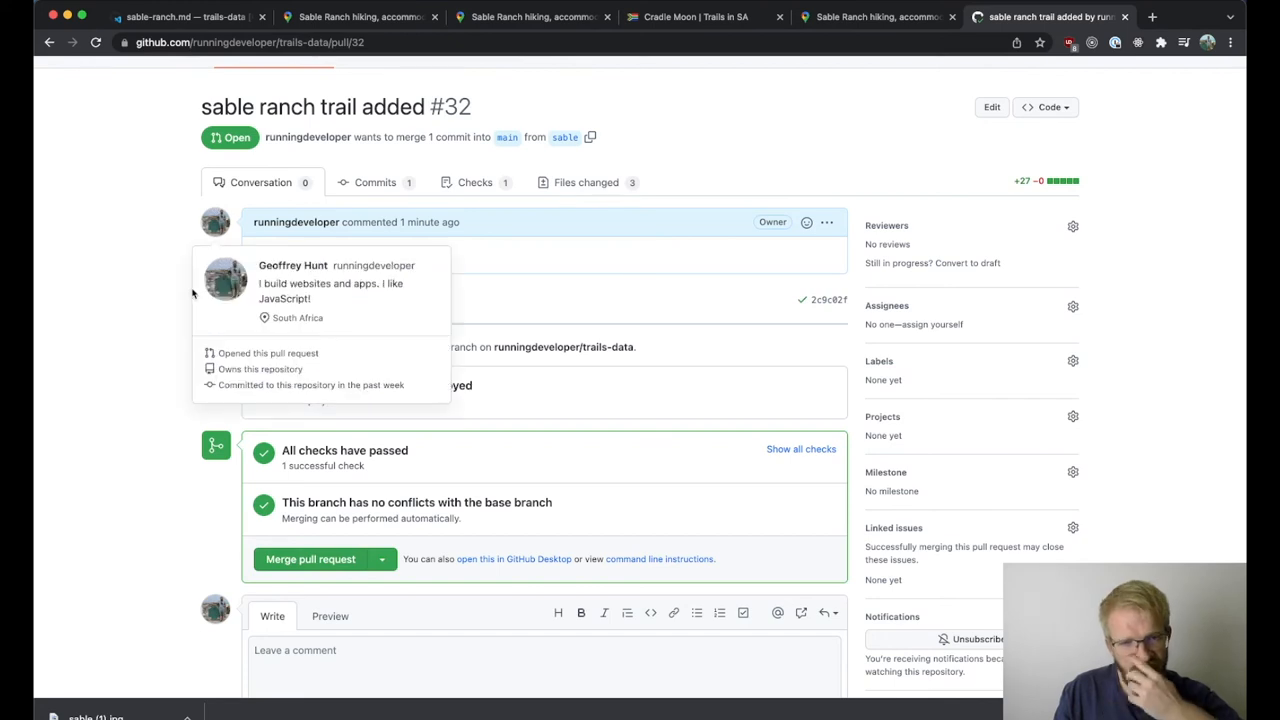
mouse_move(330, 118)
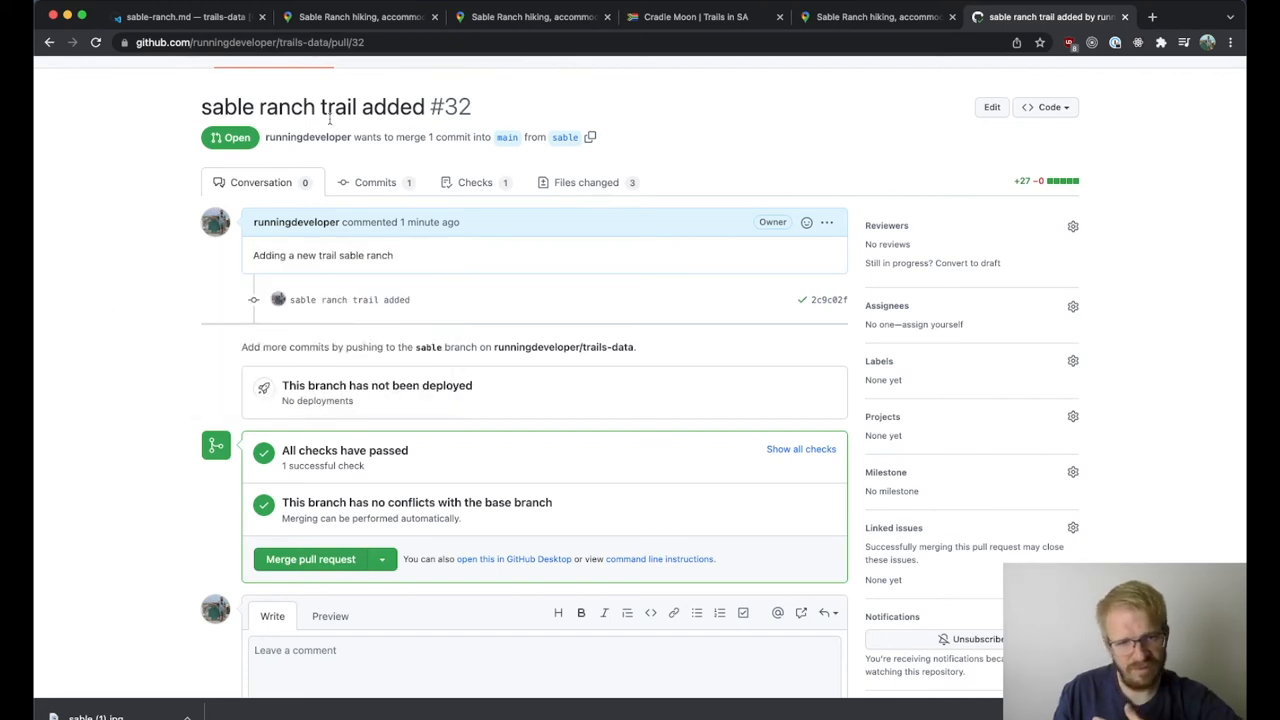
mouse_move(586, 182)
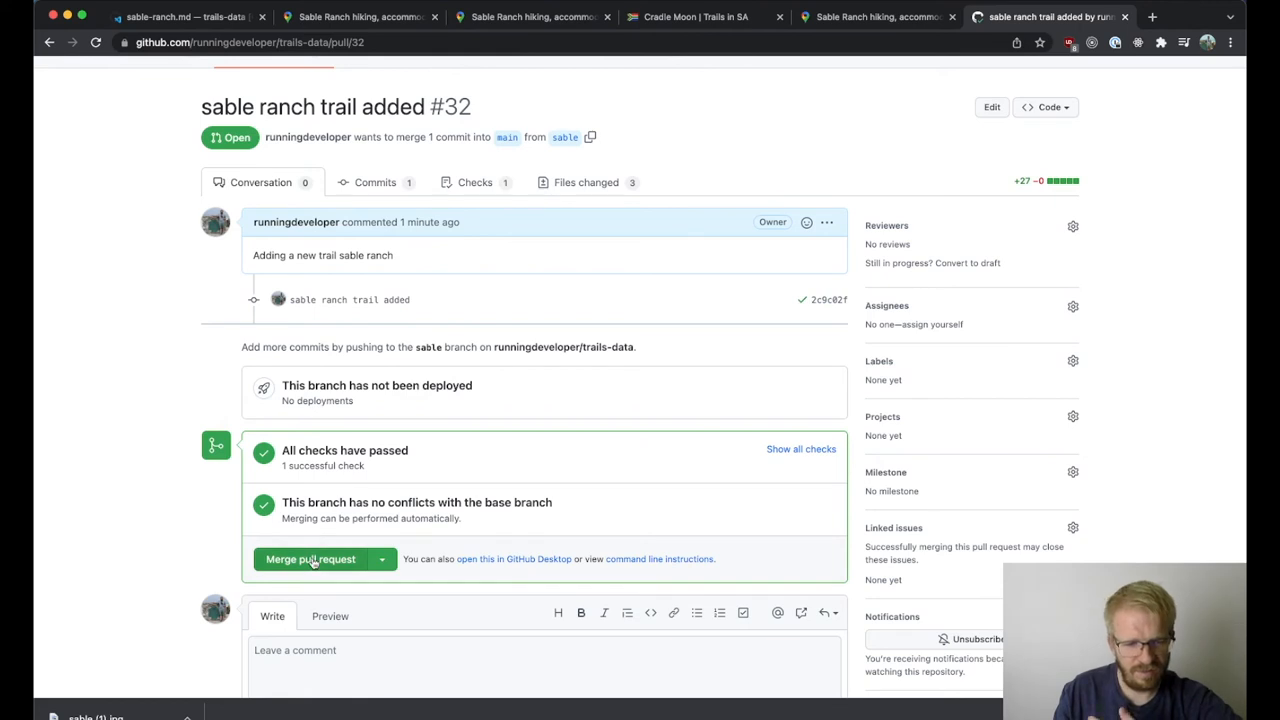
- Merge pull request #32 into main, confirm it, and delete the sable branch
left_click(312, 560)
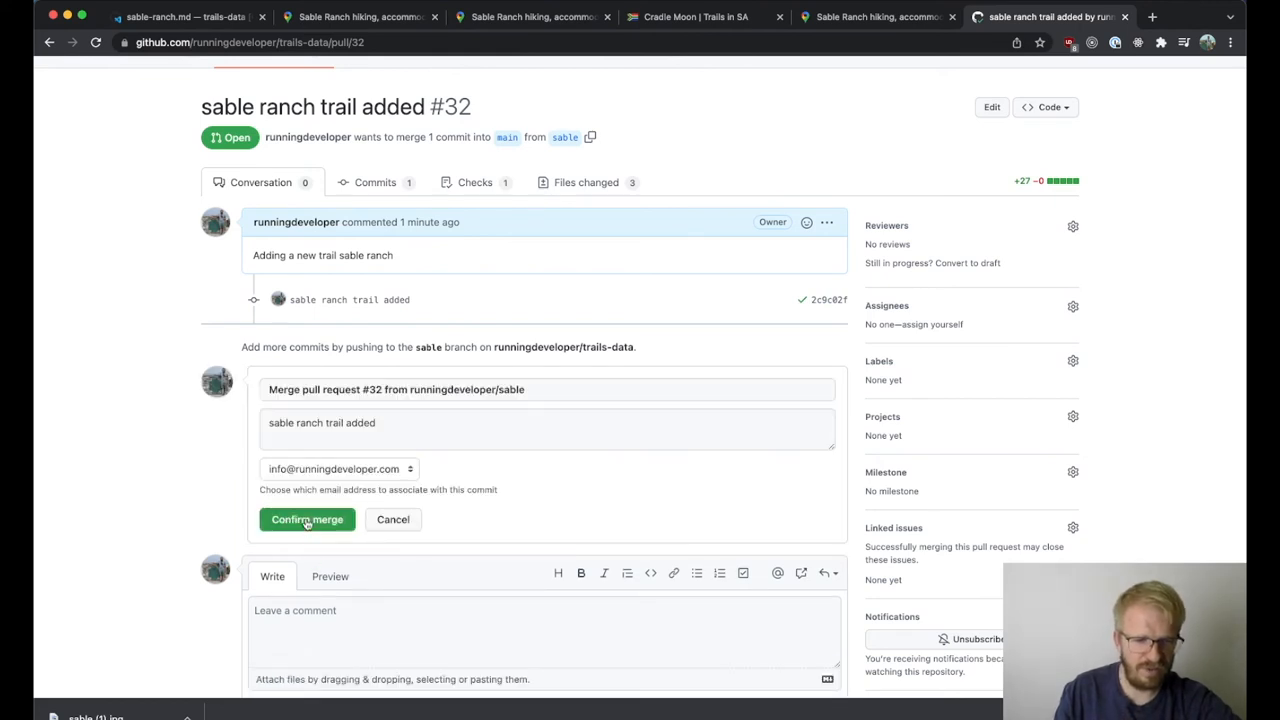
left_click(308, 520)
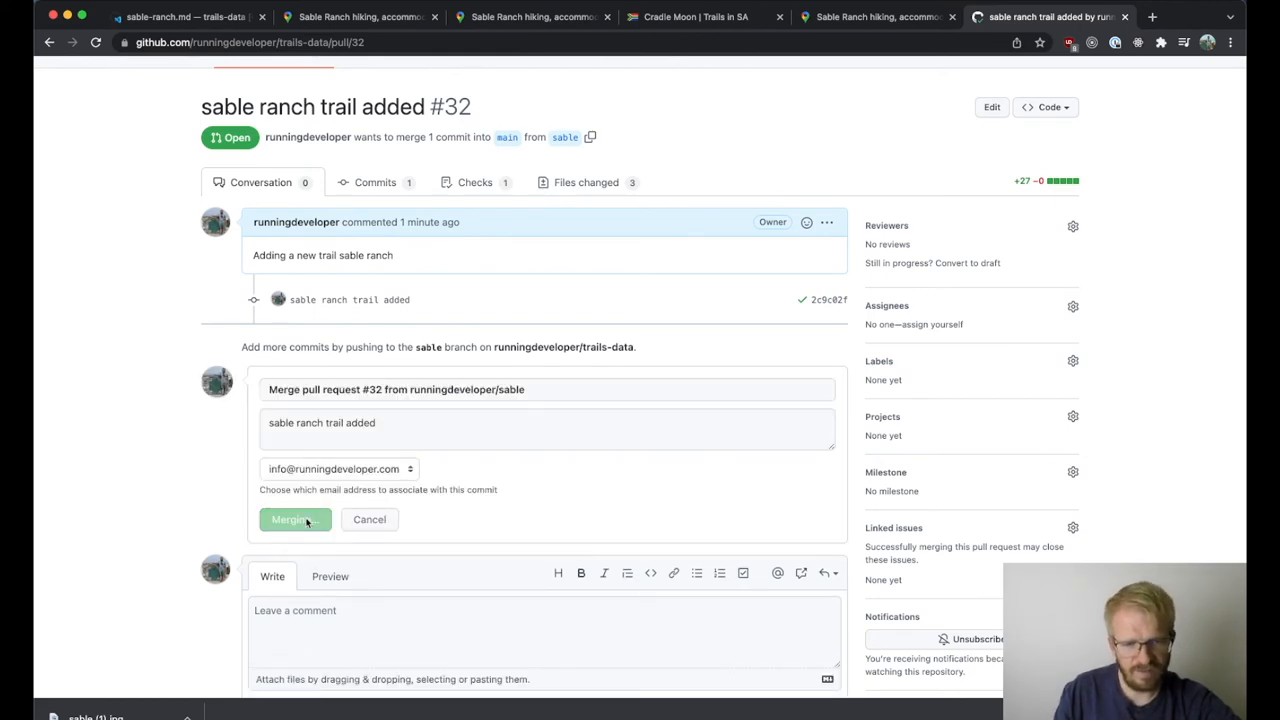
left_click(292, 520)
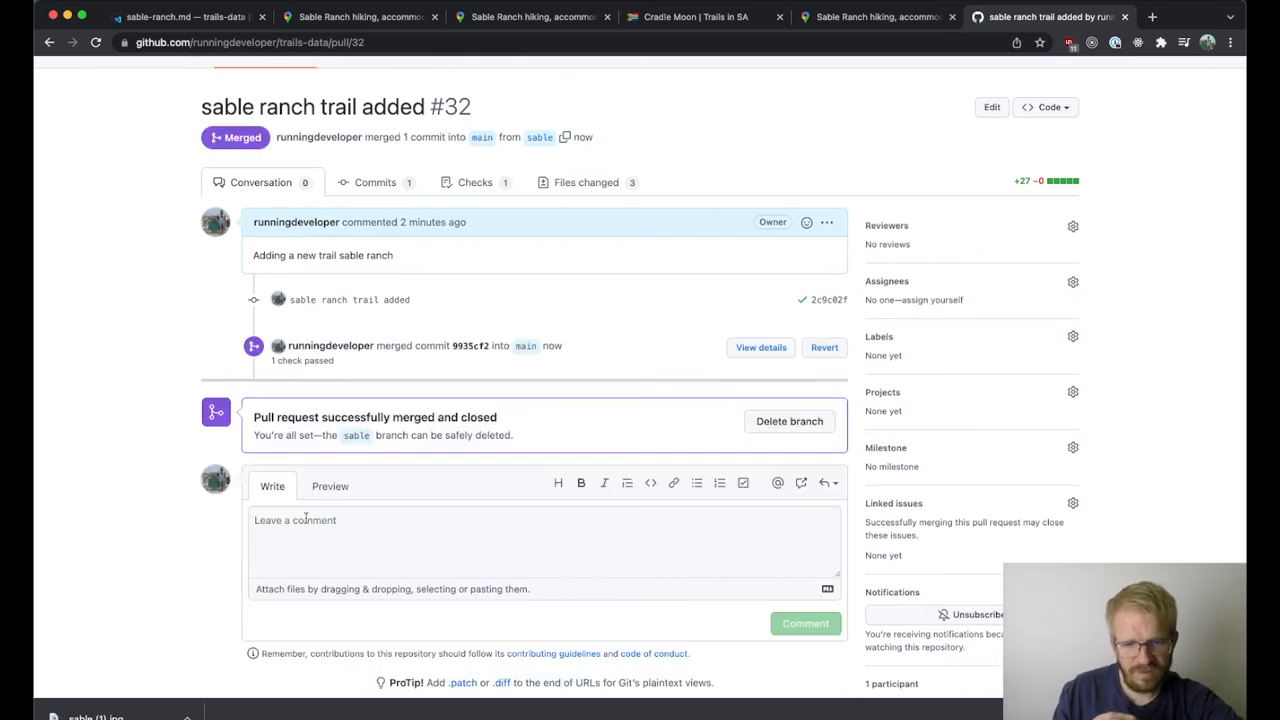
mouse_move(136, 400)
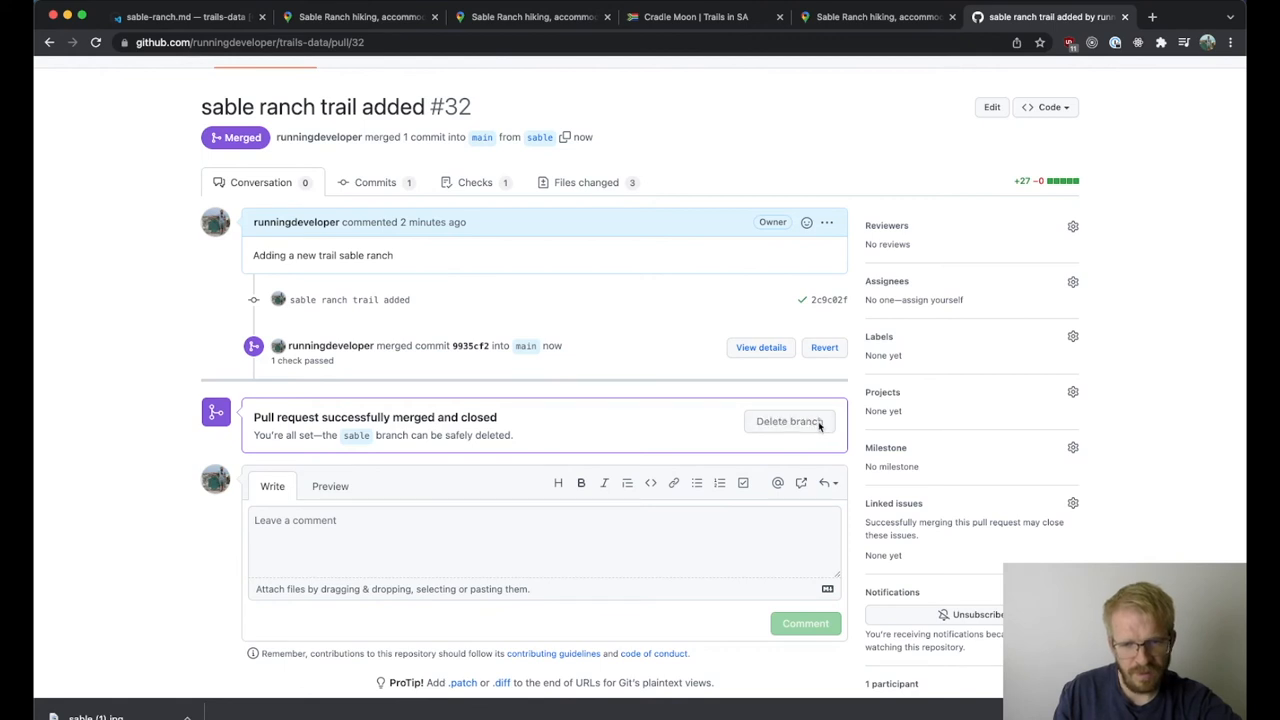
left_click(788, 420)
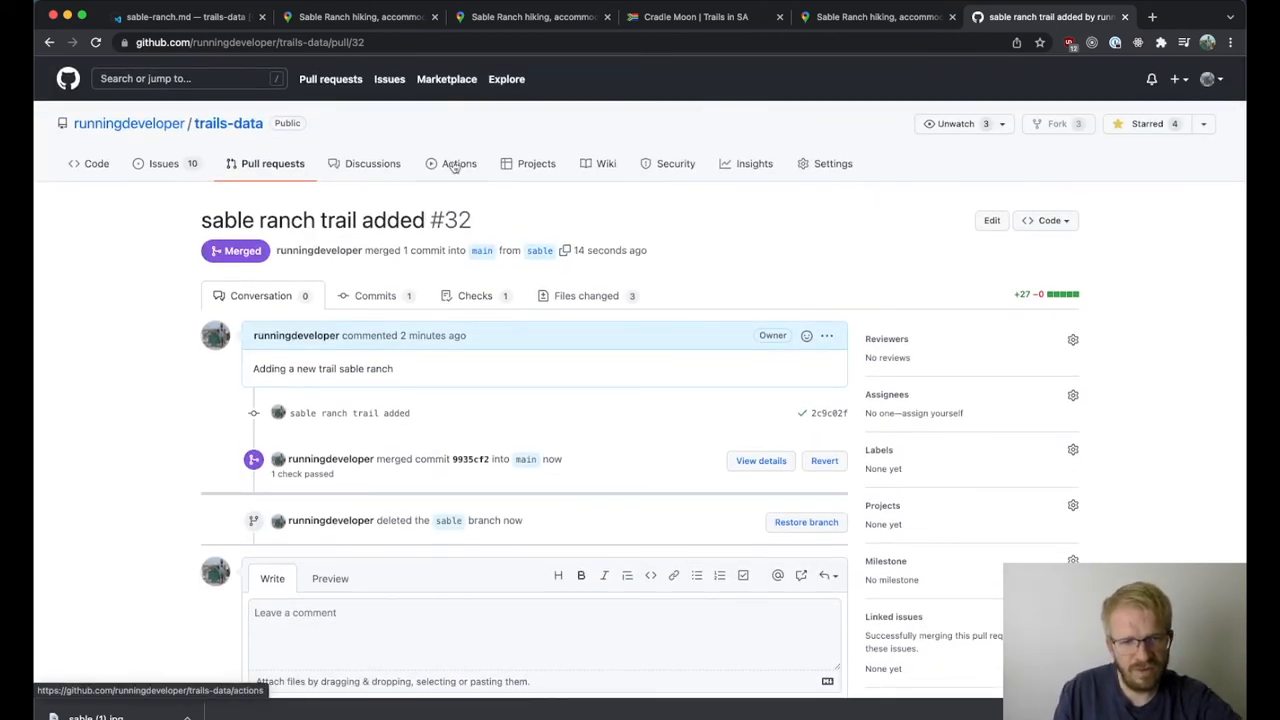
- Reload the Actions runs list until Publish on Pages and pages-build-deployment show green ticks
left_click(458, 164)
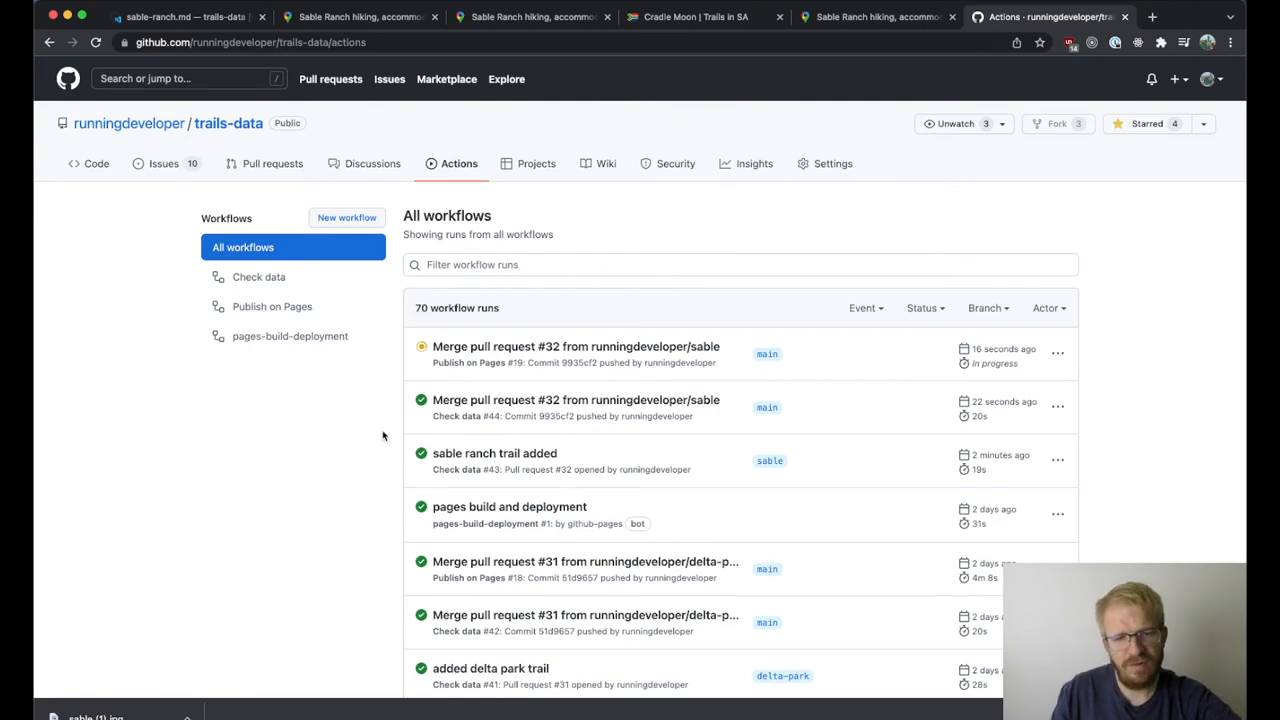
mouse_move(598, 388)
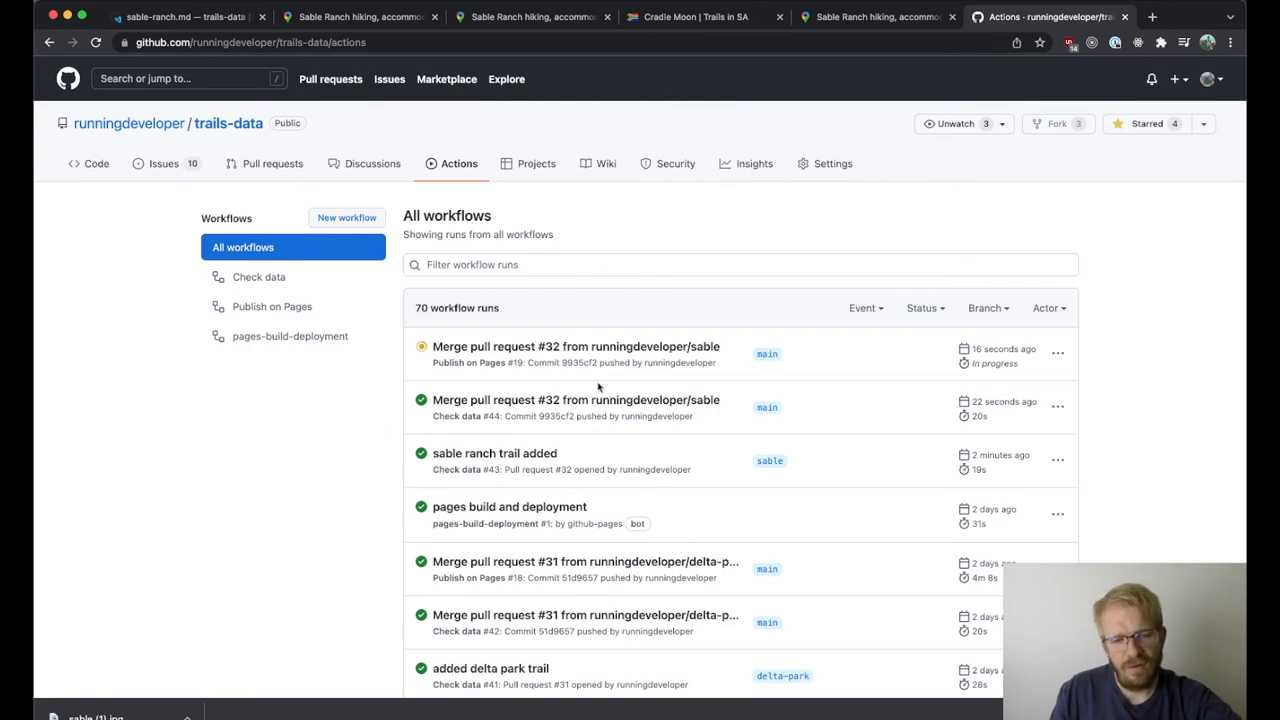
mouse_move(368, 392)
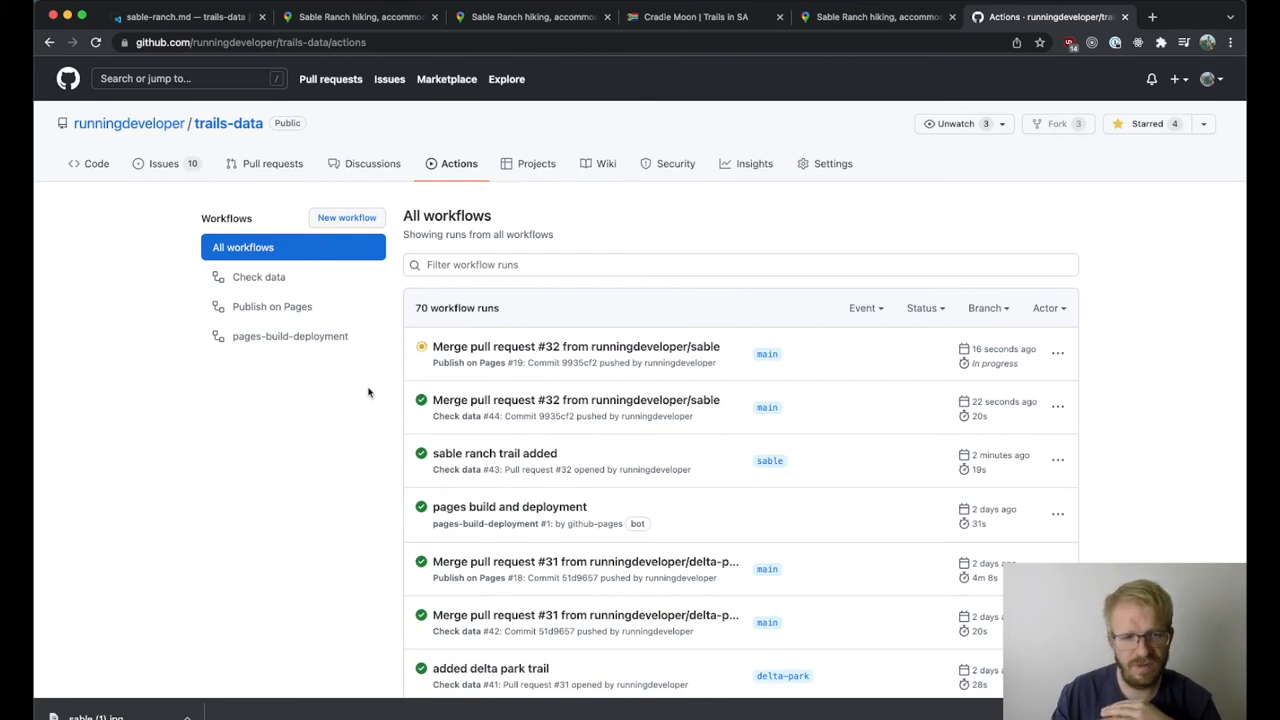
left_click(576, 346)
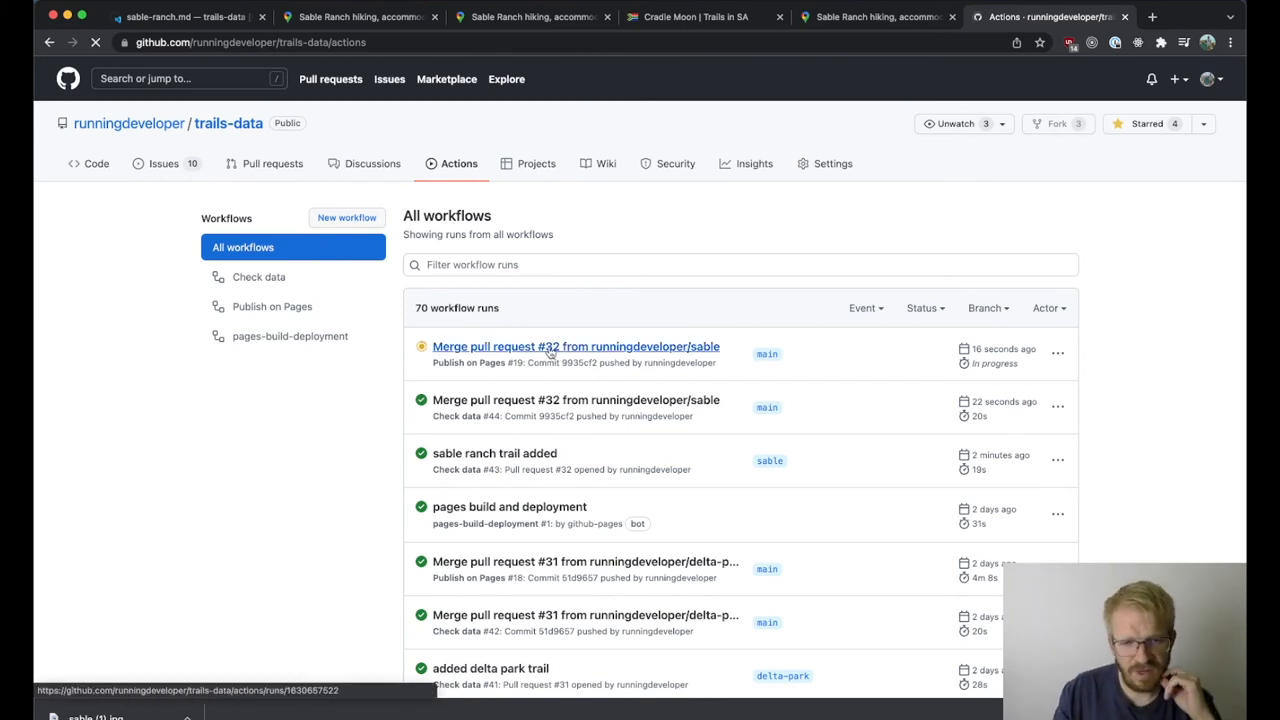
left_click(576, 346)
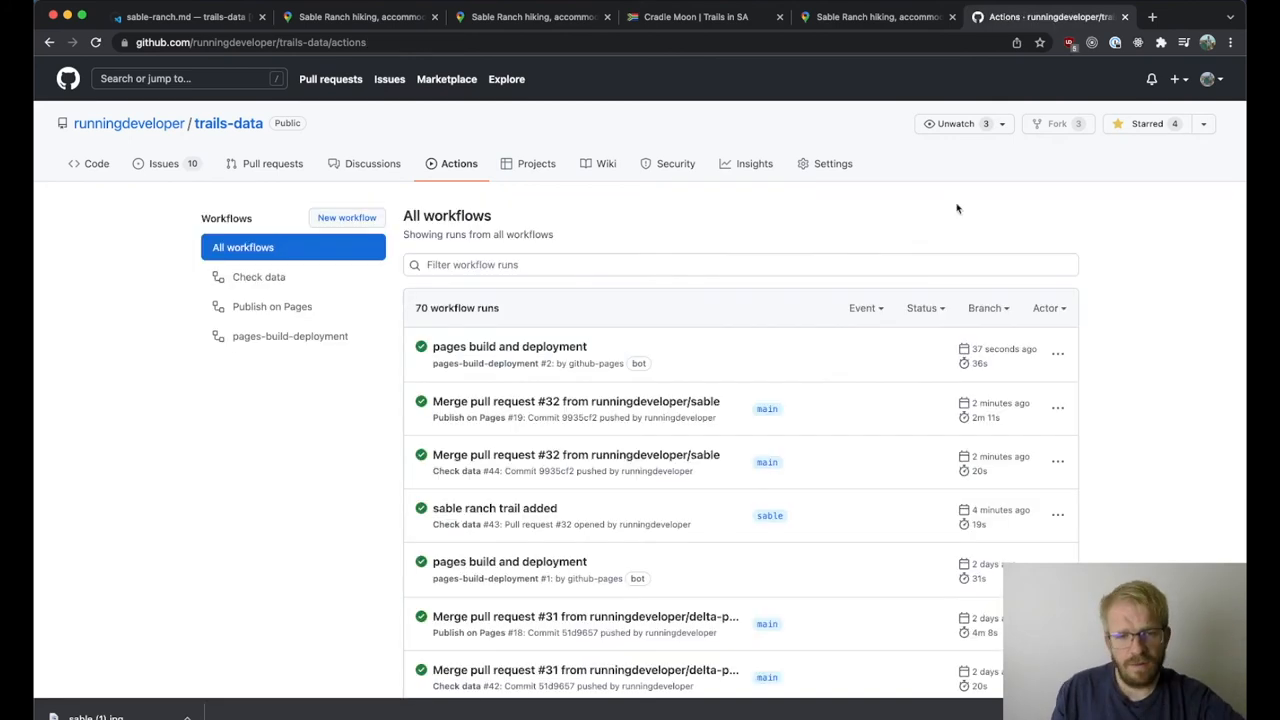
mouse_move(472, 340)
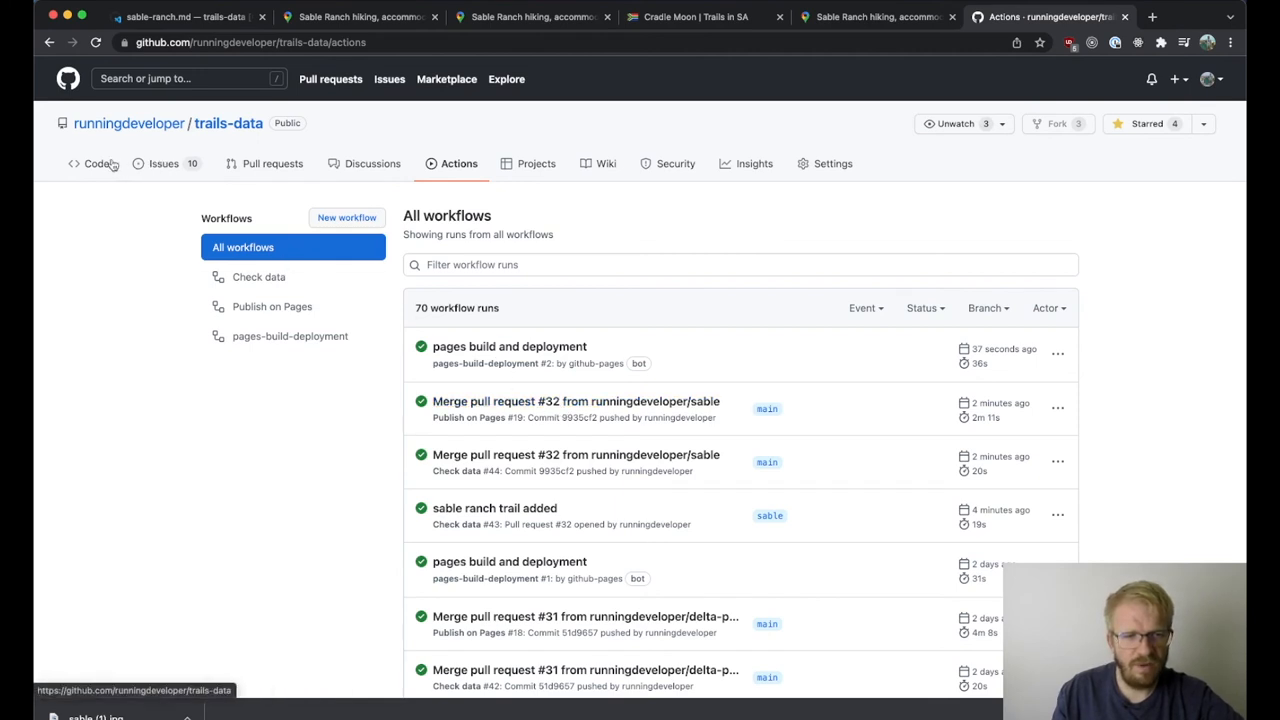
- Find Sable Ranch Trail in the README's Gauteng list, view its sable-ranch.md, then return to trails-data home
left_click(96, 164)
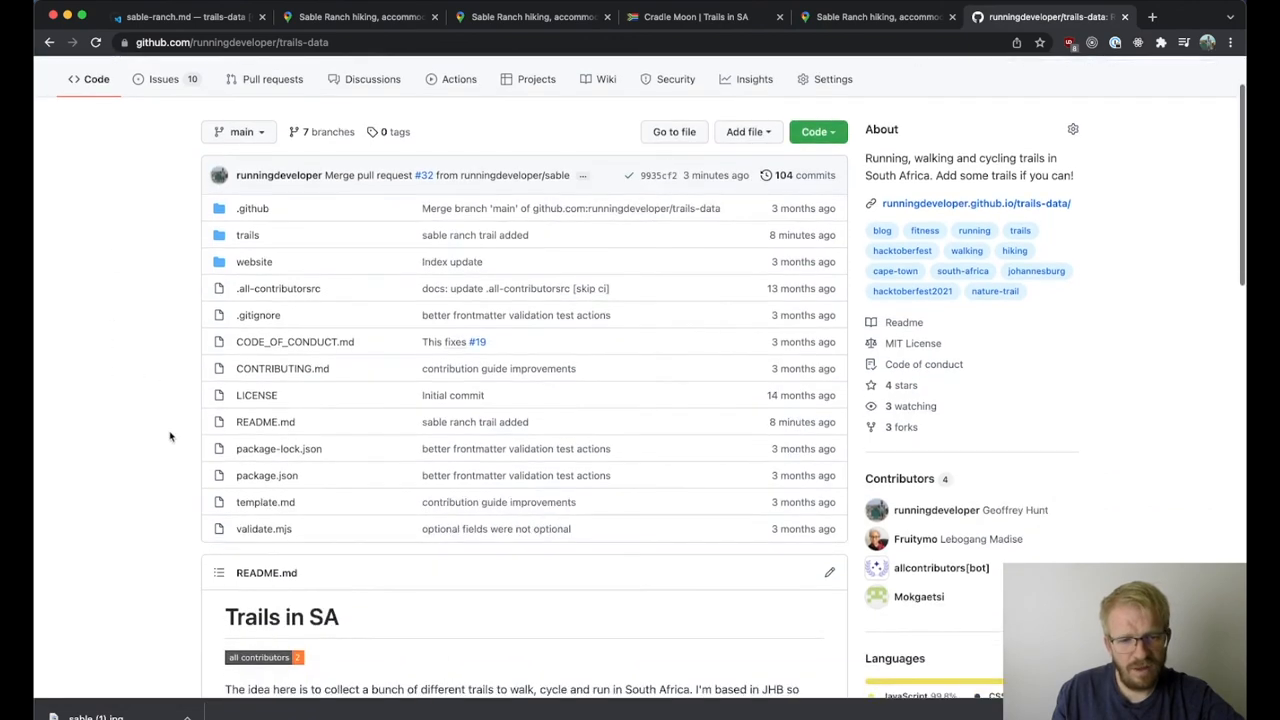
scroll("down", 3)
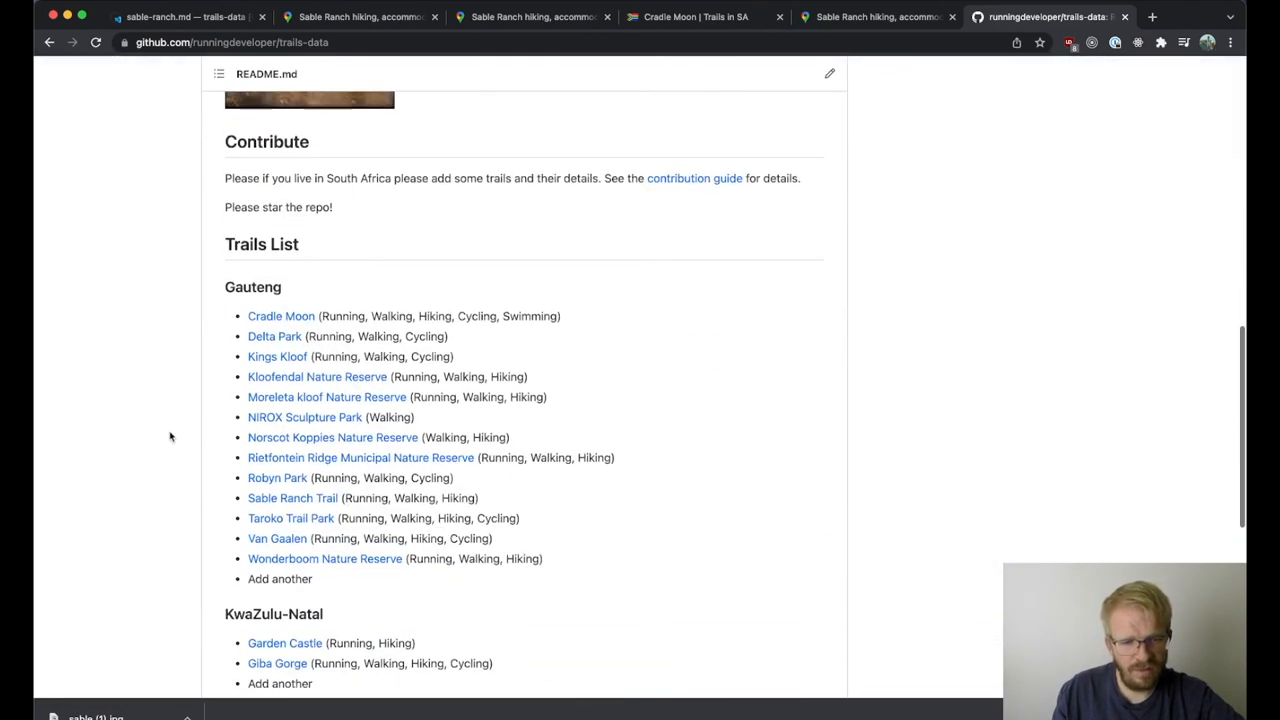
scroll("down", 3)
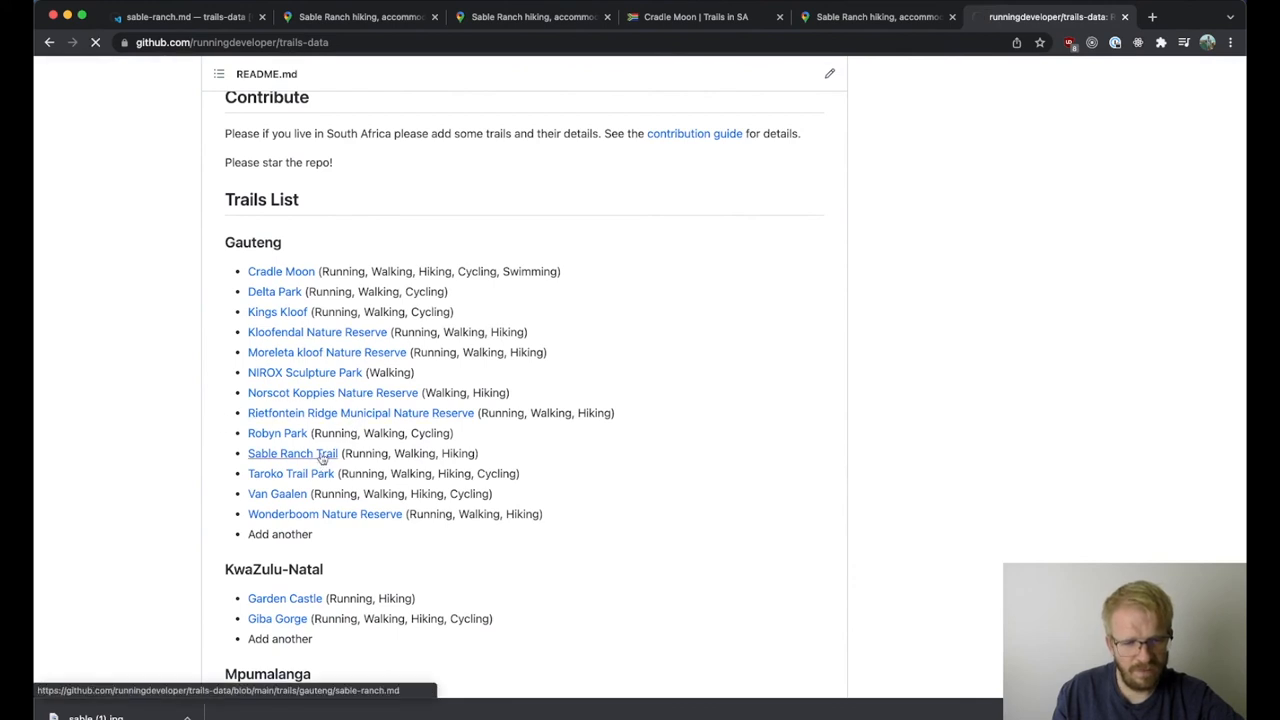
left_click(292, 452)
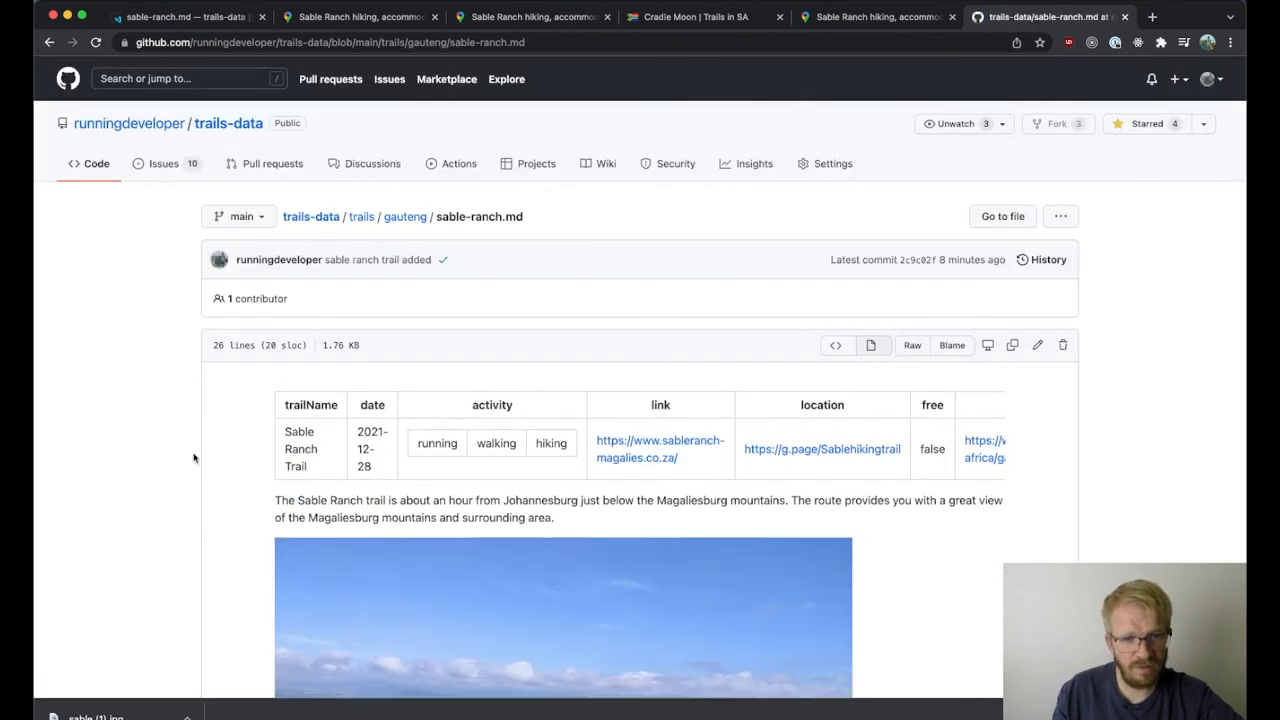
scroll("down", 3)
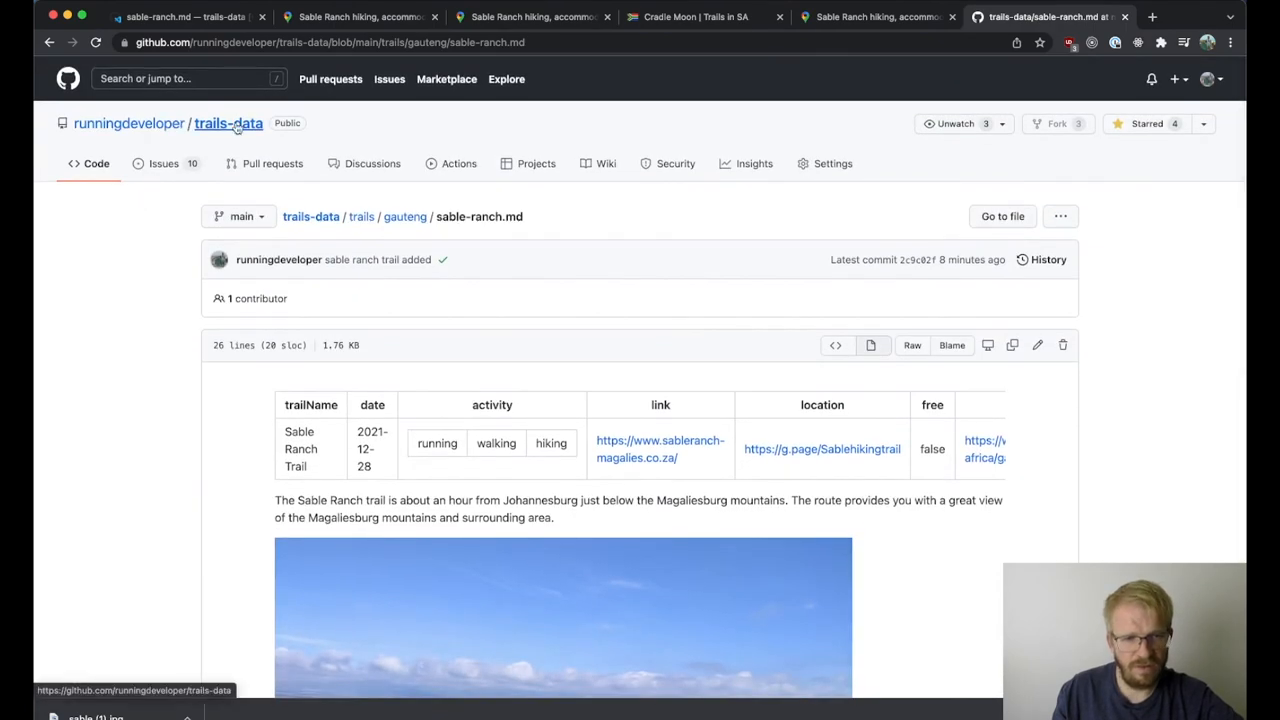
left_click(228, 124)
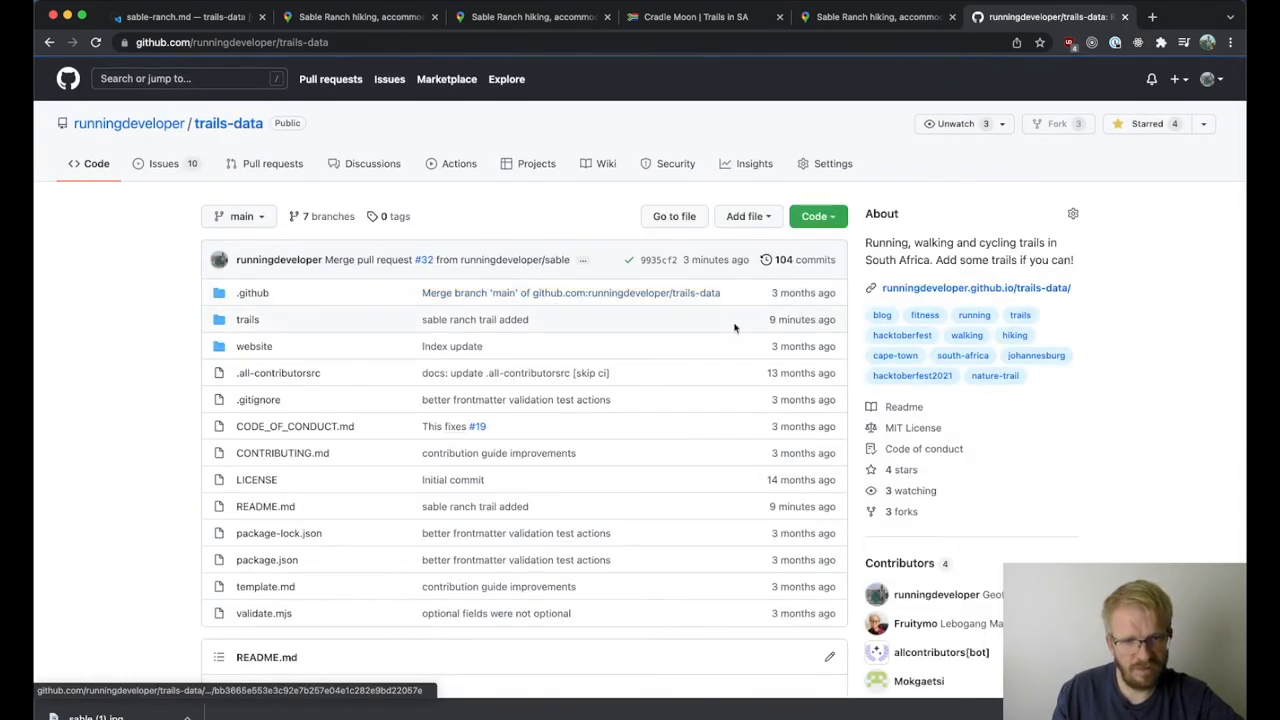
- Go to the live Trails in SA site from the About box and list the Gauteng trails
left_click(1152, 16)
type("runningdeveloper.github.io/trails-data/")
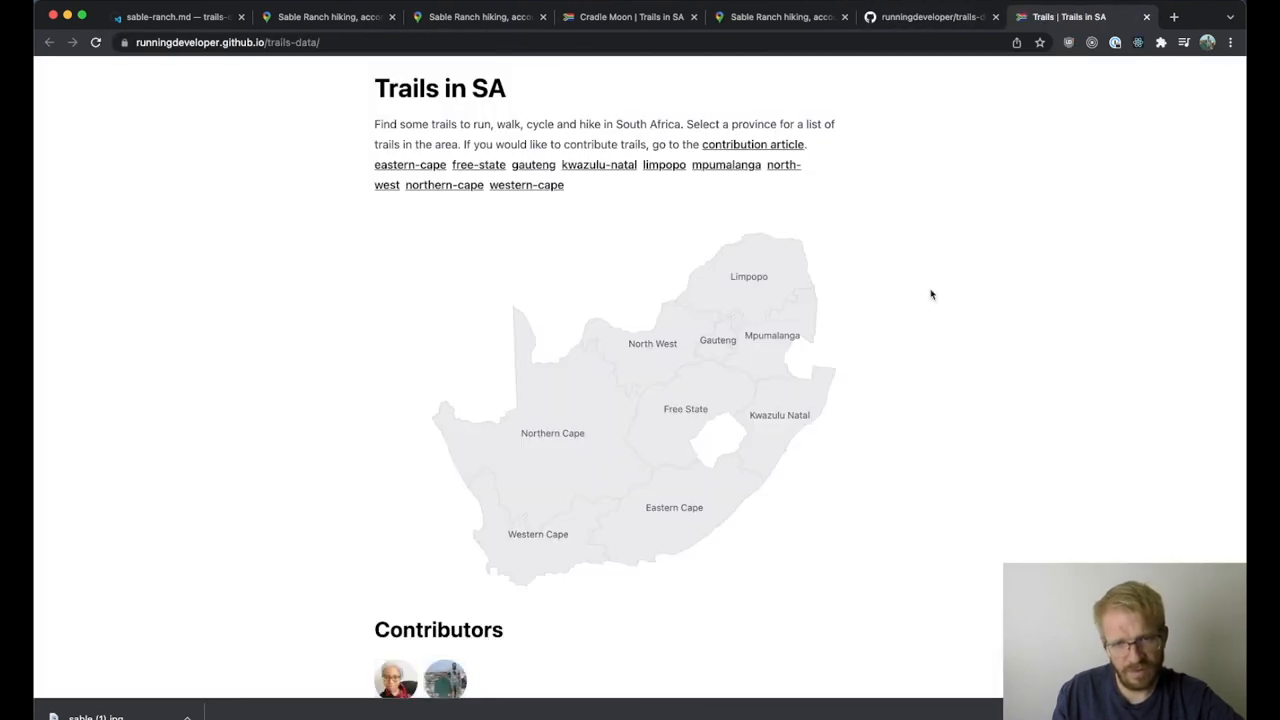
mouse_move(780, 348)
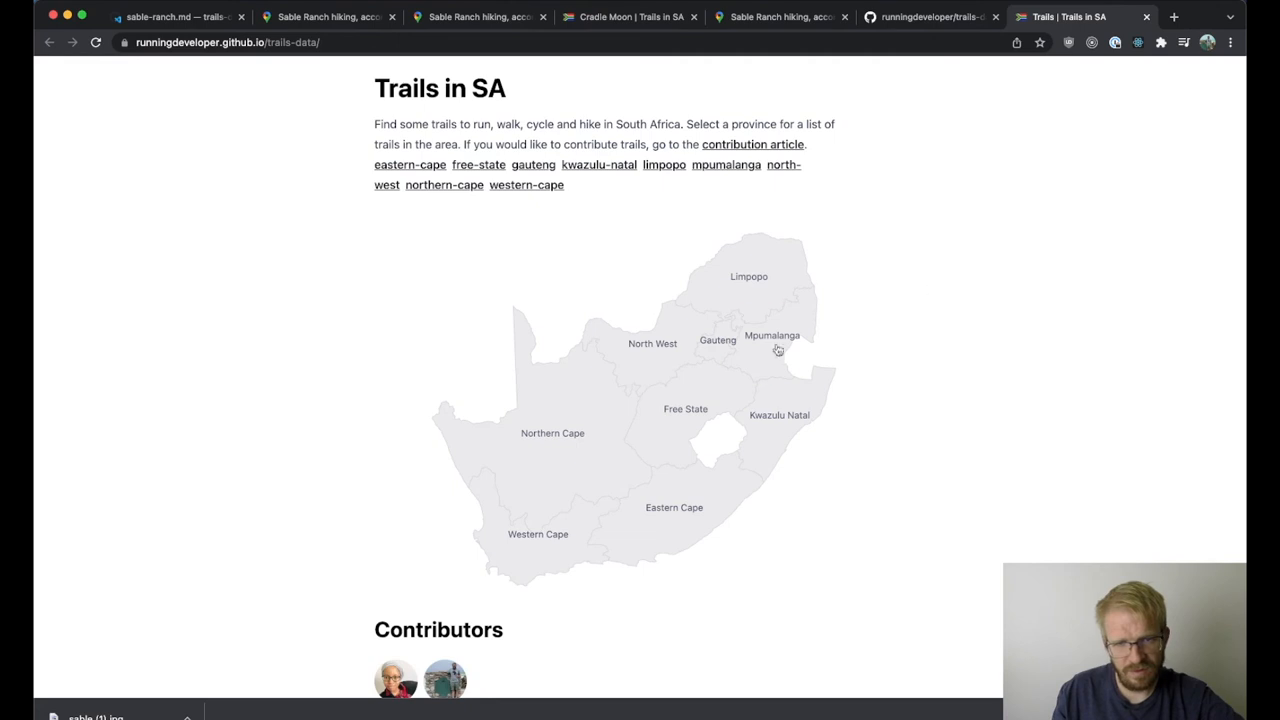
left_click(716, 340)
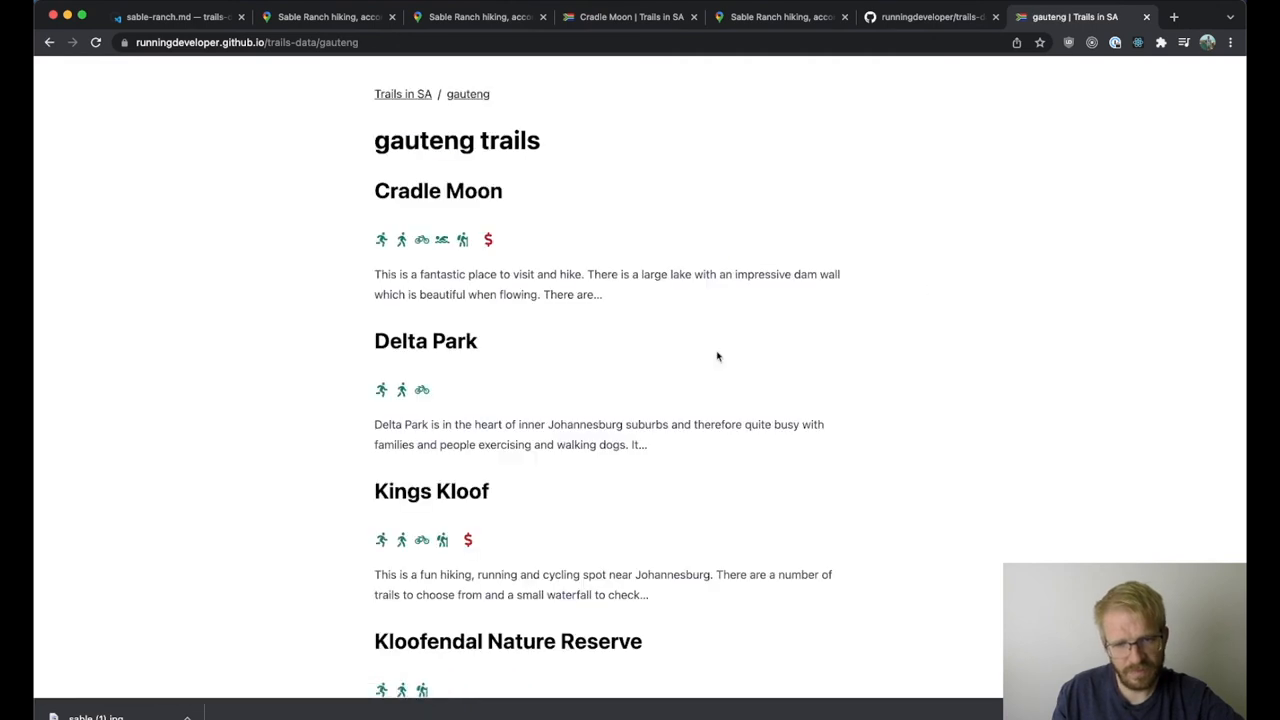
scroll("down", 3)
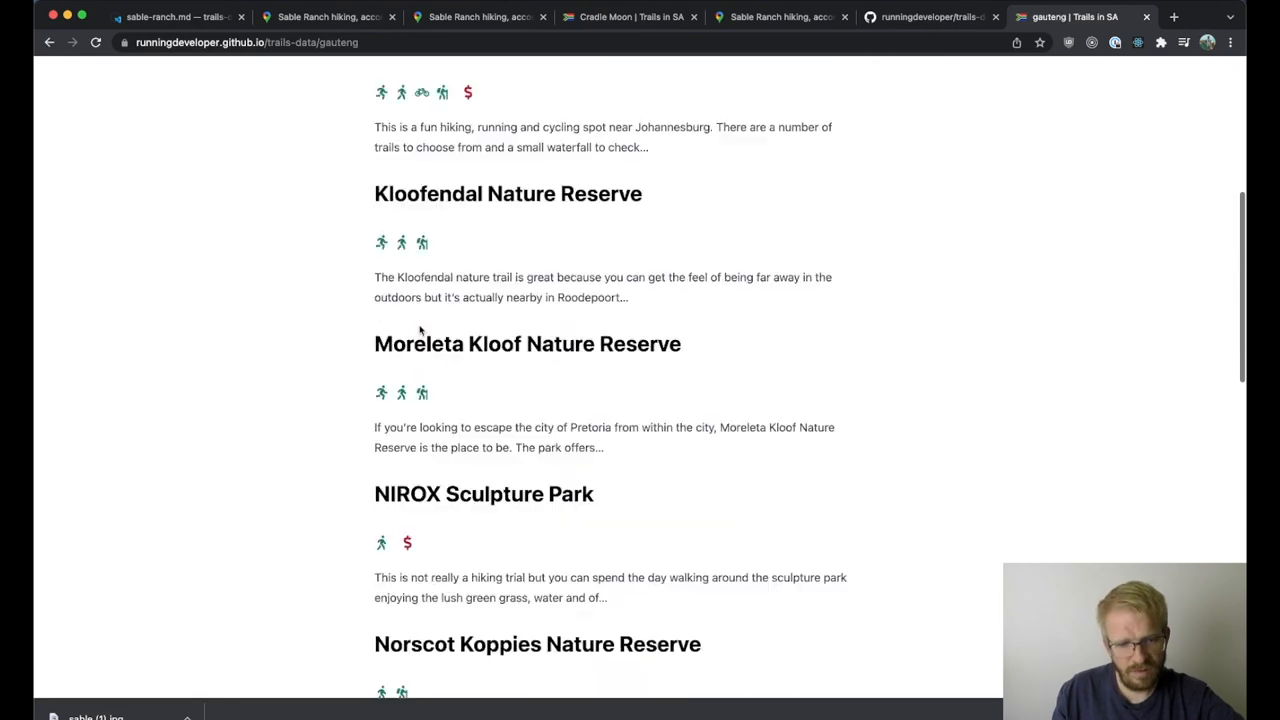
scroll("down", 3)
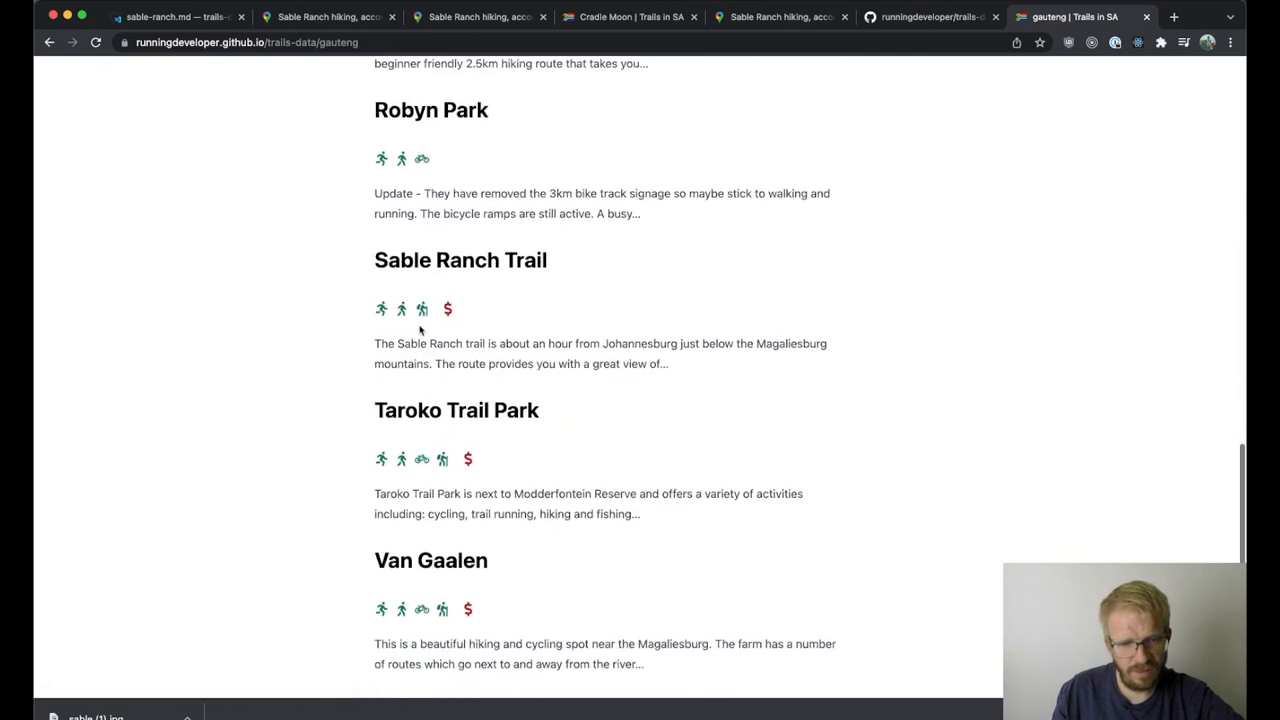
mouse_move(466, 324)
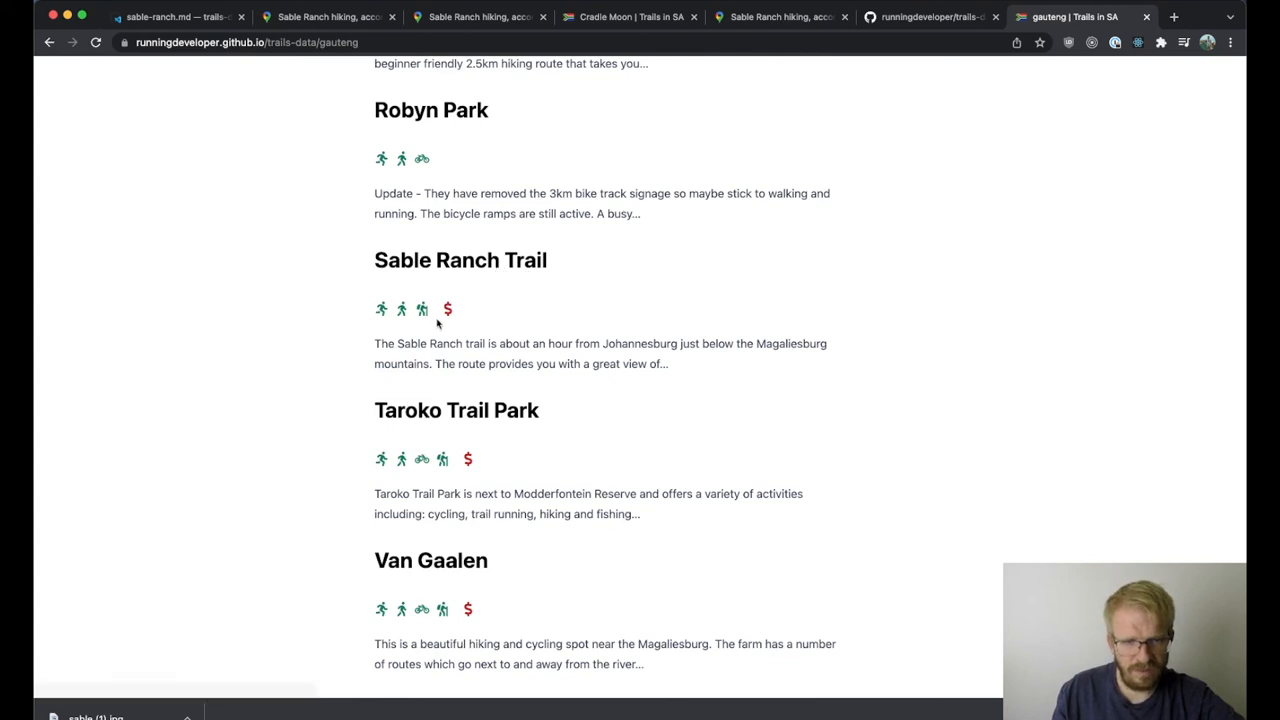
- View the published Sable Ranch Trail page with its description, photo and links
left_click(460, 260)
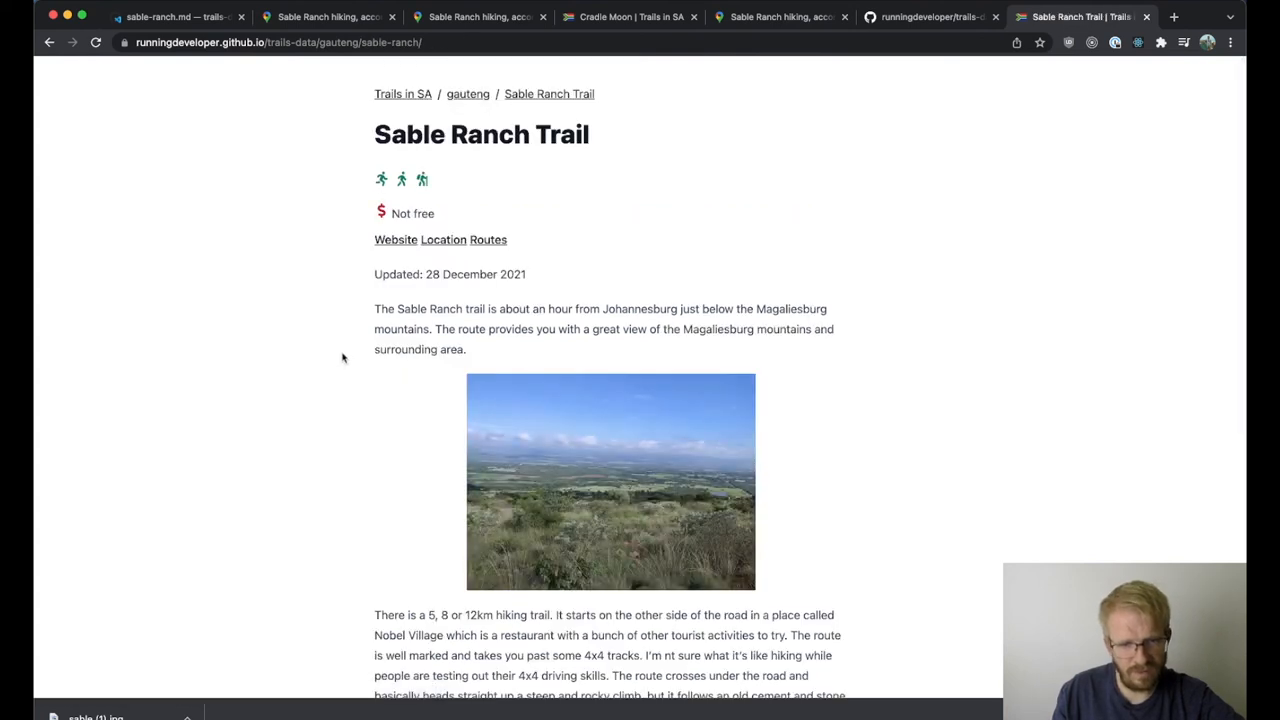
mouse_move(396, 240)
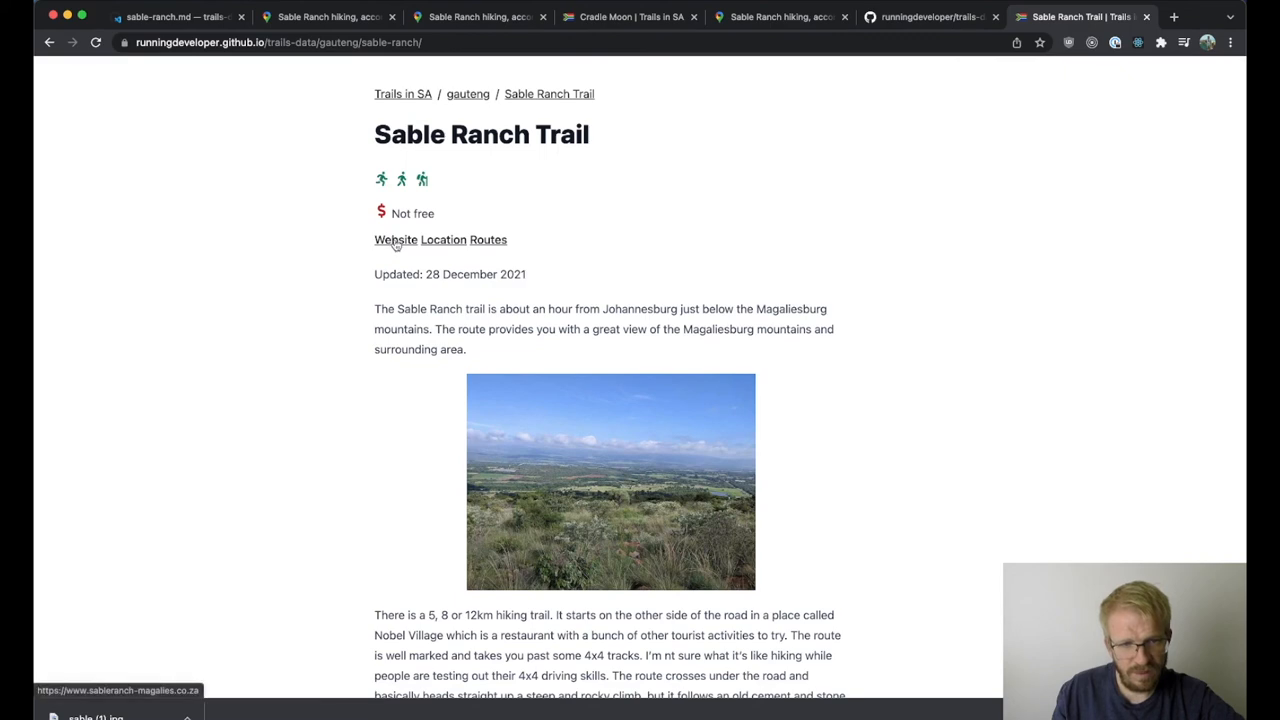
scroll("down", 3)
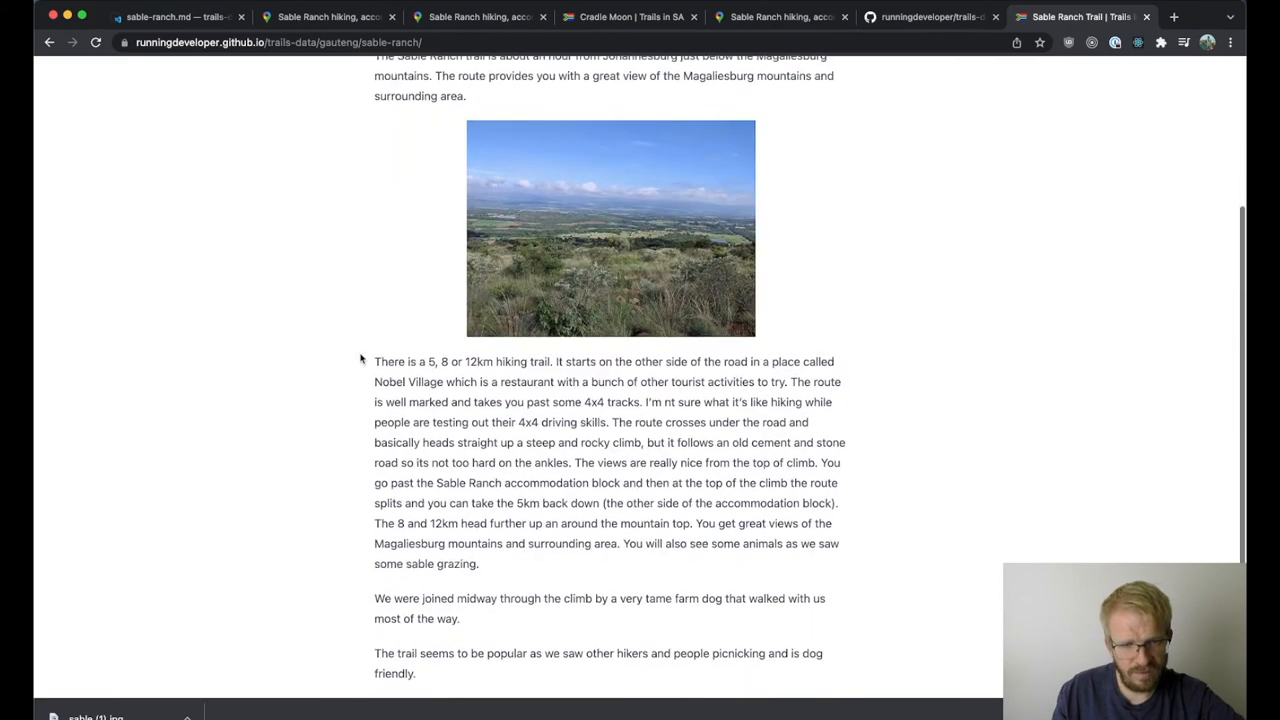
scroll("down", 3)
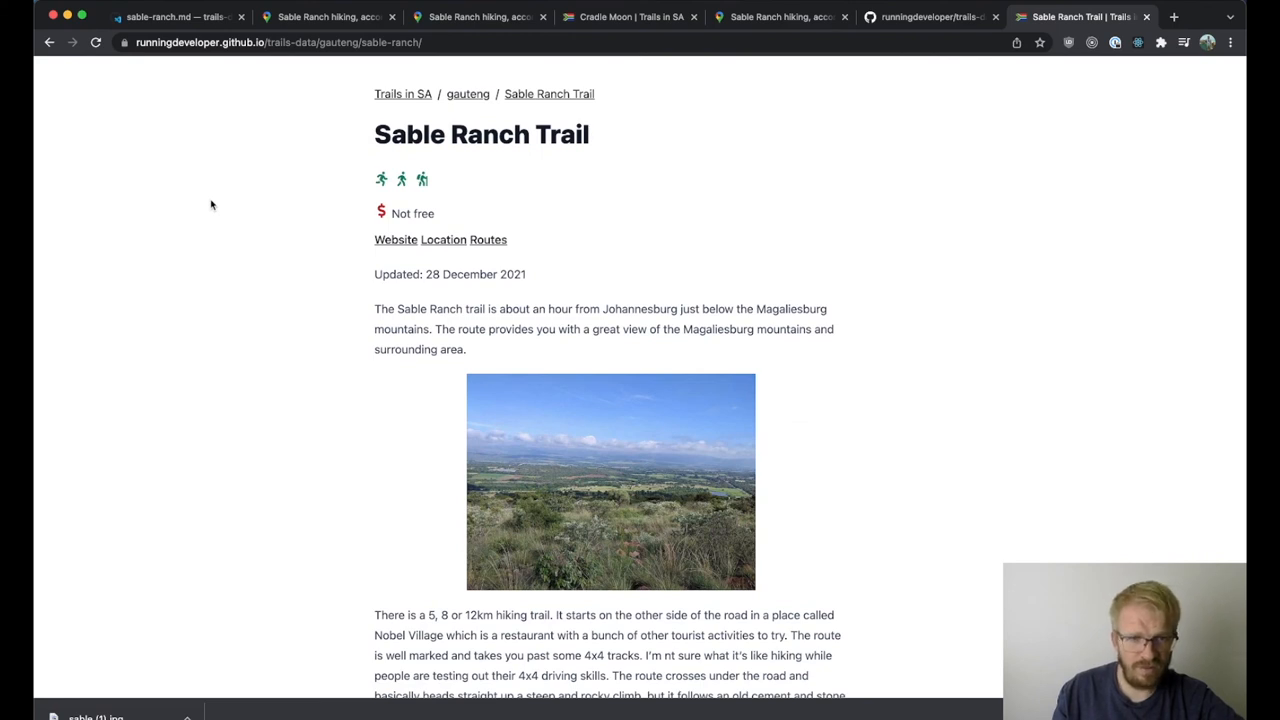
mouse_move(572, 180)
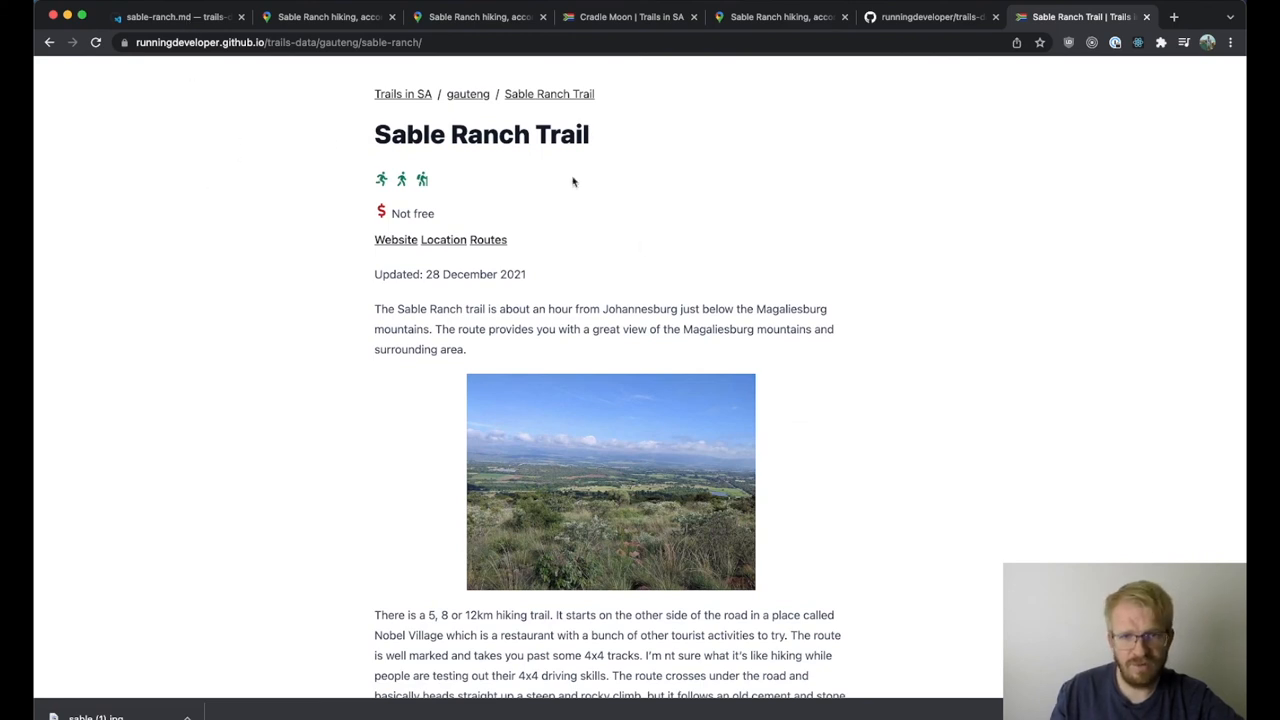
- Check the north-west listing (only Africaland), then return to the Trails in SA home map
left_click(930, 16)
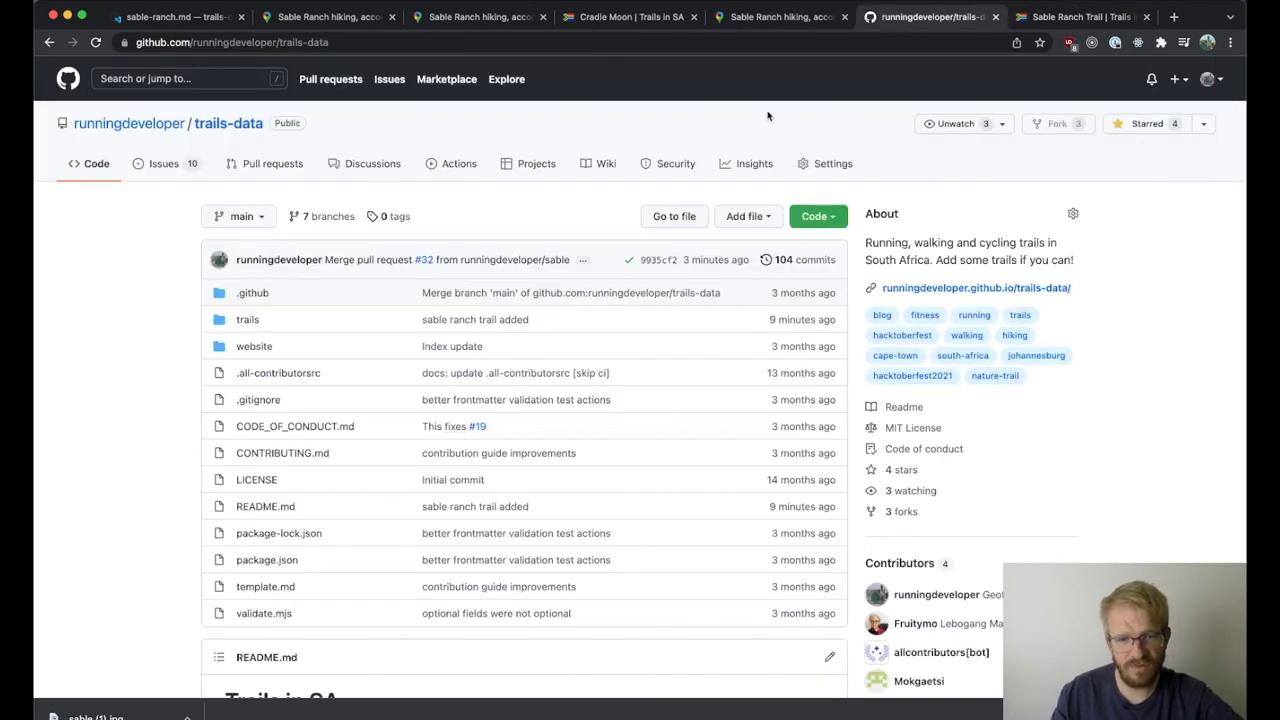
mouse_move(500, 236)
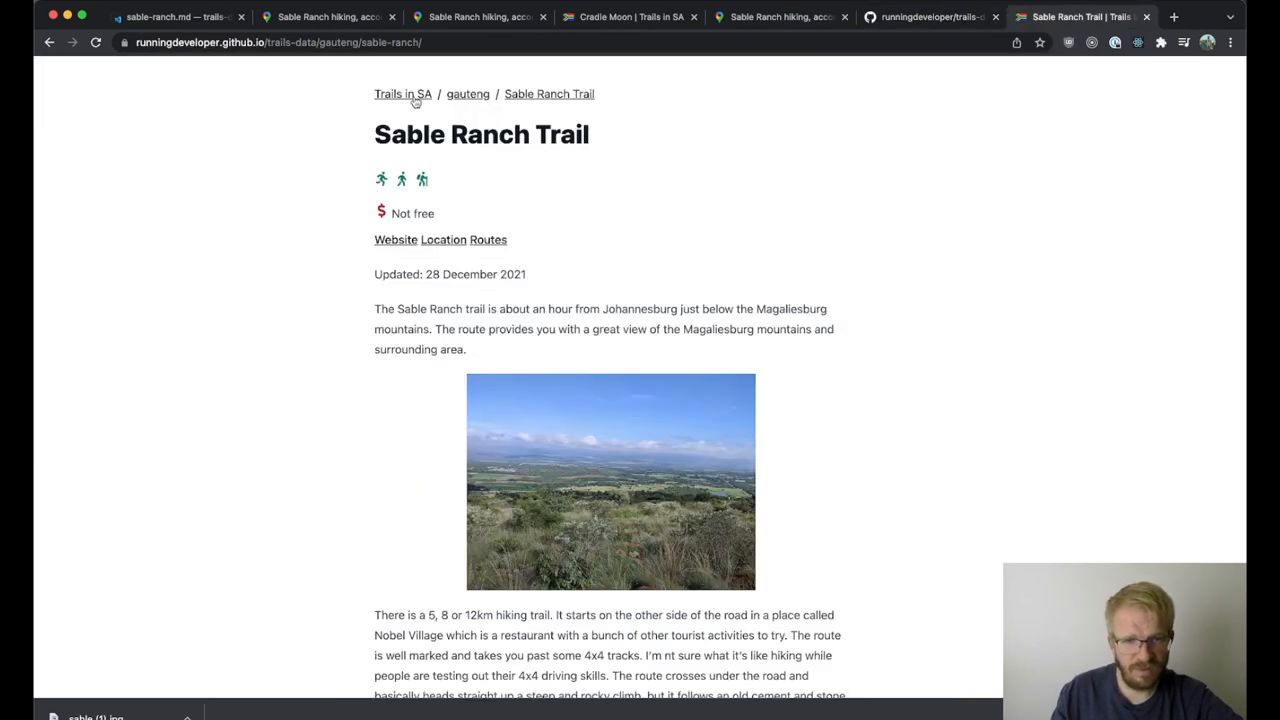
left_click(402, 94)
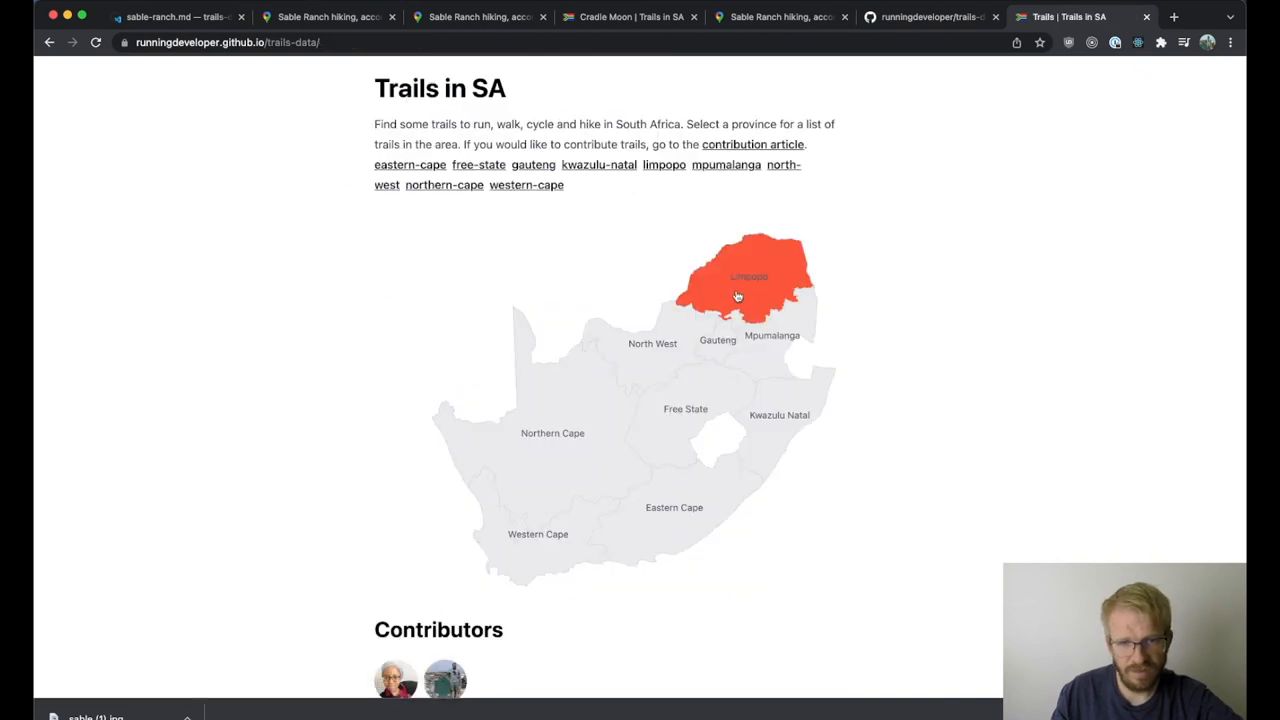
left_click(748, 278)
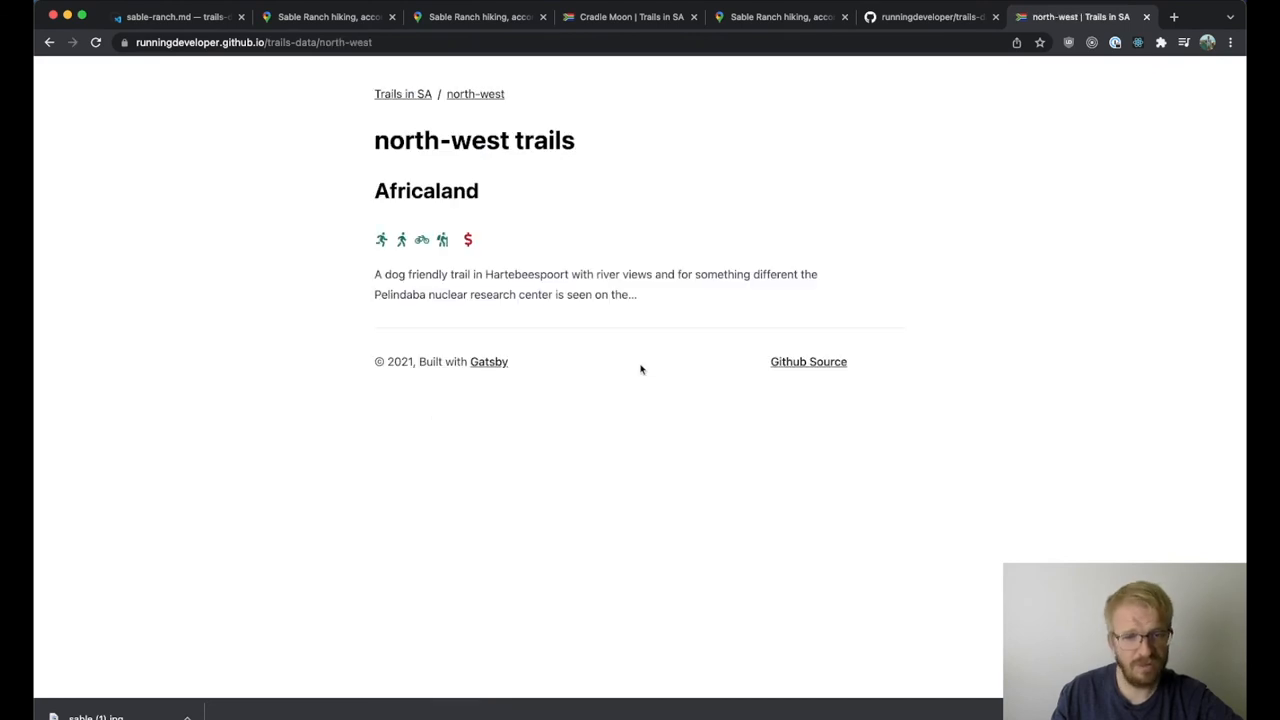
left_click(402, 94)
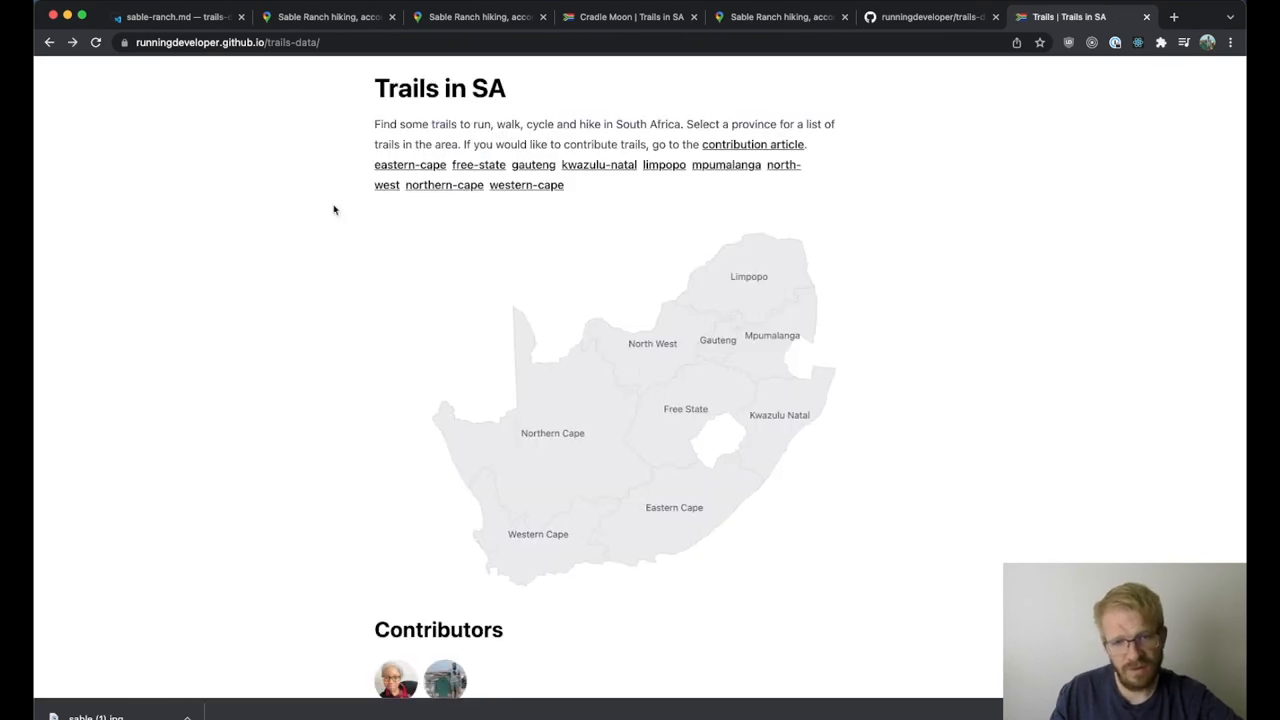
mouse_move(232, 132)
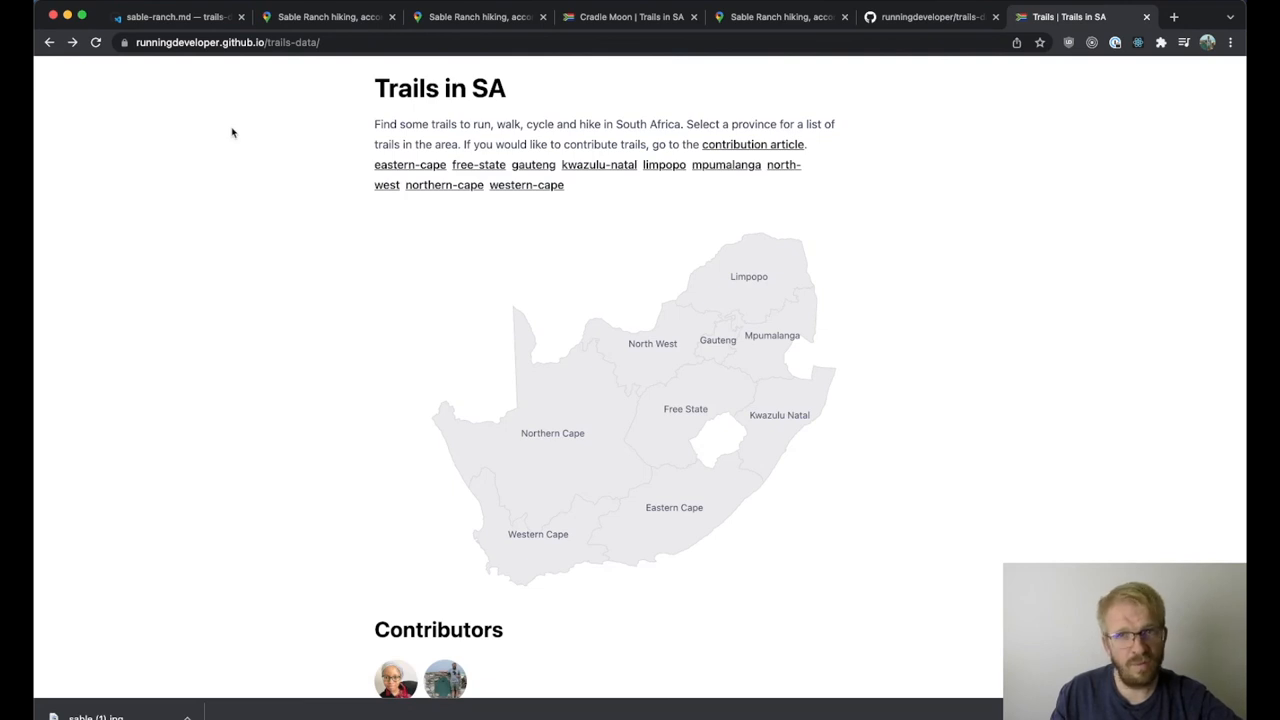
mouse_move(284, 156)
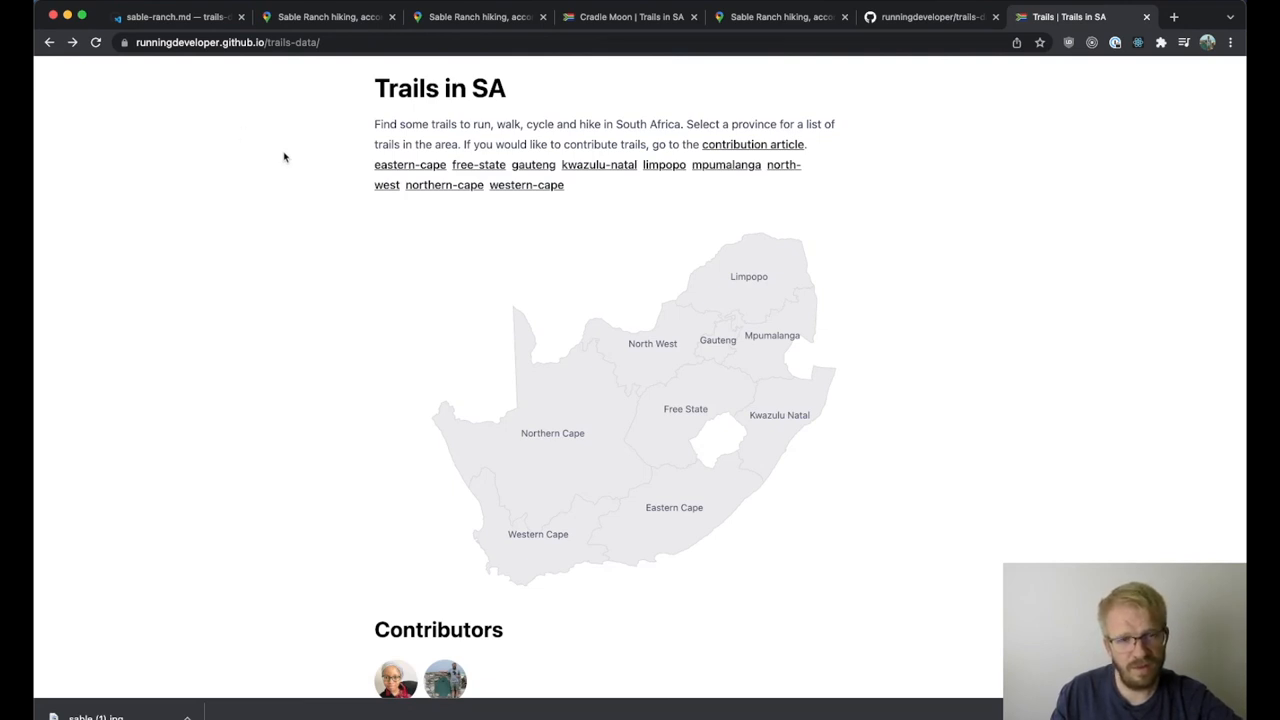
mouse_move(220, 144)
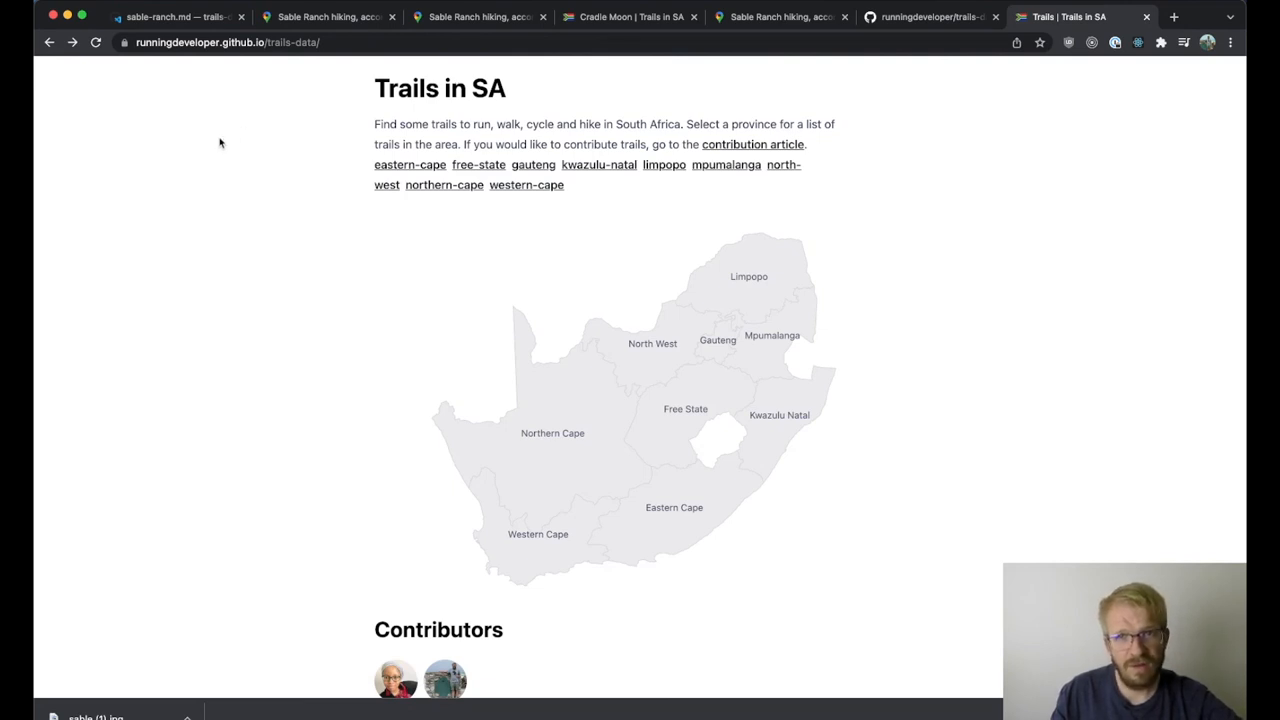